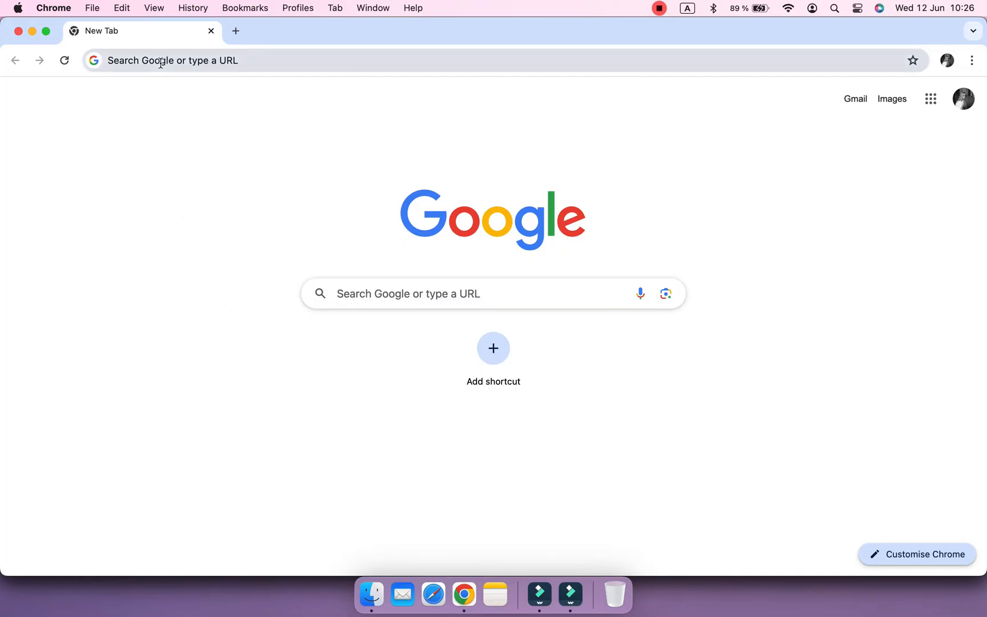
- Navigate to linkedhelper.com and start downloading the desktop app from the homepage
{"action": "type", "text": "linkedin"}
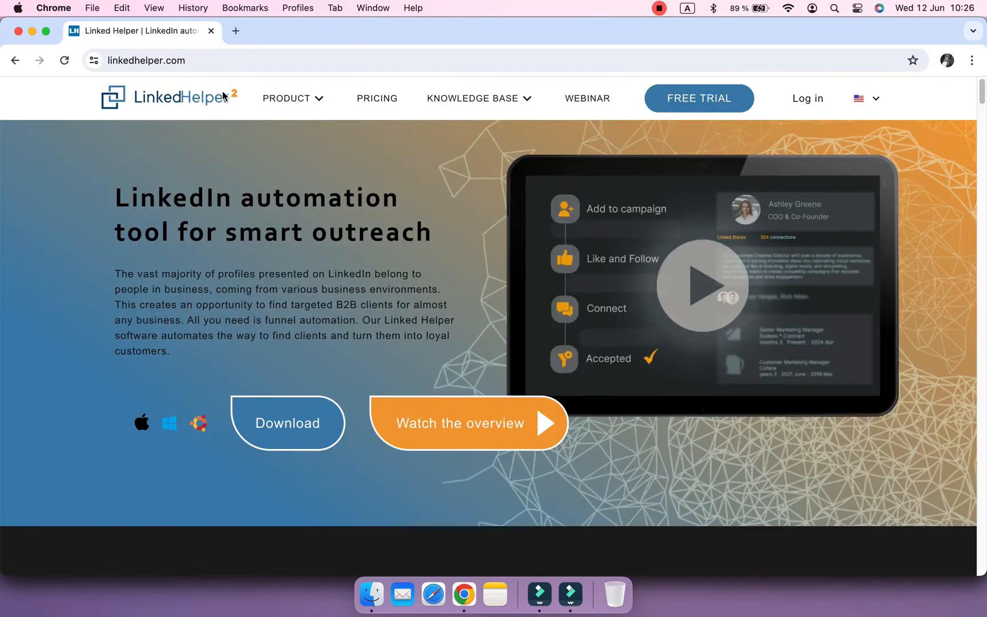
{"action": "mouse_move", "coordinate": [287, 423]}
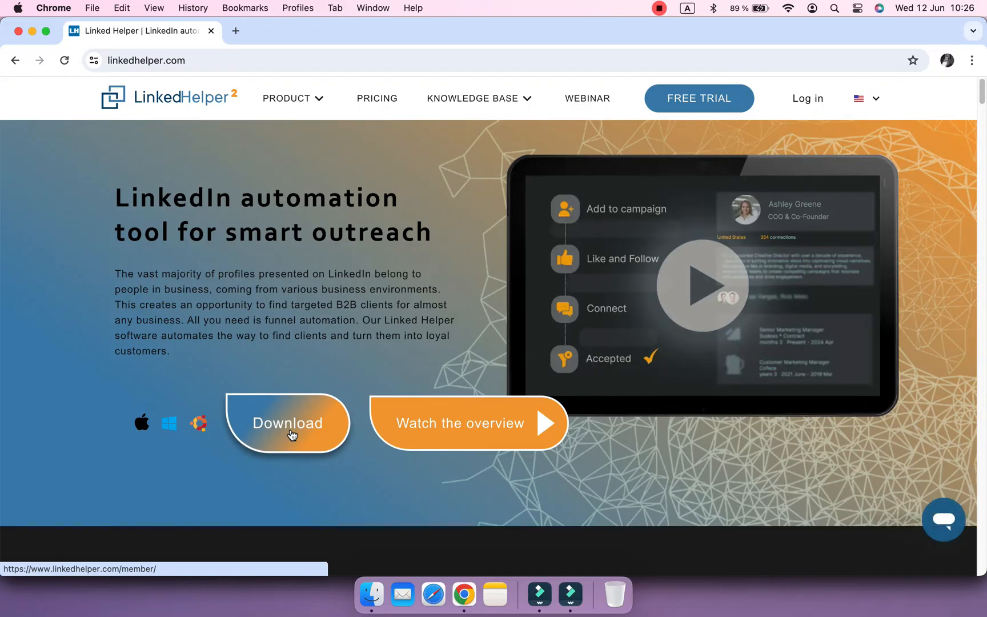
{"action": "left_click", "coordinate": [287, 422]}
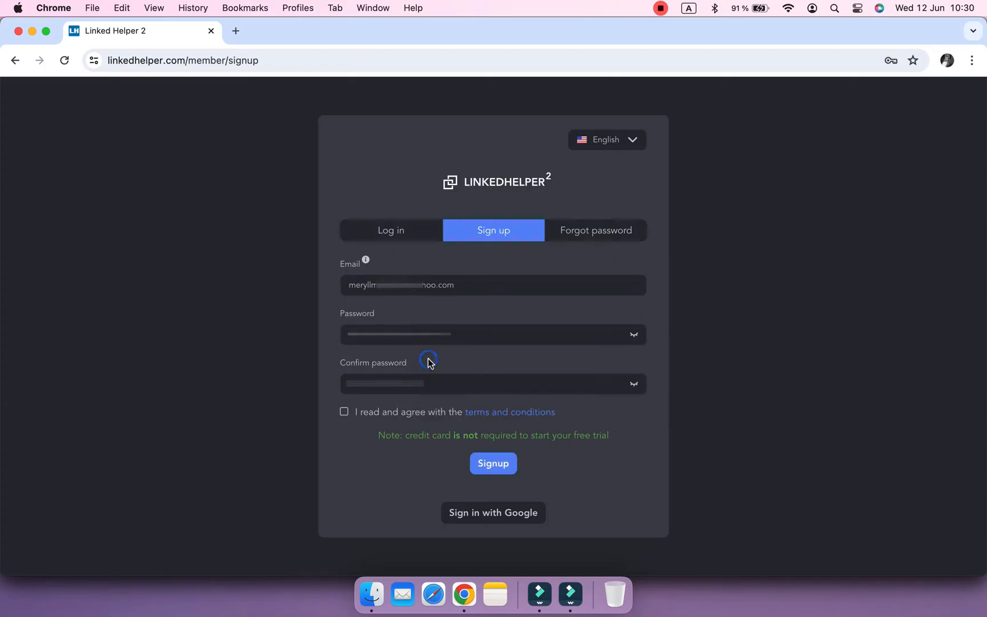
- Sign up for a Linked Helper account with email and password, agreeing to the terms
{"action": "left_click", "coordinate": [344, 411]}
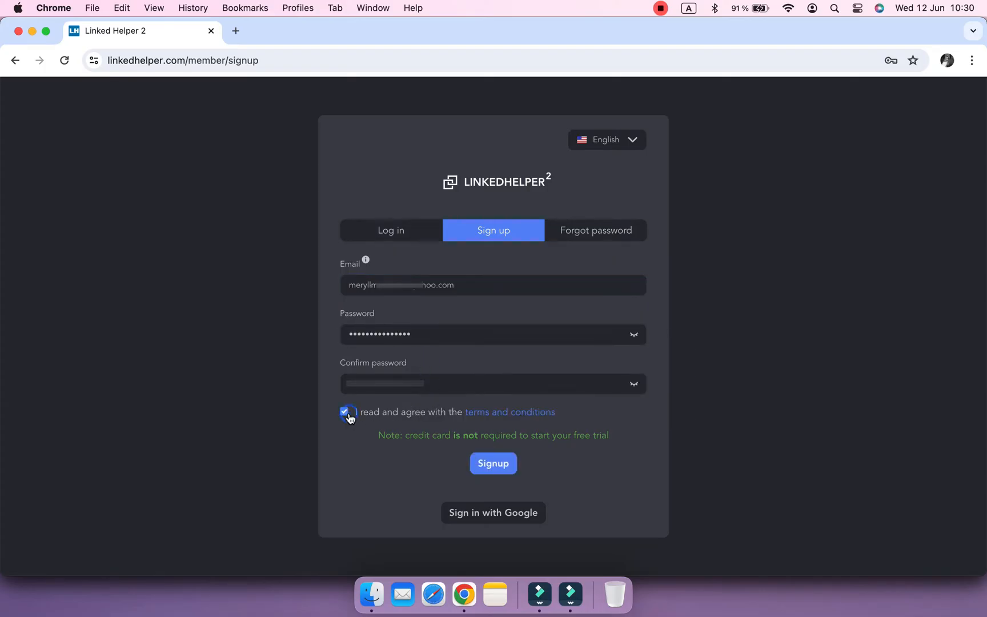
{"action": "left_click", "coordinate": [493, 464]}
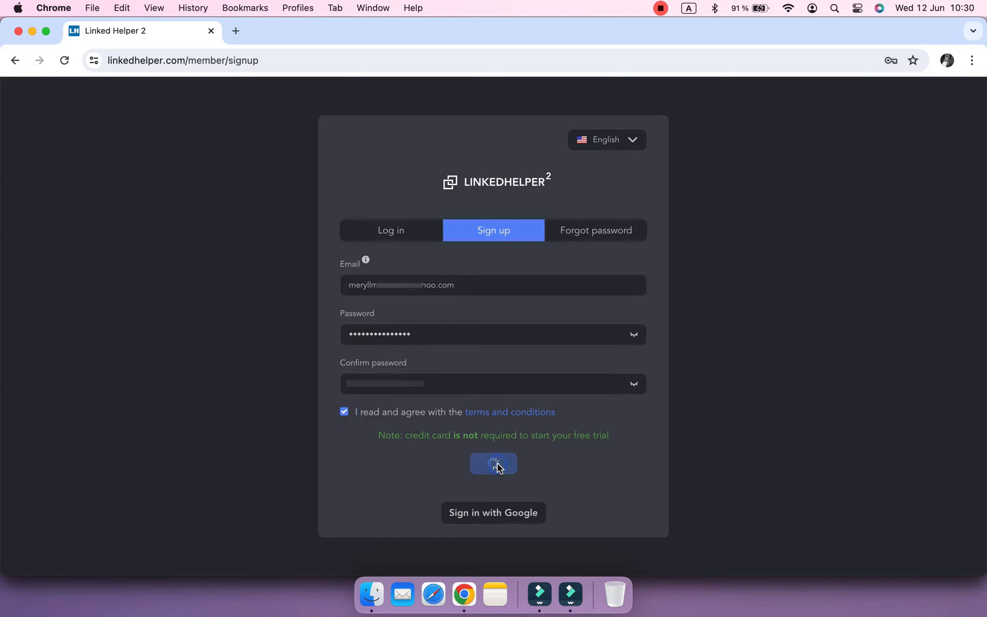
{"action": "left_click", "coordinate": [493, 464]}
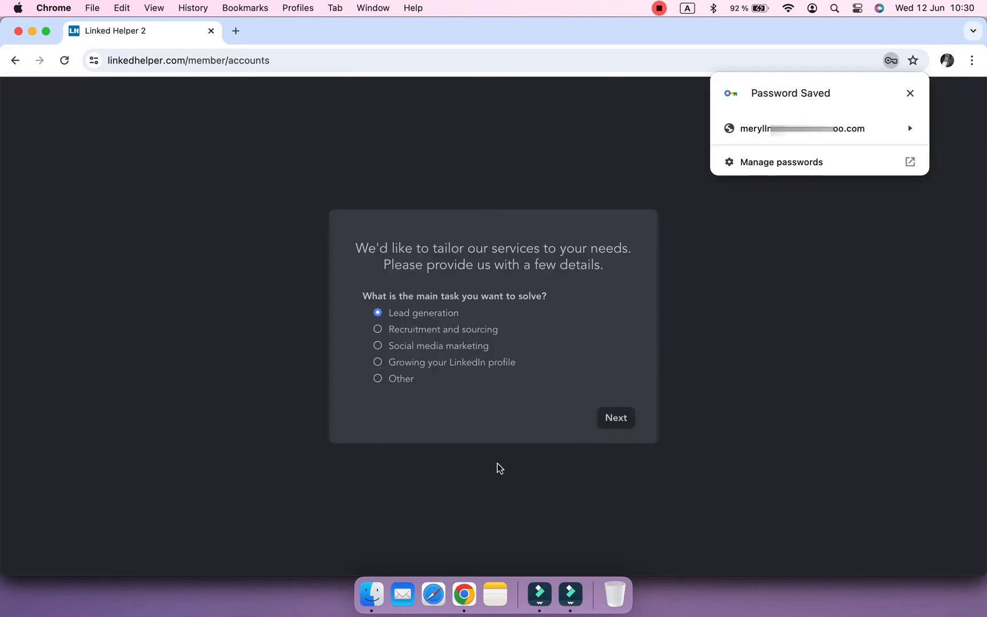
{"action": "left_click", "coordinate": [910, 94]}
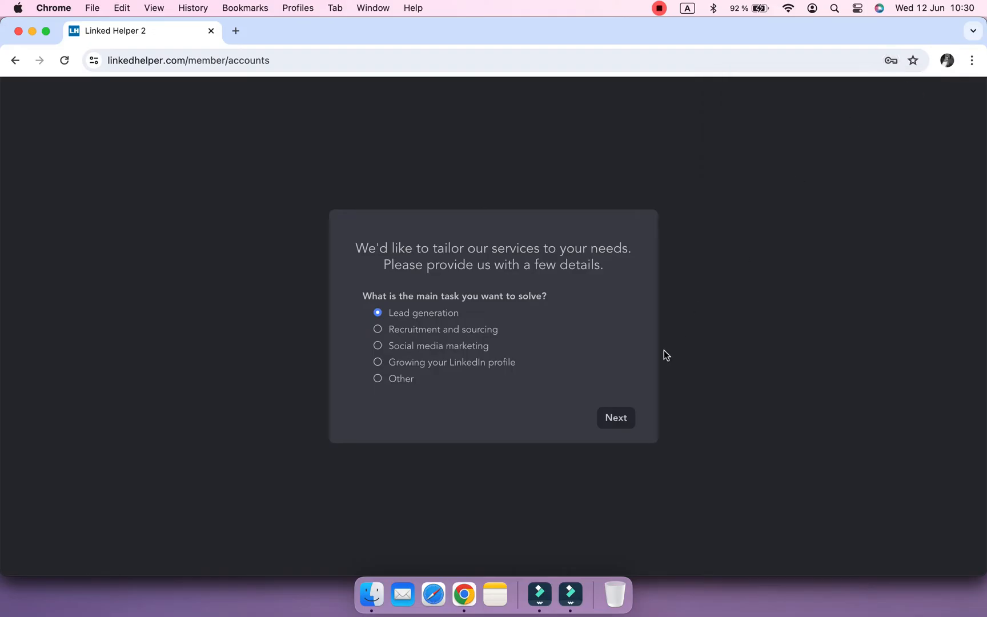
- Answer the onboarding survey: Lead generation, No experience, one account, and send it
{"action": "left_click", "coordinate": [615, 417]}
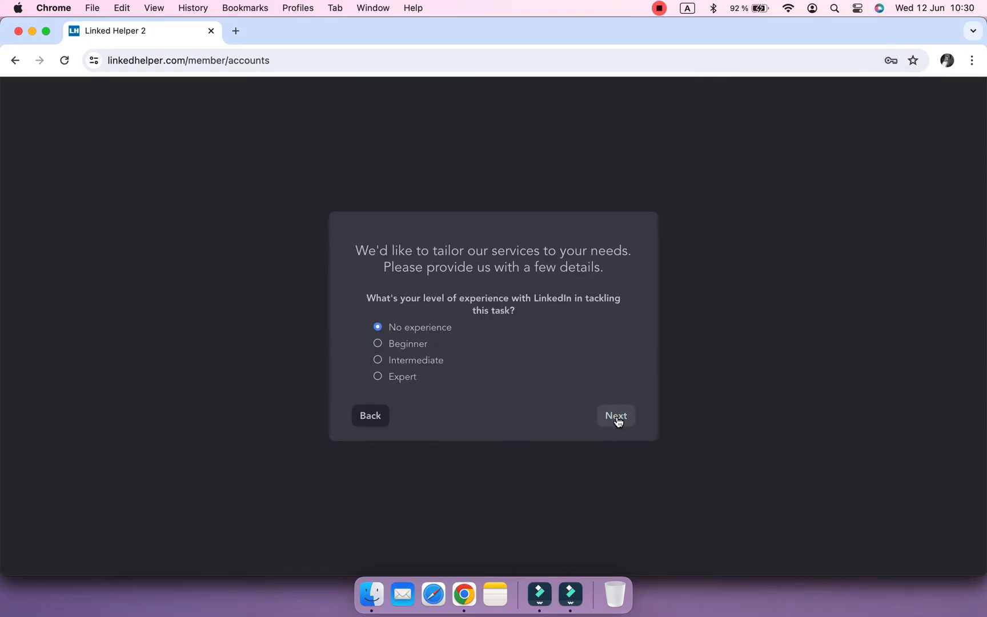
{"action": "left_click", "coordinate": [614, 415]}
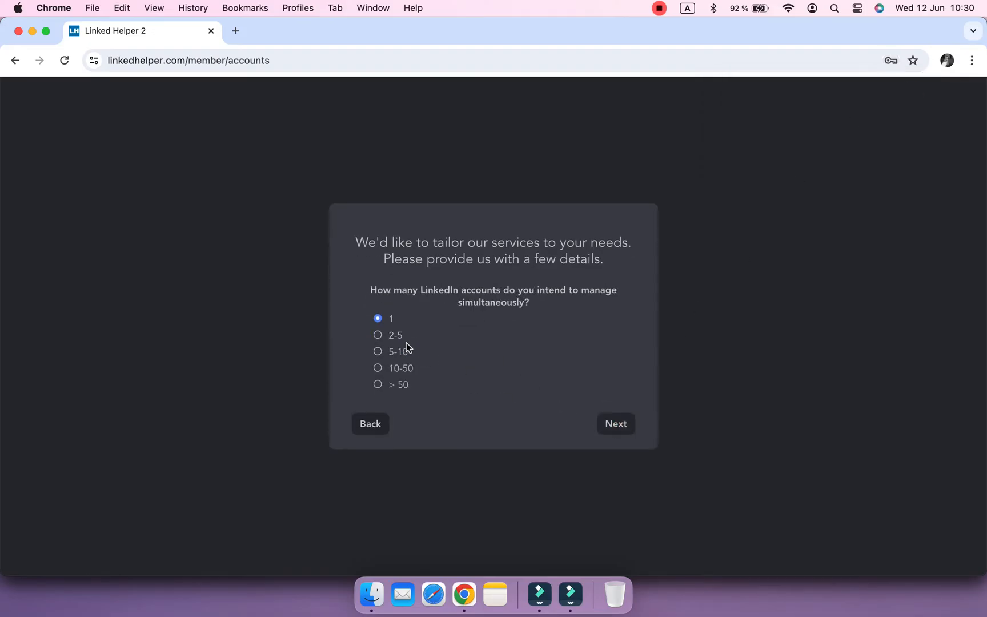
{"action": "left_click", "coordinate": [615, 423]}
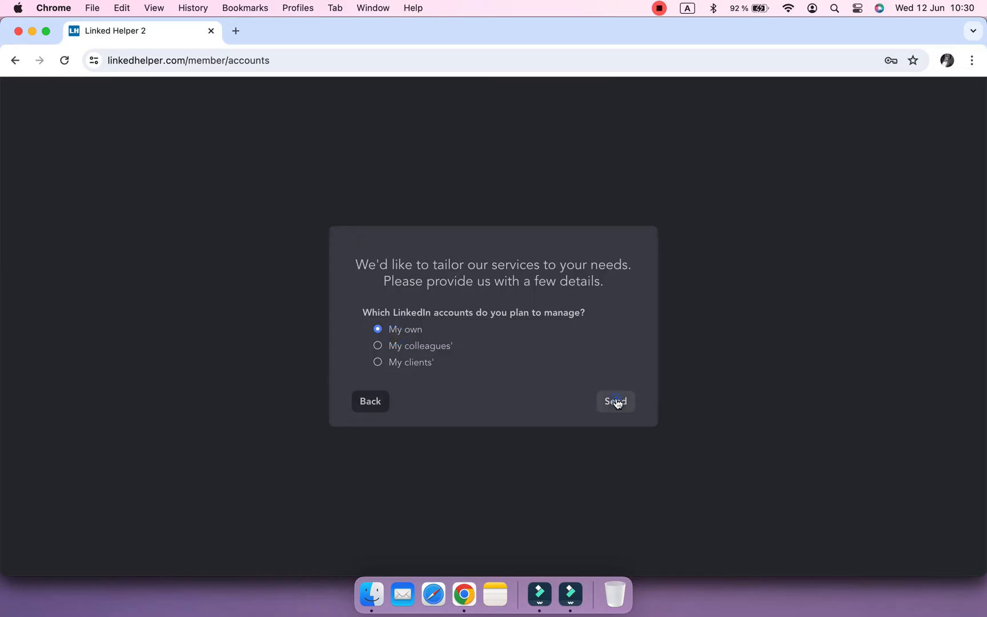
{"action": "left_click", "coordinate": [615, 401]}
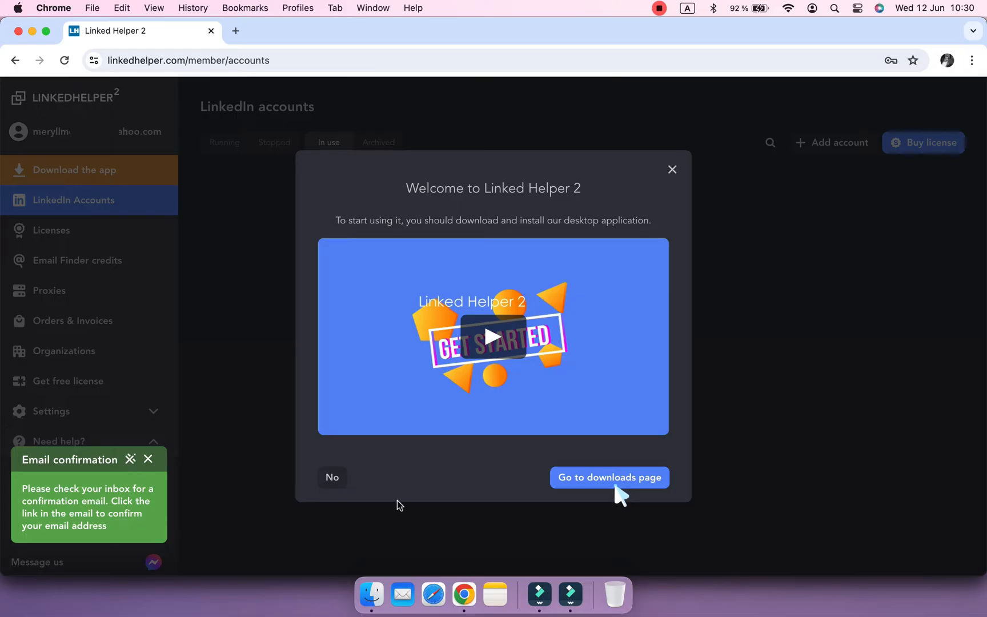
- Go to the downloads page and download Linked Helper 2 for macOS
{"action": "left_click", "coordinate": [609, 478]}
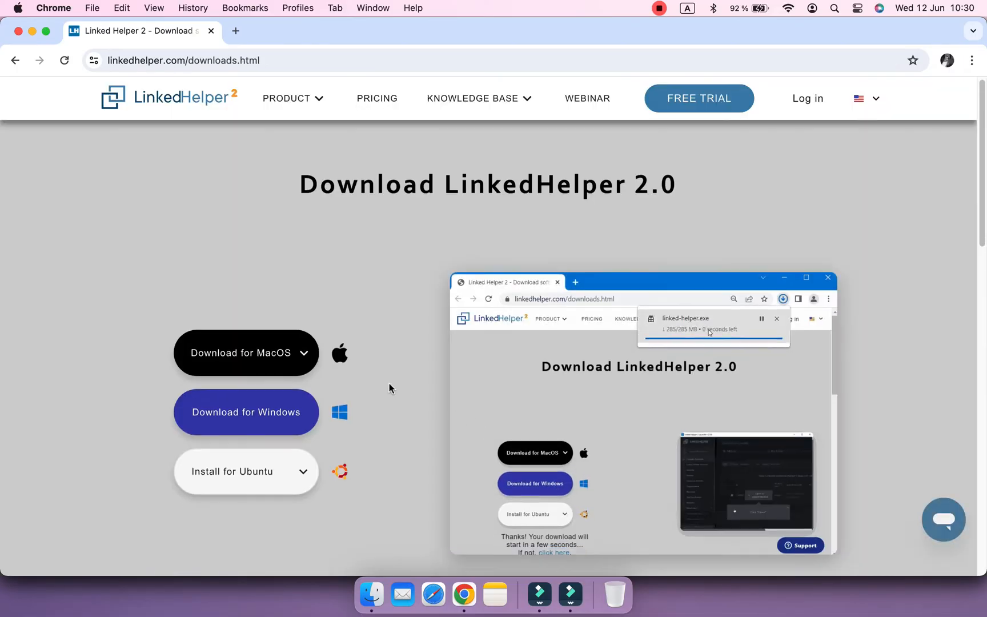
{"action": "scroll", "scroll_direction": "down", "scroll_amount": 3}
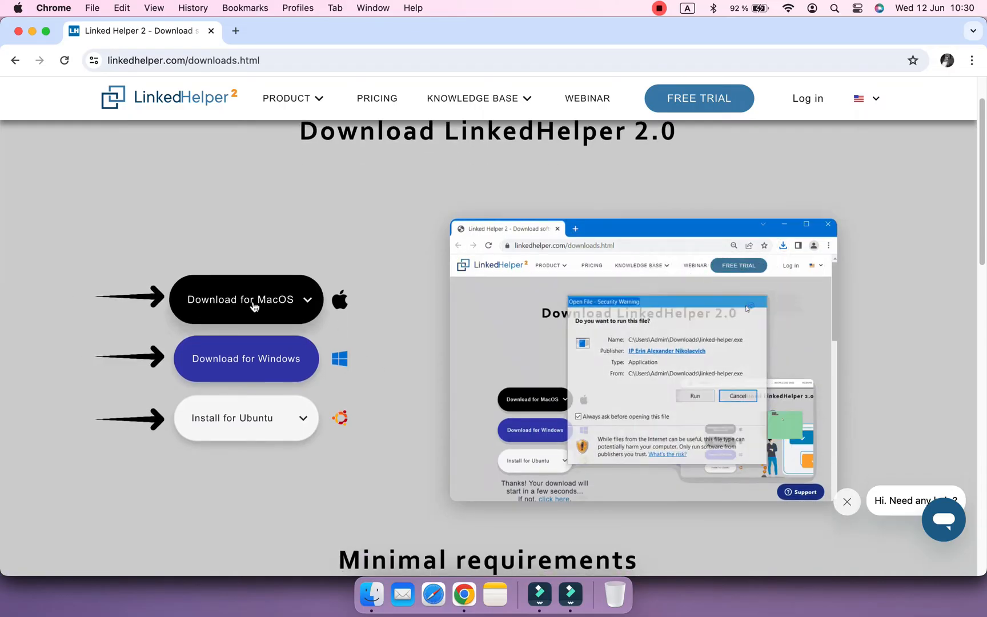
{"action": "left_click", "coordinate": [246, 300]}
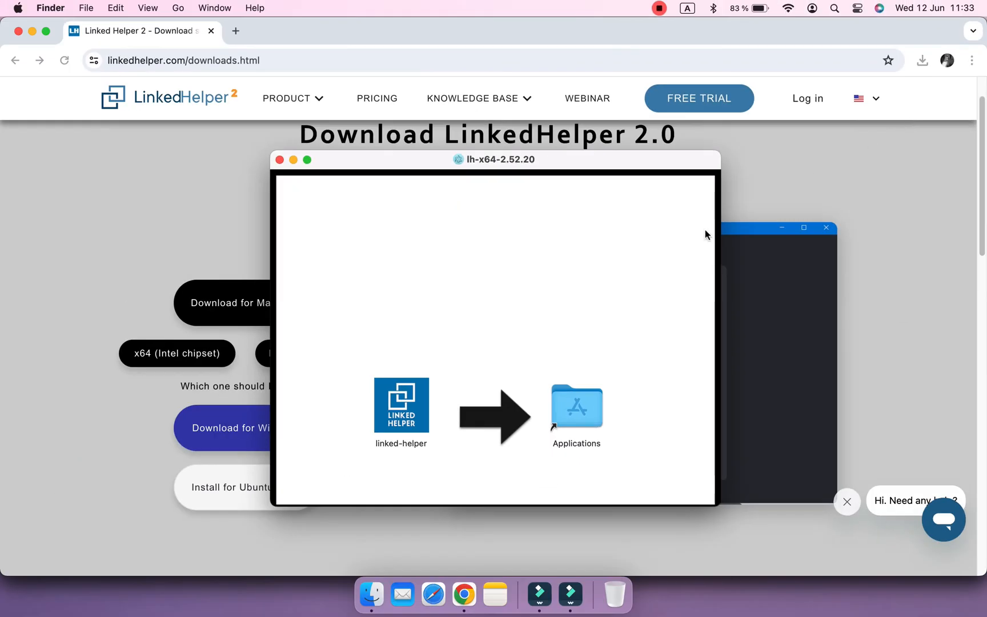
- Install linked-helper into Applications from the disk image and launch it
{"action": "left_click", "coordinate": [576, 405]}
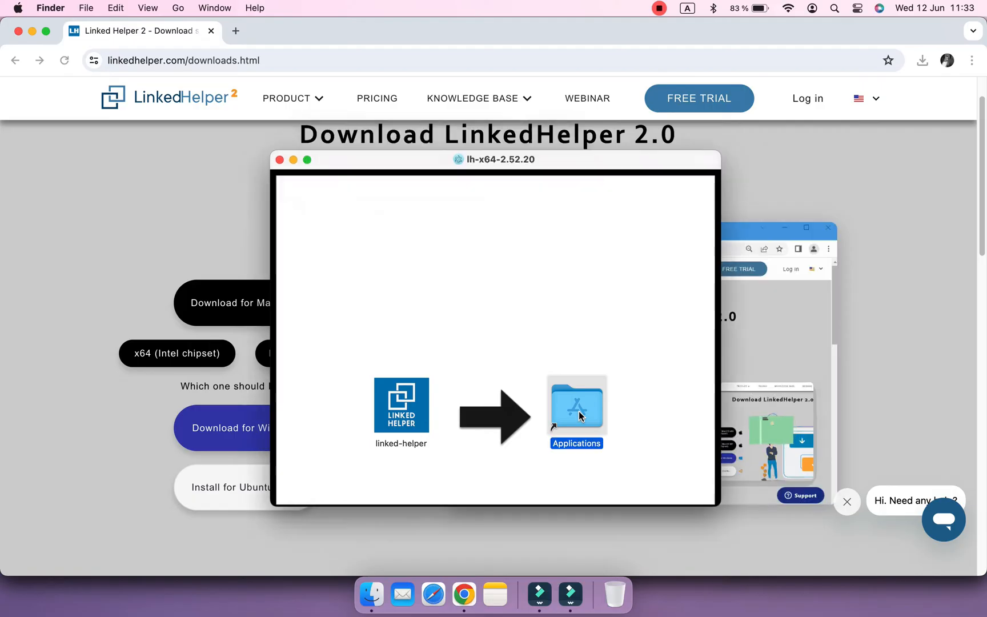
{"action": "double_click", "coordinate": [576, 403]}
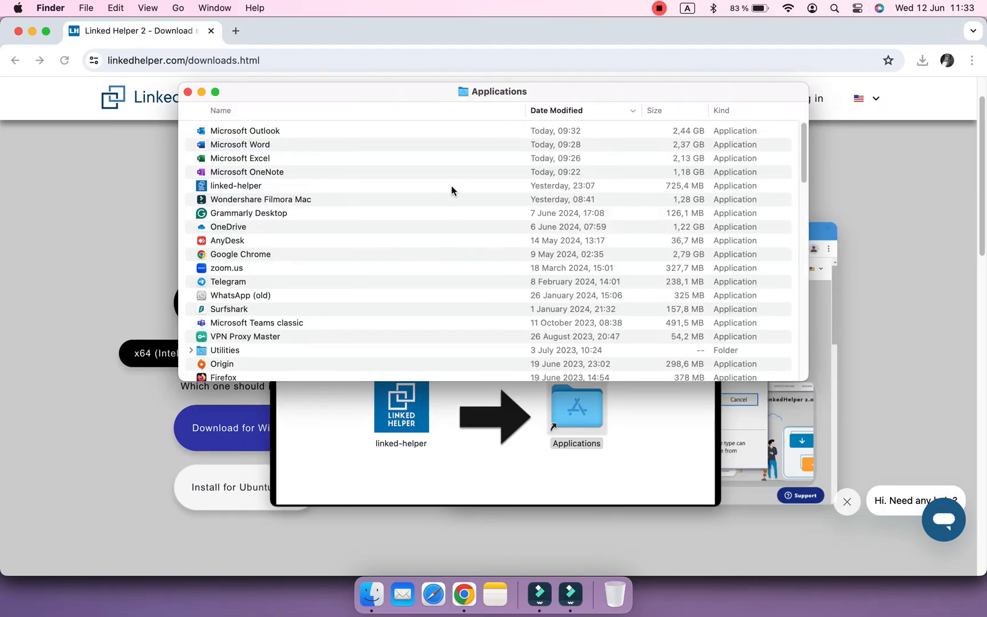
{"action": "left_click", "coordinate": [187, 91]}
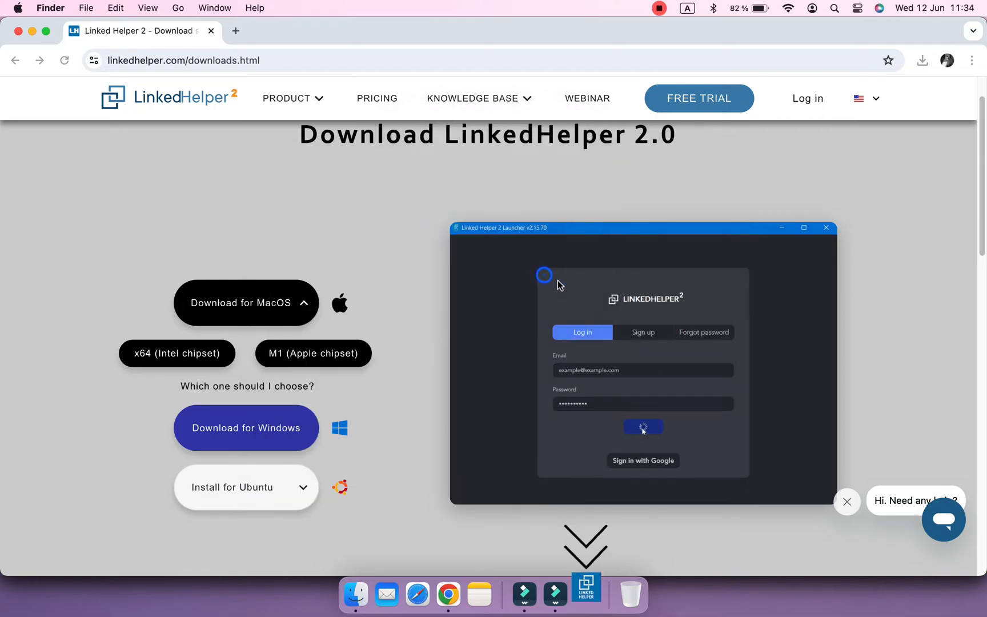
{"action": "left_click", "coordinate": [642, 428]}
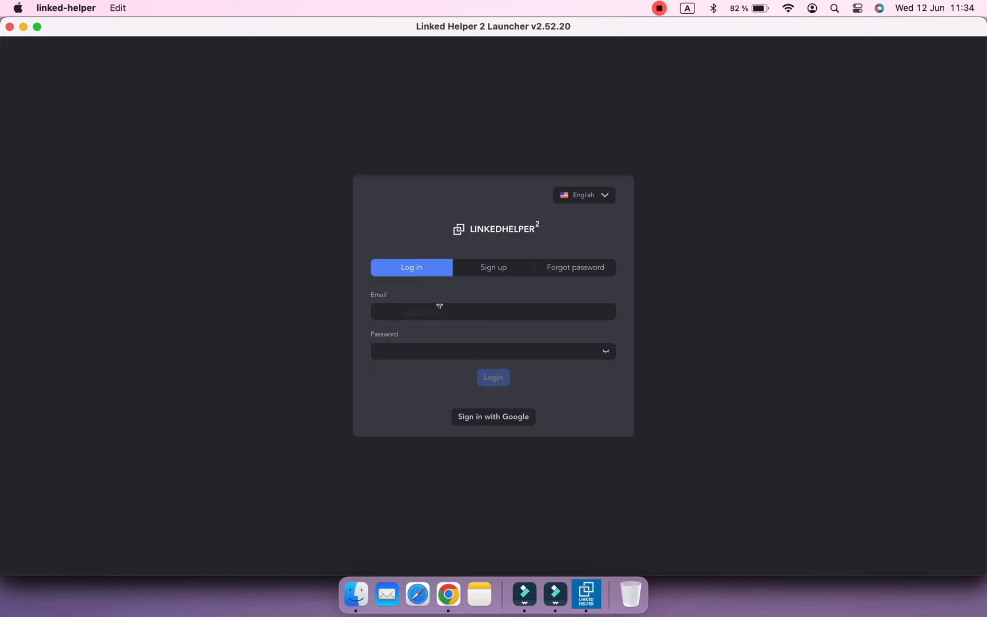
- Log in to the Linked Helper 2 Launcher with the member email and password
{"action": "type", "text": "meryllm"}
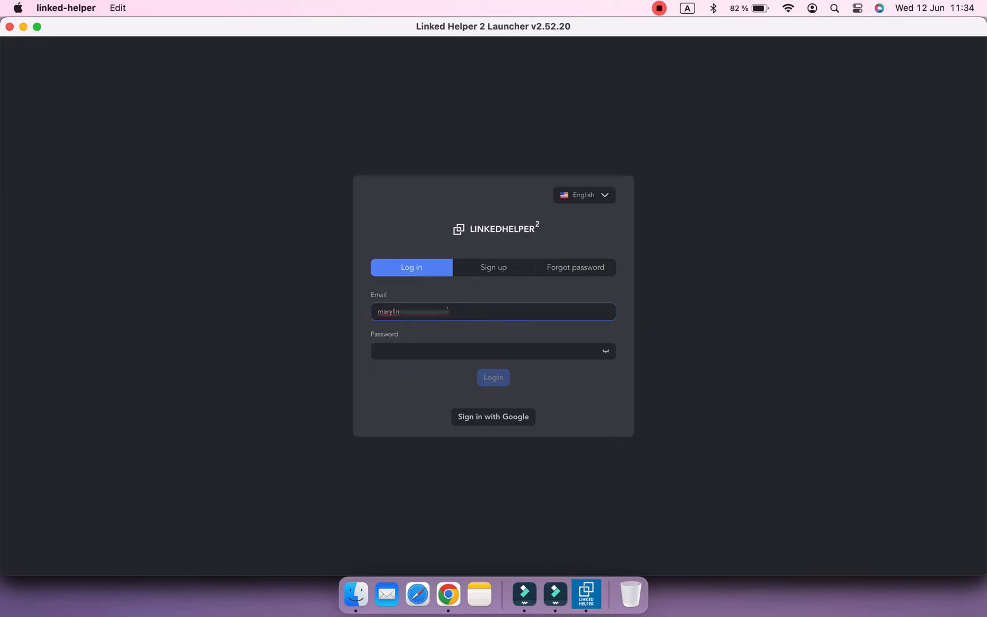
{"action": "type", "text": "password"}
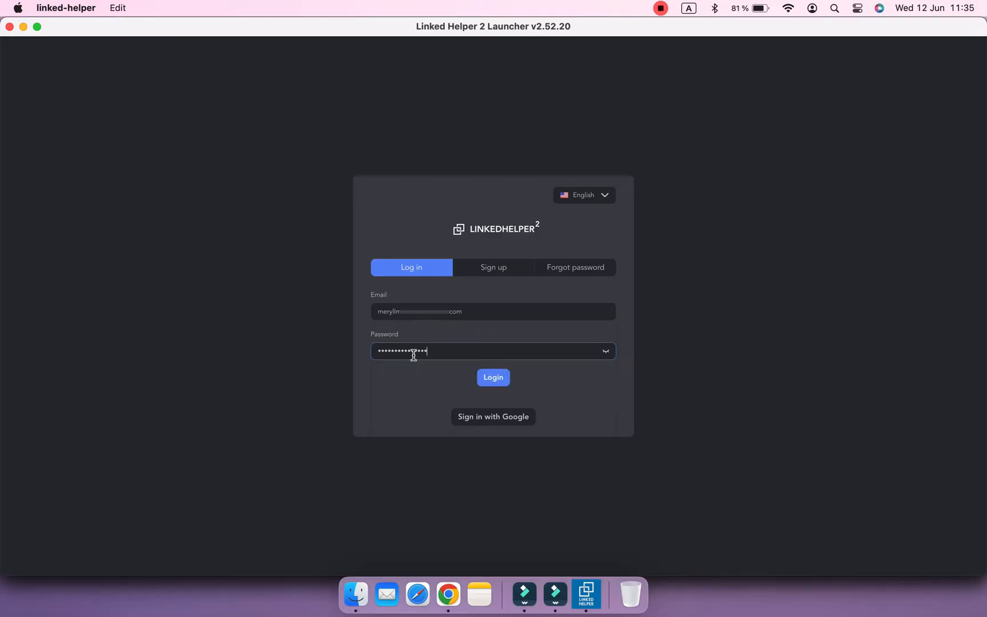
{"action": "left_click", "coordinate": [492, 377]}
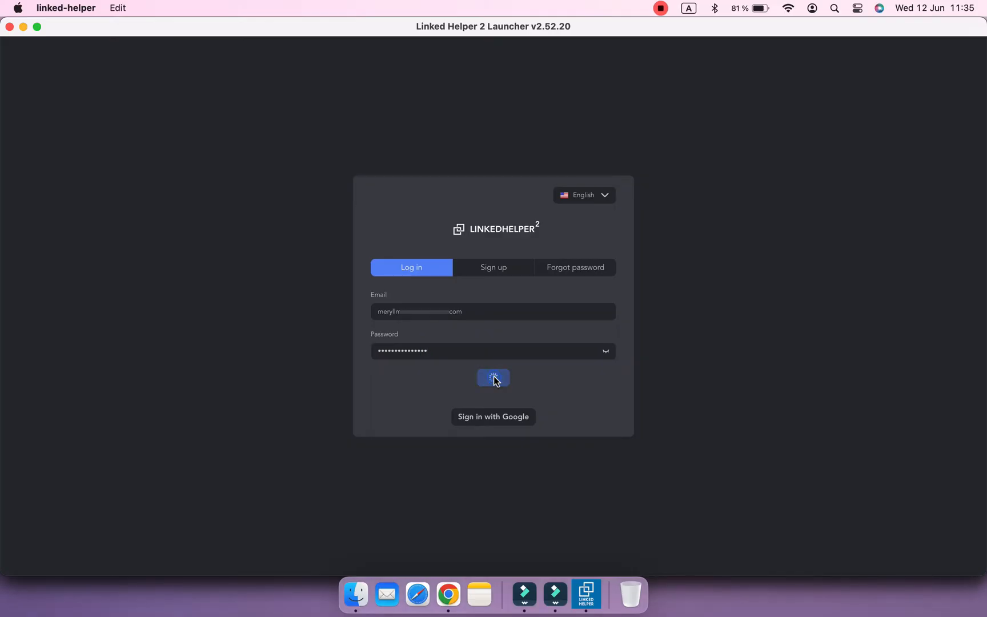
- Enter the new LinkedIn account's email in the Add new LinkedIn Account form
{"action": "left_click", "coordinate": [493, 378]}
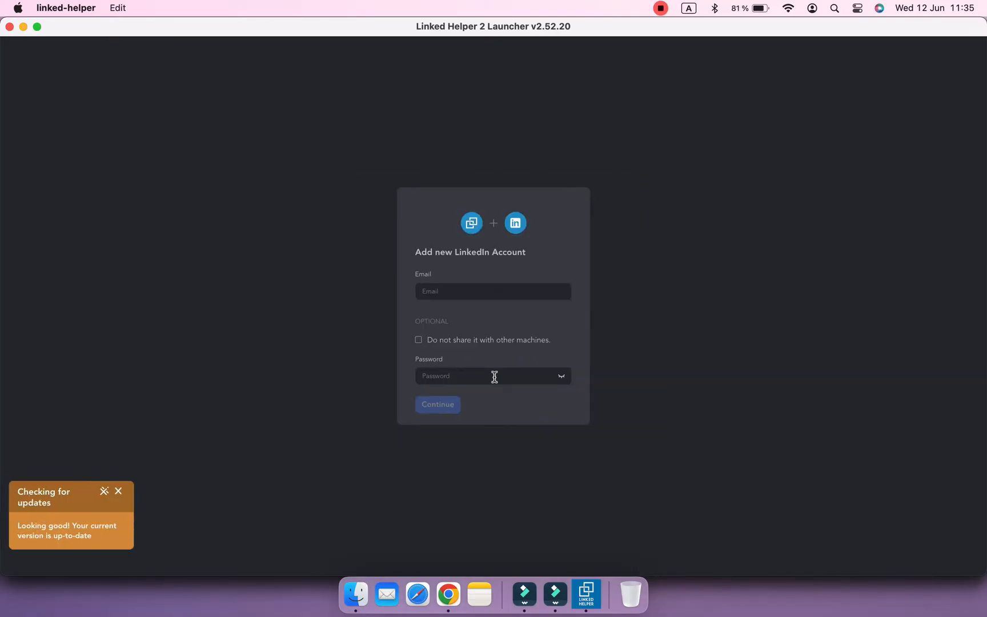
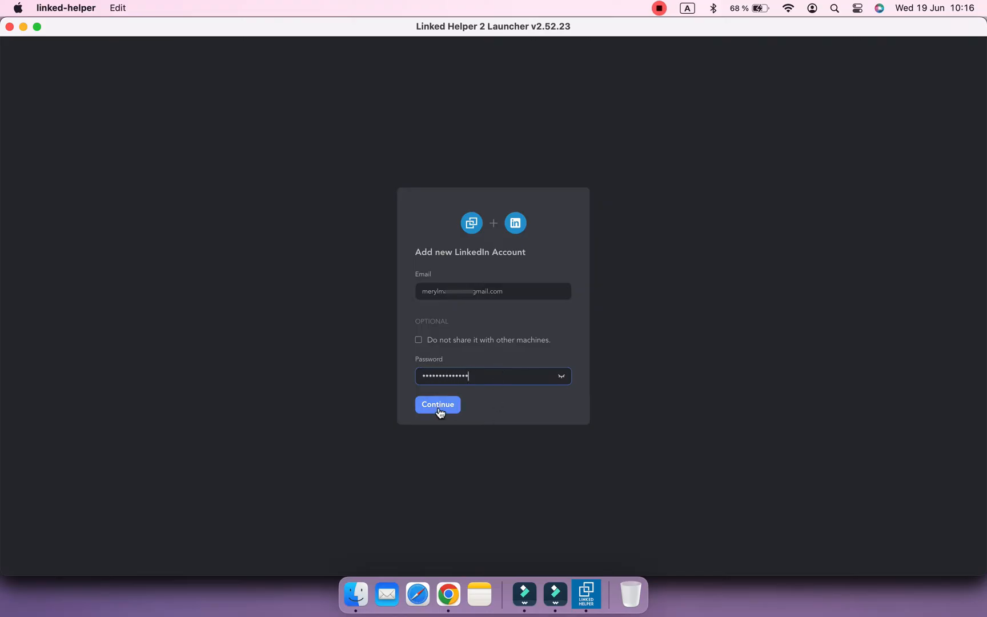
- Add the LinkedIn account, abort the introductory tour, and launch the account instance
{"action": "left_click", "coordinate": [437, 405]}
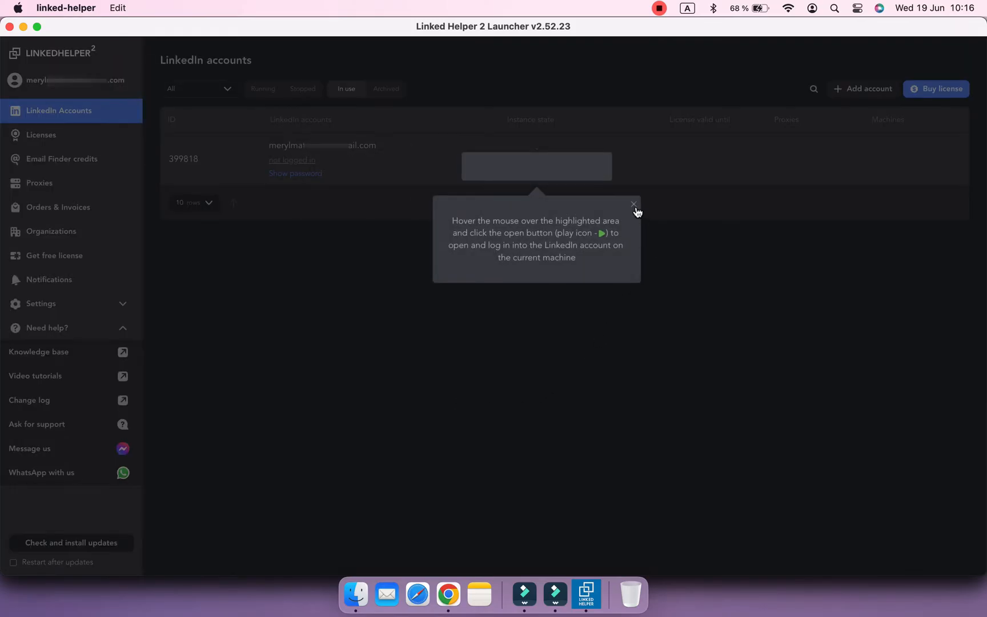
{"action": "mouse_move", "coordinate": [633, 205]}
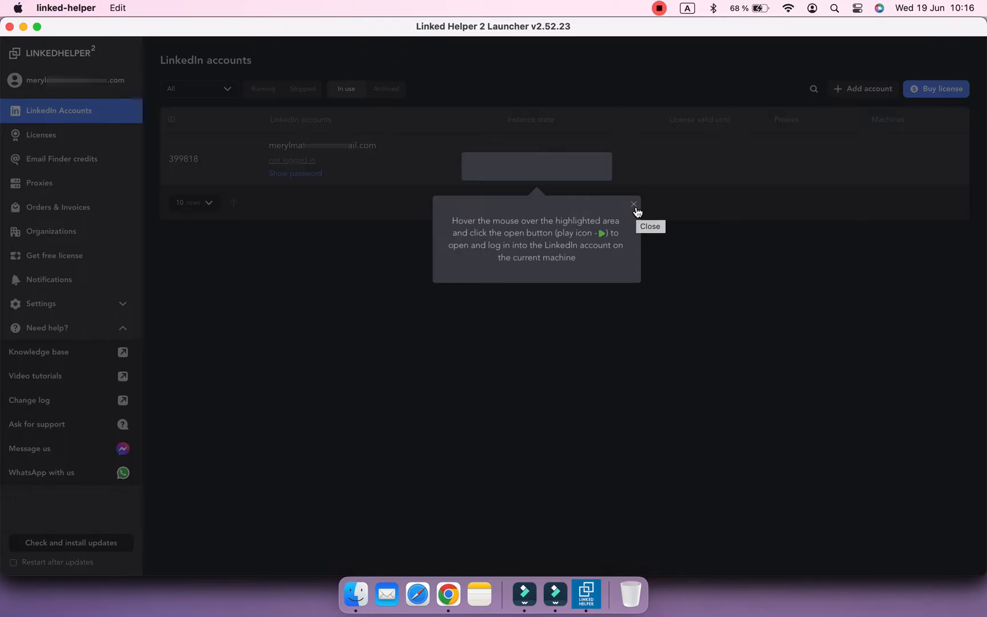
{"action": "left_click", "coordinate": [633, 205]}
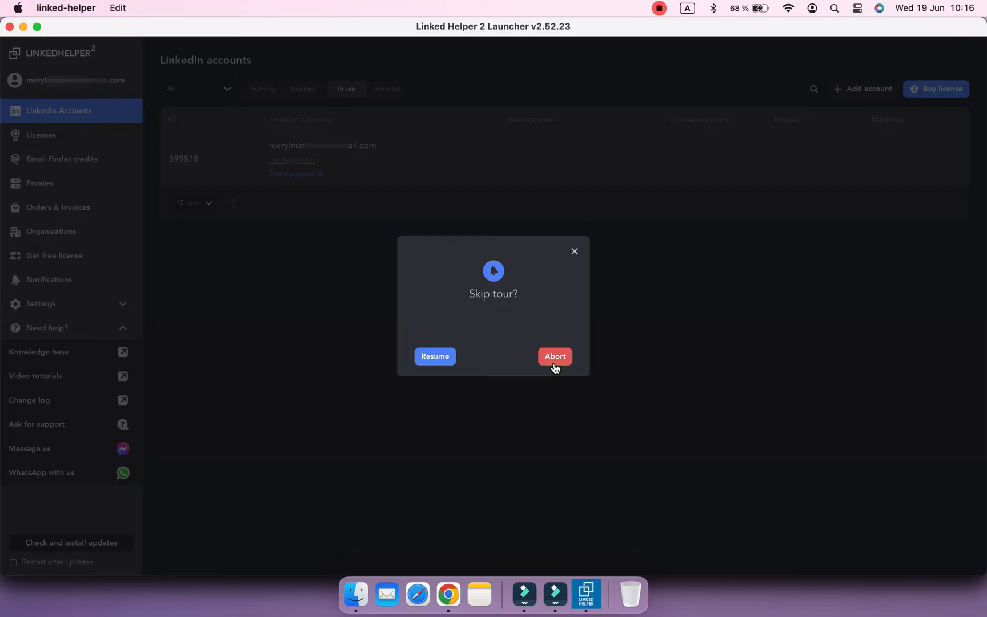
{"action": "left_click", "coordinate": [555, 357]}
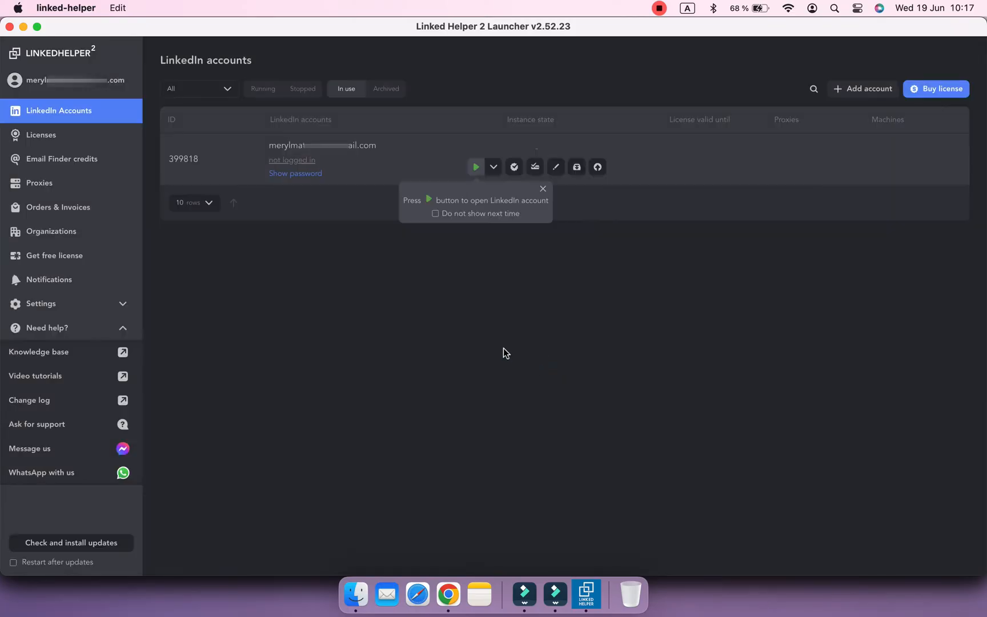
{"action": "mouse_move", "coordinate": [482, 183]}
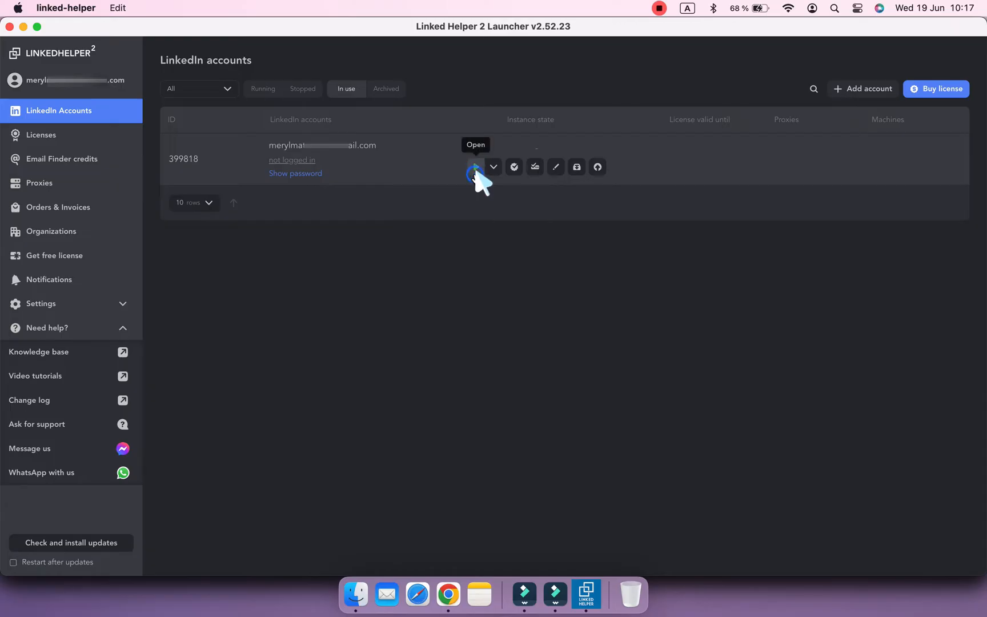
{"action": "left_click", "coordinate": [473, 167]}
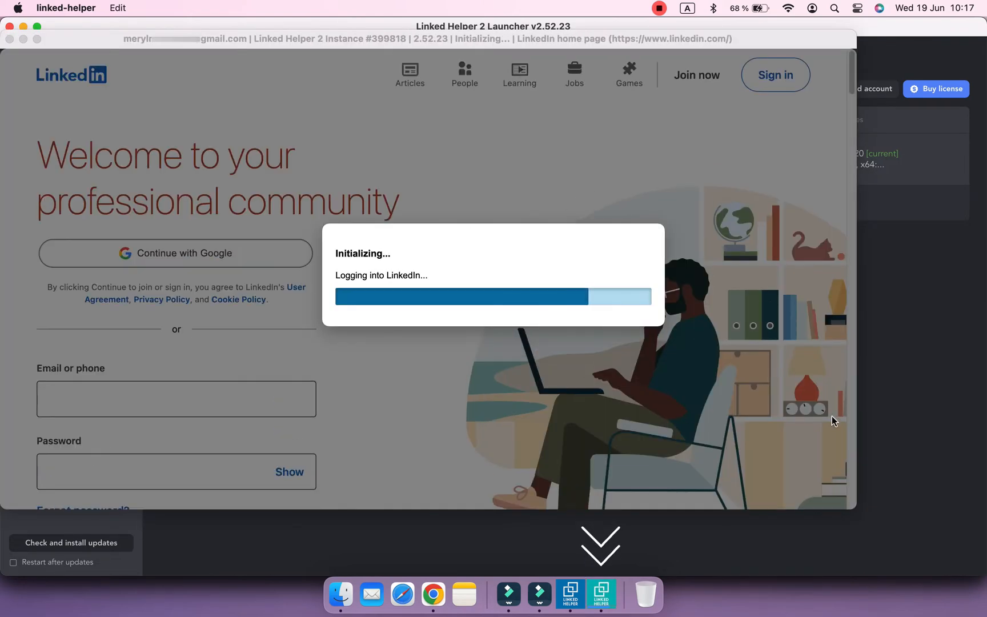
{"action": "mouse_move", "coordinate": [899, 422]}
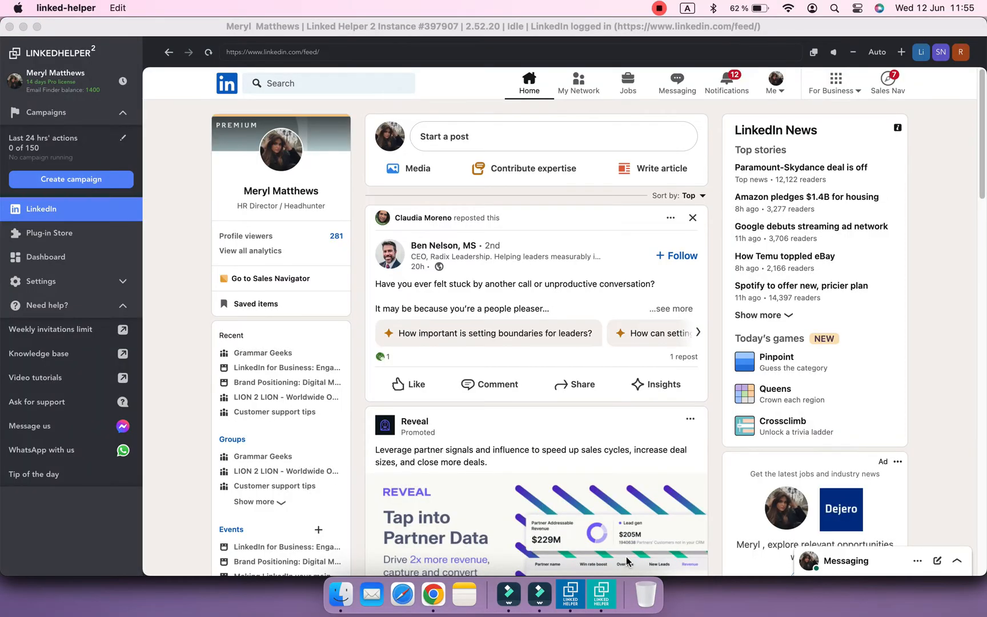
- Browse the embedded LinkedIn navigation and return to the home feed
{"action": "left_click", "coordinate": [578, 83]}
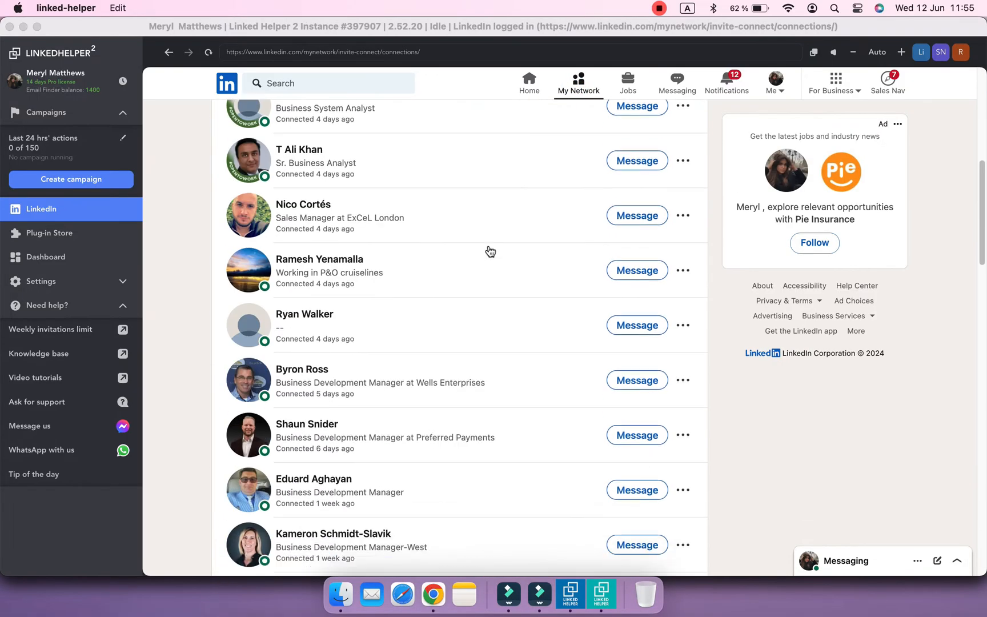
{"action": "left_click", "coordinate": [676, 83]}
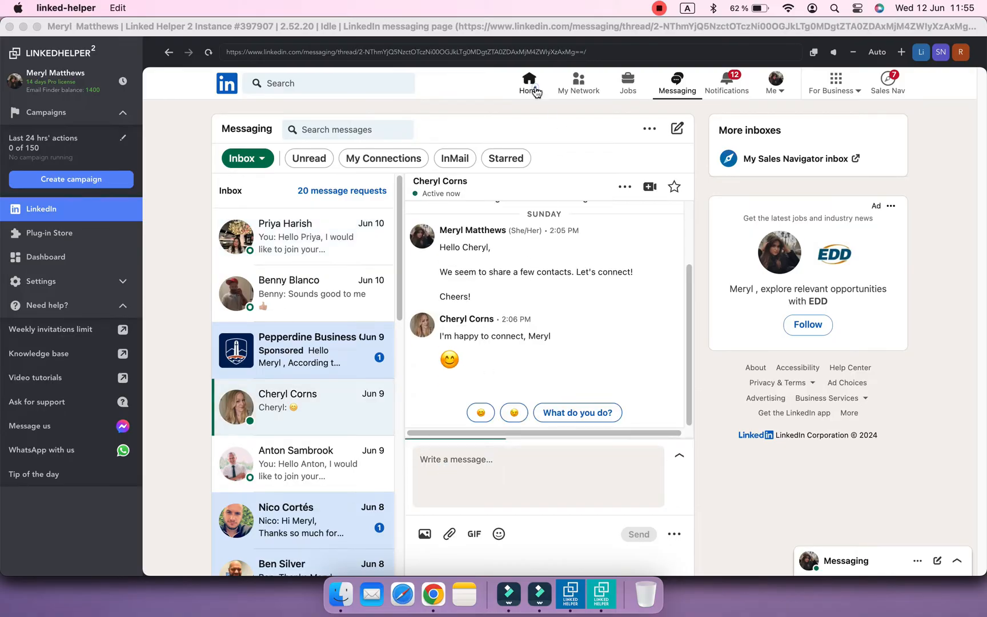
{"action": "left_click", "coordinate": [529, 82]}
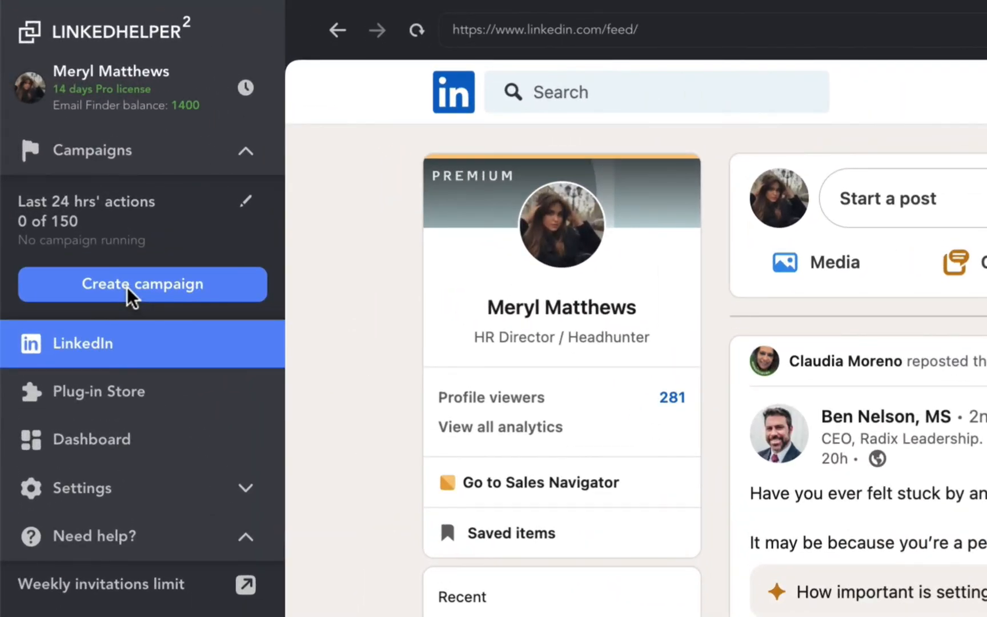
- Create a new campaign named 'Campaign 1' from the Invite and follow-up template
{"action": "left_click", "coordinate": [142, 284]}
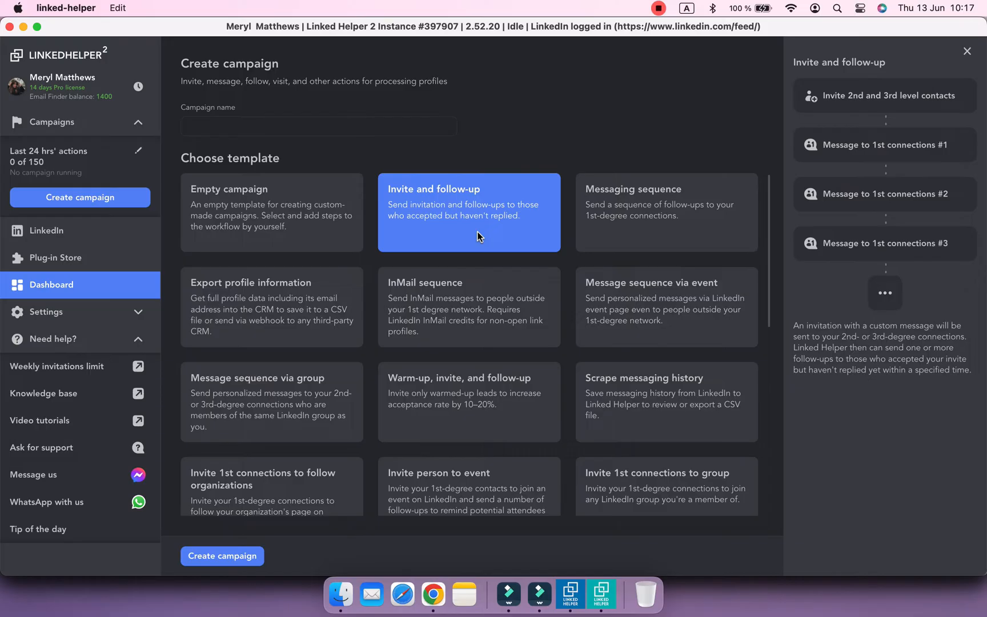
{"action": "left_click", "coordinate": [318, 127]}
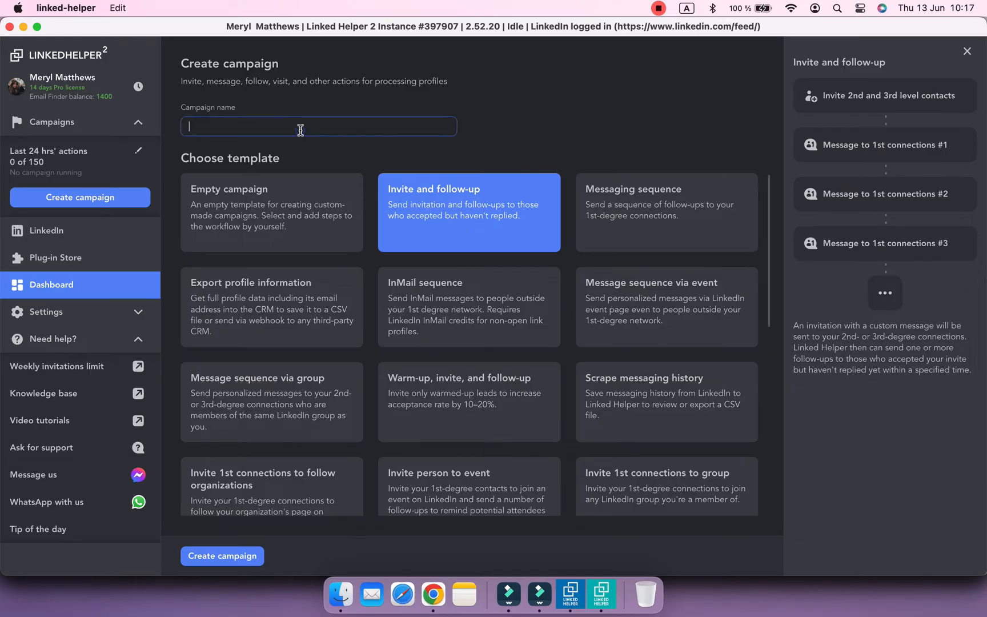
{"action": "type", "text": "Campaign 1"}
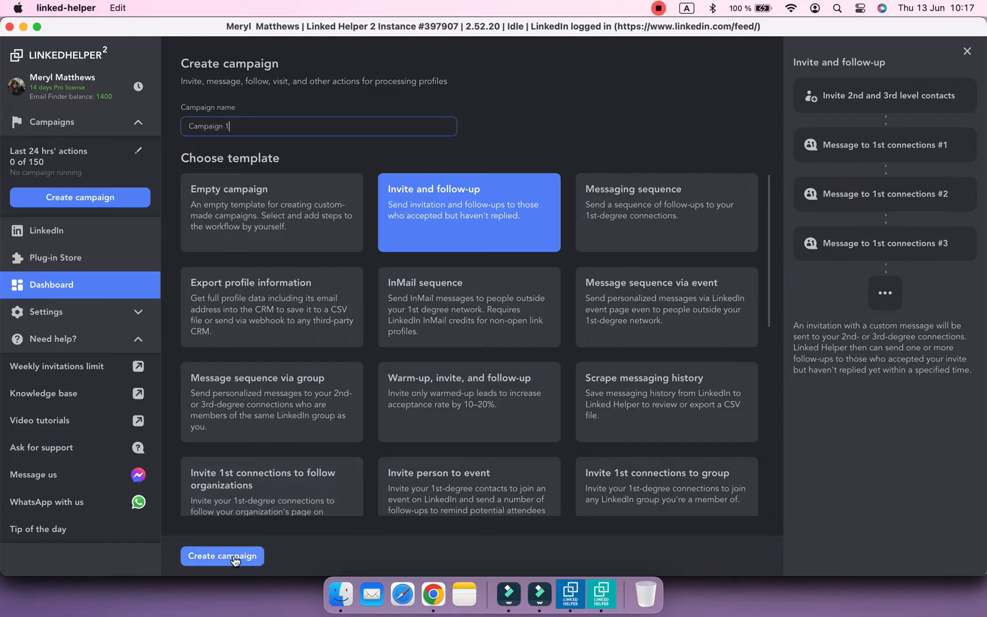
{"action": "left_click", "coordinate": [221, 556]}
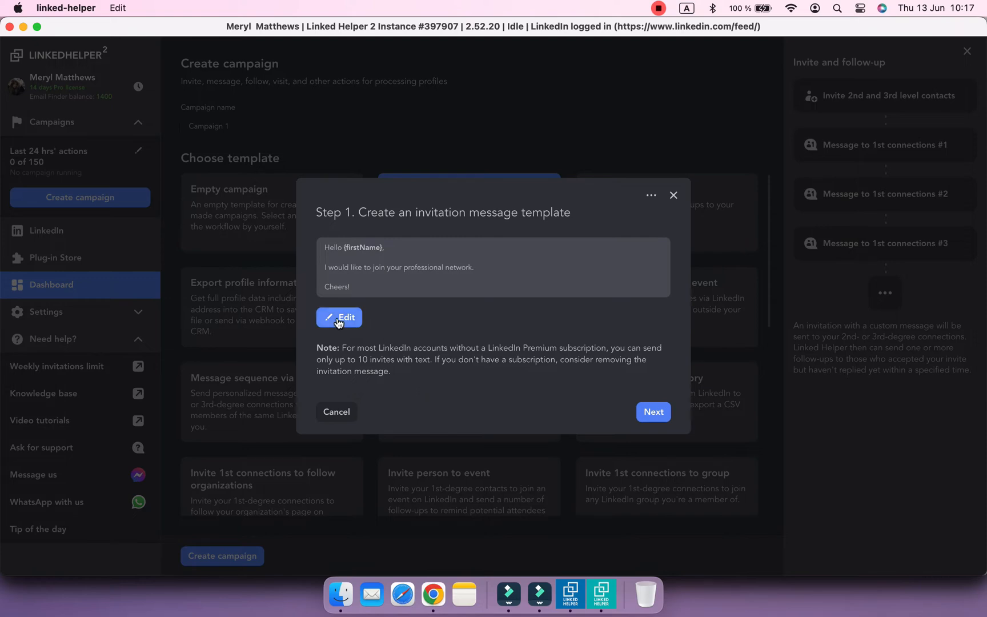
- Rewrite the invitation to 'I'm hoping to expand my network' with {company} and 'It would be great to connect!'
{"action": "left_click", "coordinate": [338, 316]}
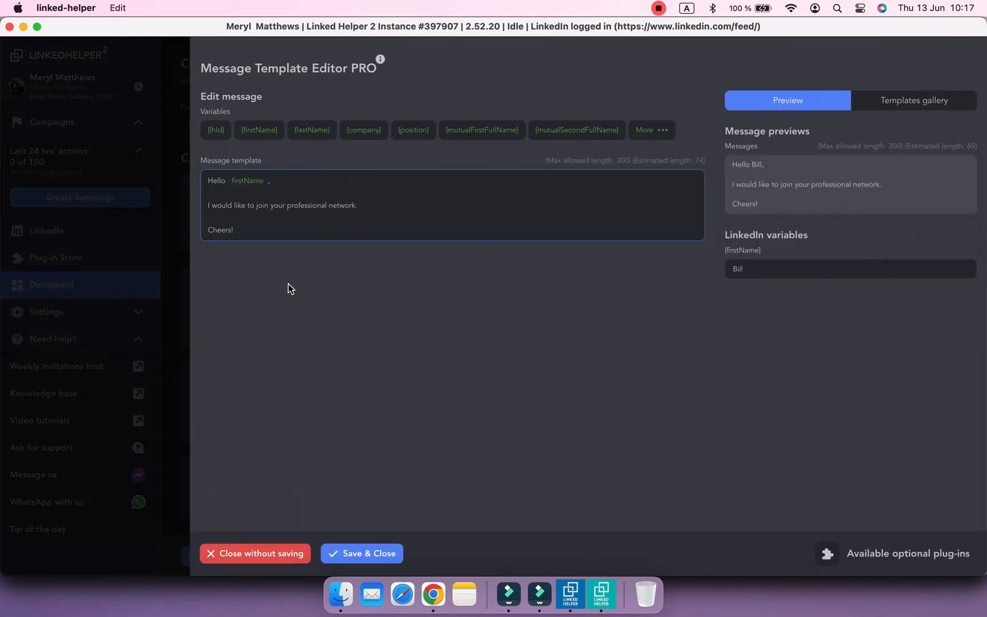
{"action": "left_click", "coordinate": [372, 206]}
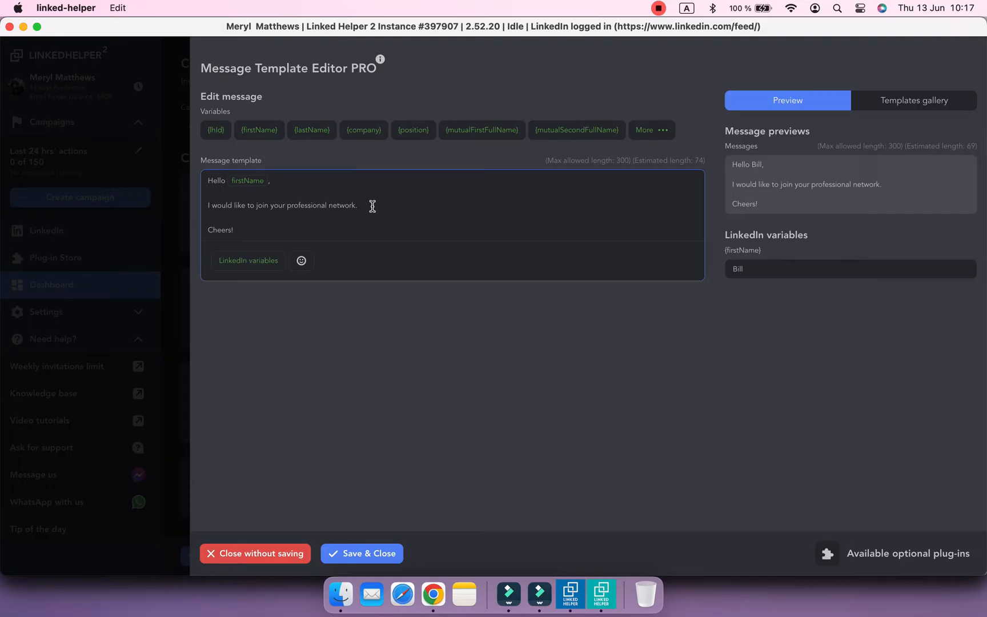
{"action": "triple_click", "coordinate": [281, 205]}
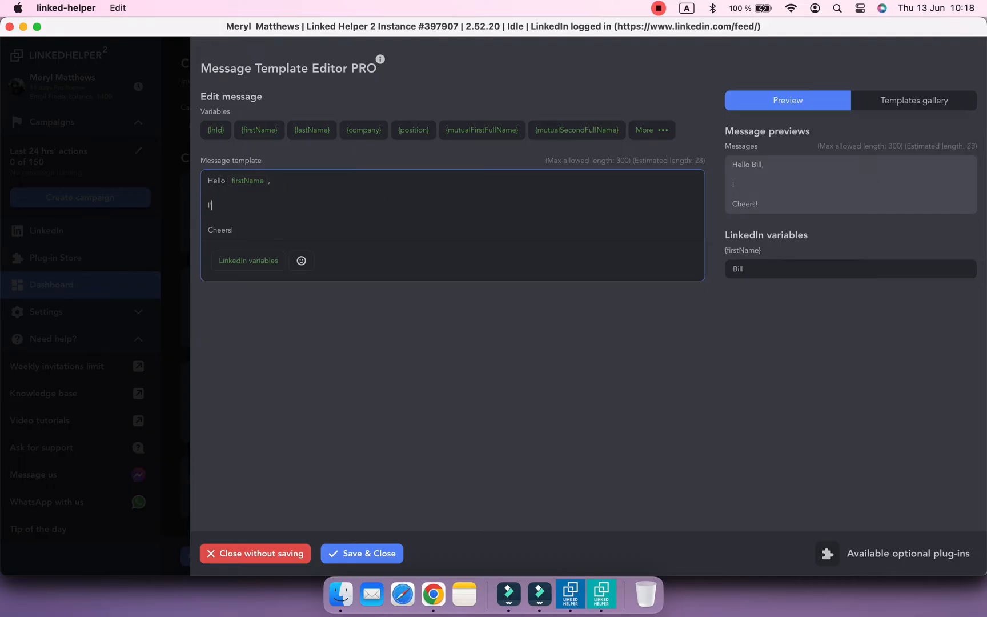
{"action": "type", "text": "I'm hoping to expand my network by connecting with people from"}
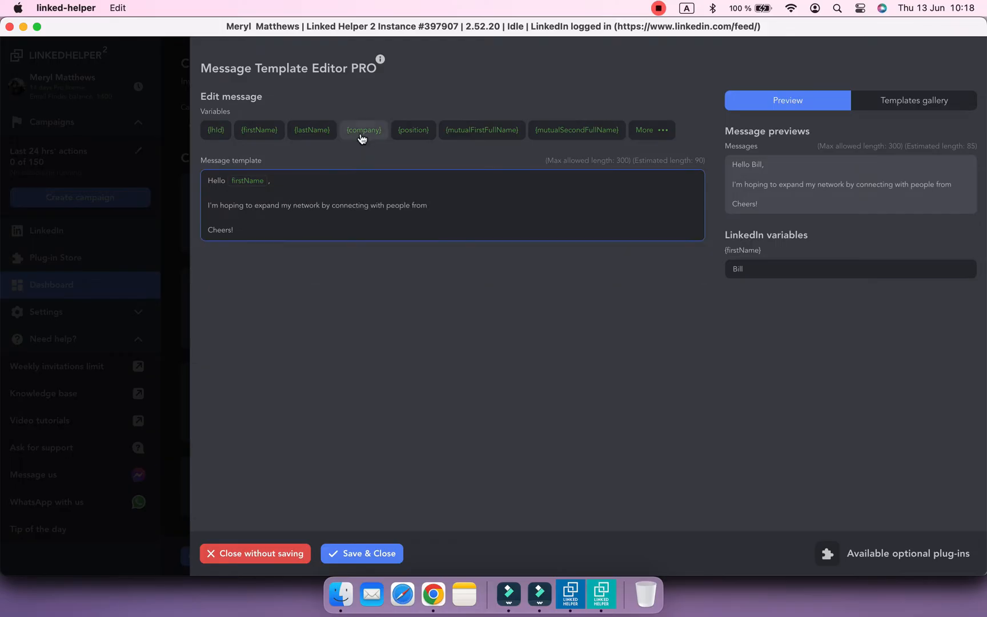
{"action": "left_click", "coordinate": [364, 130]}
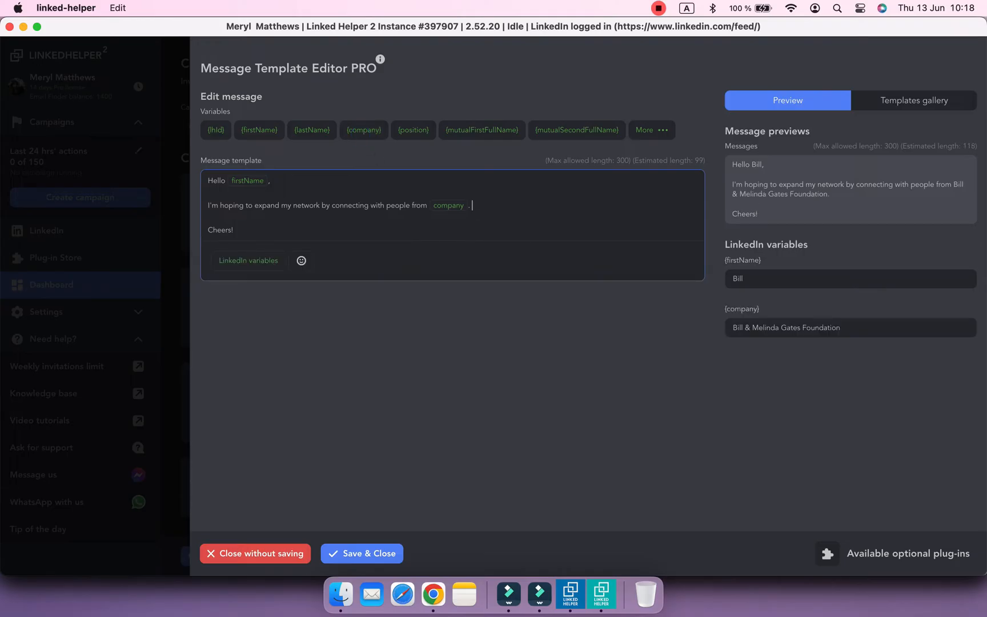
{"action": "type", "text": "It would be great to c"}
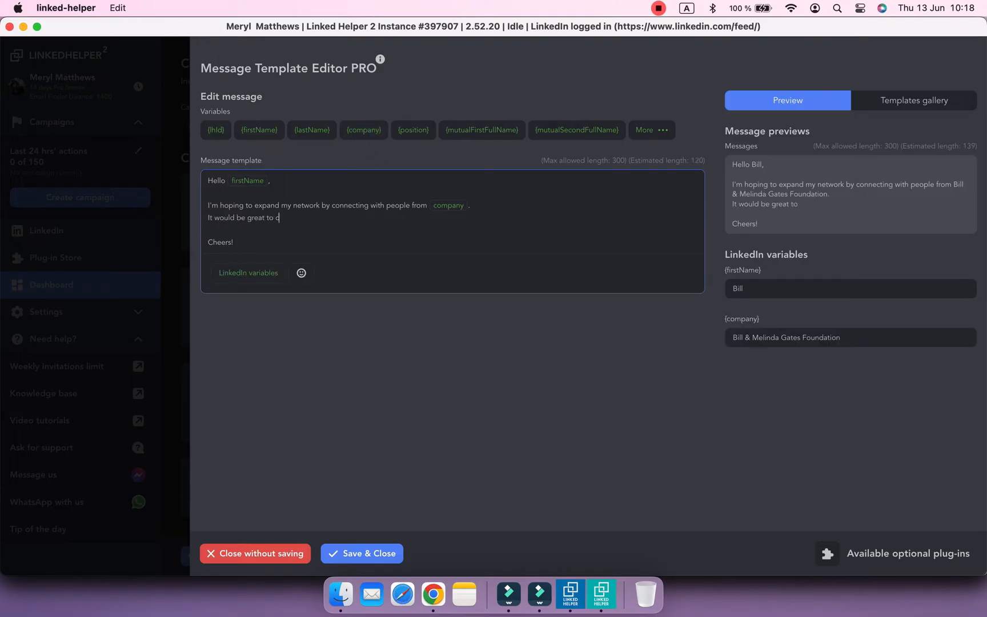
{"action": "type", "text": "onnect!"}
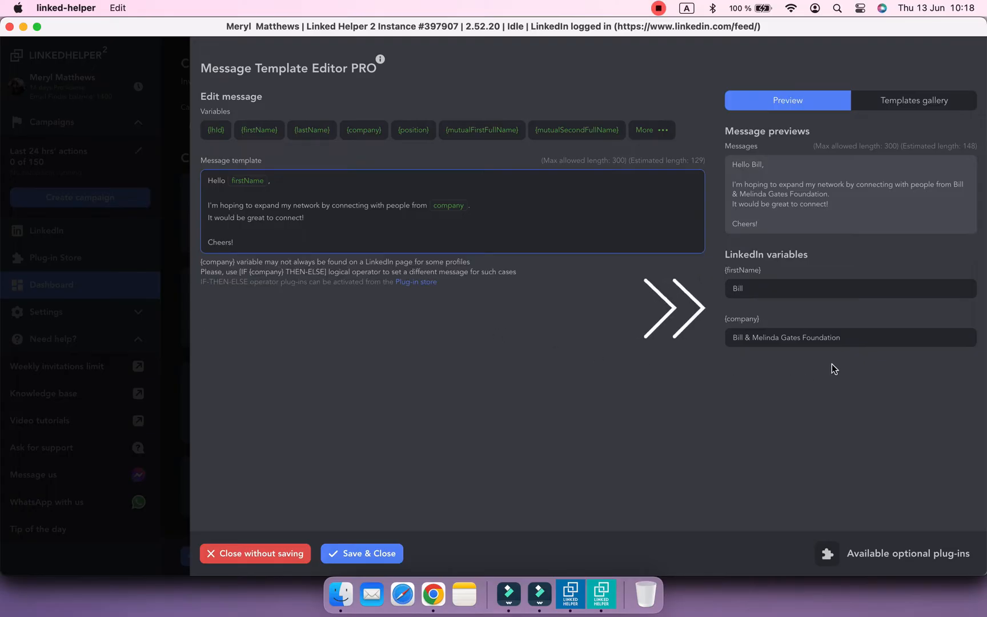
- Set preview values to company Google and name Jim, then save and close the message
{"action": "triple_click", "coordinate": [786, 337]}
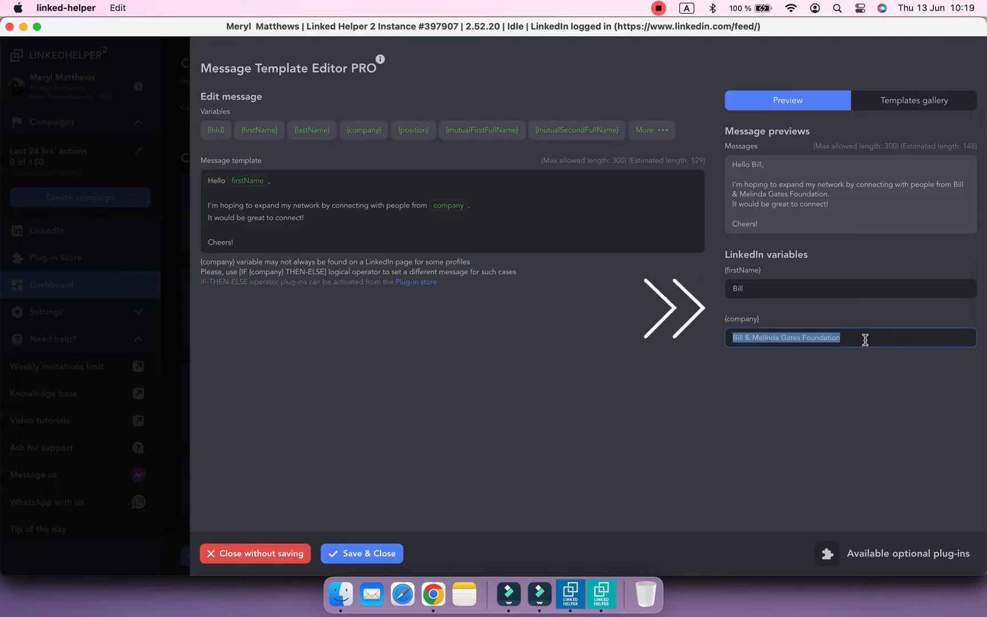
{"action": "type", "text": "Google"}
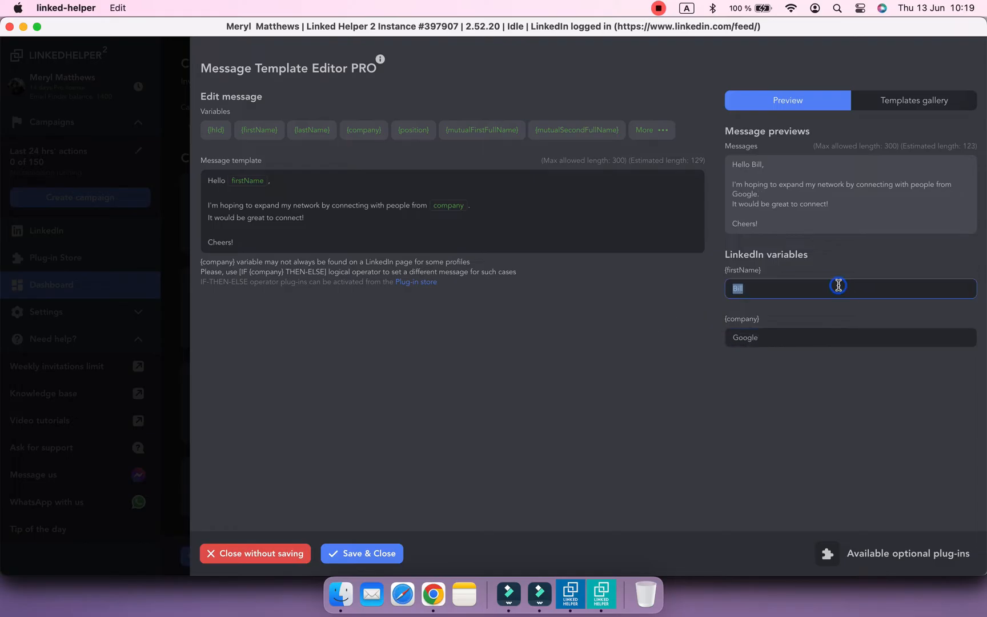
{"action": "type", "text": "Jim"}
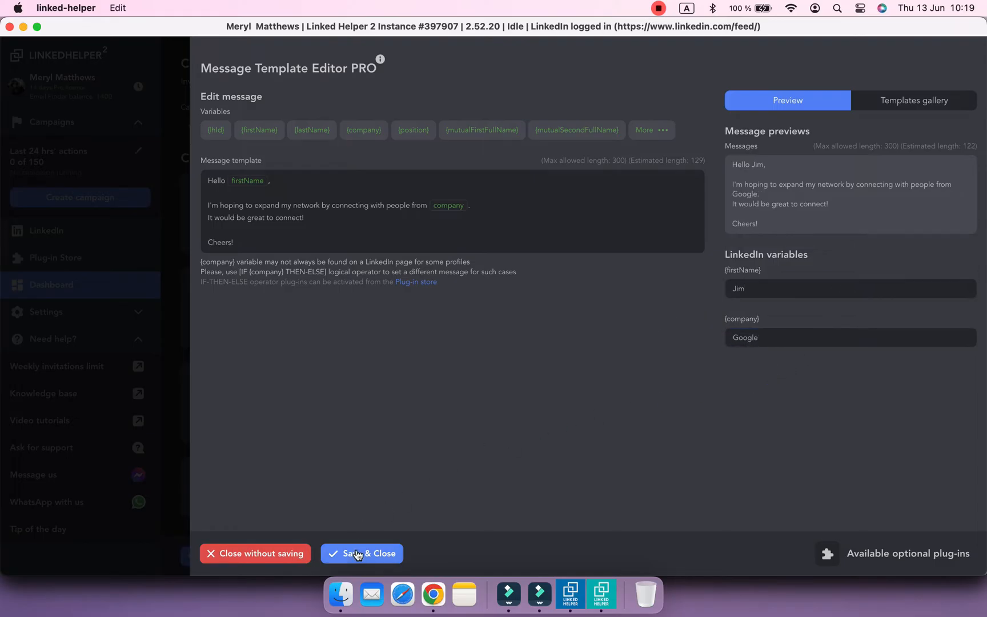
{"action": "left_click", "coordinate": [362, 553]}
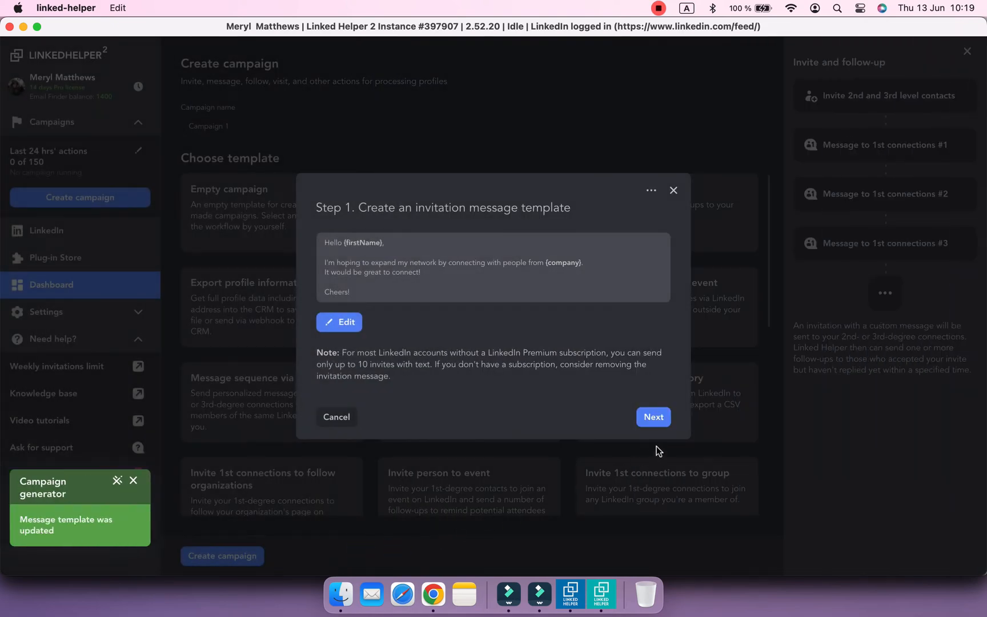
- Set unaccepted invitations to cancel after 14 days with Enable on, and proceed to follow-up
{"action": "left_click", "coordinate": [653, 418]}
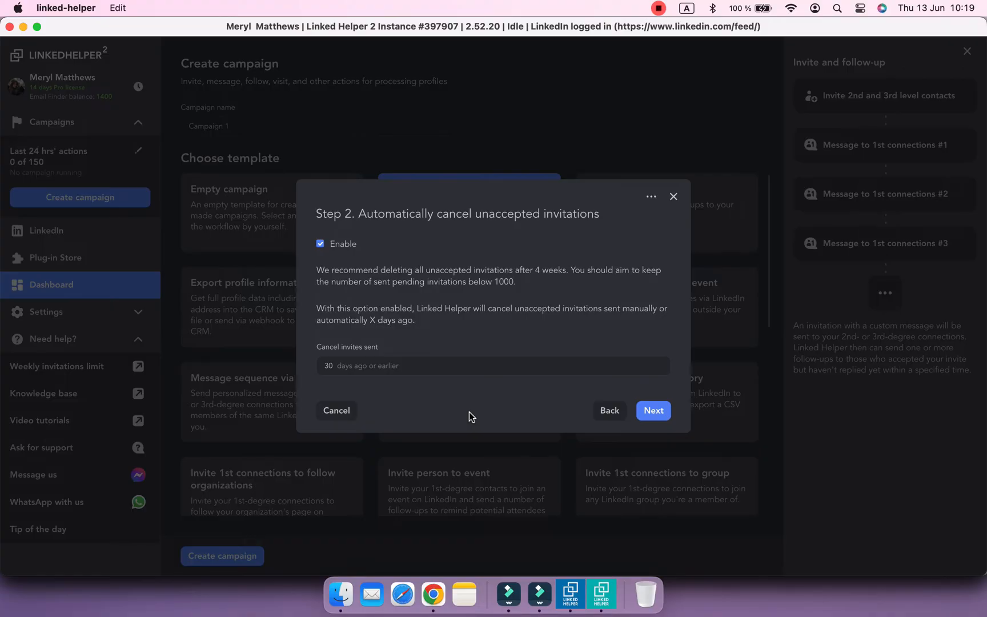
{"action": "left_click", "coordinate": [652, 410]}
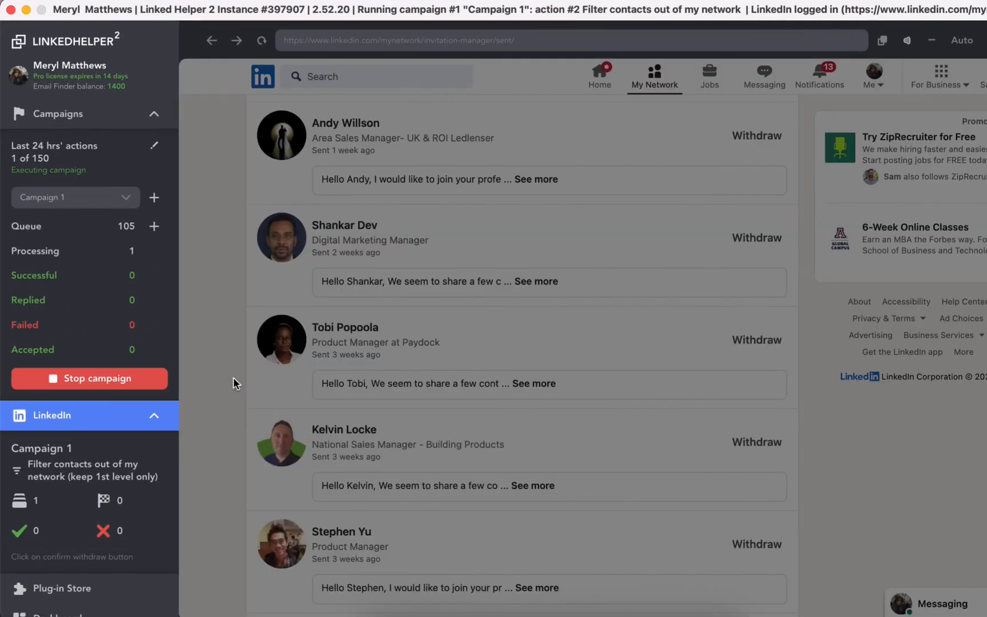
{"action": "left_click", "coordinate": [756, 135]}
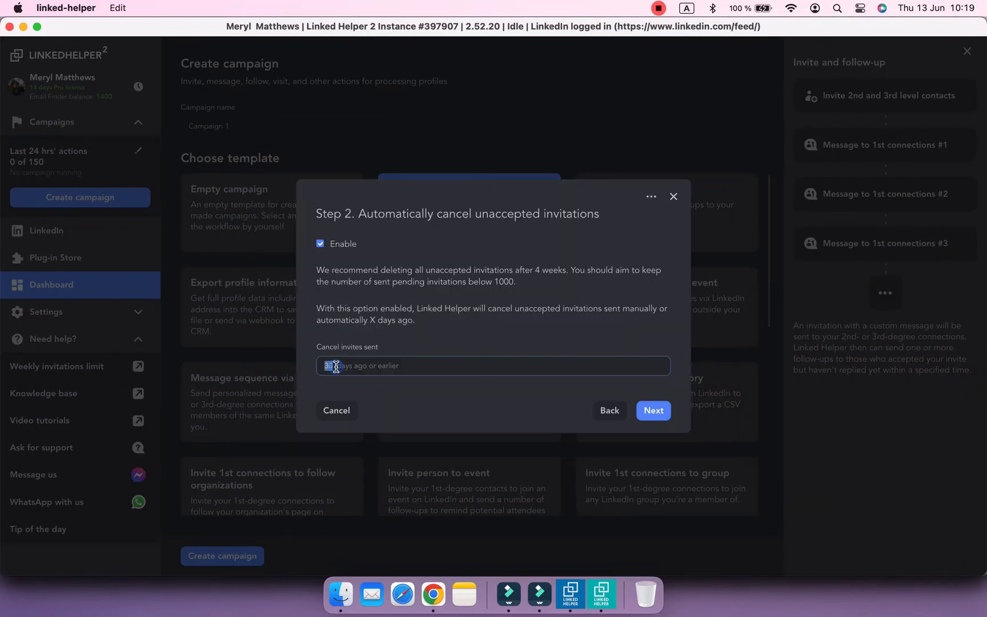
{"action": "type", "text": "14"}
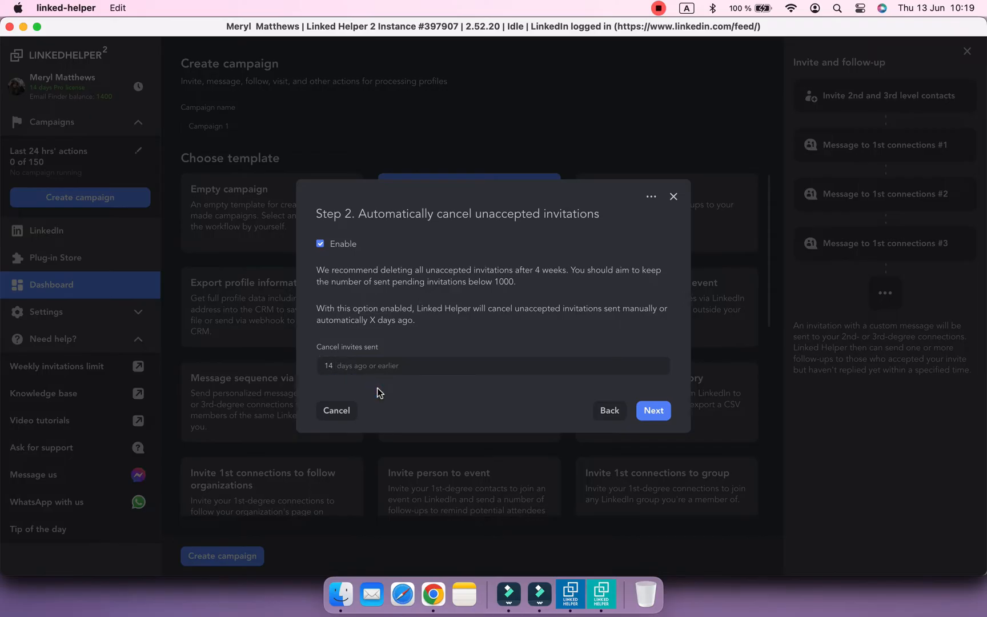
{"action": "left_click", "coordinate": [320, 243]}
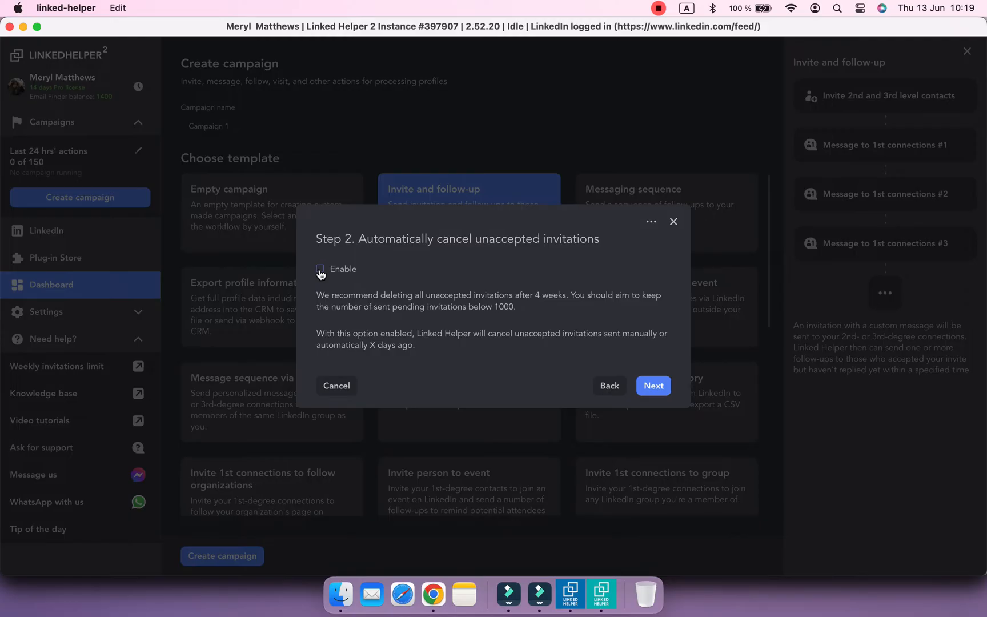
{"action": "left_click", "coordinate": [320, 270]}
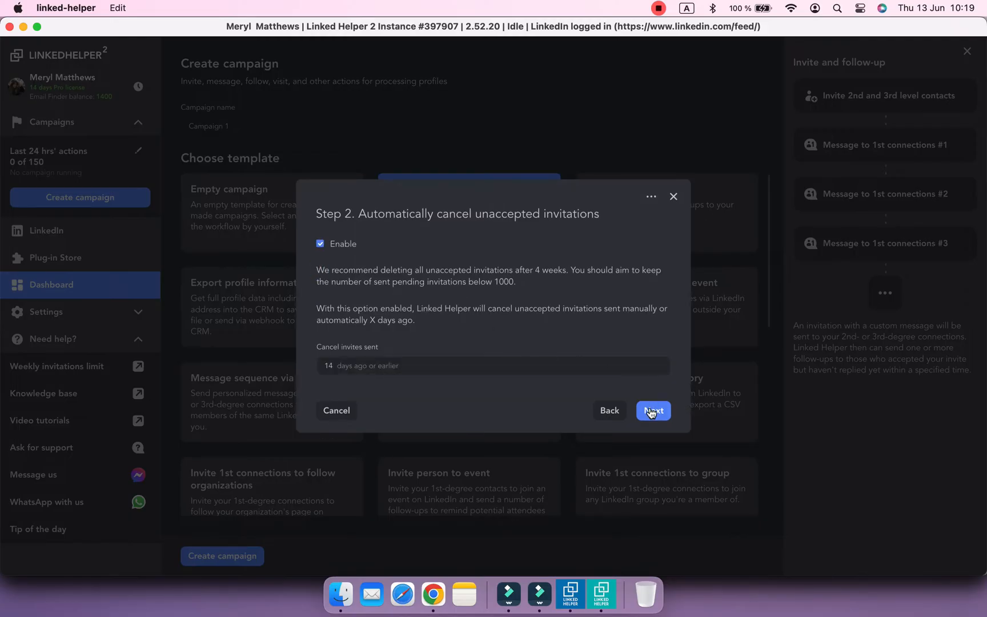
{"action": "left_click", "coordinate": [653, 410]}
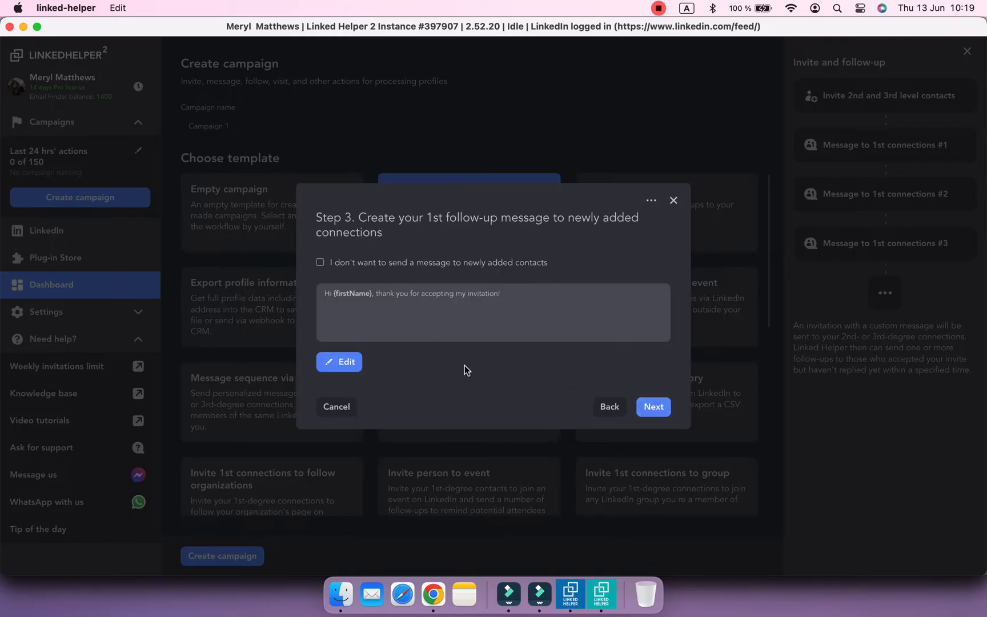
- Review the 1st follow-up message, save it unchanged and continue to the 2nd follow-up step
{"action": "left_click", "coordinate": [338, 361]}
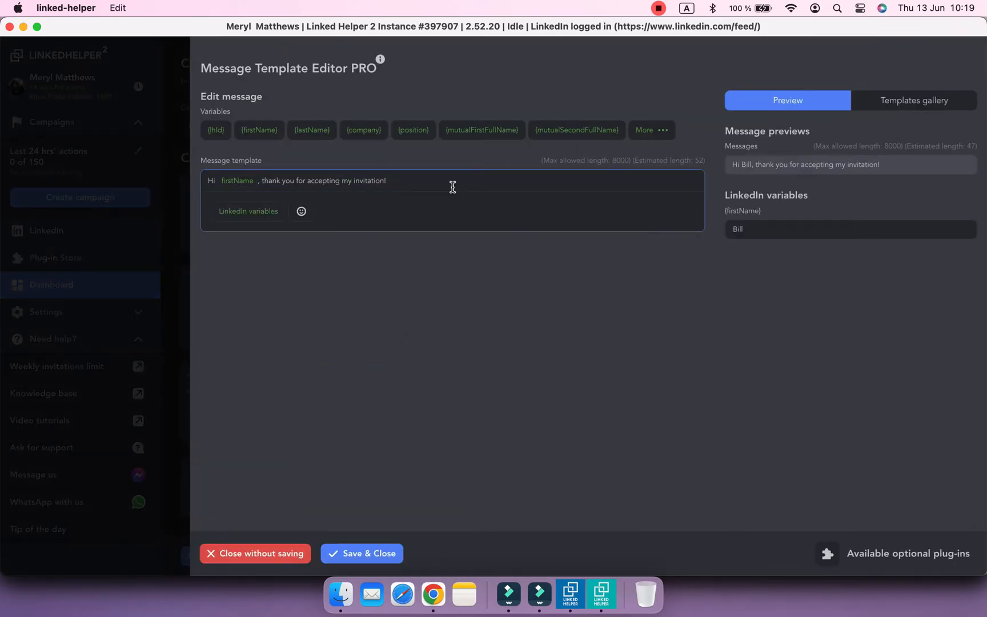
{"action": "left_click", "coordinate": [361, 553]}
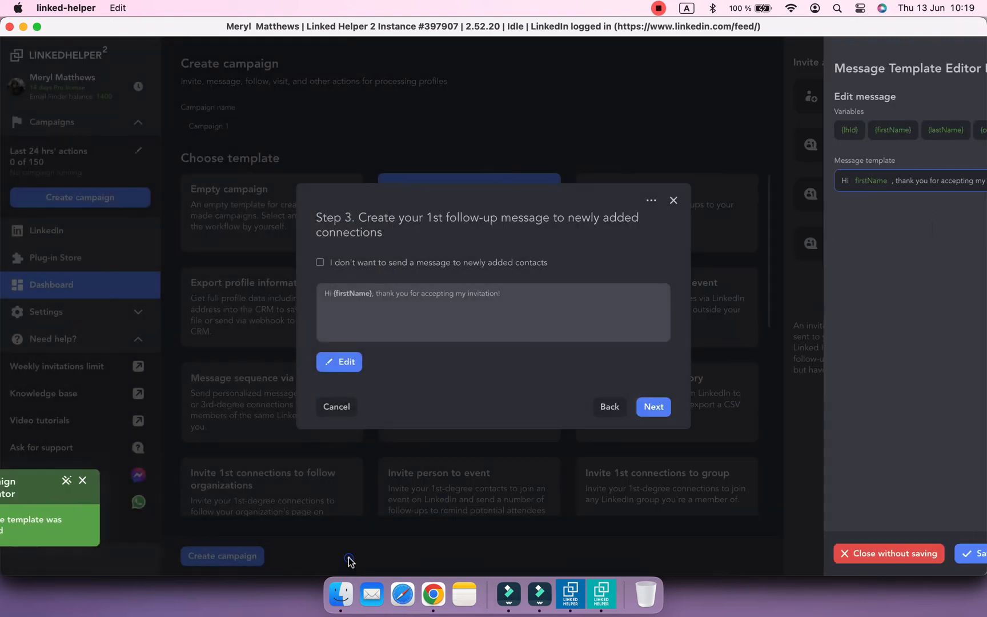
{"action": "left_click", "coordinate": [652, 407]}
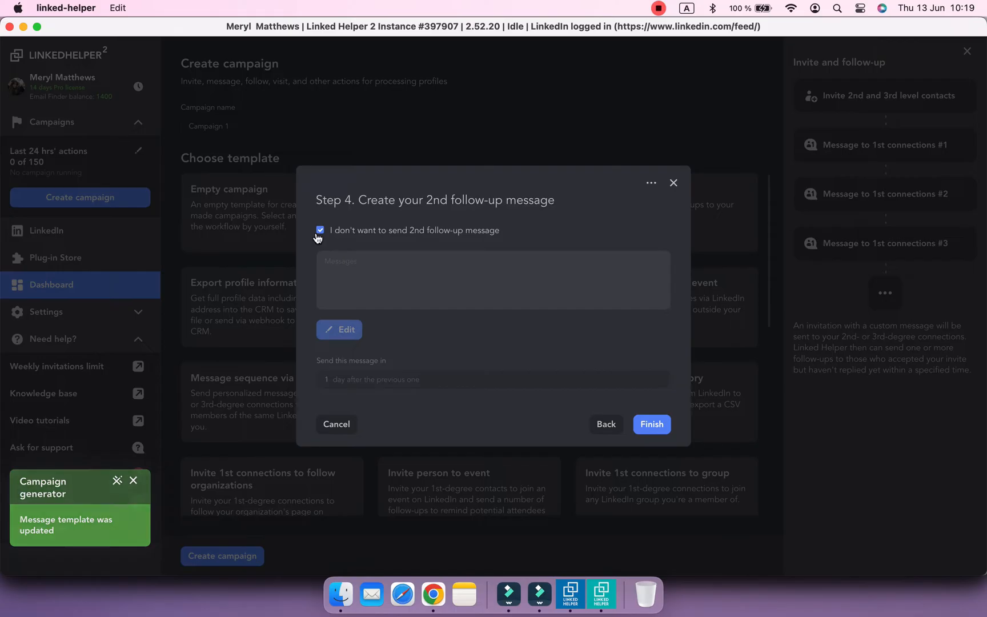
- Enable the 2nd follow-up and write a 'Hi ... you like to try the LinkedIn' demo offer message, then save it
{"action": "left_click", "coordinate": [320, 229]}
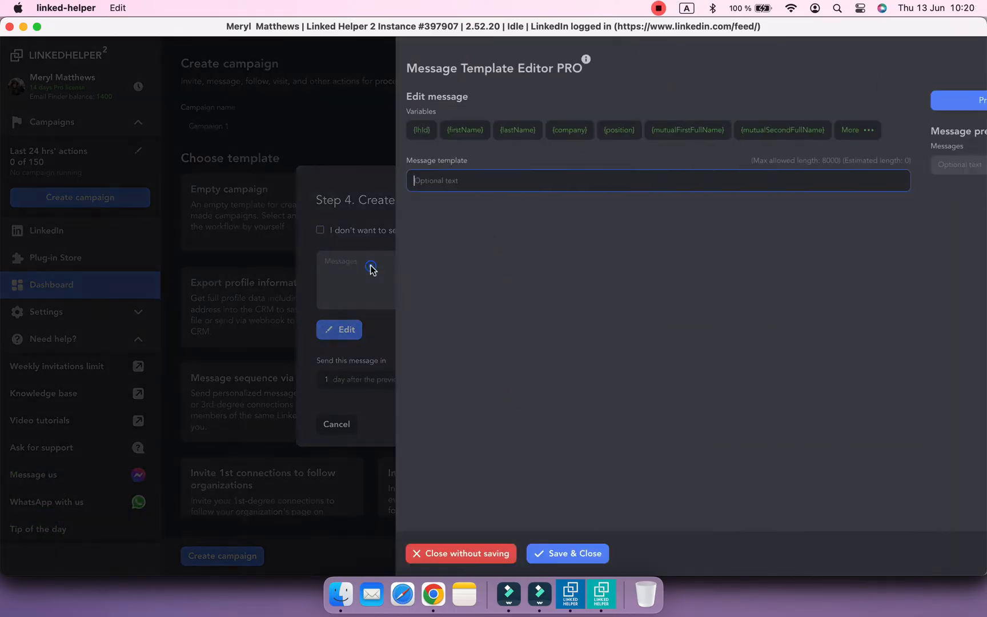
{"action": "type", "text": "Hi firstName ,"}
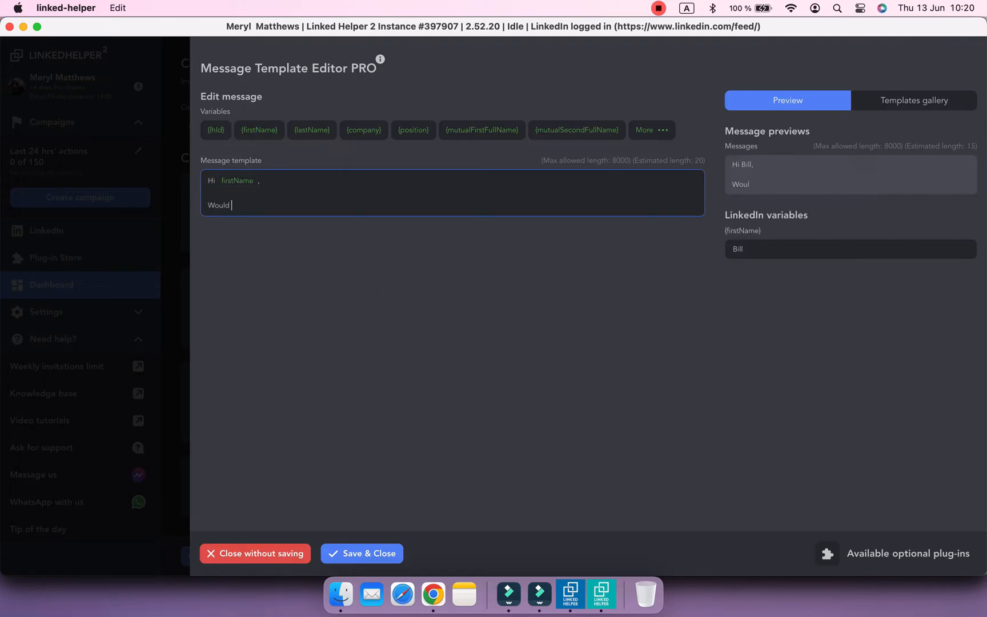
{"action": "type", "text": "you like to try the LinkedIn"}
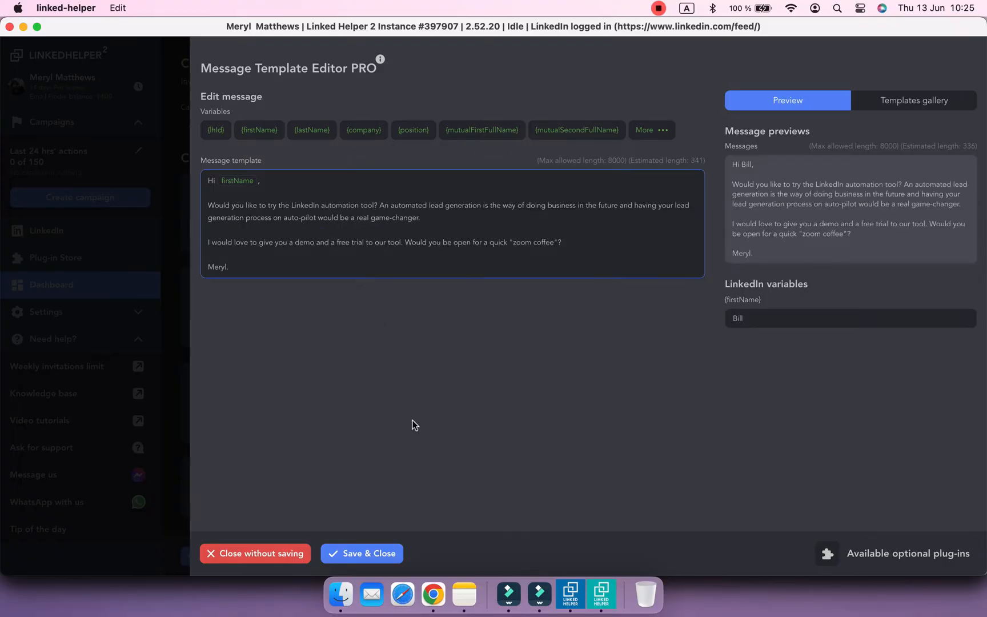
{"action": "left_click", "coordinate": [361, 553]}
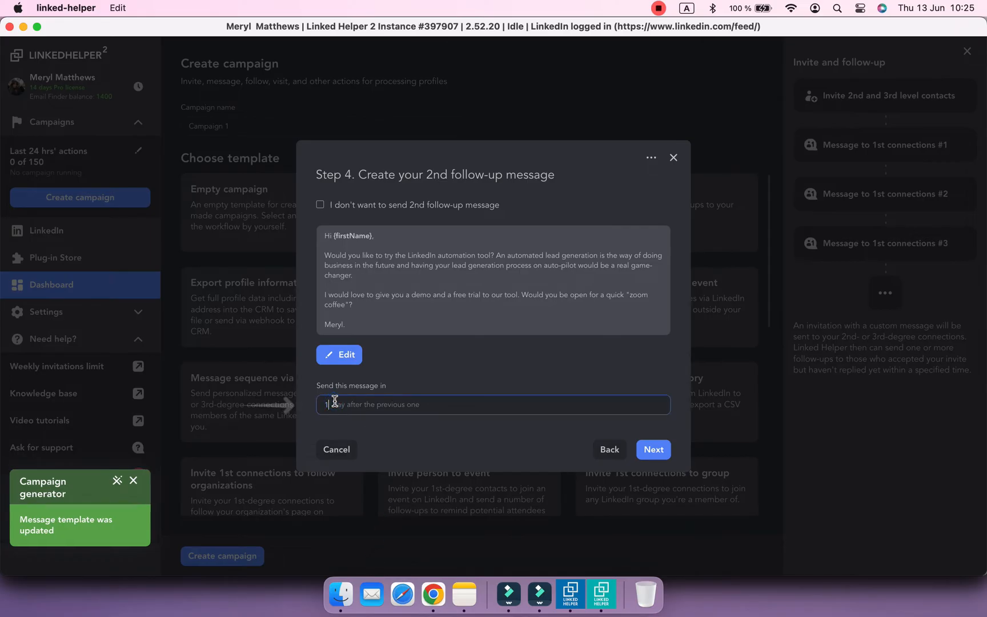
- Send the 2nd follow-up 2 days later and choose not to send a 3rd follow-up message
{"action": "type", "text": "2"}
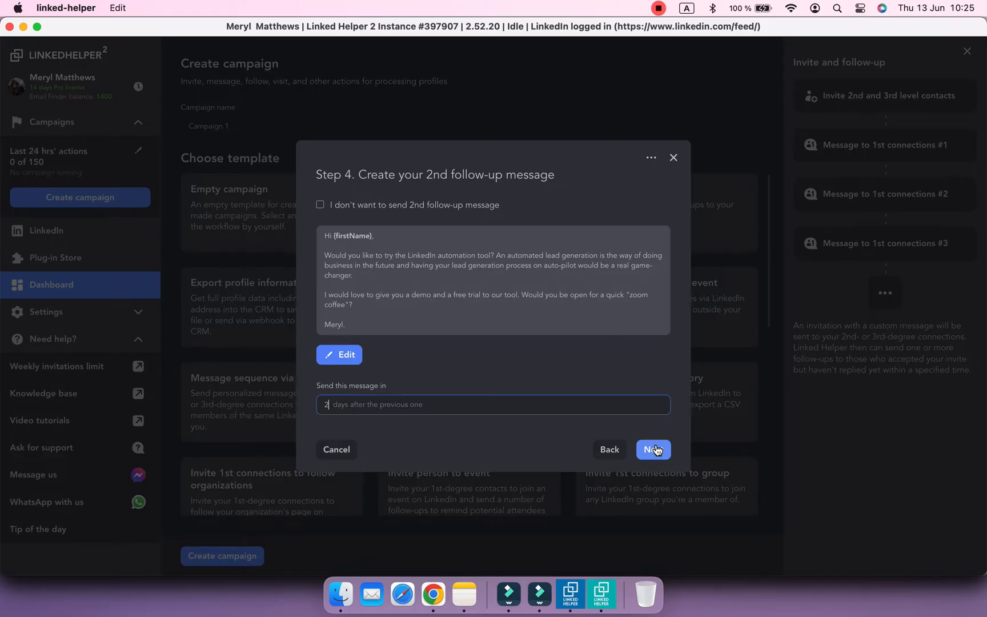
{"action": "left_click", "coordinate": [652, 449]}
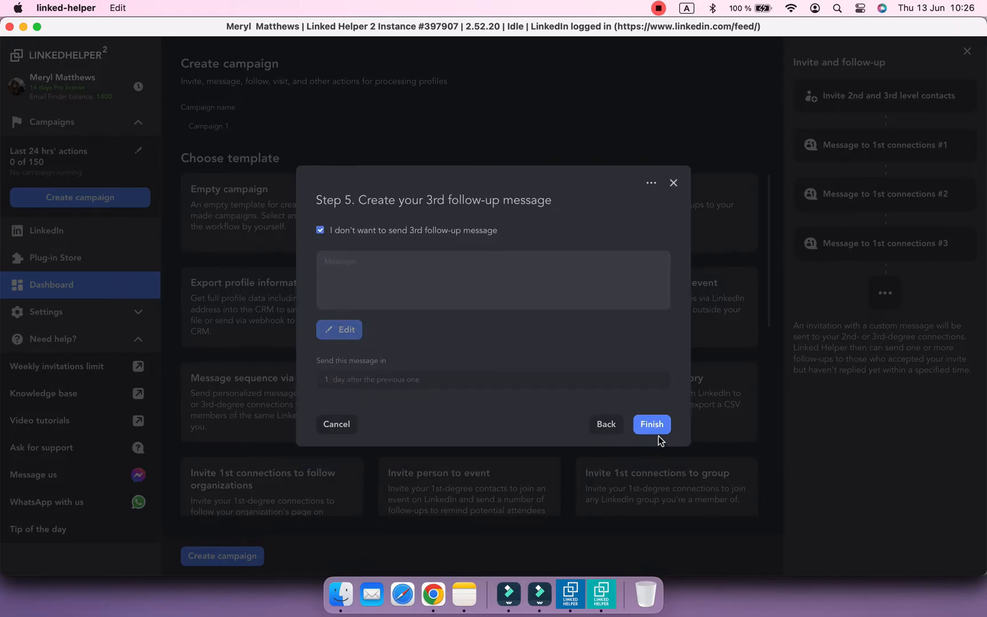
- Finish the campaign wizard and pick the LinkedIn website as the profile source
{"action": "left_click", "coordinate": [652, 424]}
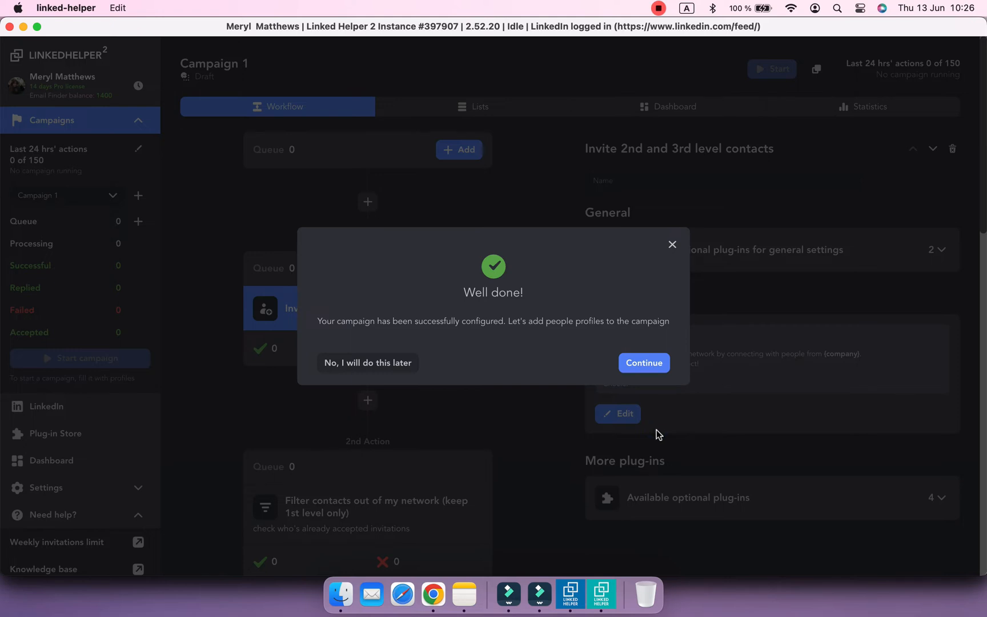
{"action": "left_click", "coordinate": [643, 362]}
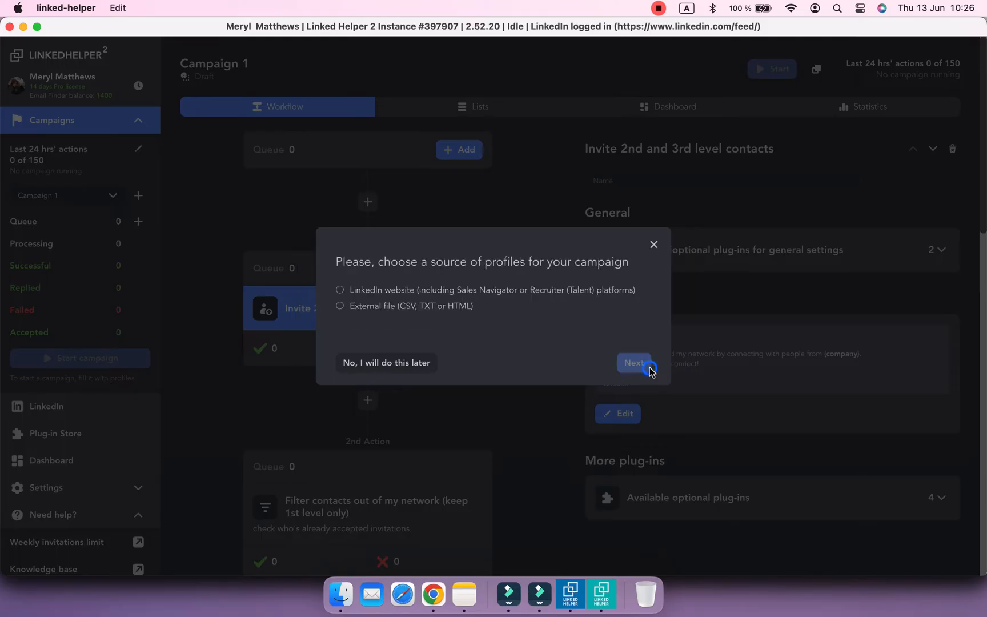
{"action": "mouse_move", "coordinate": [432, 298]}
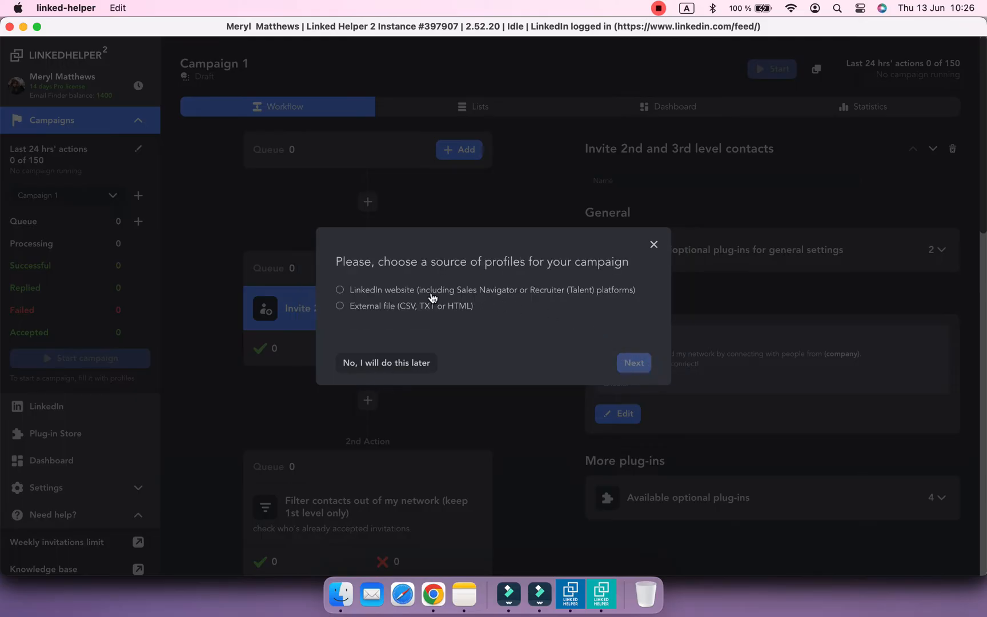
{"action": "left_click", "coordinate": [633, 362]}
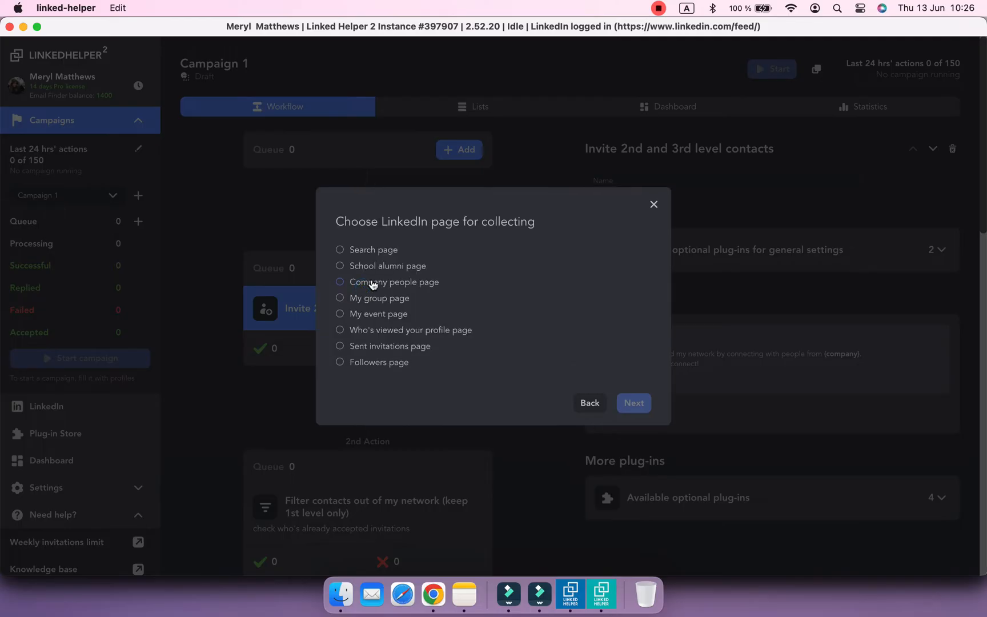
{"action": "mouse_move", "coordinate": [385, 255]}
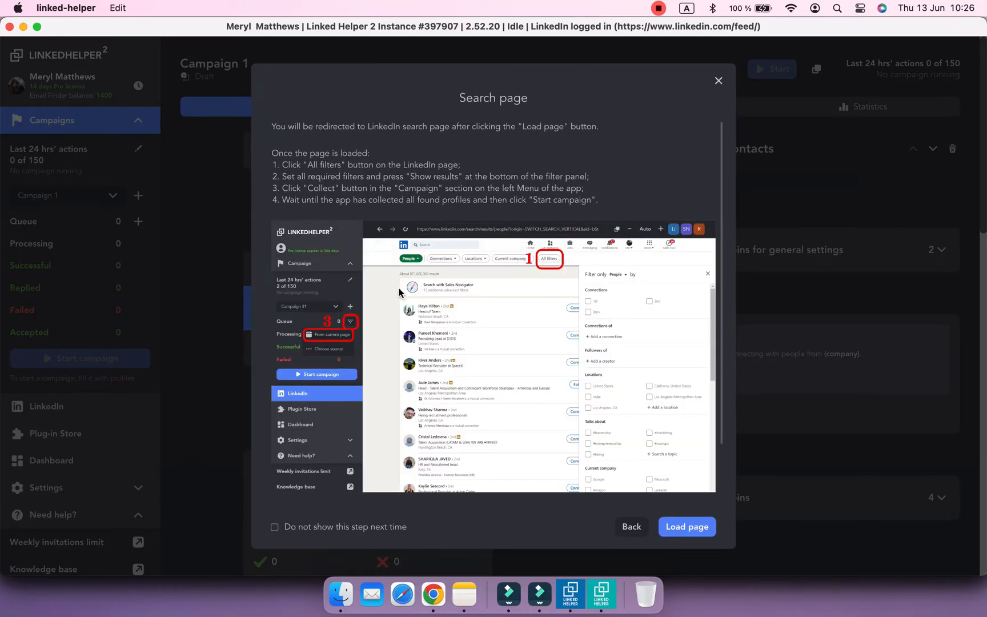
- Load the LinkedIn people search and filter it to Toronto, ON with title Business development manager
{"action": "left_click", "coordinate": [687, 527]}
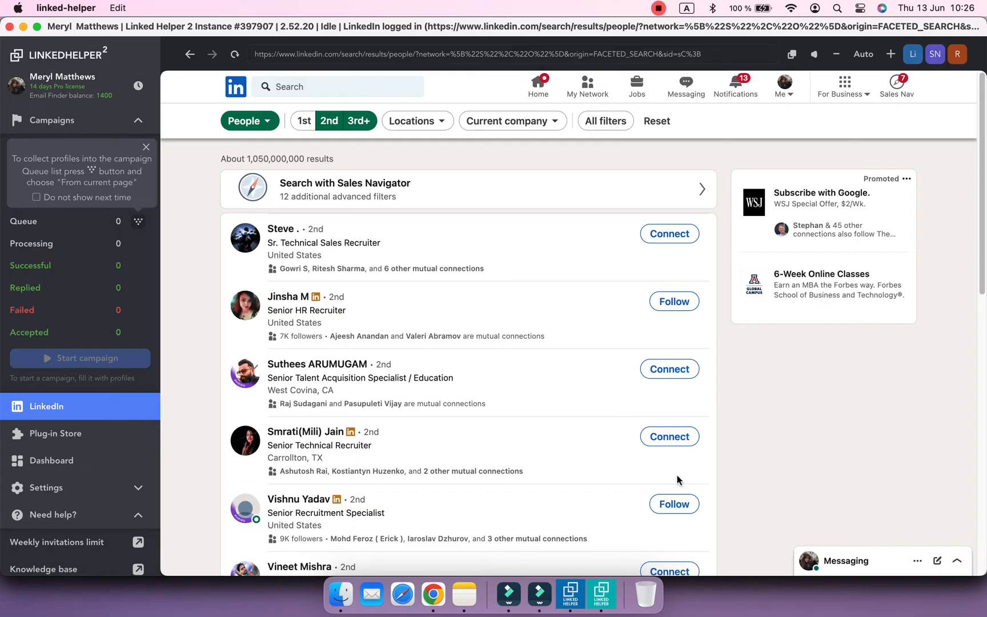
{"action": "left_click", "coordinate": [413, 120]}
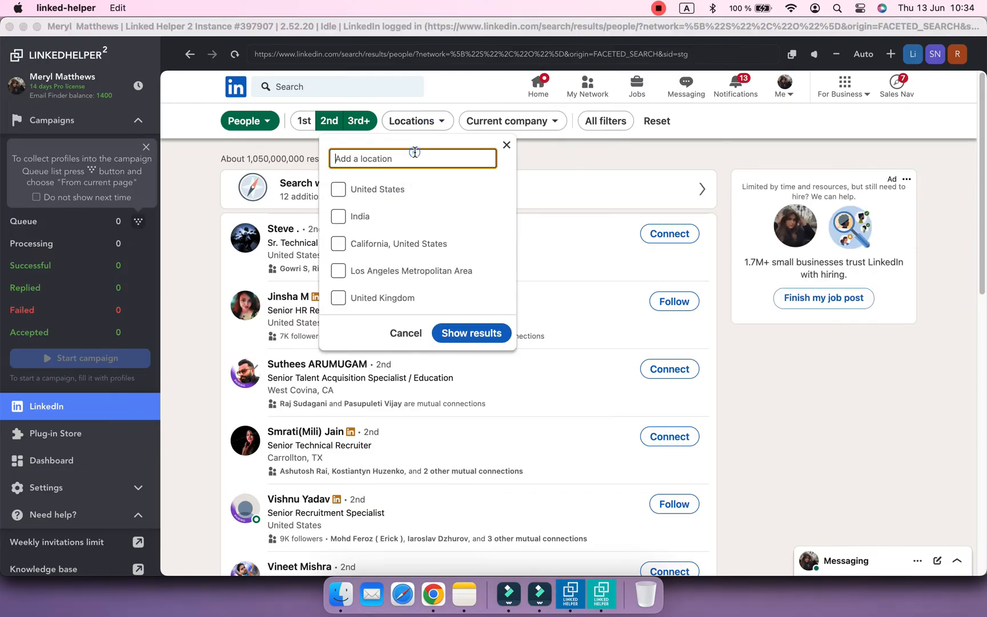
{"action": "left_click", "coordinate": [470, 332]}
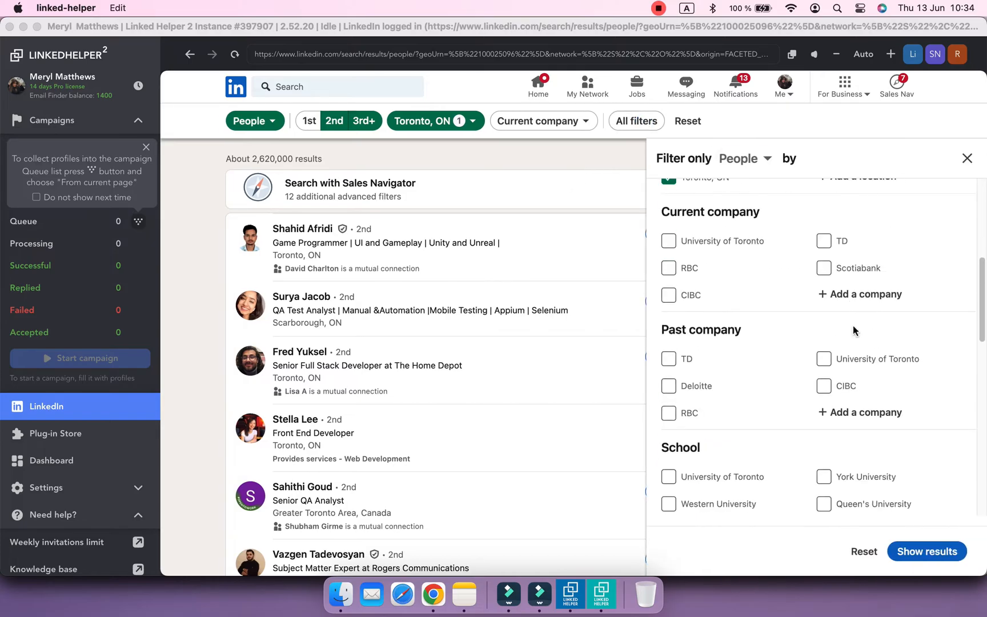
{"action": "type", "text": "Business development manager"}
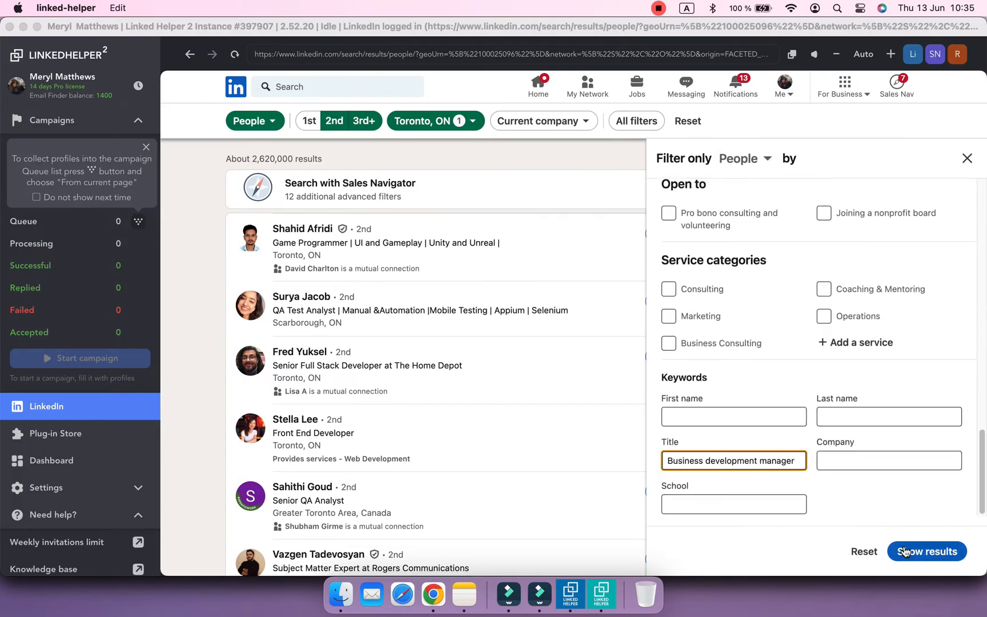
{"action": "left_click", "coordinate": [927, 552]}
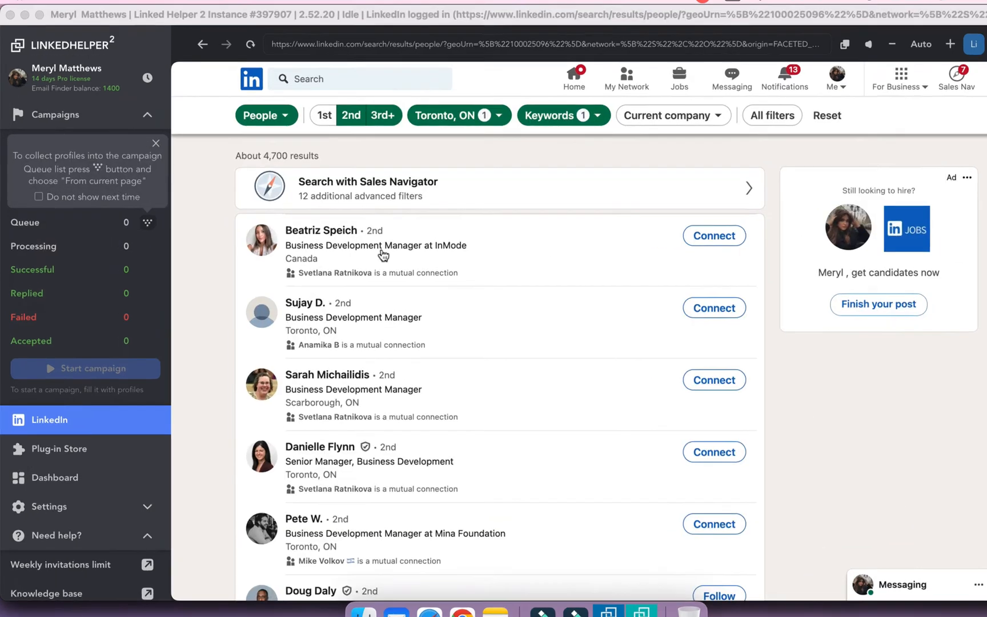
- Collect search-result profiles into the campaign queue from the current page, then stop execution
{"action": "left_click", "coordinate": [148, 223]}
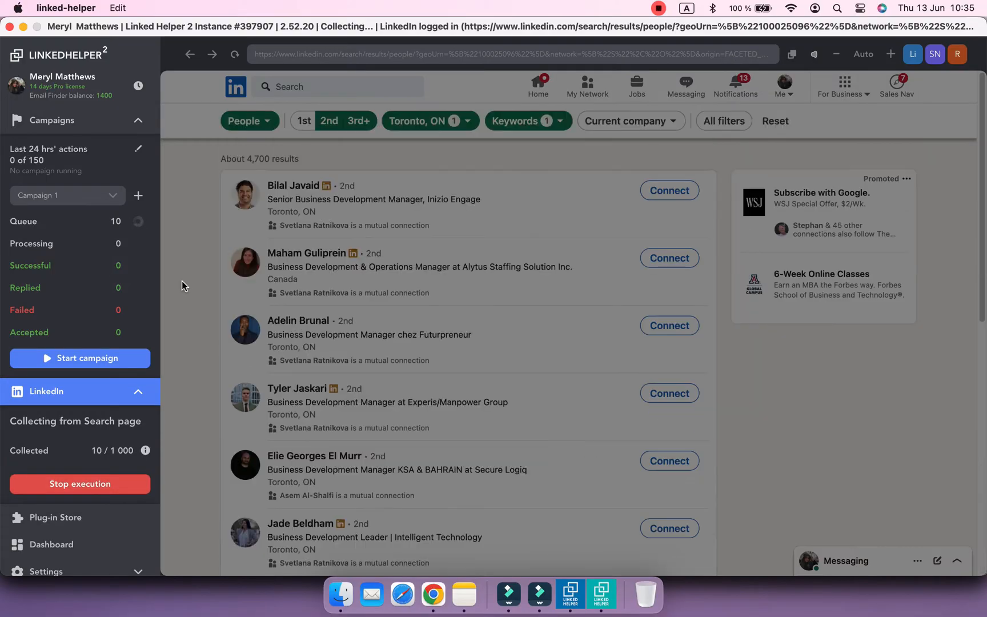
{"action": "scroll", "scroll_direction": "down", "scroll_amount": 3}
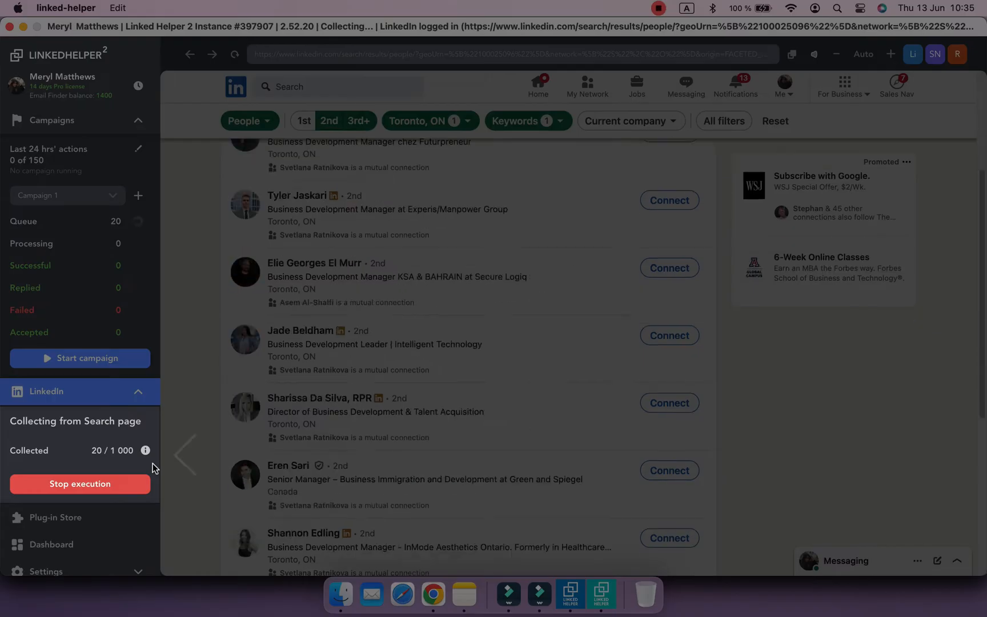
{"action": "left_click", "coordinate": [190, 455]}
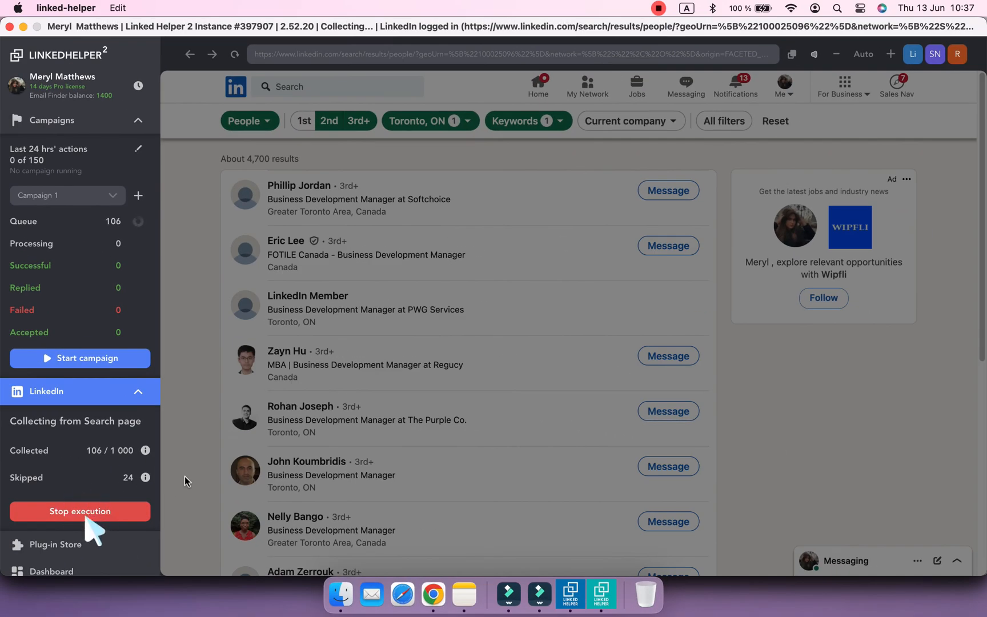
{"action": "scroll", "scroll_direction": "down", "scroll_amount": 3}
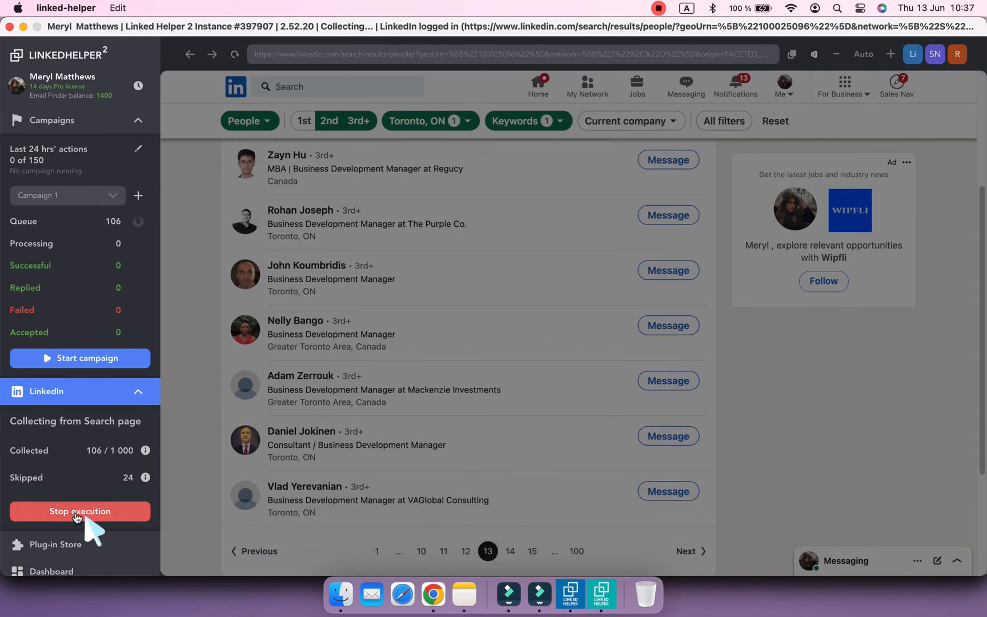
{"action": "left_click", "coordinate": [80, 511]}
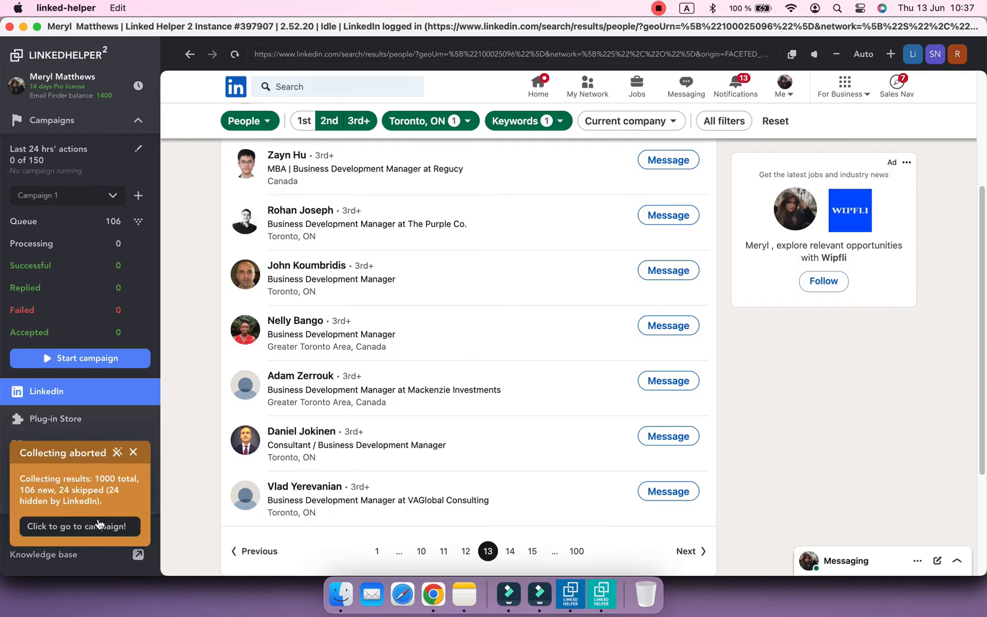
- Go to Campaign 1 from the Collecting aborted notification
{"action": "left_click", "coordinate": [79, 527]}
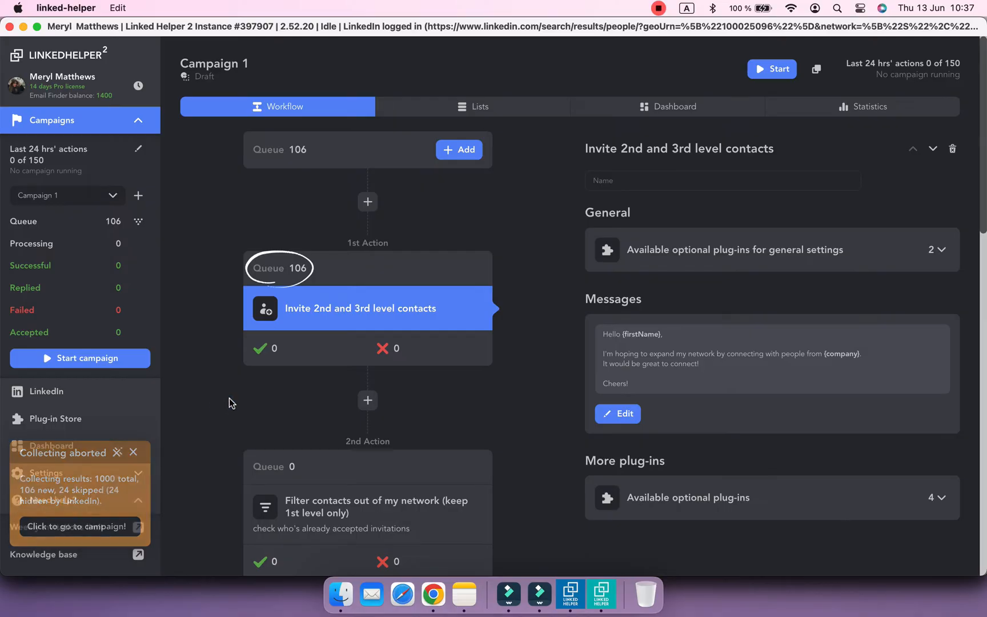
{"action": "mouse_move", "coordinate": [312, 272]}
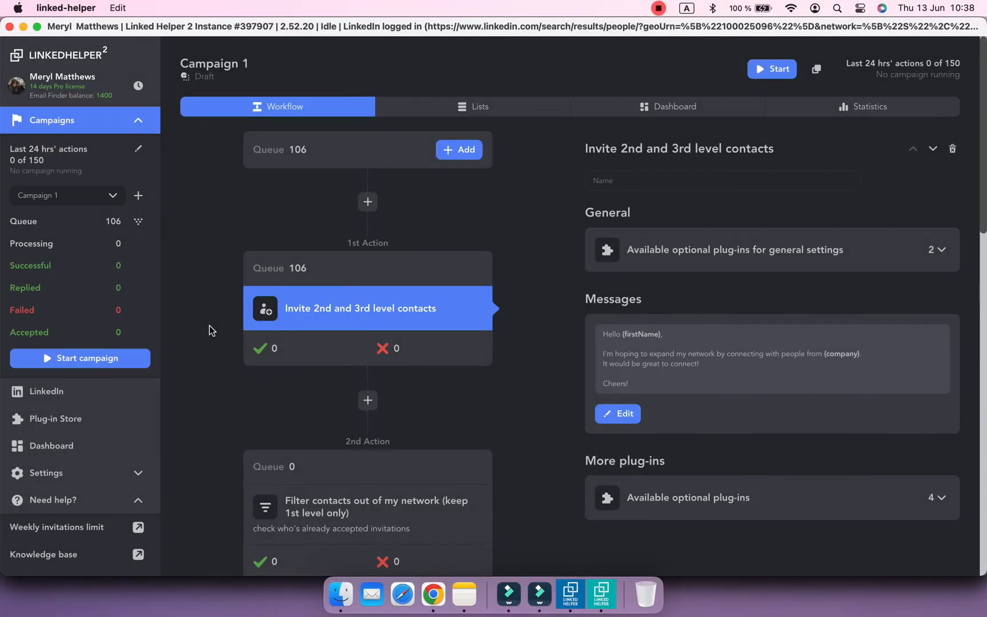
{"action": "scroll", "scroll_direction": "down", "scroll_amount": 3}
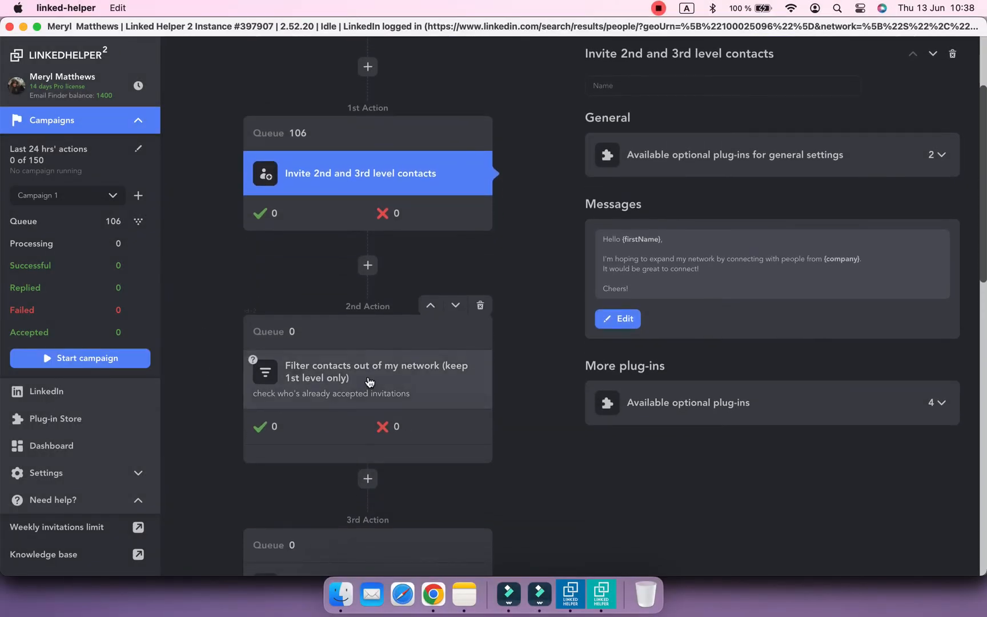
{"action": "left_click", "coordinate": [376, 371]}
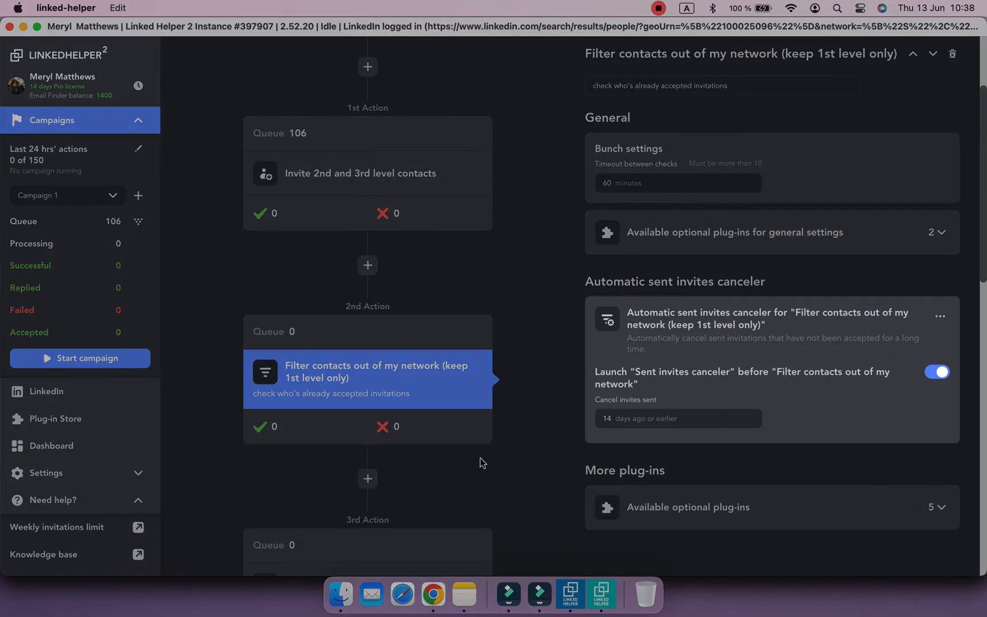
{"action": "scroll", "scroll_direction": "down", "scroll_amount": 3}
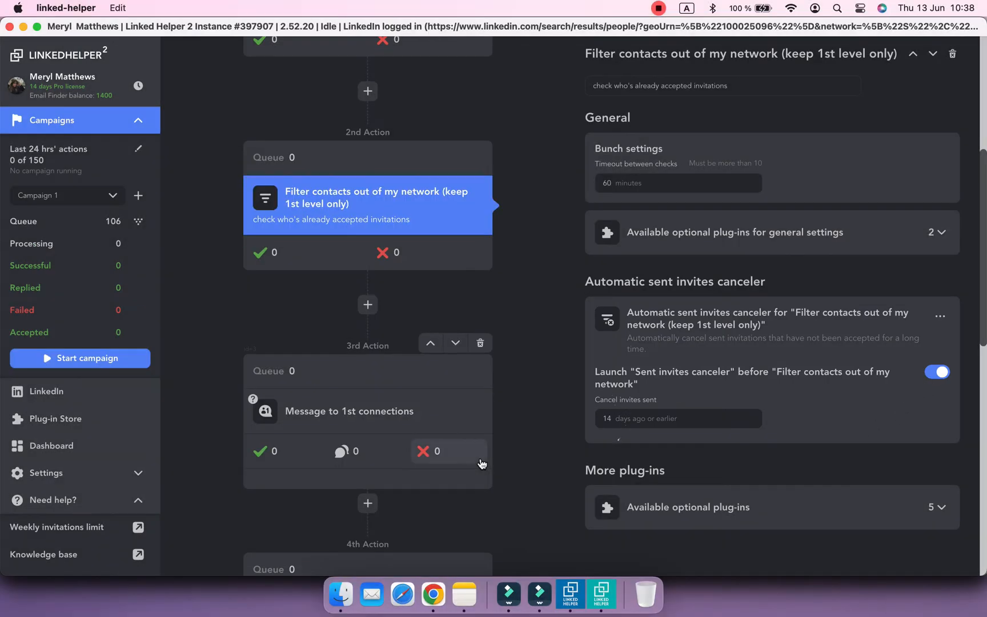
{"action": "left_click", "coordinate": [348, 411]}
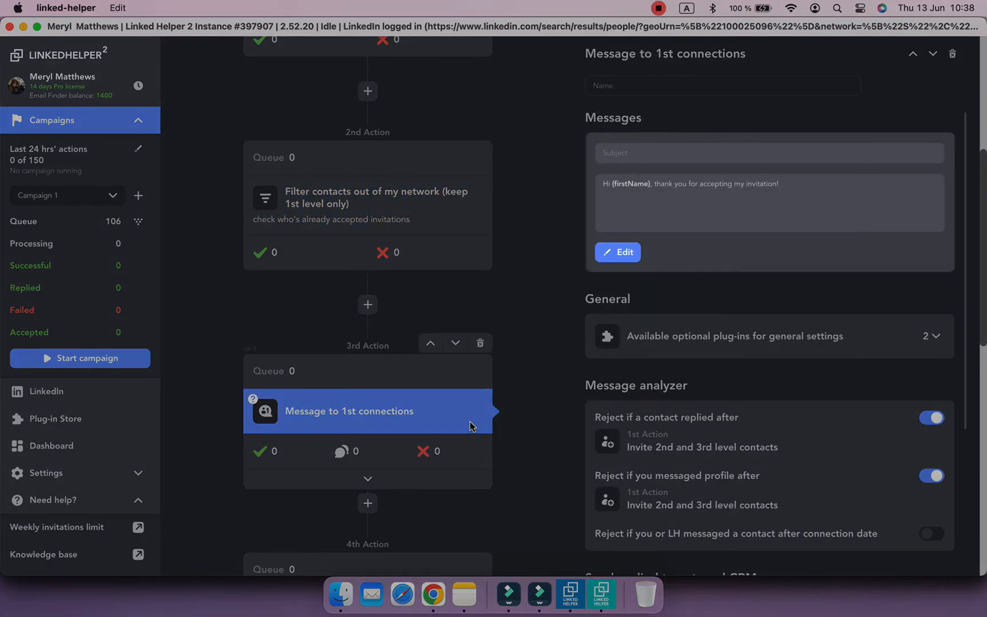
{"action": "mouse_move", "coordinate": [538, 464]}
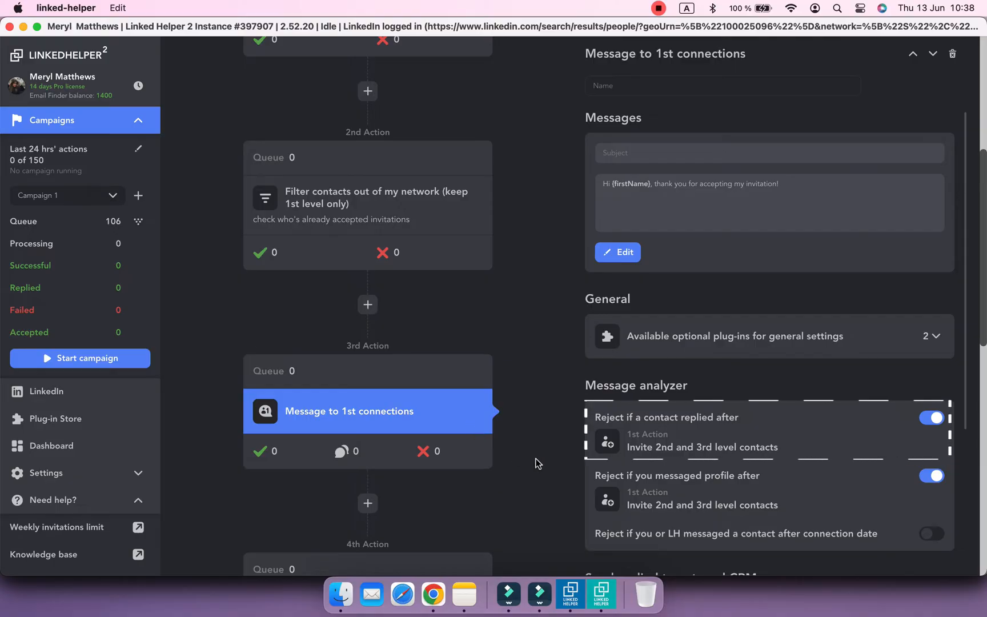
{"action": "scroll", "scroll_direction": "down", "scroll_amount": 3}
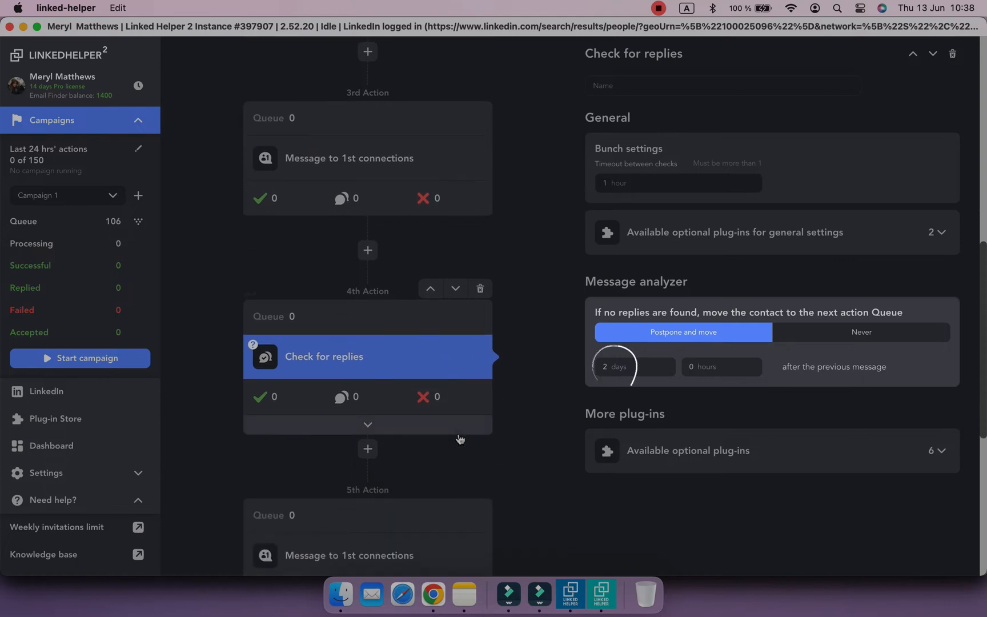
{"action": "left_click", "coordinate": [349, 343]}
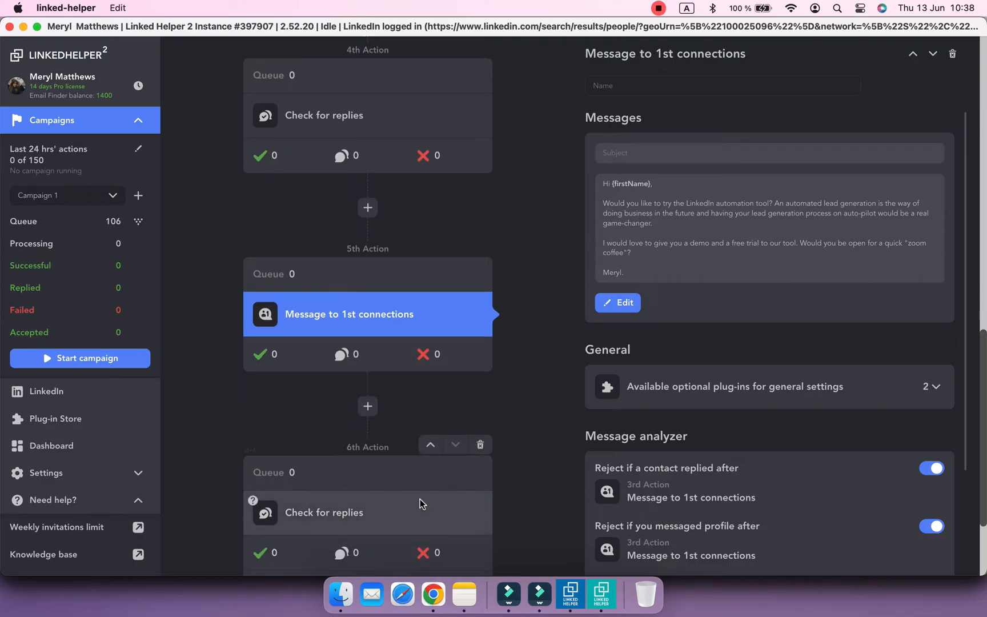
{"action": "left_click", "coordinate": [323, 513]}
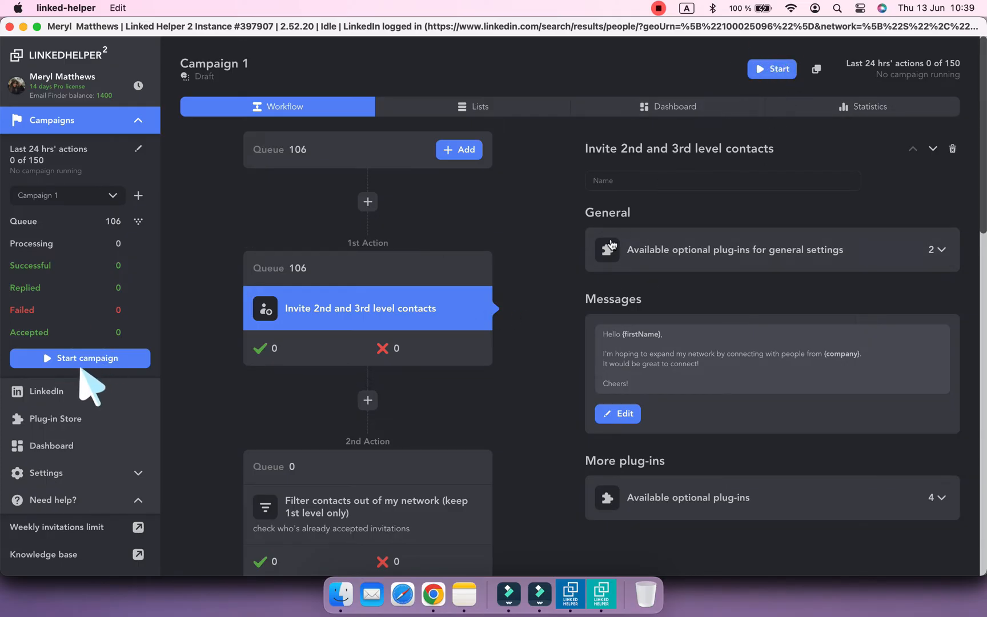
{"action": "left_click", "coordinate": [80, 359]}
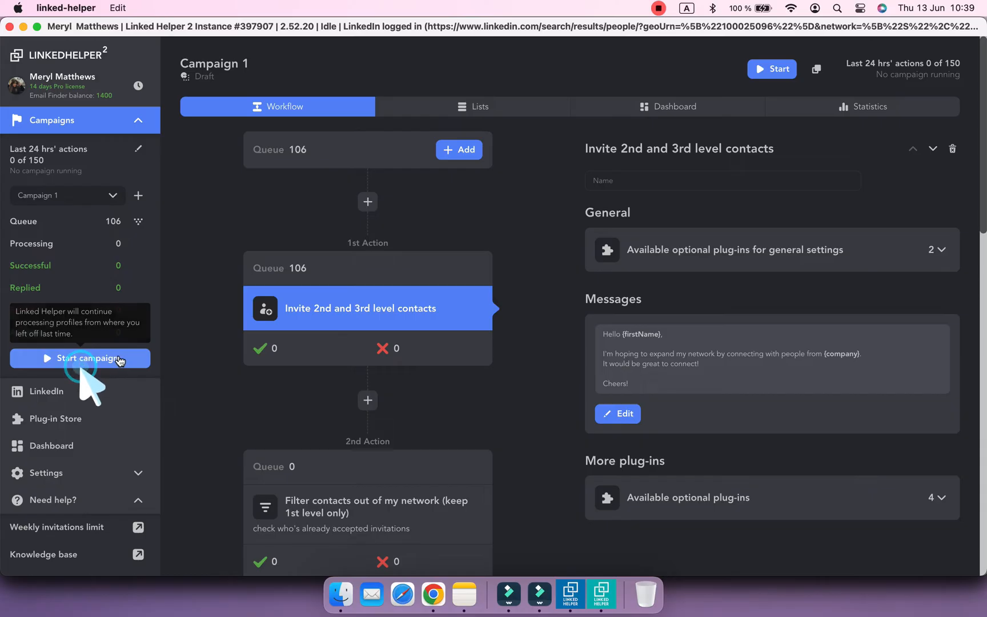
{"action": "left_click", "coordinate": [80, 359]}
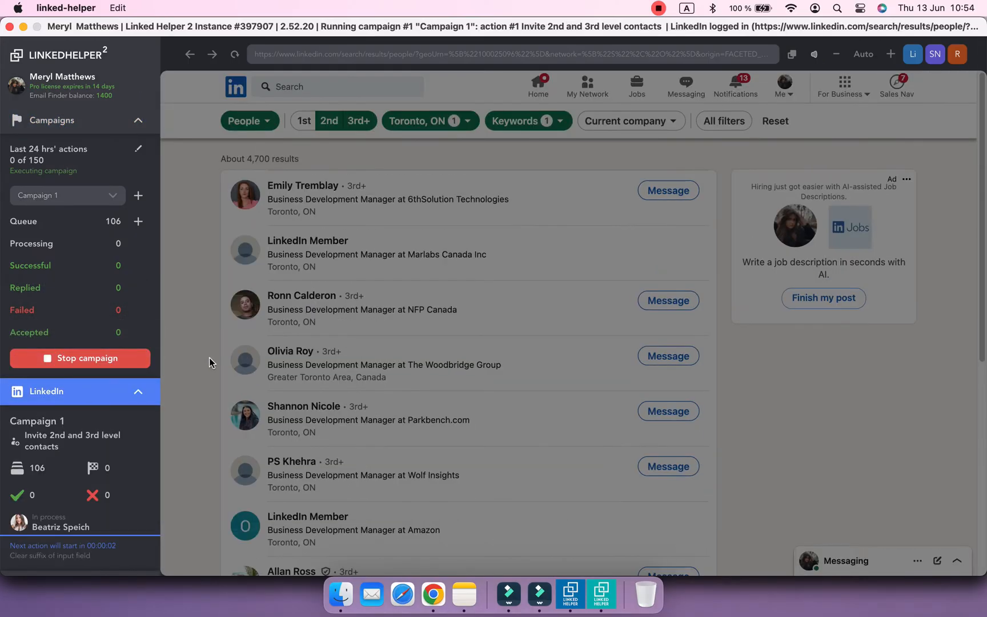
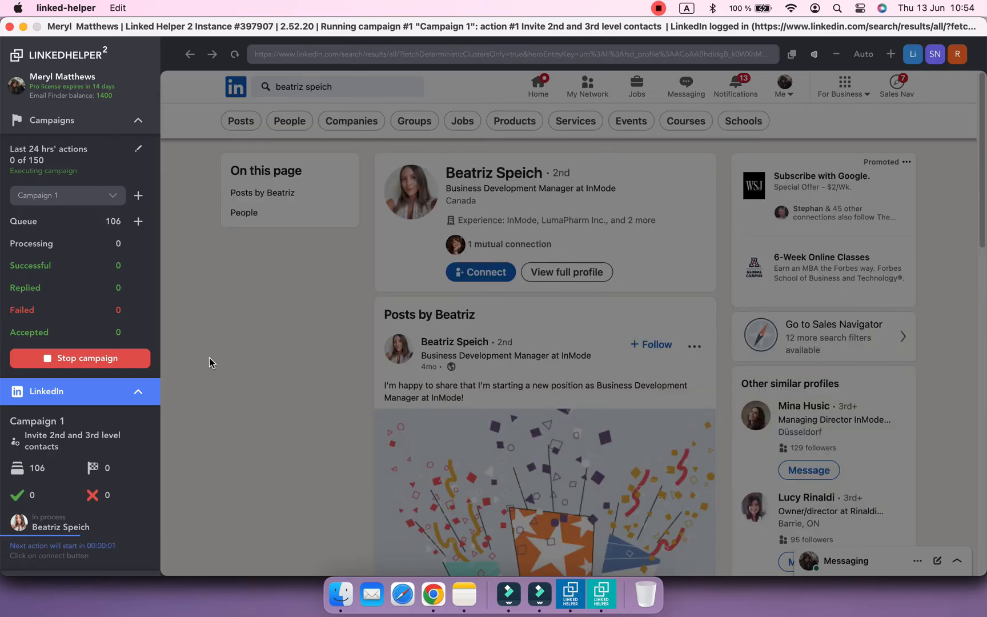
{"action": "left_click", "coordinate": [480, 272]}
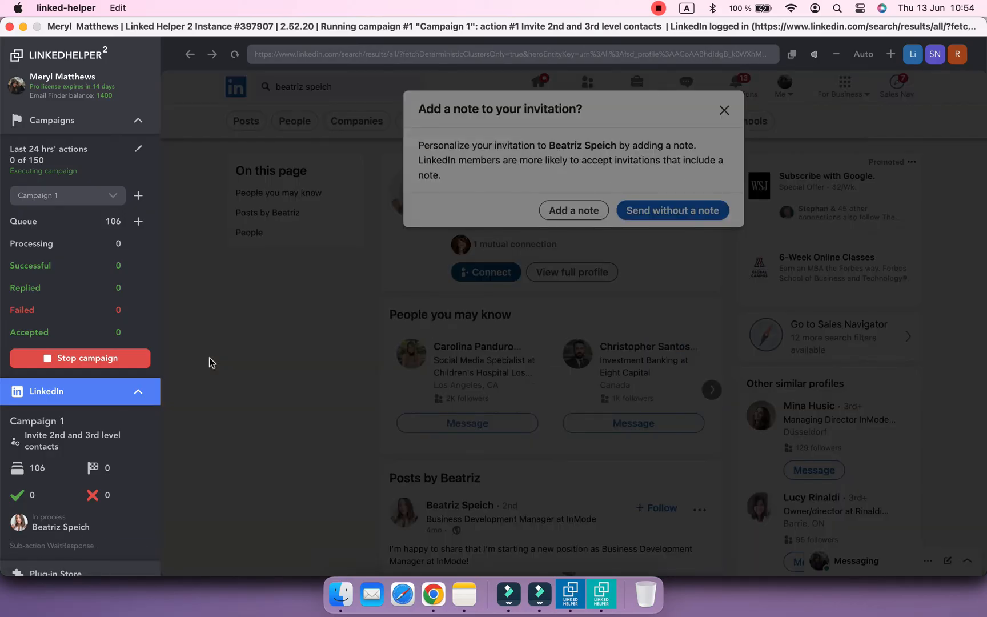
{"action": "left_click", "coordinate": [572, 210]}
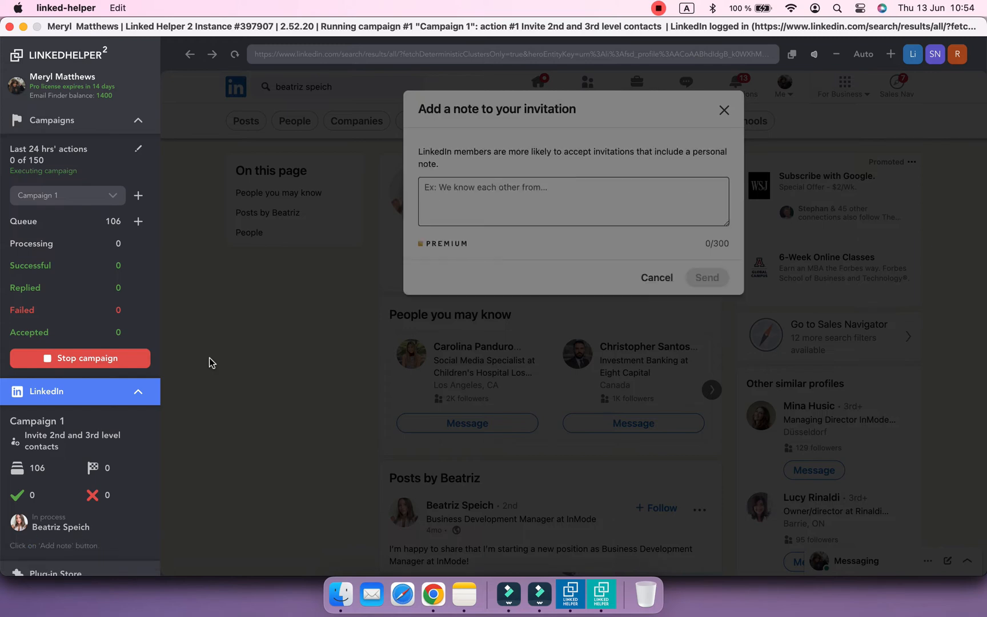
- Review the personalized 'Hello Beatriz,' invitation and the next queued profile Sujay
{"action": "type", "text": "Hello Beatriz,"}
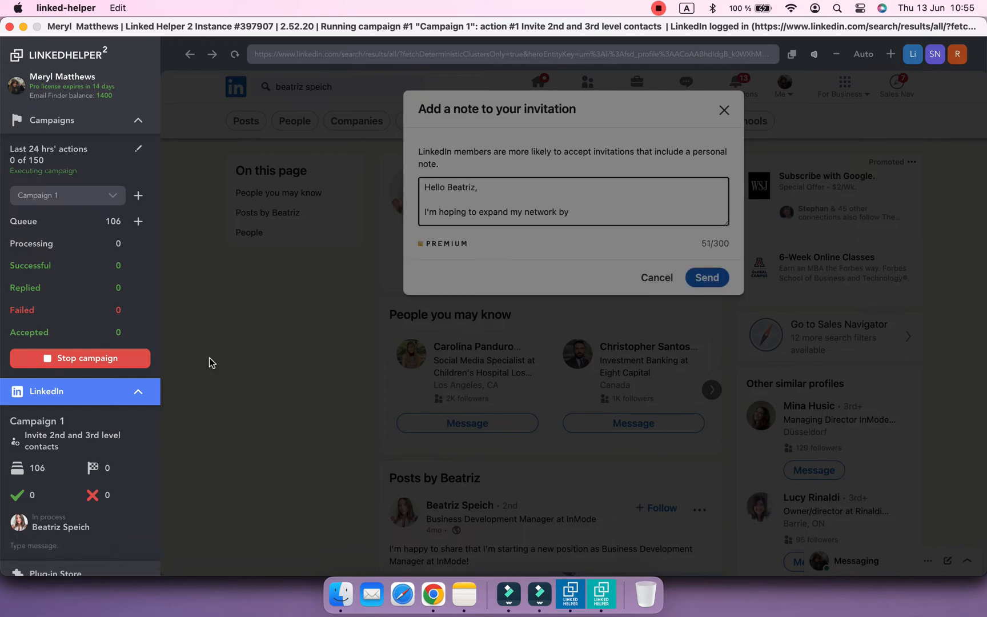
{"action": "left_click", "coordinate": [706, 278]}
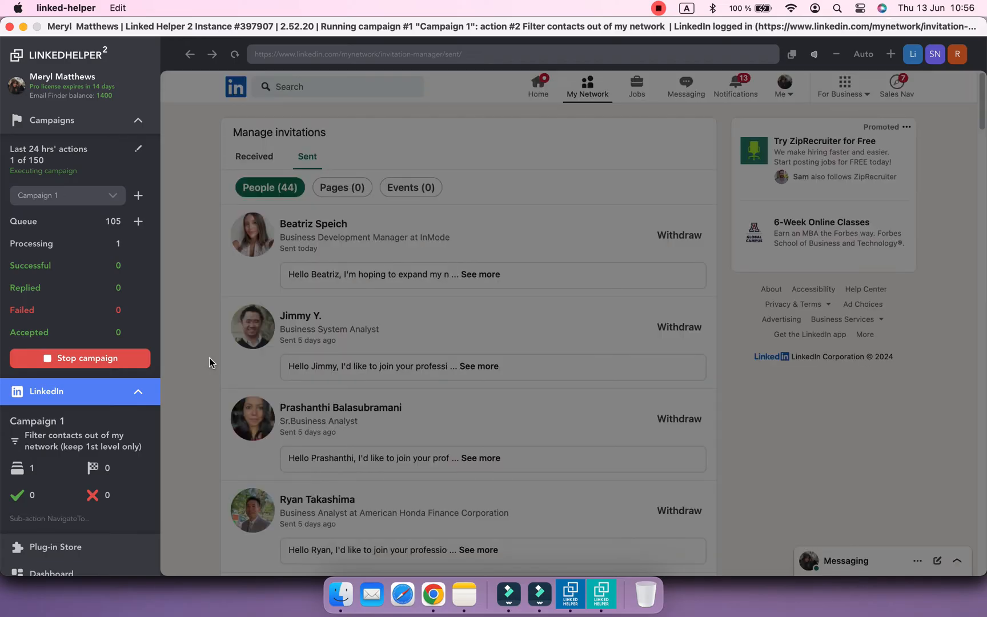
{"action": "scroll", "scroll_direction": "down", "scroll_amount": 3}
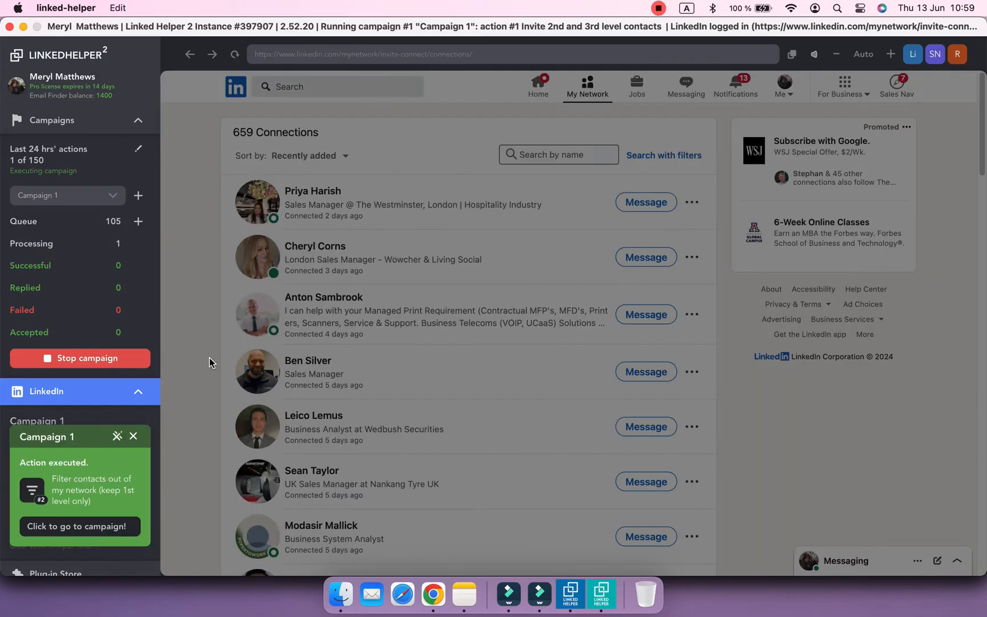
{"action": "type", "text": "Sujay"}
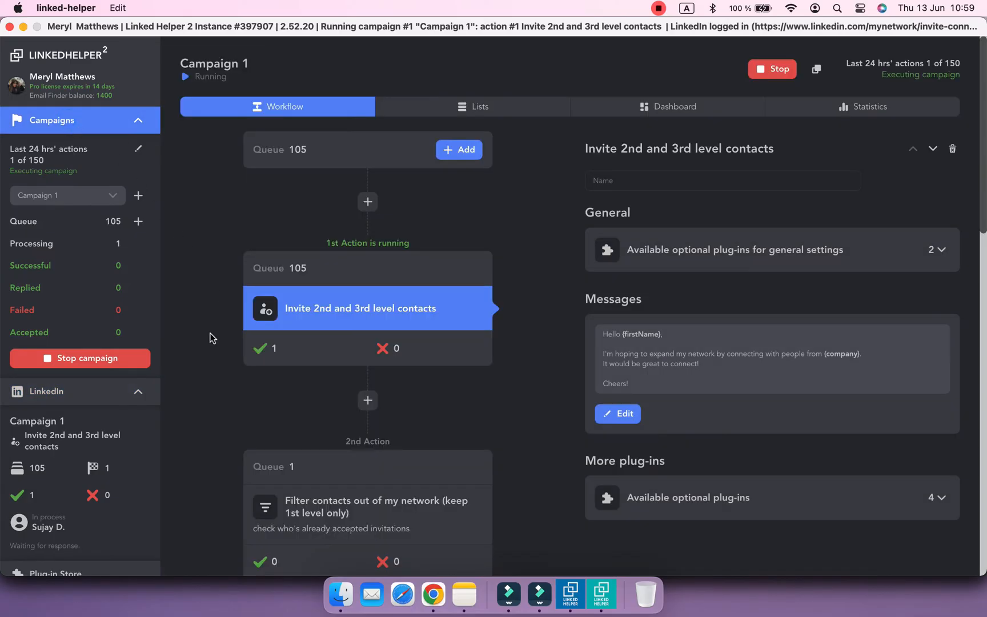
- Add Like and comment posts and articles as the first action, liking 1 article and 1 post
{"action": "scroll", "scroll_direction": "down", "scroll_amount": 3}
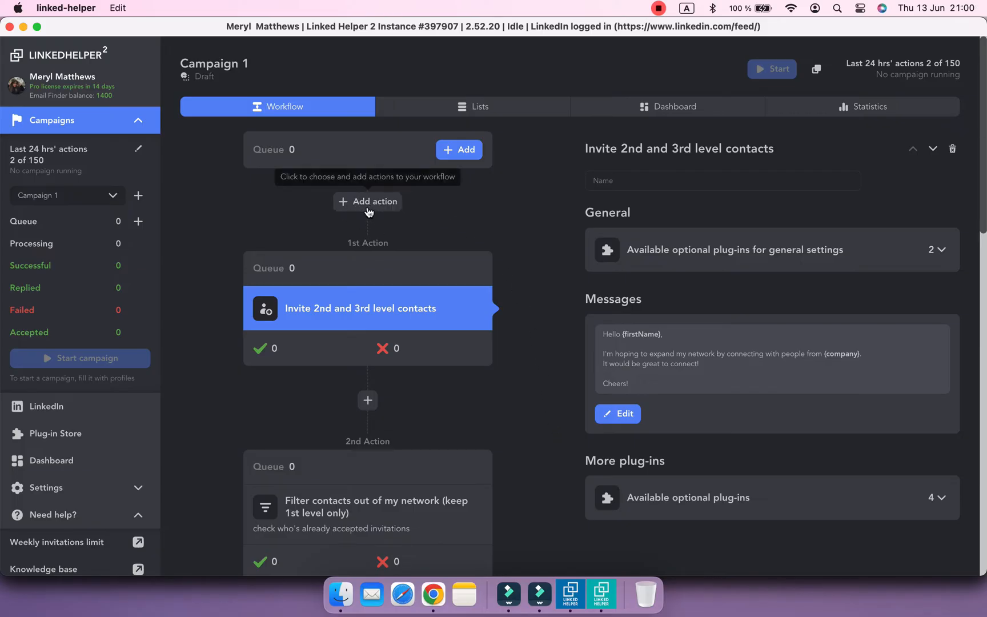
{"action": "left_click", "coordinate": [367, 201]}
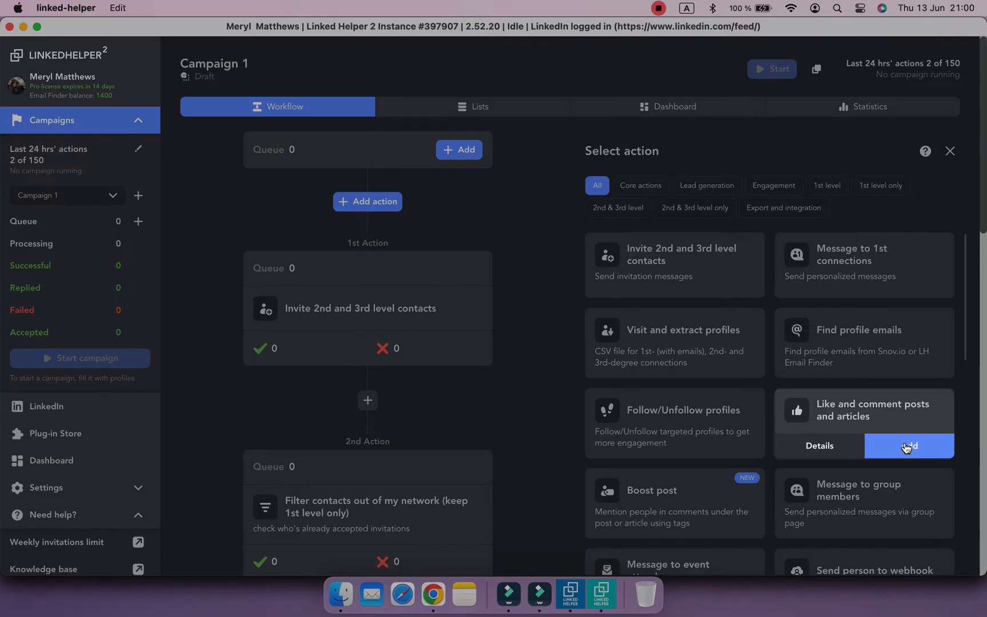
{"action": "left_click", "coordinate": [908, 446]}
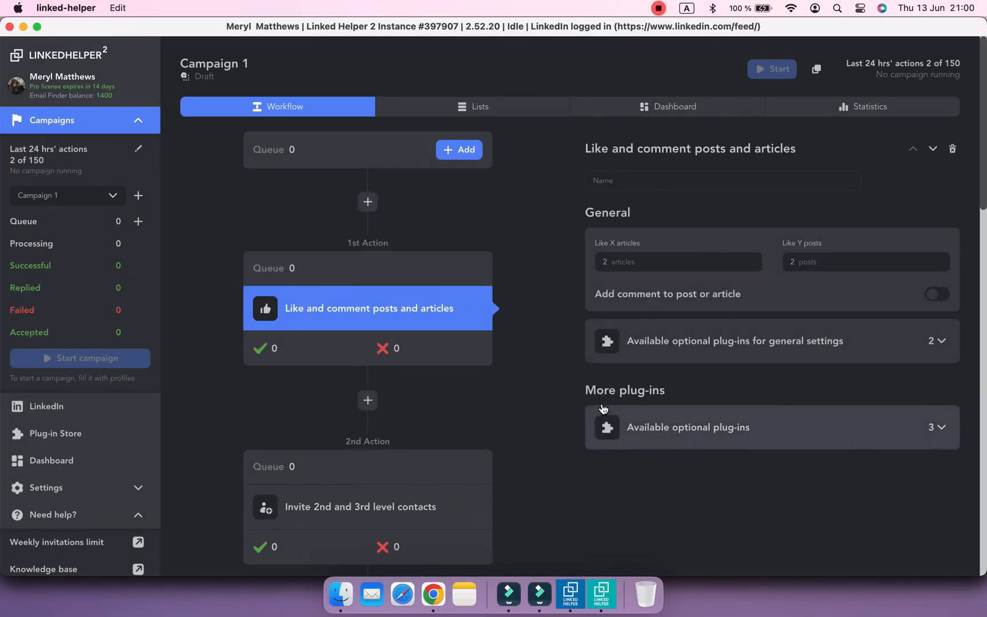
{"action": "left_click", "coordinate": [677, 261]}
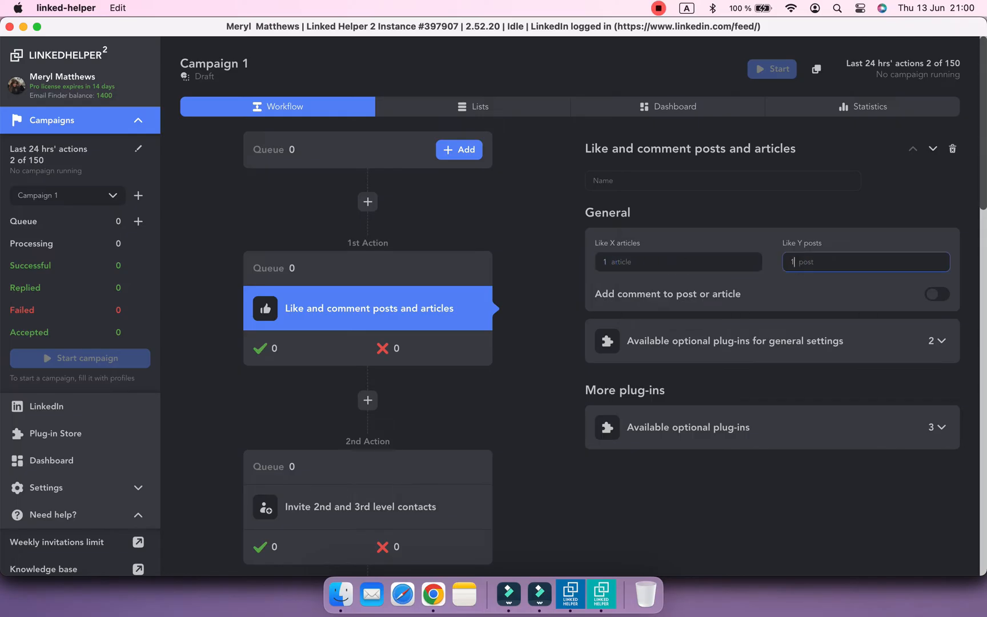
- Insert a Delay between actions core action after the 3rd (filter) step
{"action": "scroll", "scroll_direction": "down", "scroll_amount": 3}
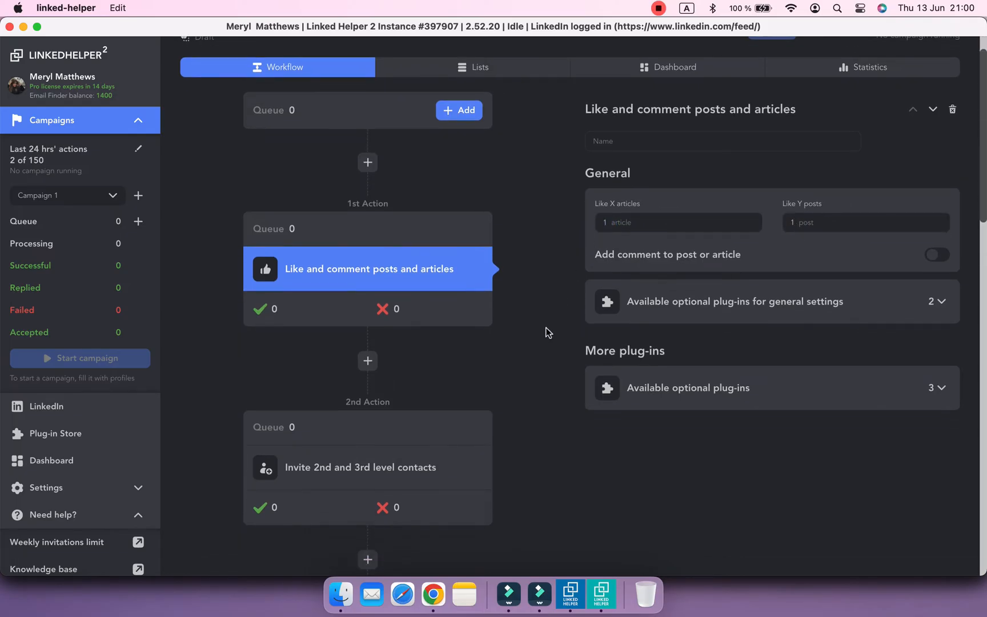
{"action": "scroll", "scroll_direction": "down", "scroll_amount": 3}
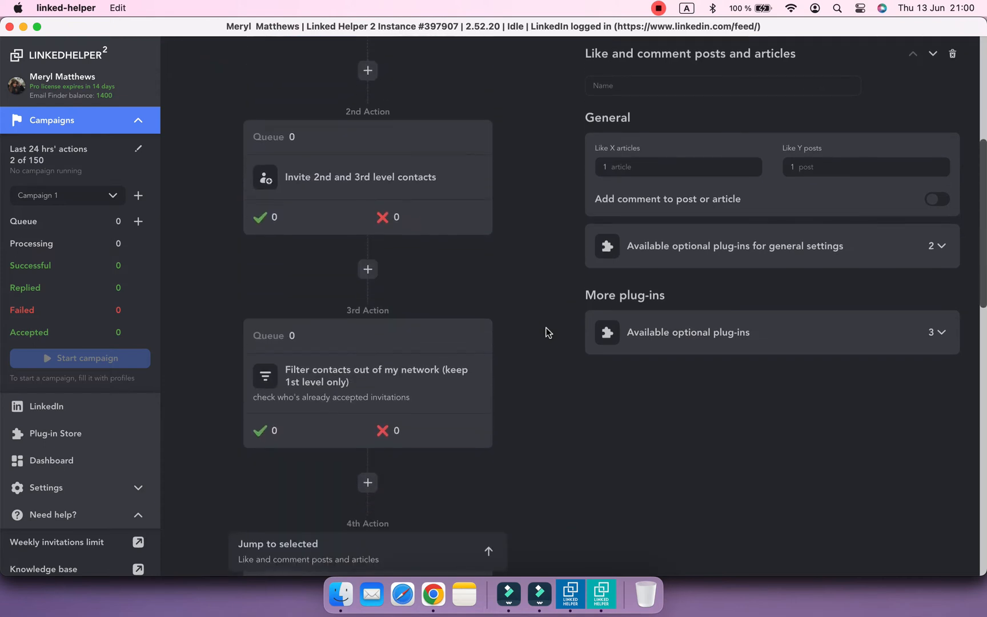
{"action": "scroll", "scroll_direction": "down", "scroll_amount": 3}
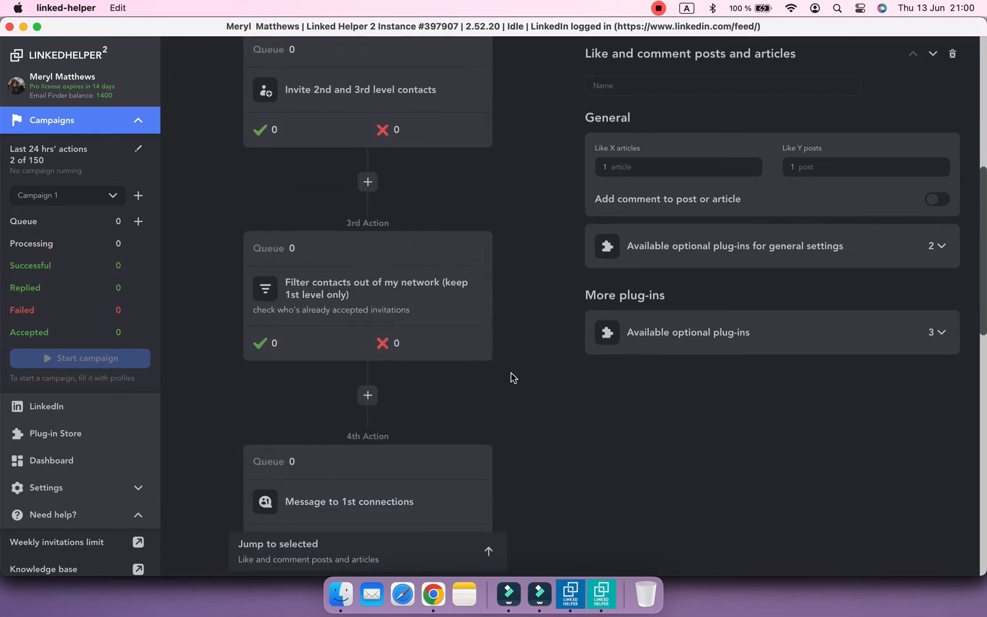
{"action": "scroll", "scroll_direction": "down", "scroll_amount": 3}
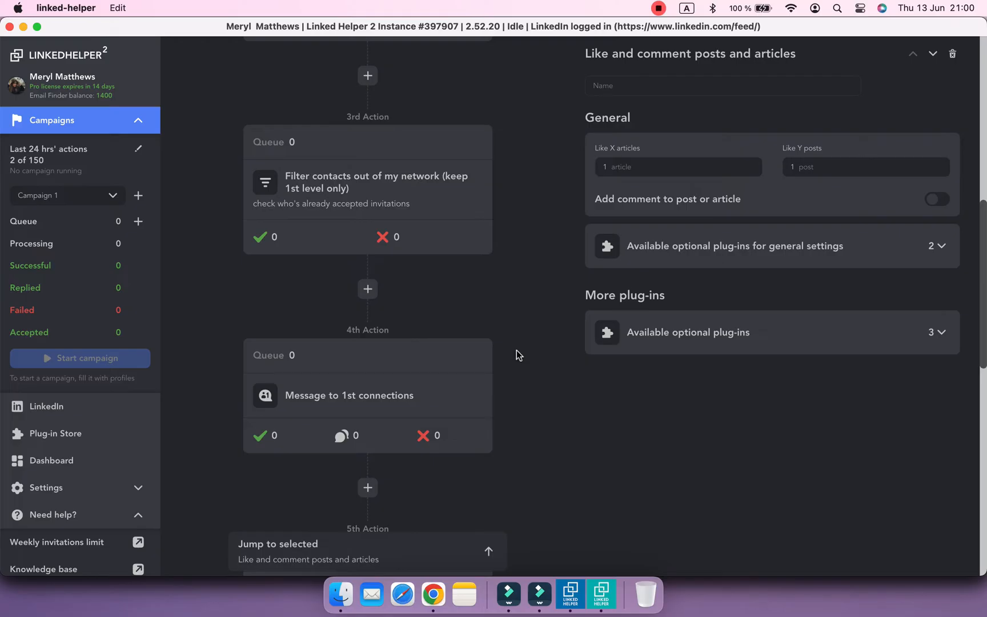
{"action": "left_click", "coordinate": [368, 289]}
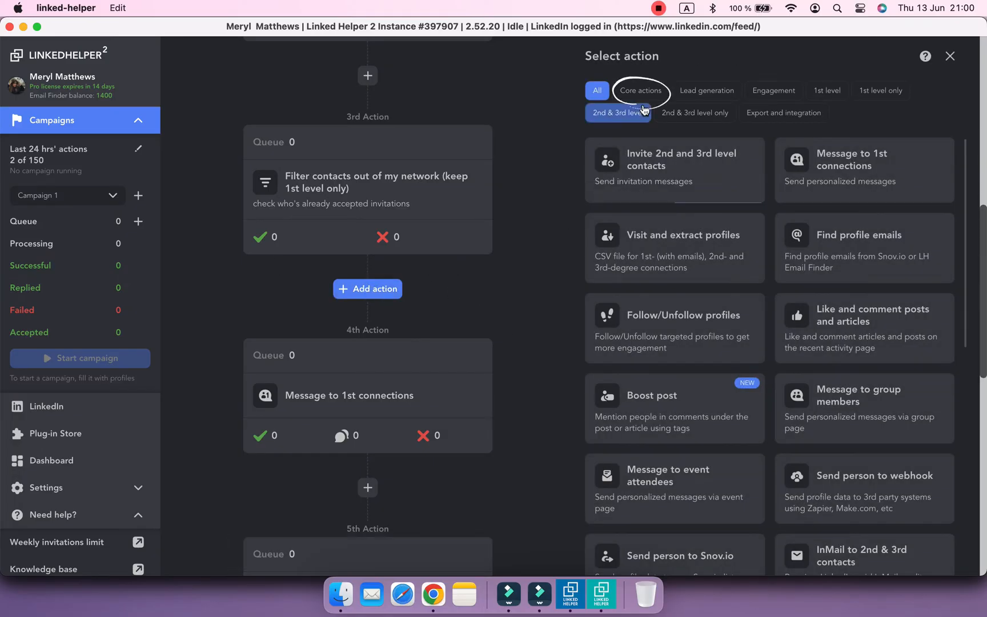
{"action": "left_click", "coordinate": [640, 90]}
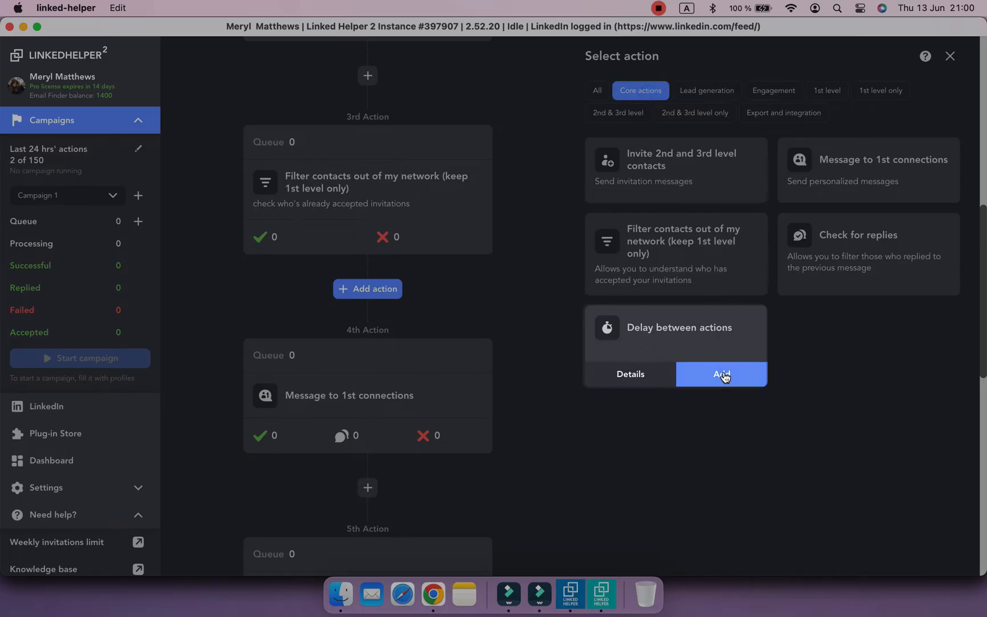
{"action": "left_click", "coordinate": [721, 374]}
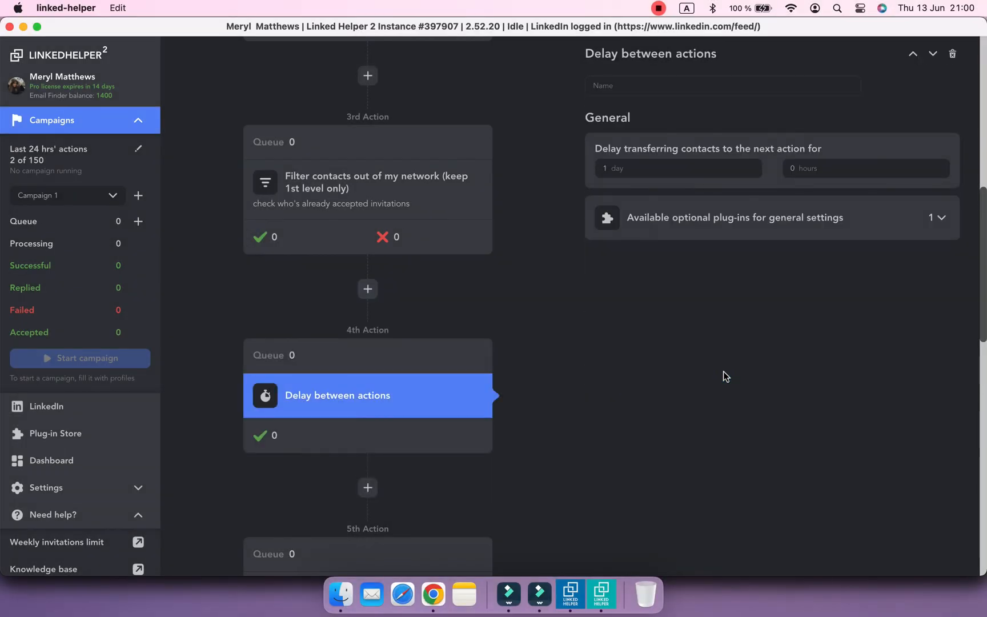
- Set the delay to 0 days and 2 hours, then select the message to 1st connections action
{"action": "left_click", "coordinate": [677, 168]}
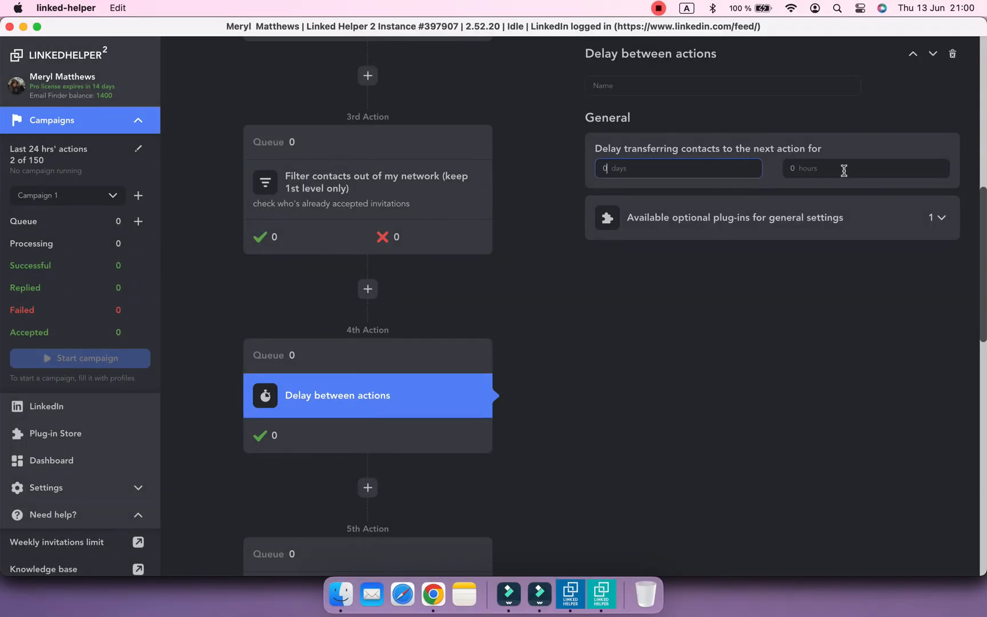
{"action": "type", "text": "2"}
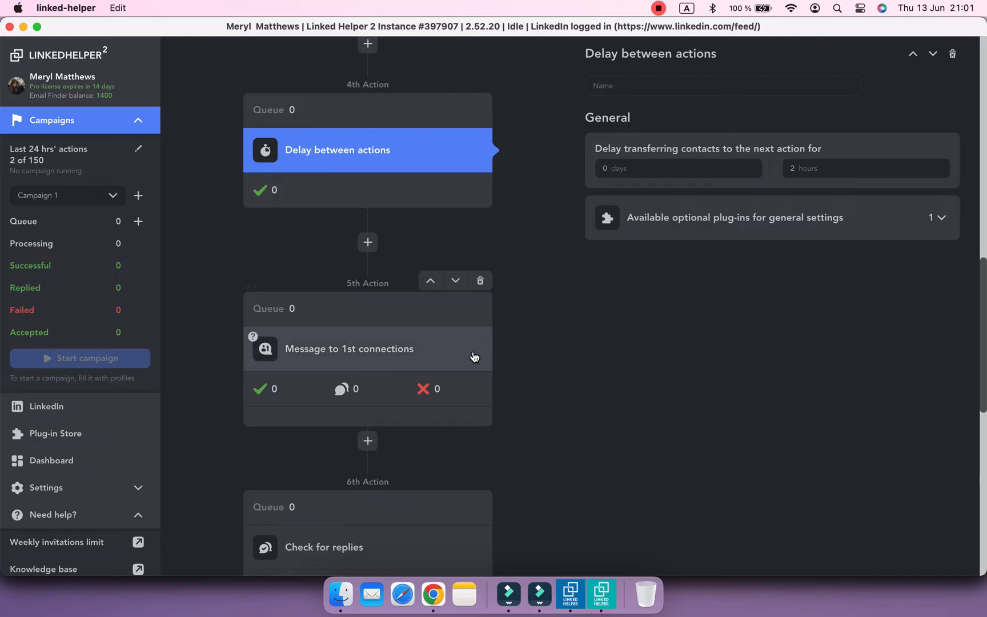
{"action": "left_click", "coordinate": [349, 349]}
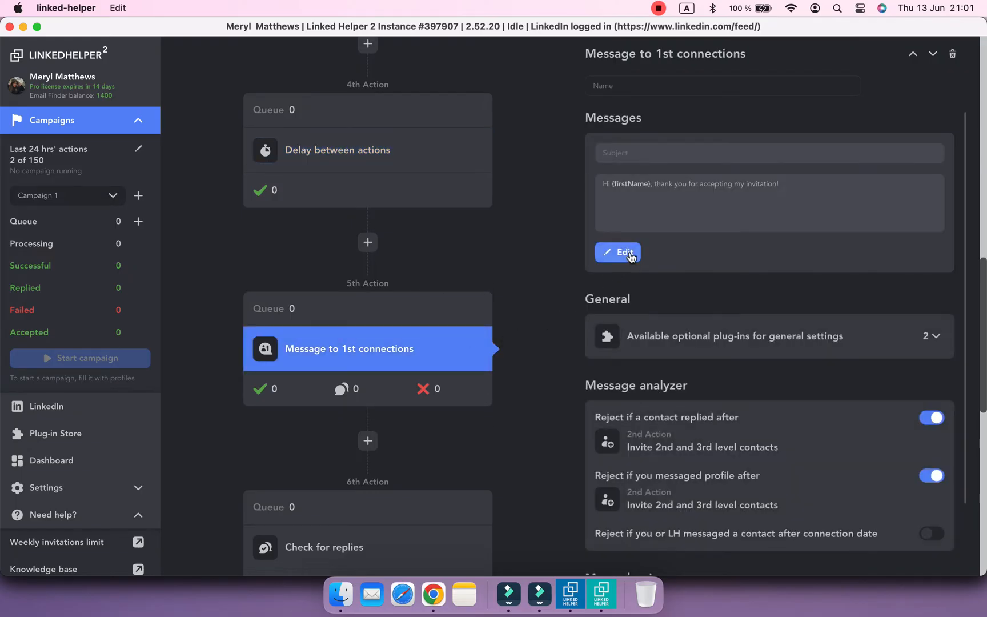
- Extend the 1st-connections message with 'It's good to be connected with like-minded professionals' plus a smiley and save it
{"action": "left_click", "coordinate": [618, 252]}
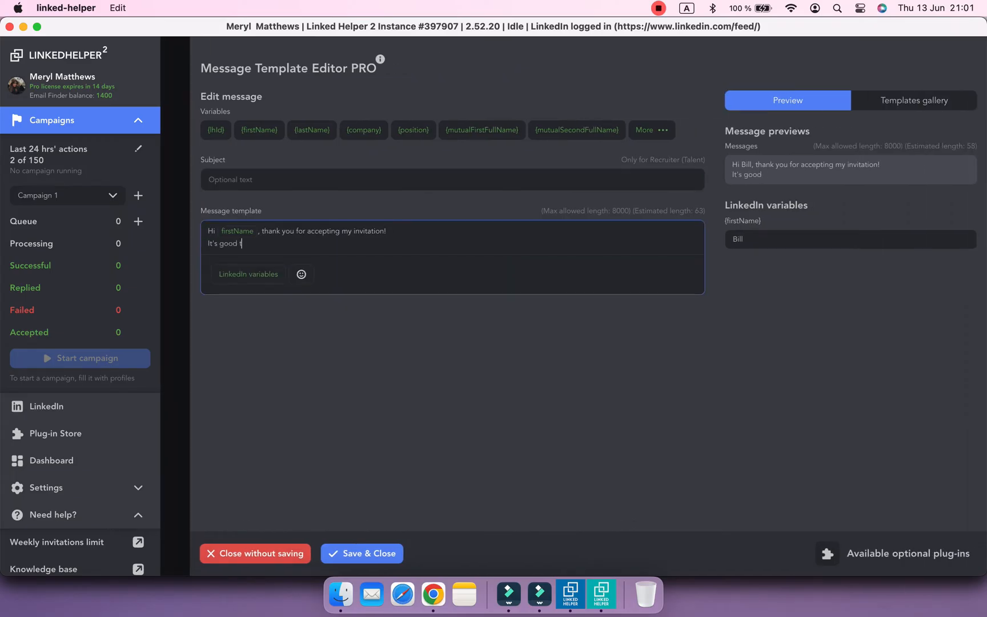
{"action": "type", "text": "o be connected with like-min"}
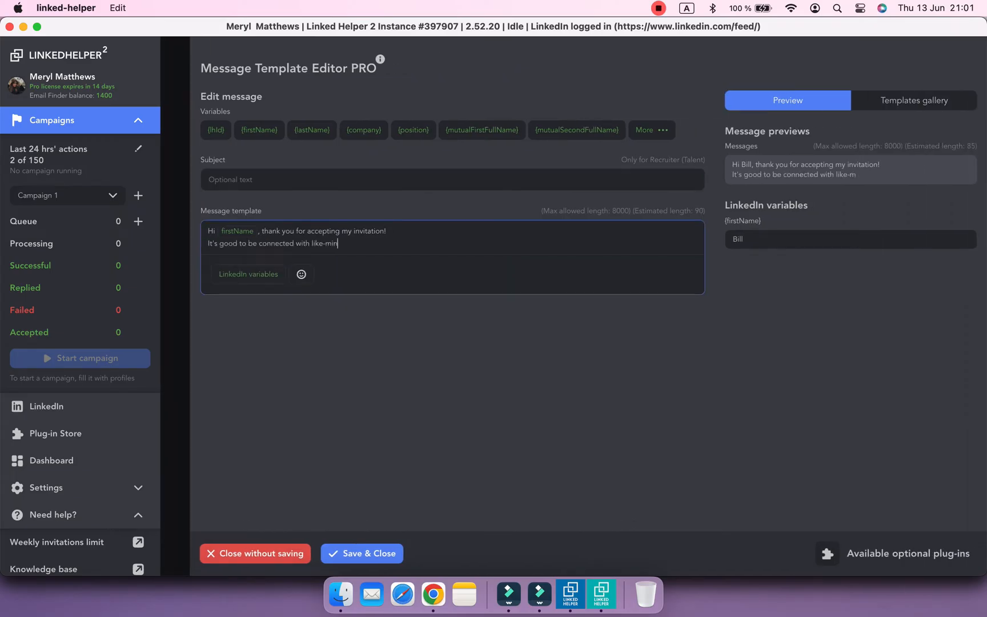
{"action": "left_click", "coordinate": [300, 274]}
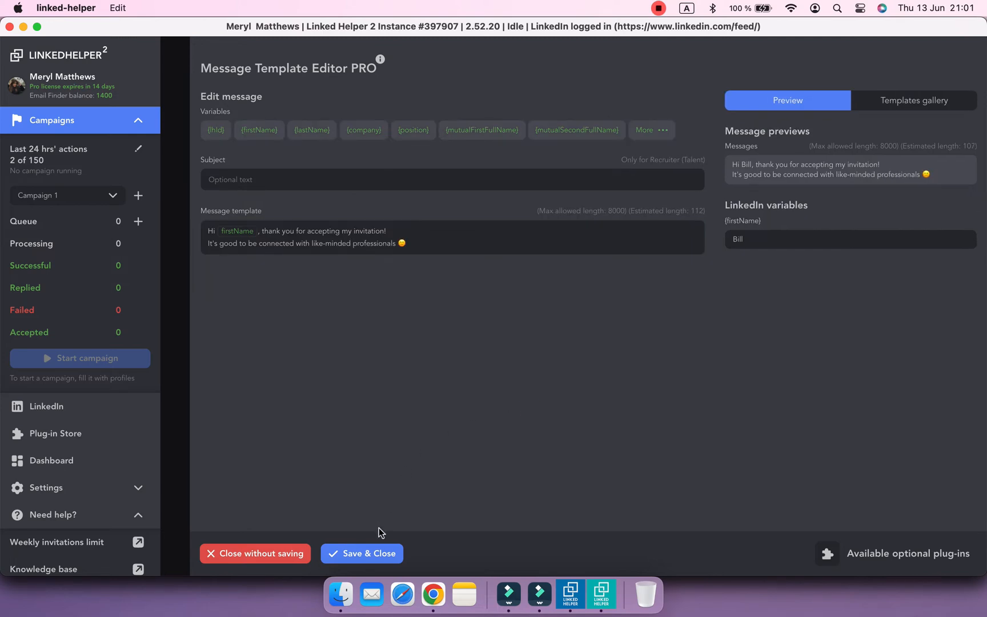
{"action": "left_click", "coordinate": [362, 554]}
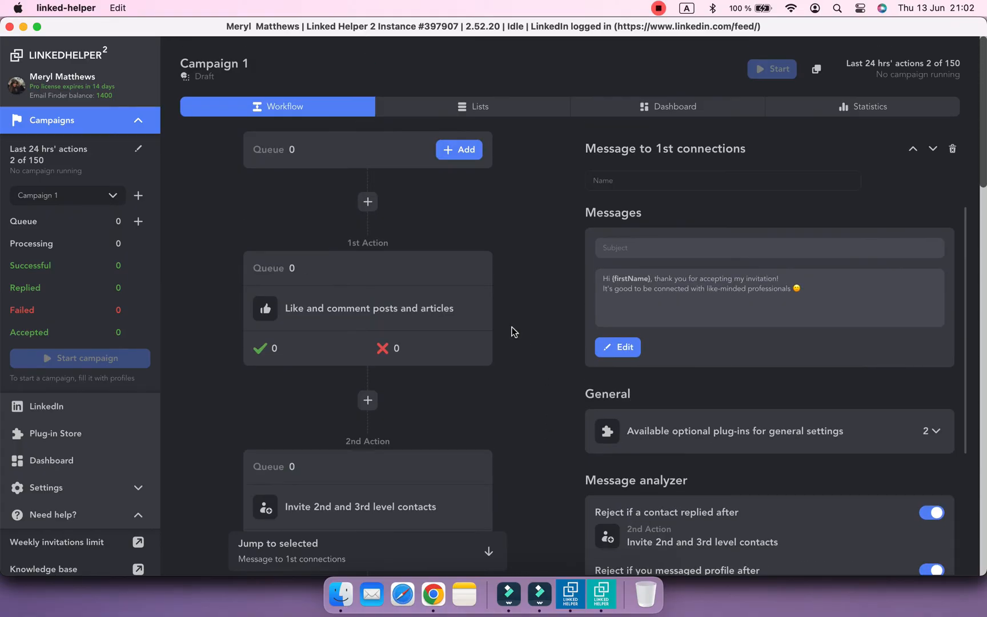
{"action": "left_click", "coordinate": [369, 307]}
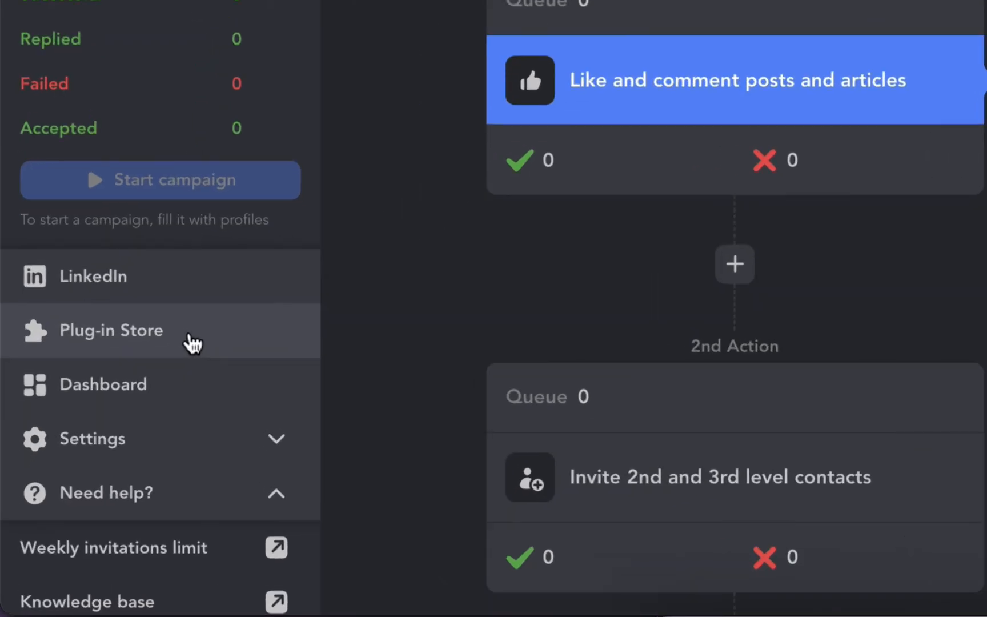
- Install Postpone action start from the Plug-in Store's Action extensions, then return to Campaigns
{"action": "left_click", "coordinate": [188, 331]}
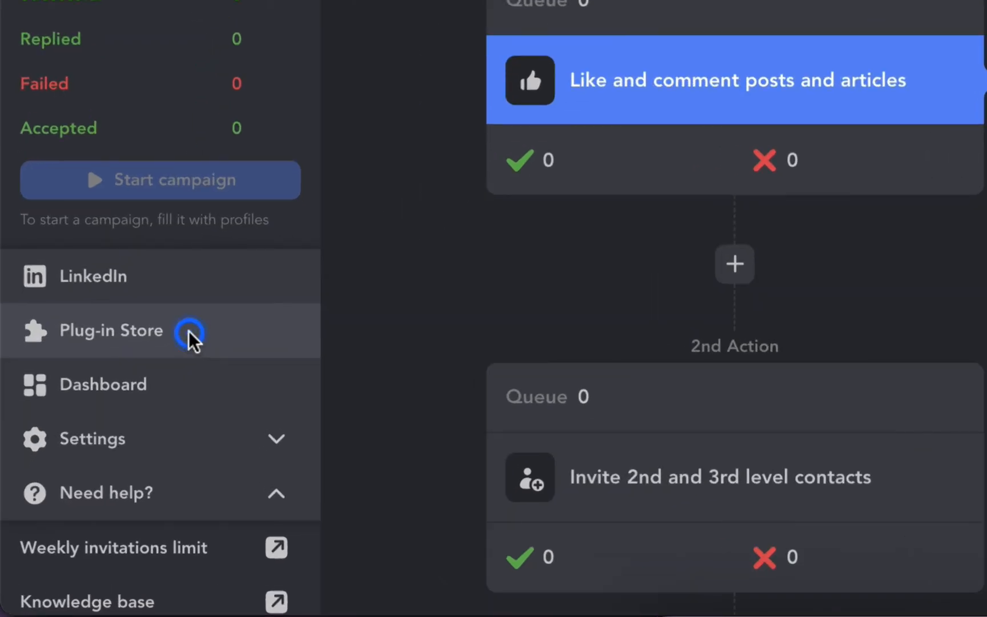
{"action": "left_click", "coordinate": [112, 330]}
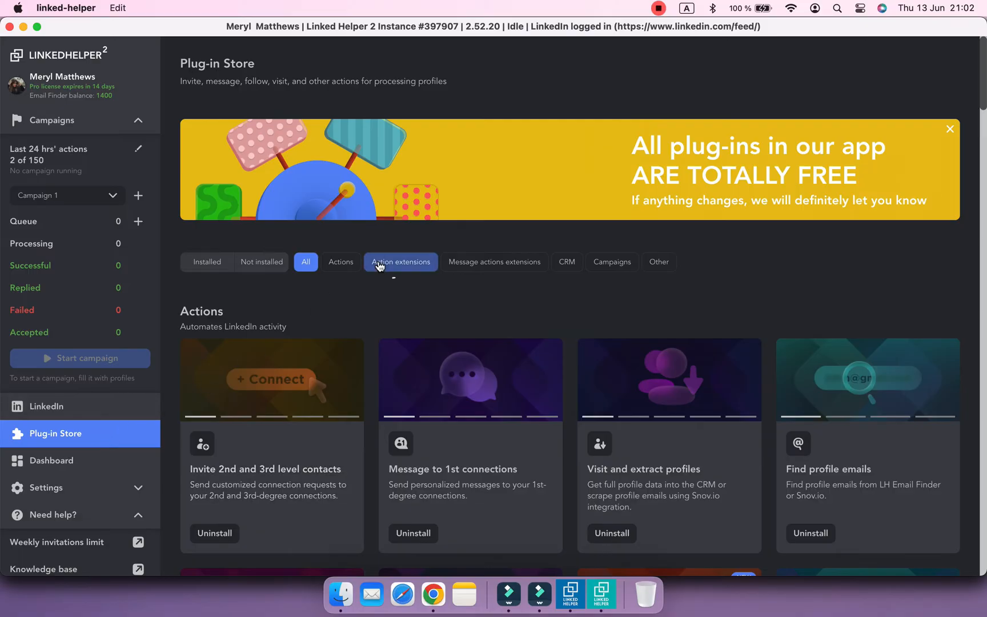
{"action": "left_click", "coordinate": [400, 261]}
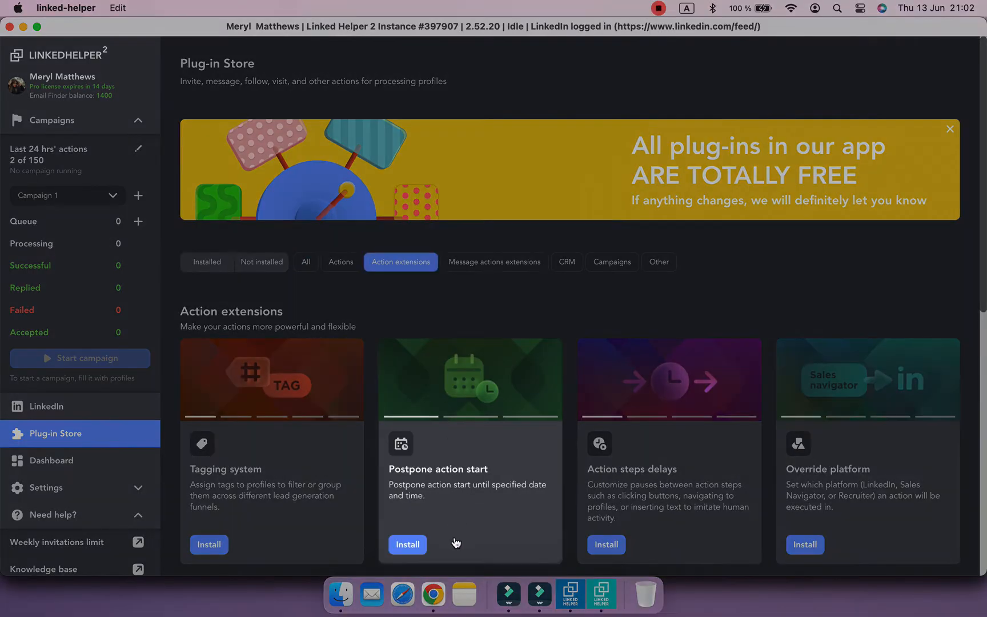
{"action": "left_click", "coordinate": [406, 544]}
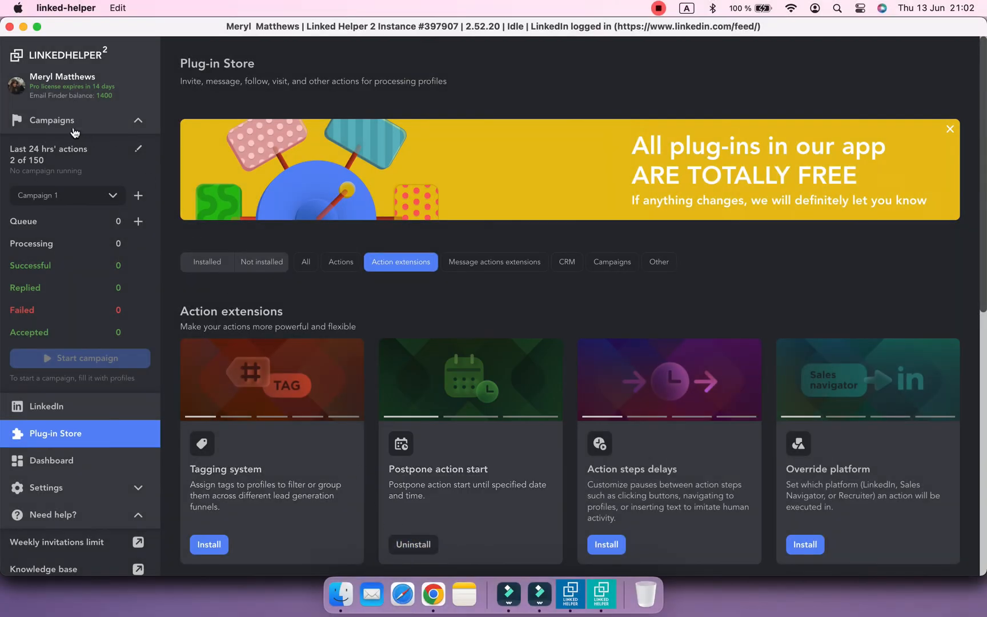
{"action": "left_click", "coordinate": [52, 120]}
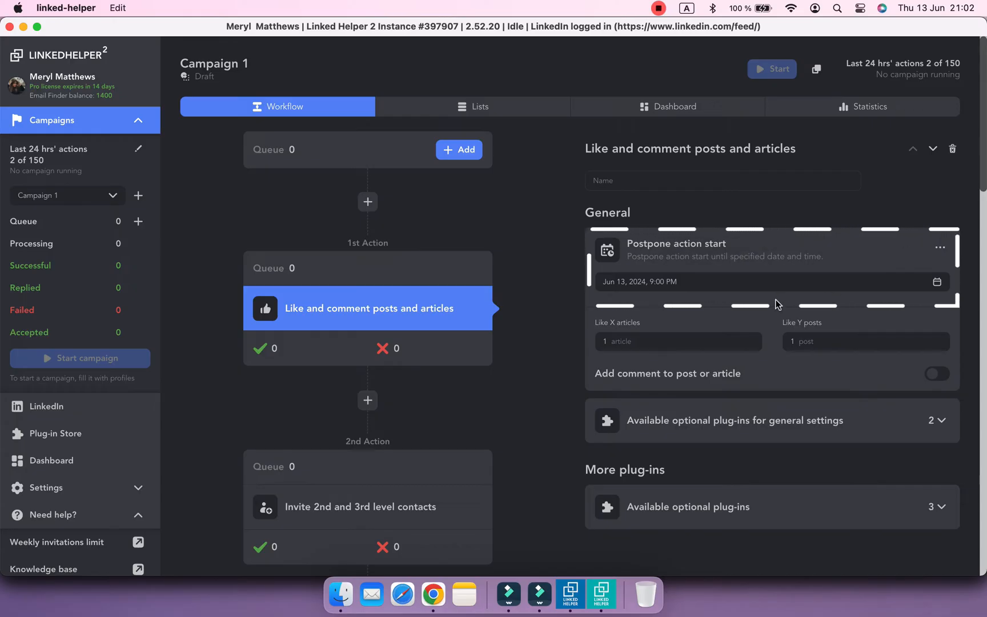
- Set the like-and-comment action's postponed start to June 14, 2024, 9:00 PM
{"action": "left_click", "coordinate": [771, 281]}
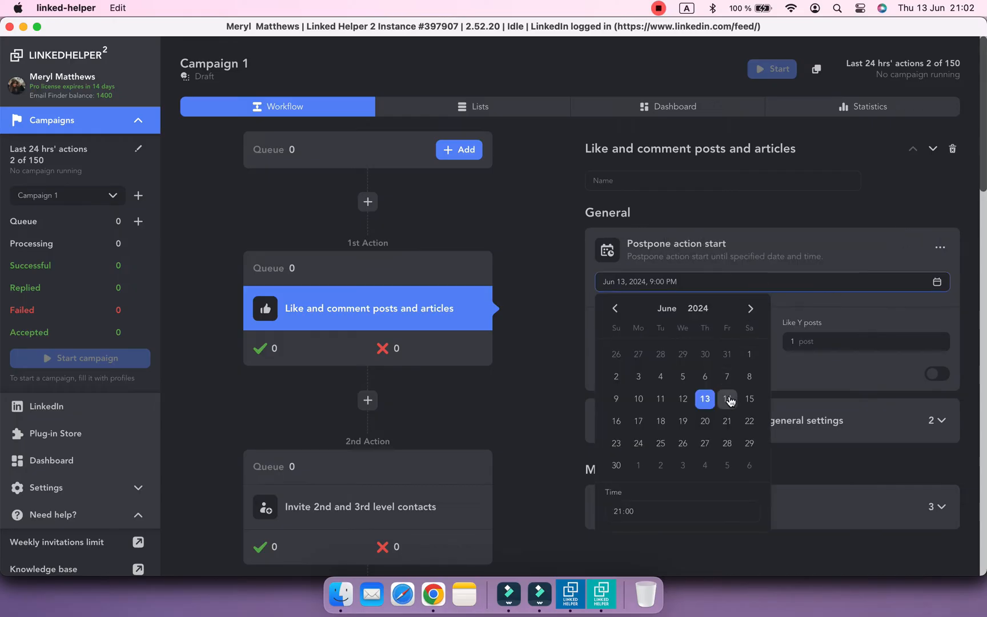
{"action": "left_click", "coordinate": [727, 399]}
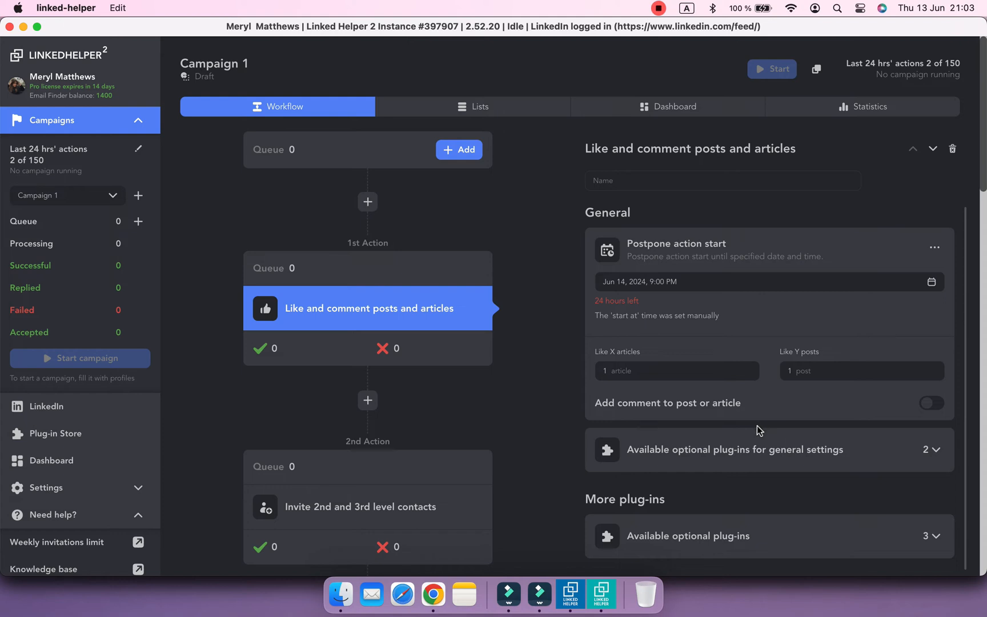
{"action": "mouse_move", "coordinate": [522, 409]}
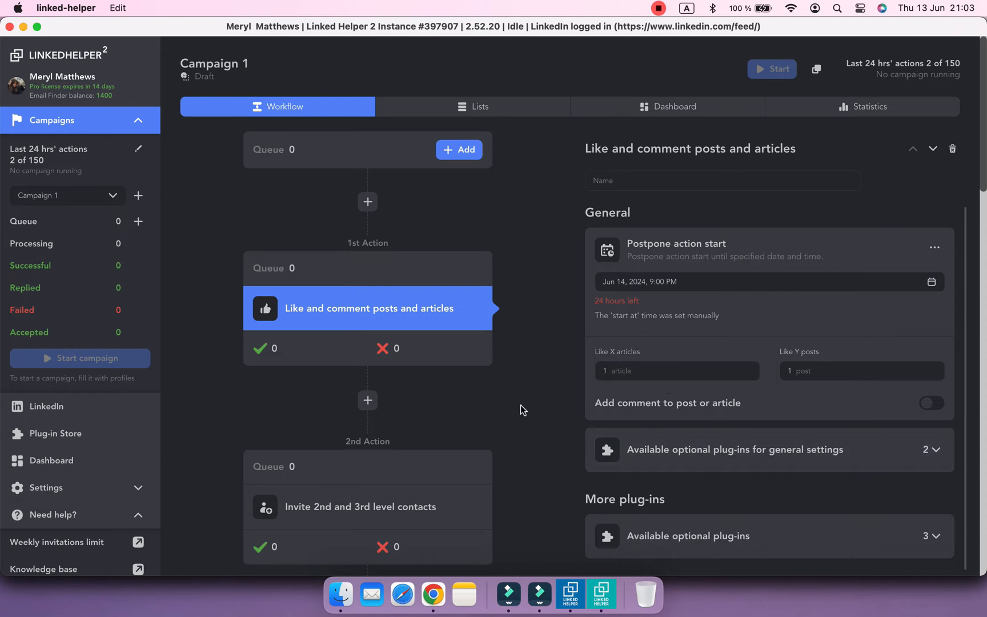
- Create a new 'invited' tag in the Invite action's Tagging system
{"action": "scroll", "scroll_direction": "down", "scroll_amount": 3}
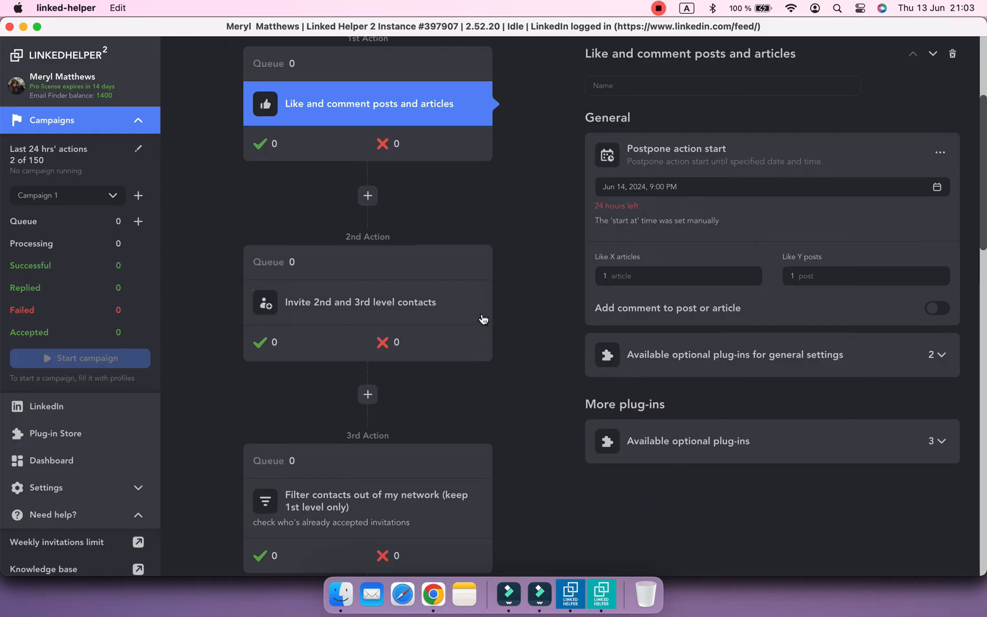
{"action": "left_click", "coordinate": [361, 301]}
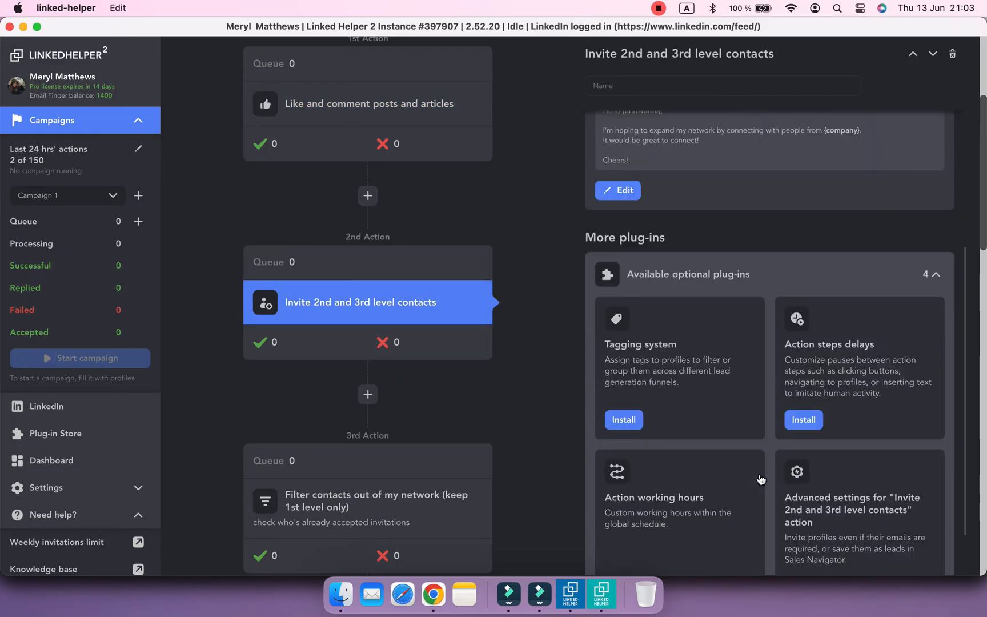
{"action": "left_click", "coordinate": [623, 421]}
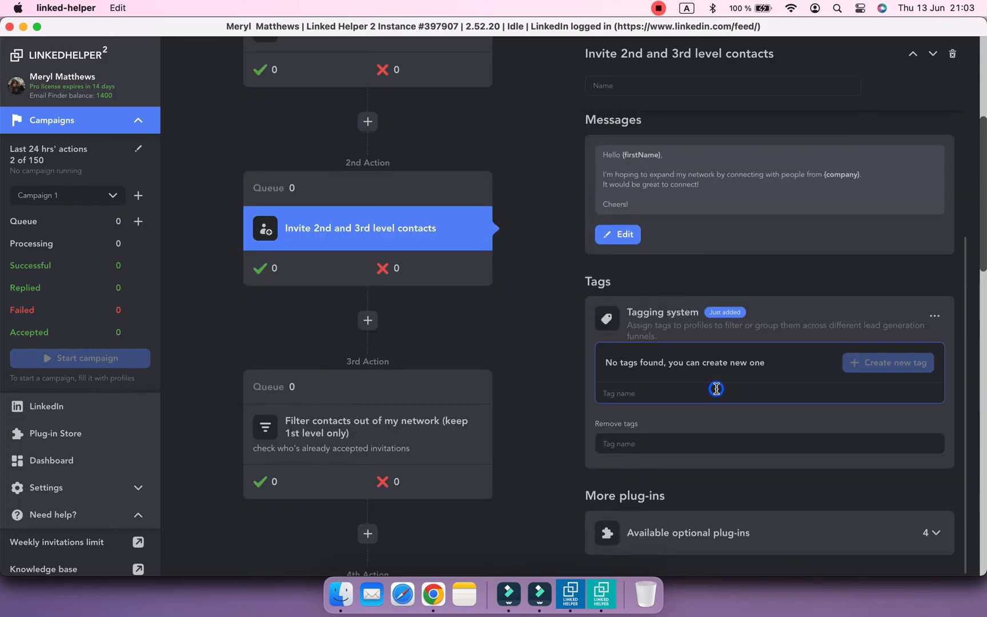
{"action": "type", "text": "invited"}
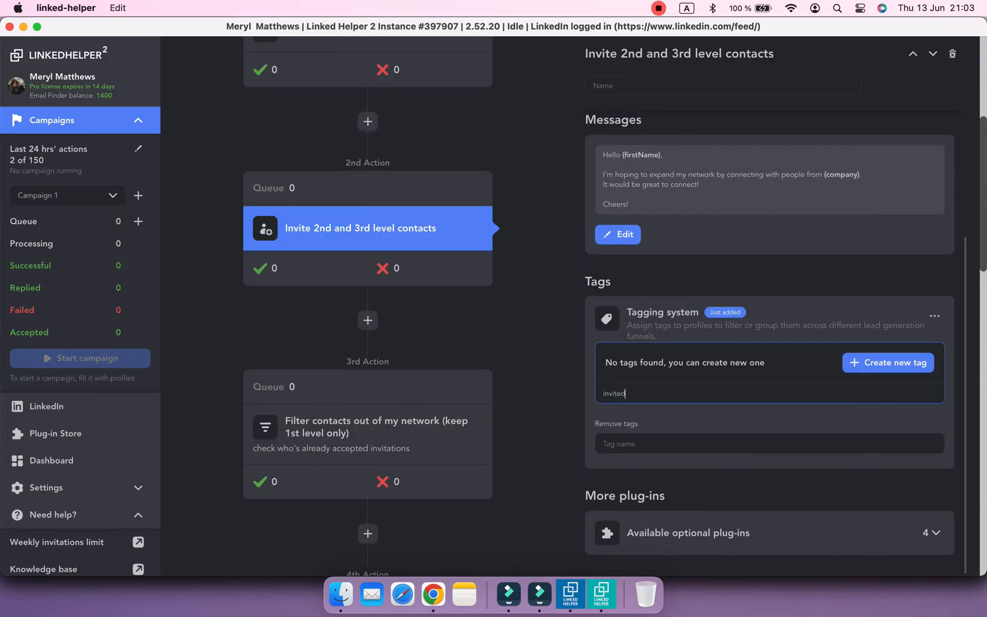
{"action": "left_click", "coordinate": [887, 362]}
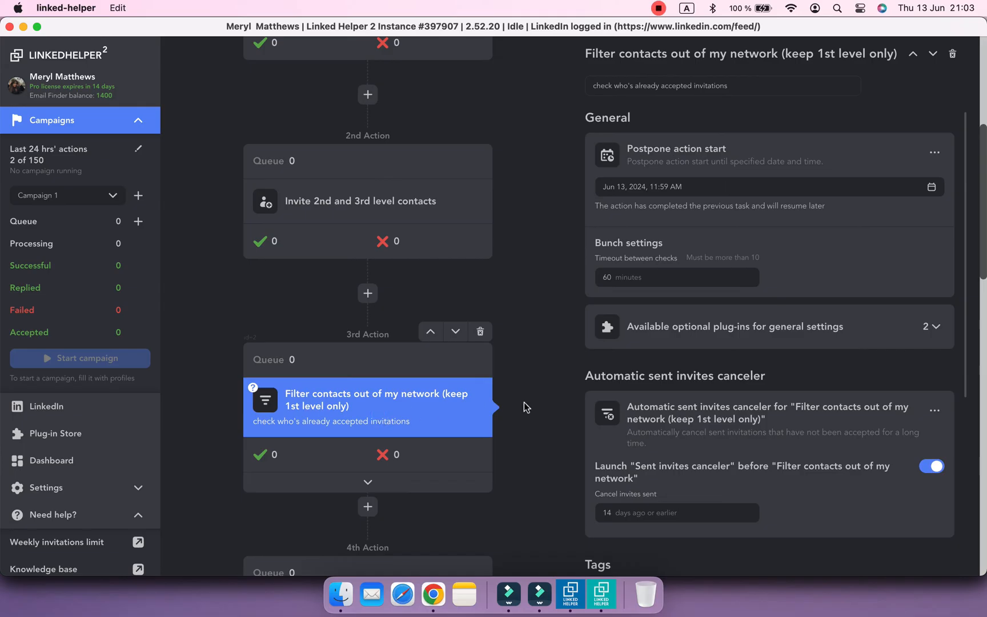
- Have the Filter action add #accepted and remove #invited from processed profiles
{"action": "scroll", "scroll_direction": "down", "scroll_amount": 3}
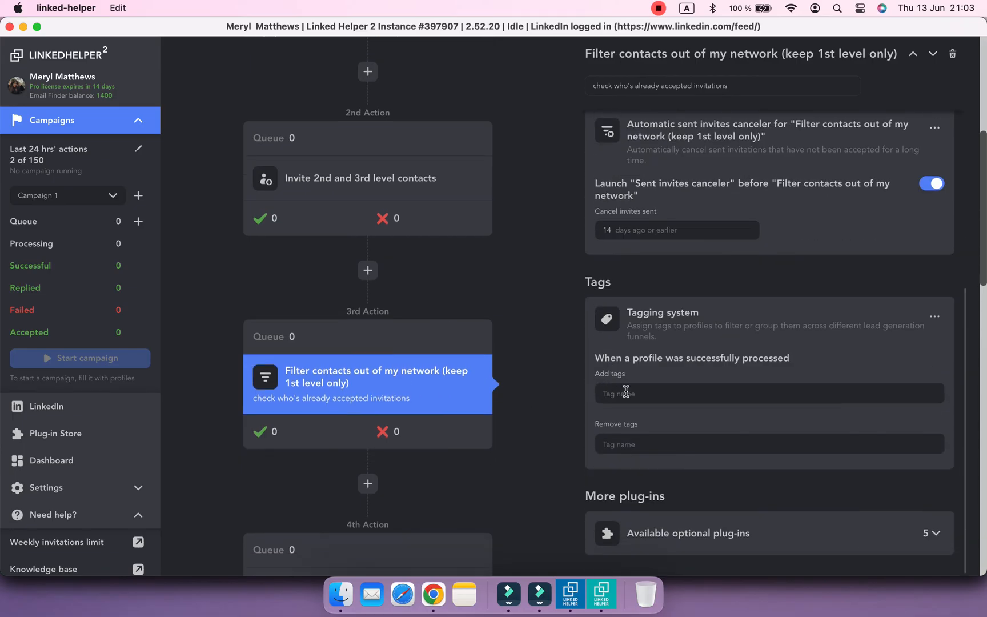
{"action": "type", "text": "accepted"}
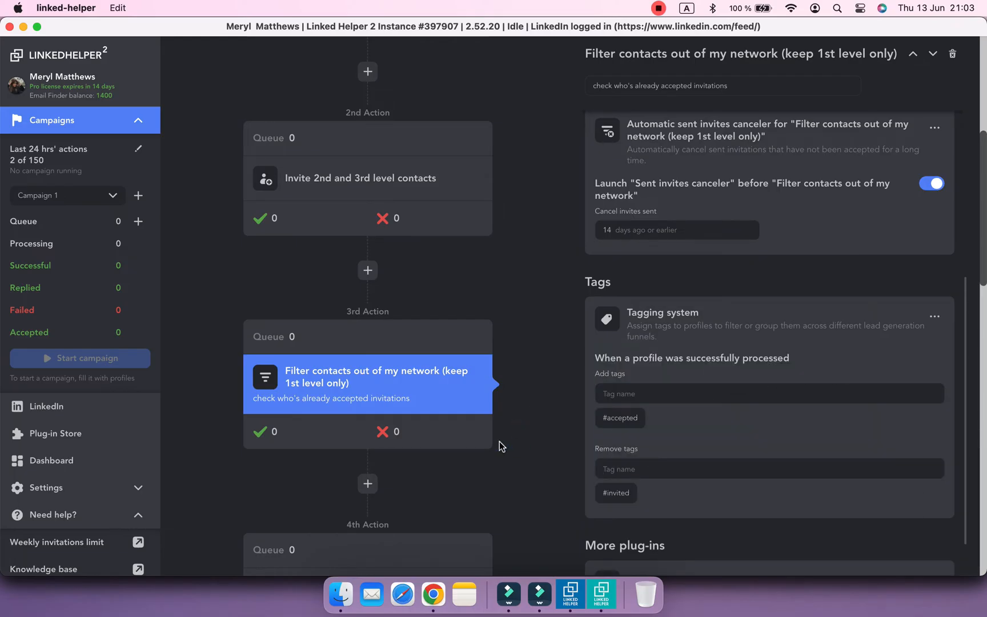
{"action": "scroll", "scroll_direction": "down", "scroll_amount": 3}
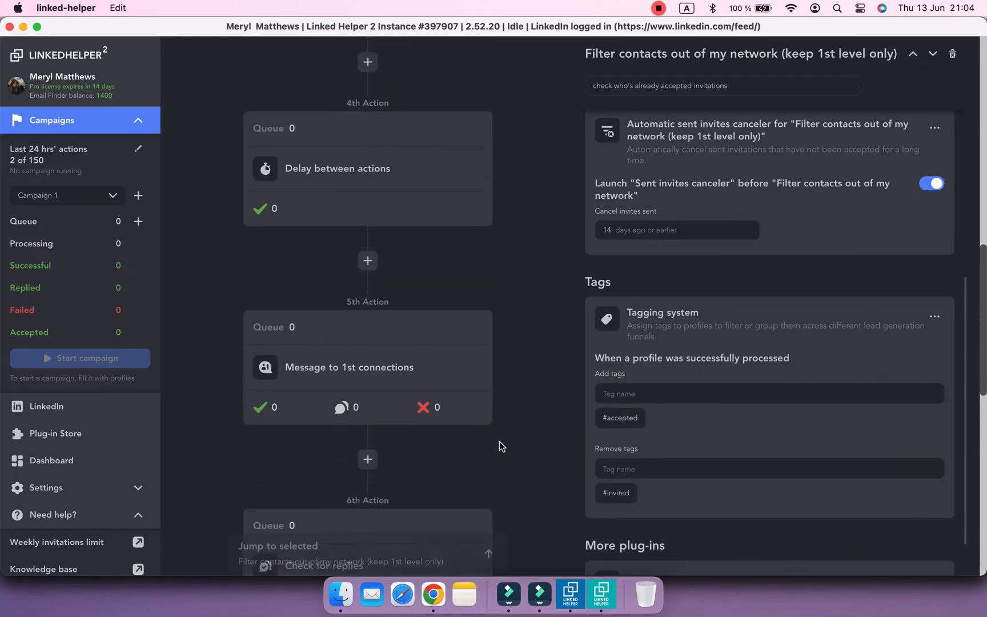
- Install the Action working hours plug-in on the Message to 1st connections step
{"action": "left_click", "coordinate": [348, 168]}
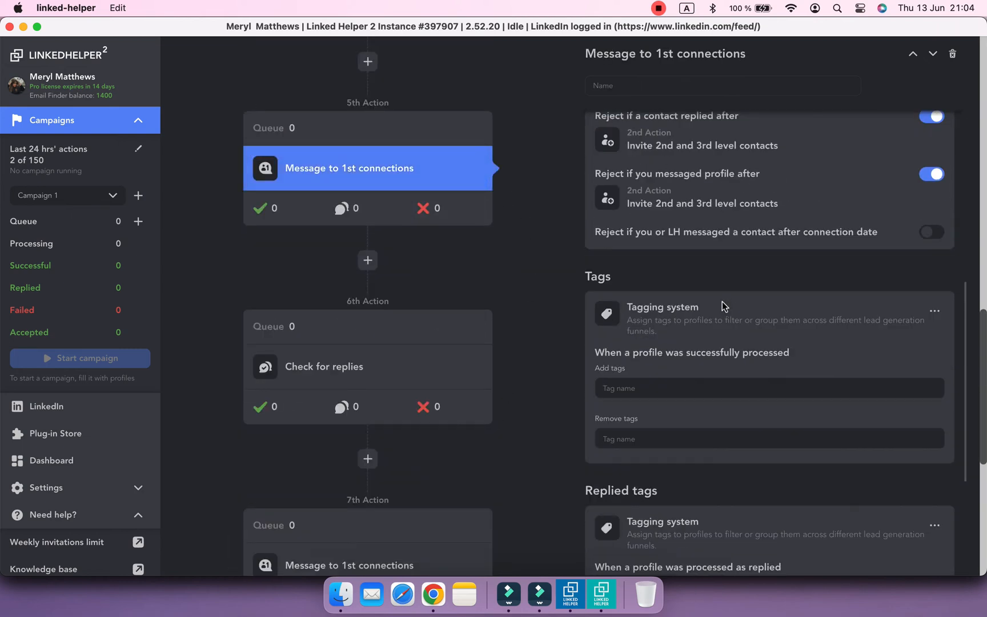
{"action": "scroll", "scroll_direction": "down", "scroll_amount": 3}
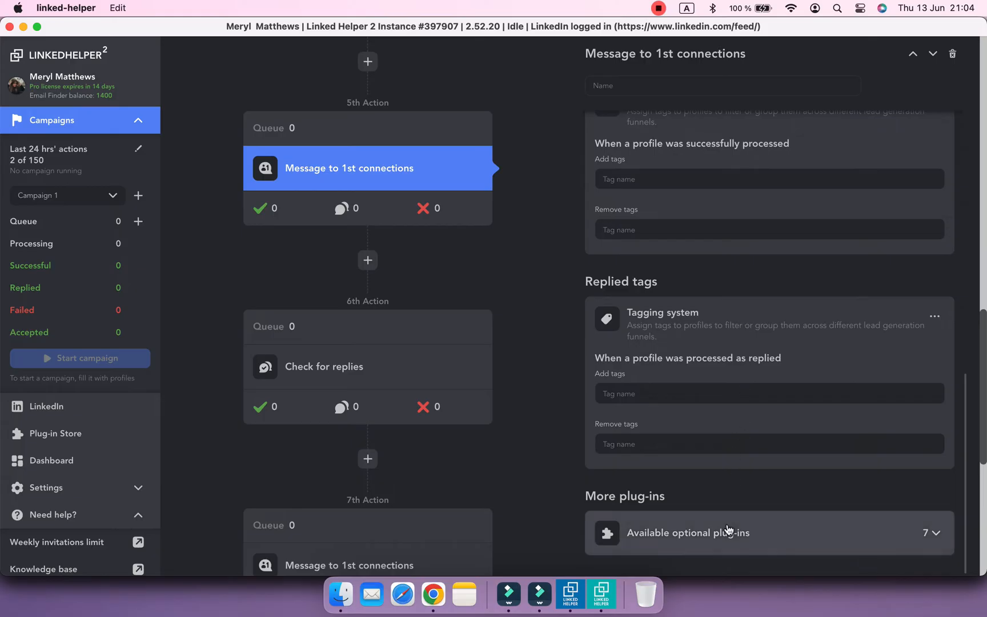
{"action": "left_click", "coordinate": [687, 533]}
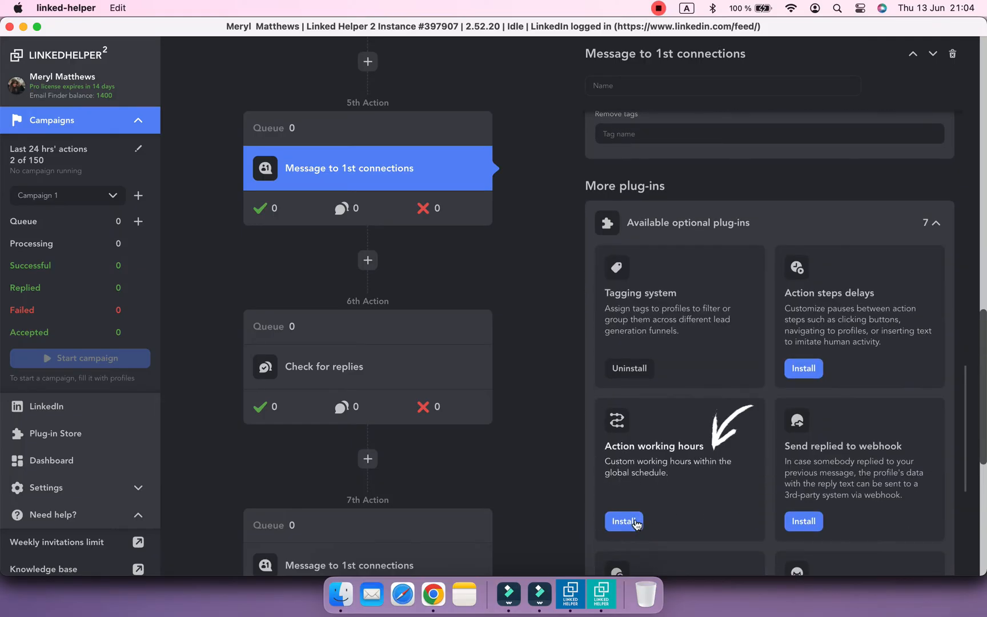
{"action": "left_click", "coordinate": [624, 521]}
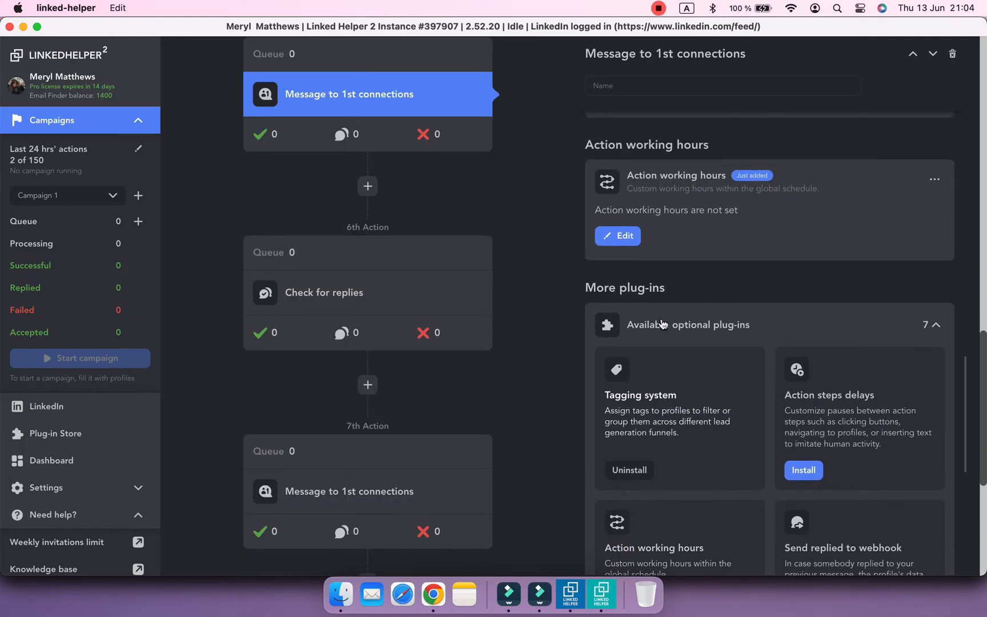
- Review the Action working hours weekly schedule on the later message step
{"action": "left_click", "coordinate": [617, 235]}
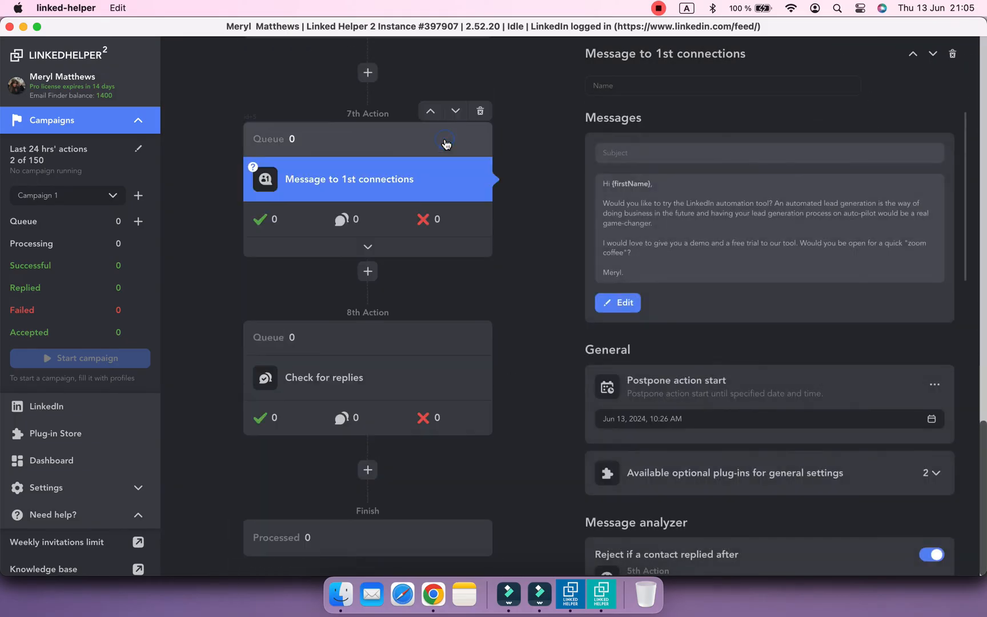
{"action": "scroll", "scroll_direction": "down", "scroll_amount": 3}
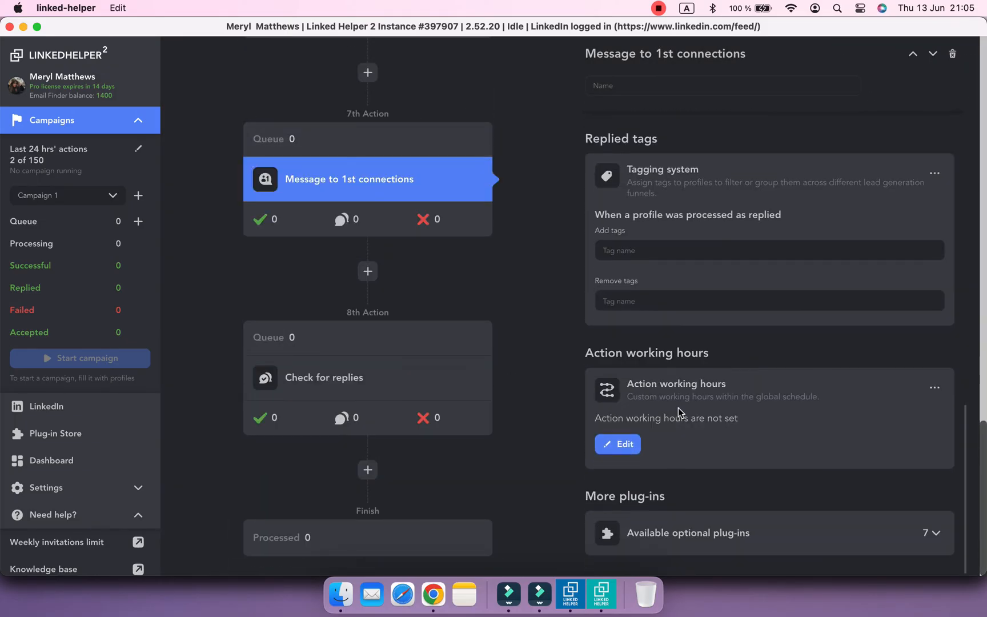
{"action": "left_click", "coordinate": [617, 444]}
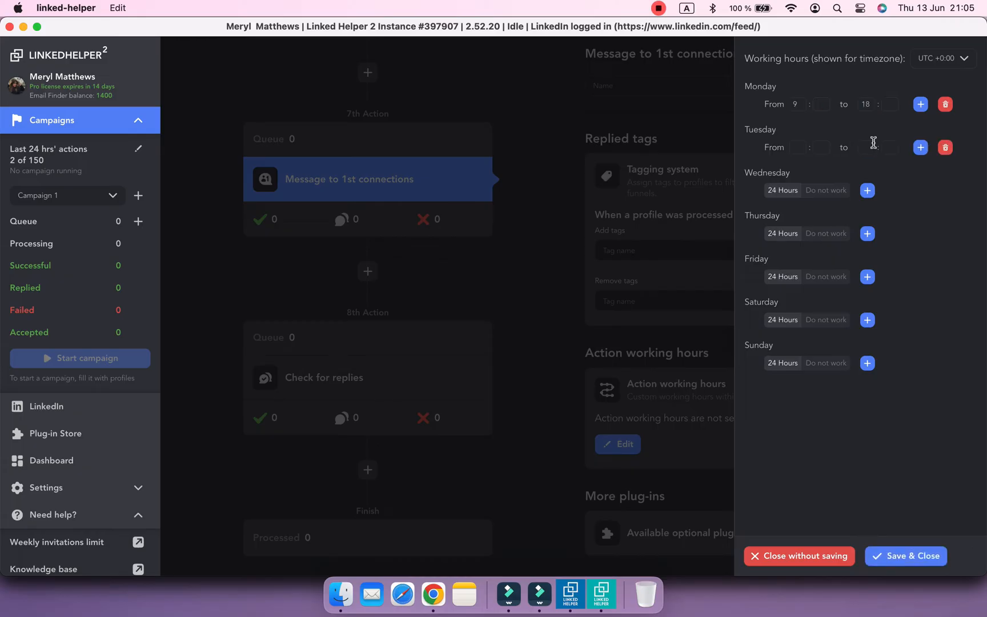
{"action": "left_click", "coordinate": [799, 557]}
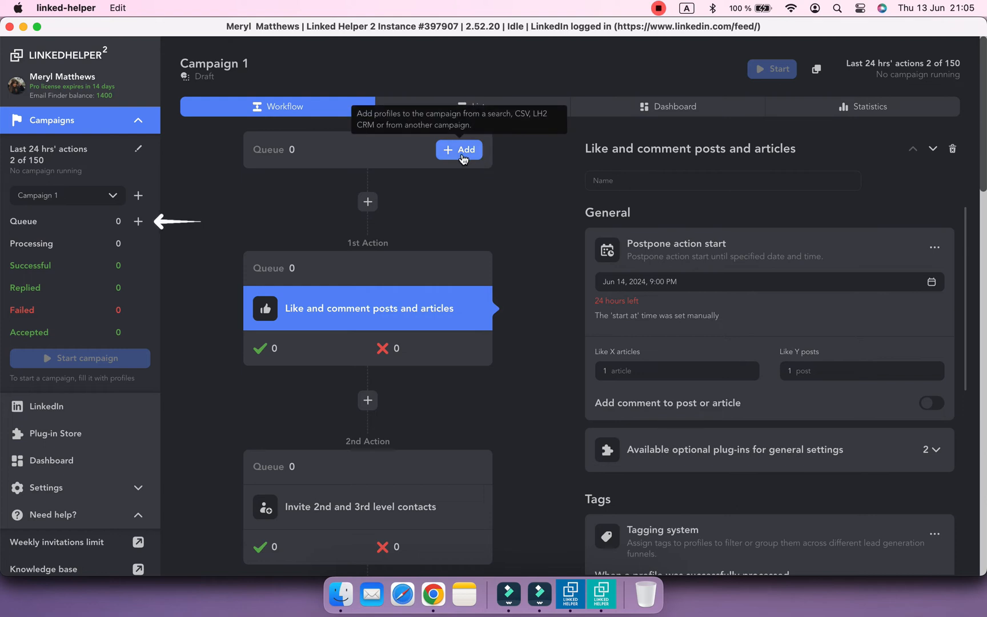
- Collect 50 profiles from a LinkedIn people search page into Campaign 1's queue, then stop collecting
{"action": "left_click", "coordinate": [460, 150]}
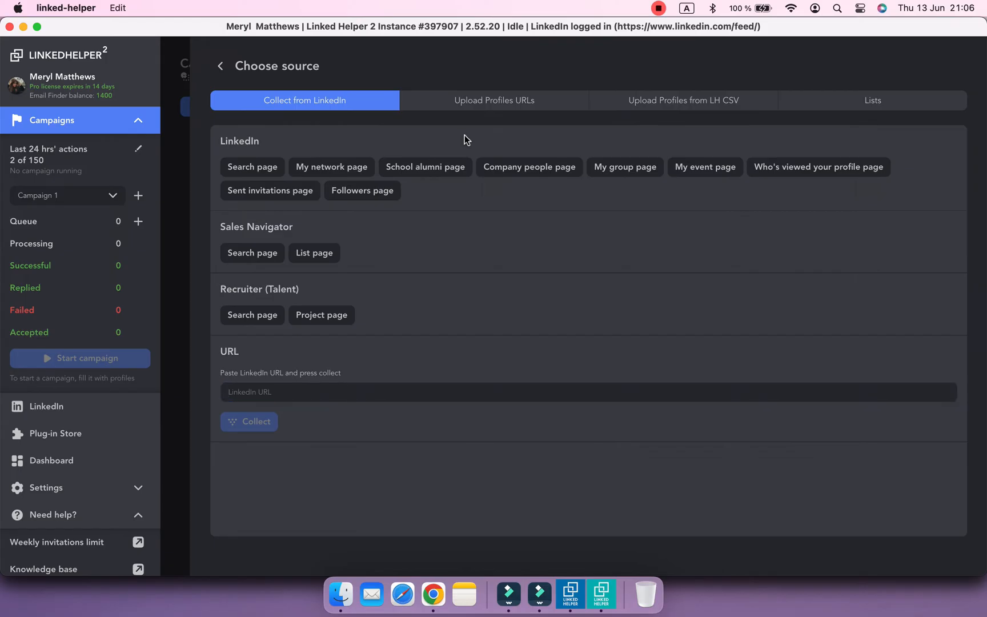
{"action": "mouse_move", "coordinate": [251, 166]}
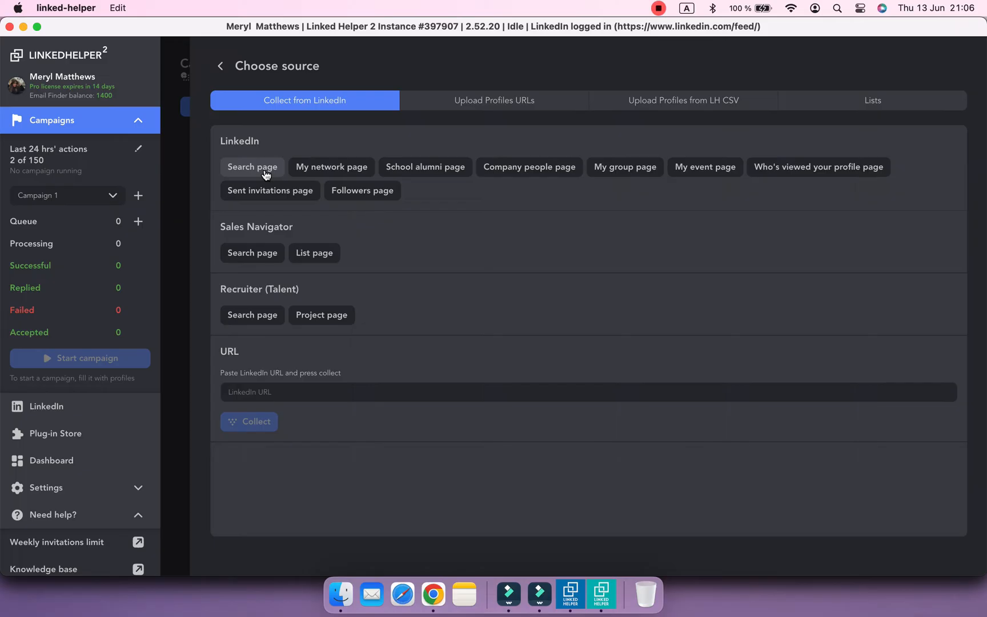
{"action": "left_click", "coordinate": [251, 167]}
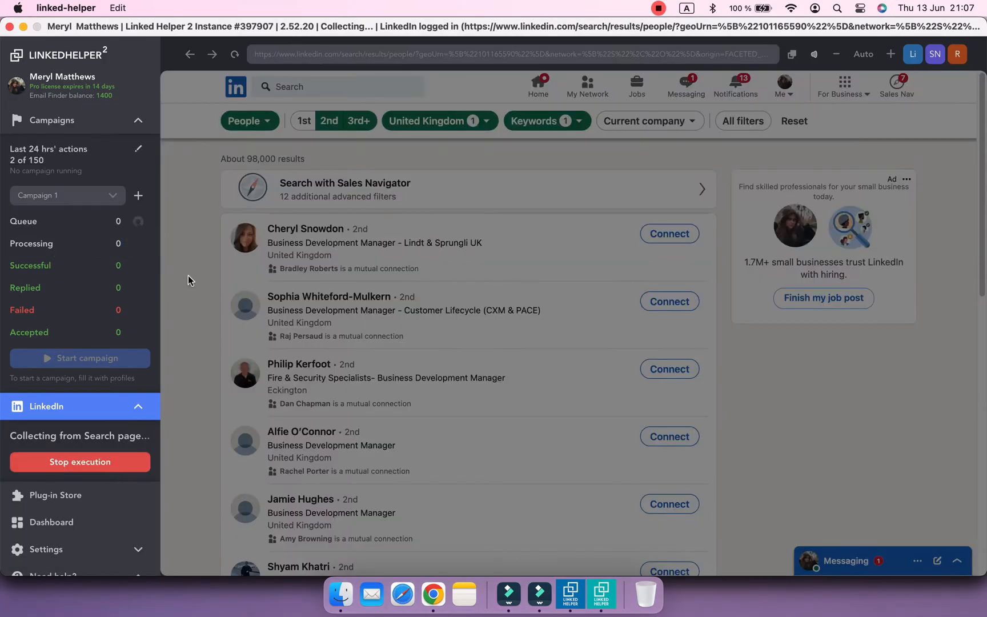
{"action": "scroll", "scroll_direction": "down", "scroll_amount": 3}
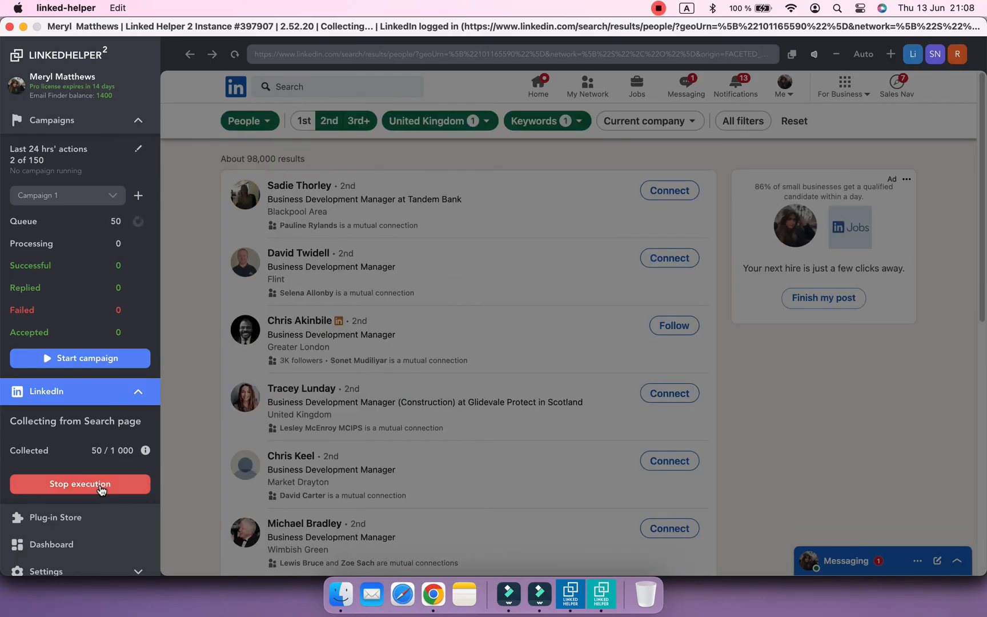
{"action": "left_click", "coordinate": [80, 483]}
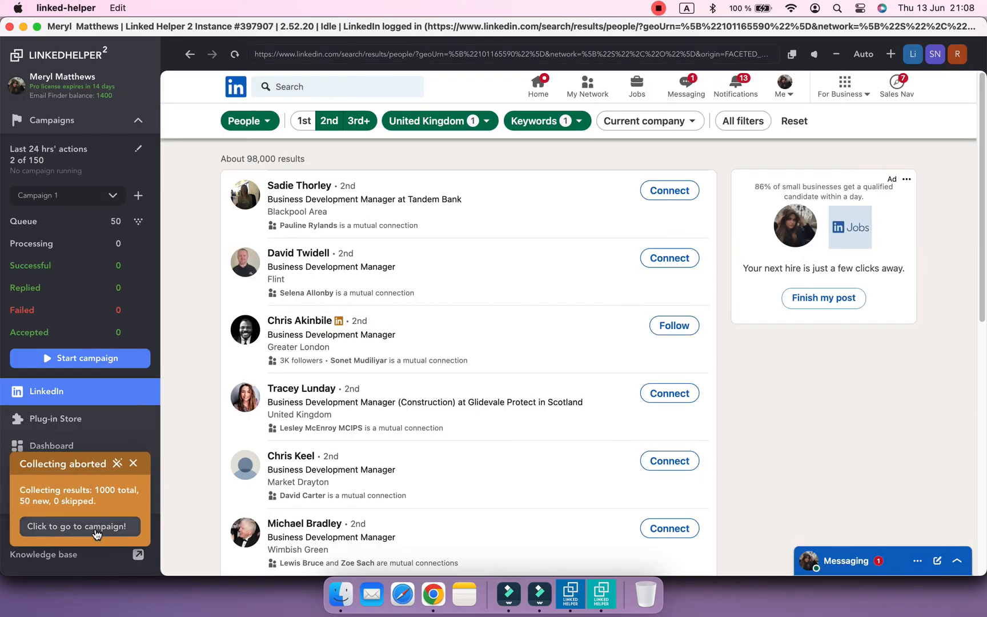
{"action": "left_click", "coordinate": [78, 527]}
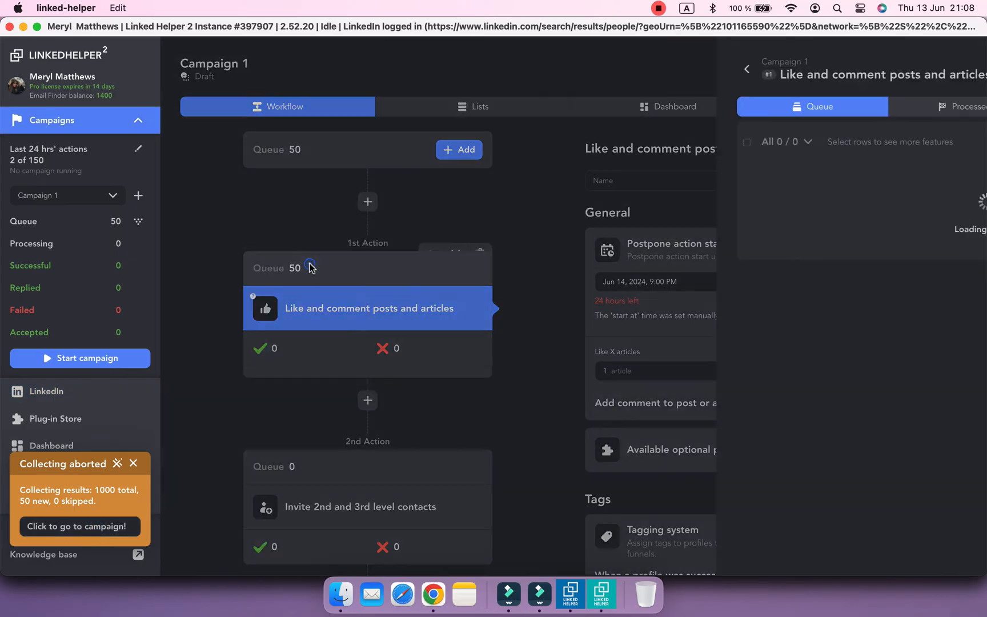
{"action": "left_click", "coordinate": [309, 267]}
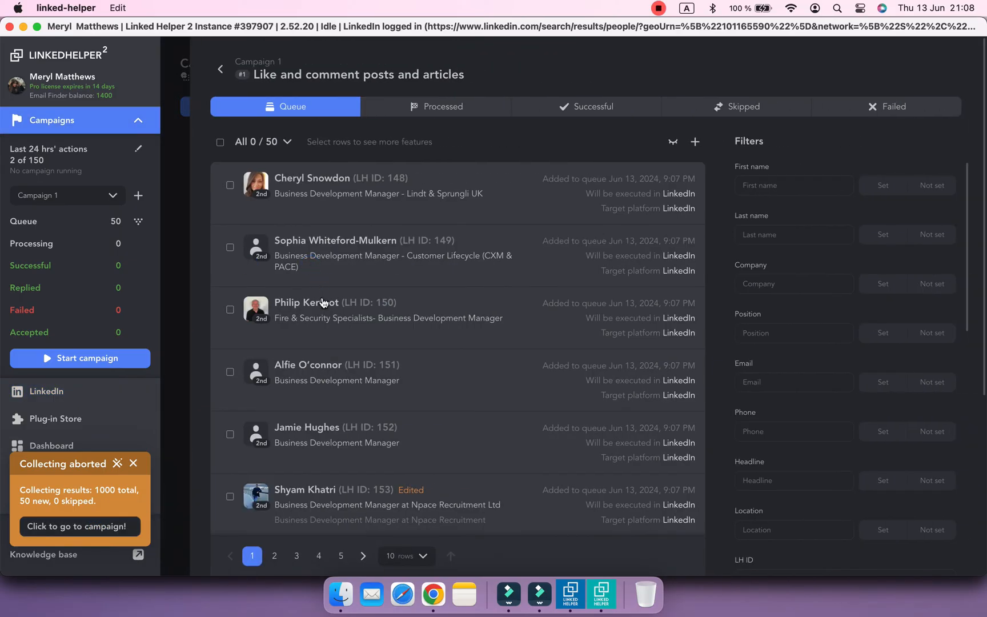
{"action": "left_click", "coordinate": [306, 303]}
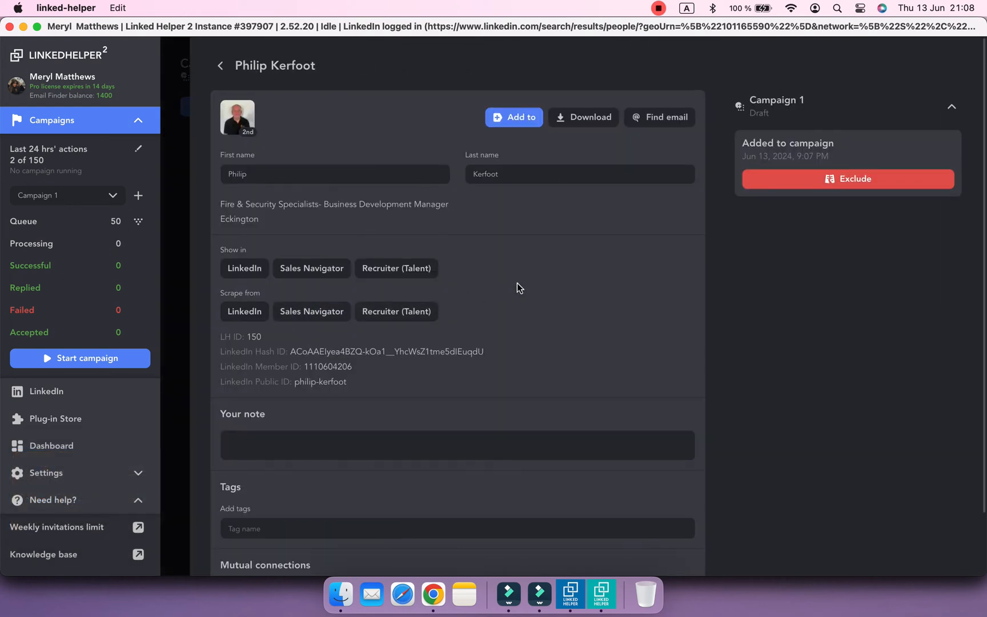
{"action": "scroll", "scroll_direction": "down", "scroll_amount": 3}
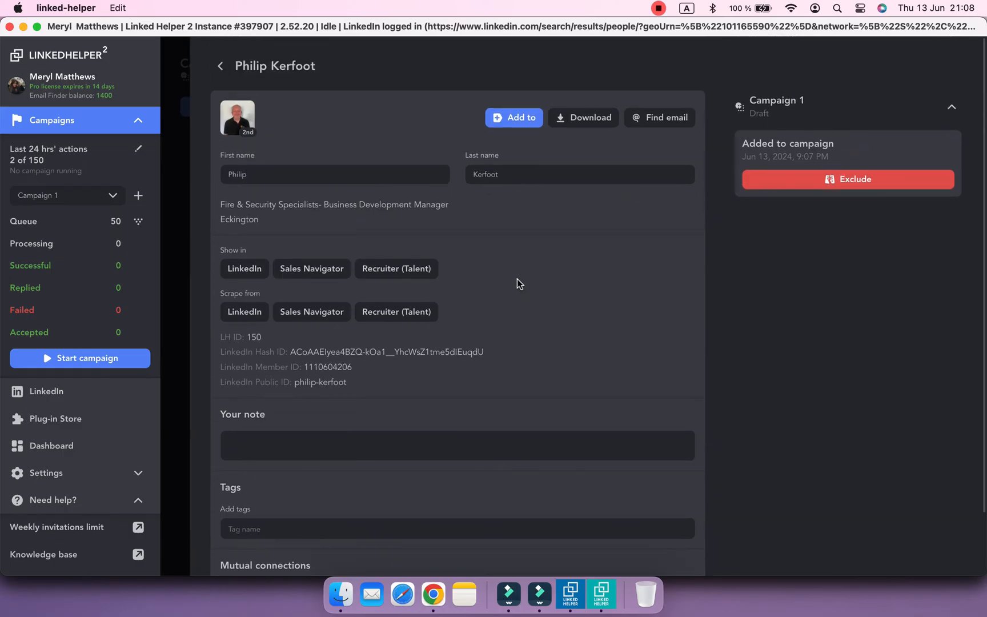
{"action": "left_click", "coordinate": [219, 67]}
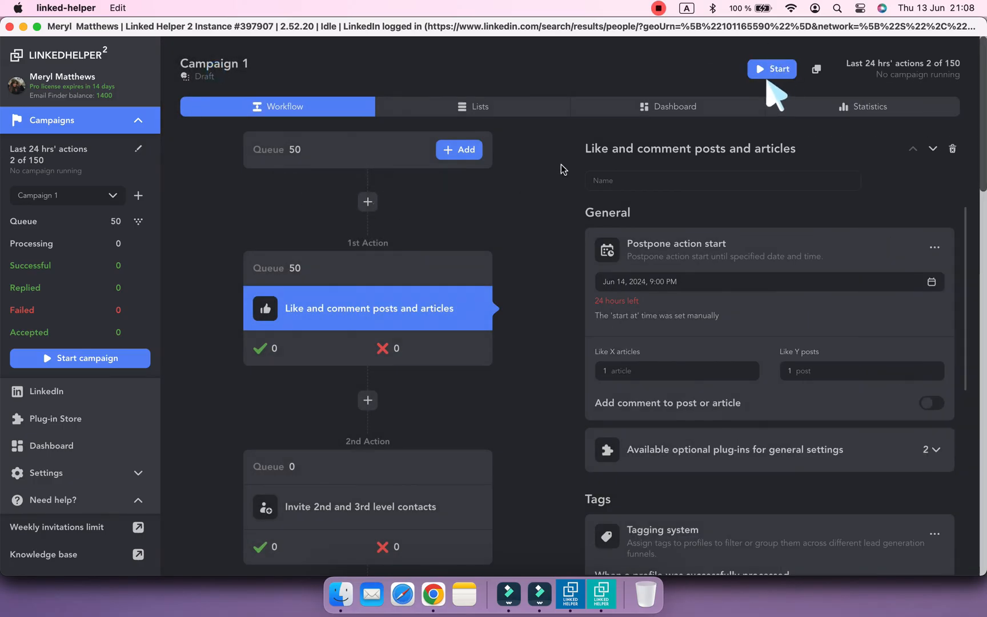
{"action": "mouse_move", "coordinate": [772, 68]}
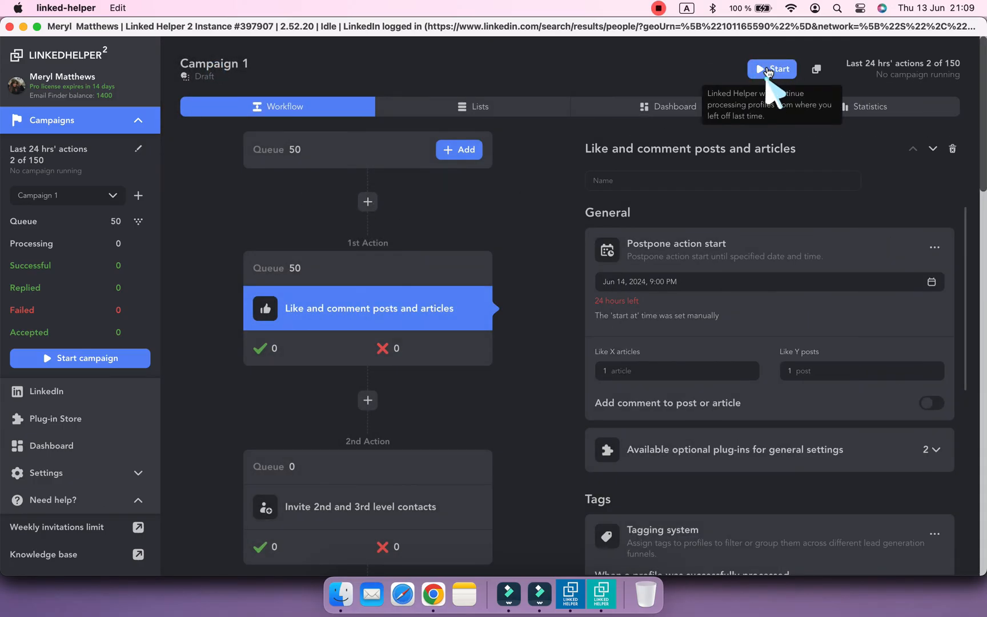
- Move the first action's start date to June 13 and start Campaign 1
{"action": "left_click", "coordinate": [773, 69]}
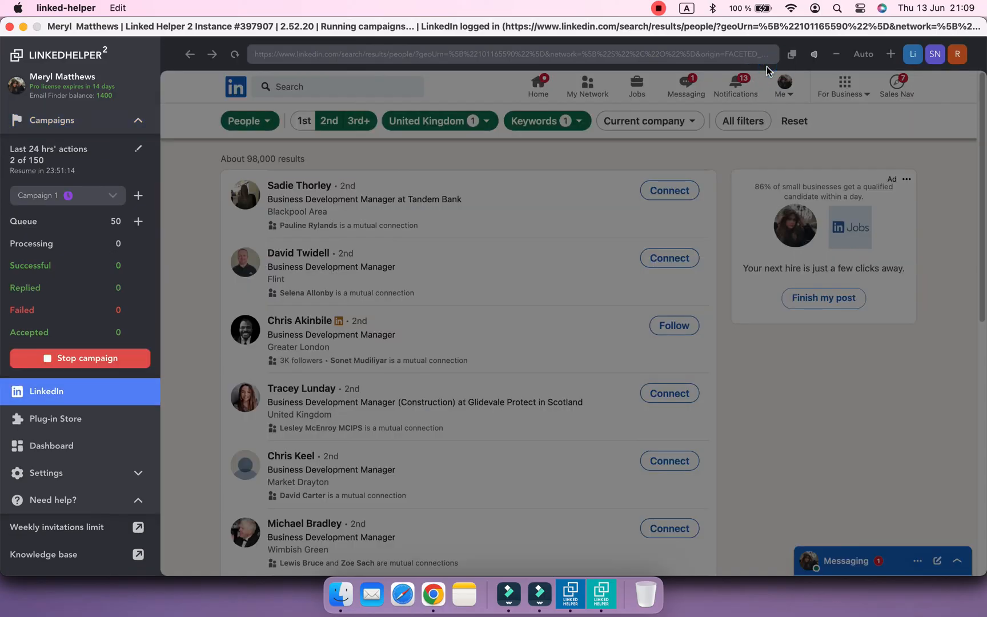
{"action": "mouse_move", "coordinate": [368, 233]}
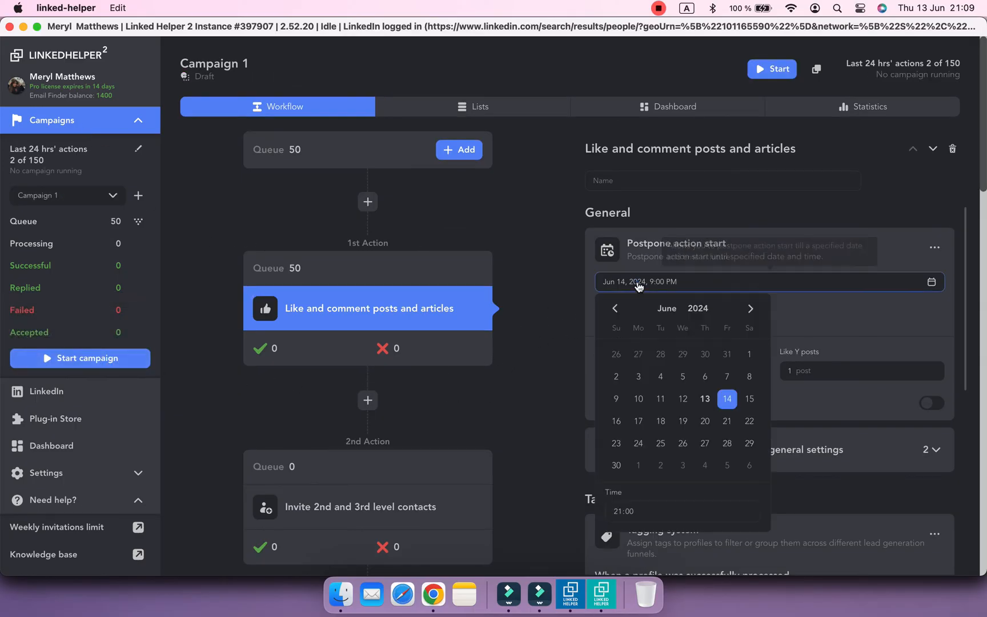
{"action": "left_click", "coordinate": [705, 399]}
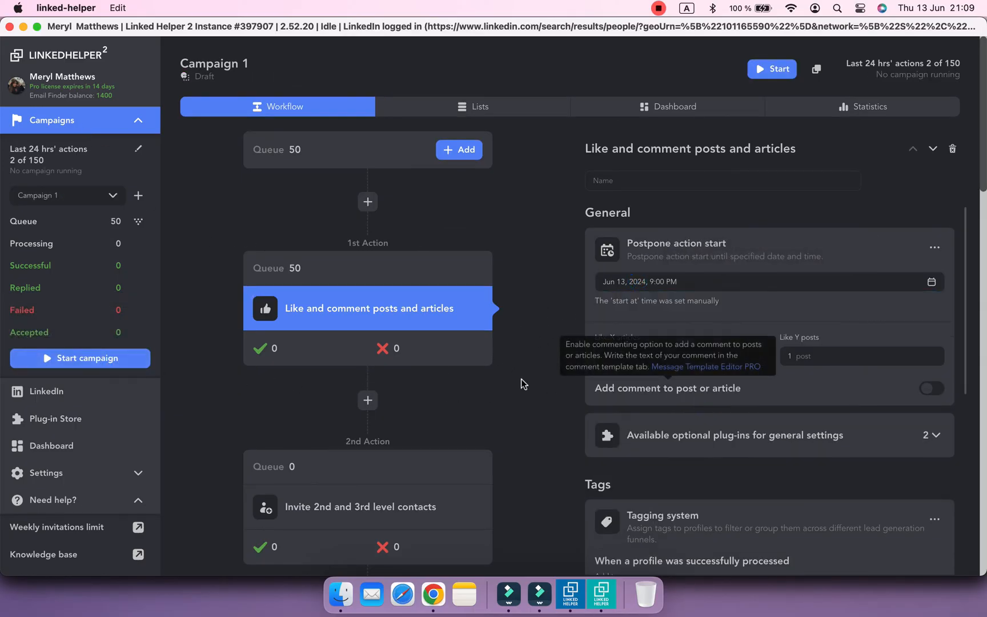
{"action": "left_click", "coordinate": [773, 69]}
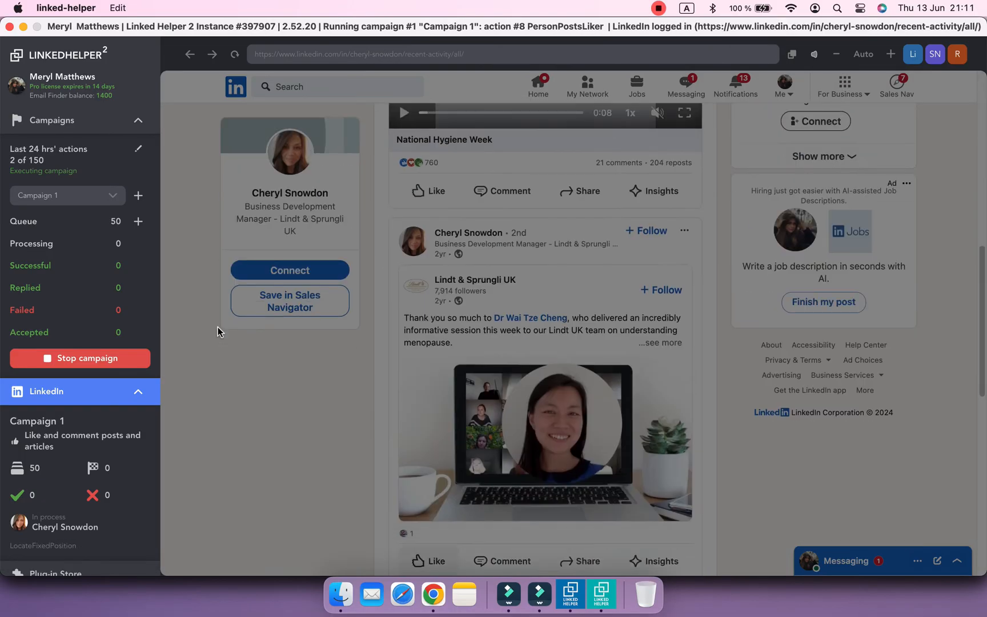
- Check Cheryl in the first action's Successful list, then bring up the Growing my network campaign
{"action": "type", "text": "Cheryl"}
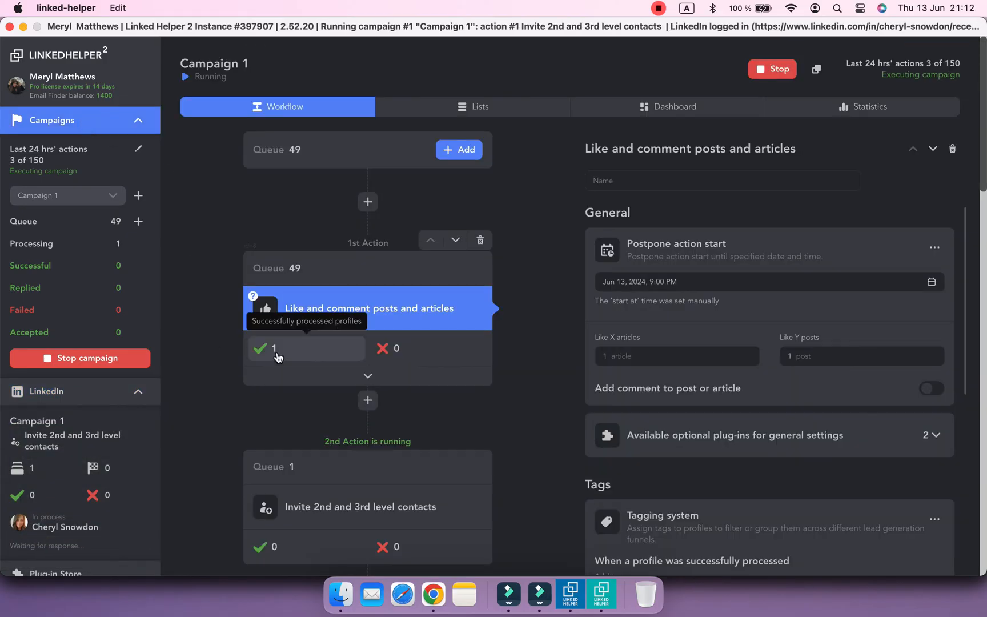
{"action": "left_click", "coordinate": [273, 349]}
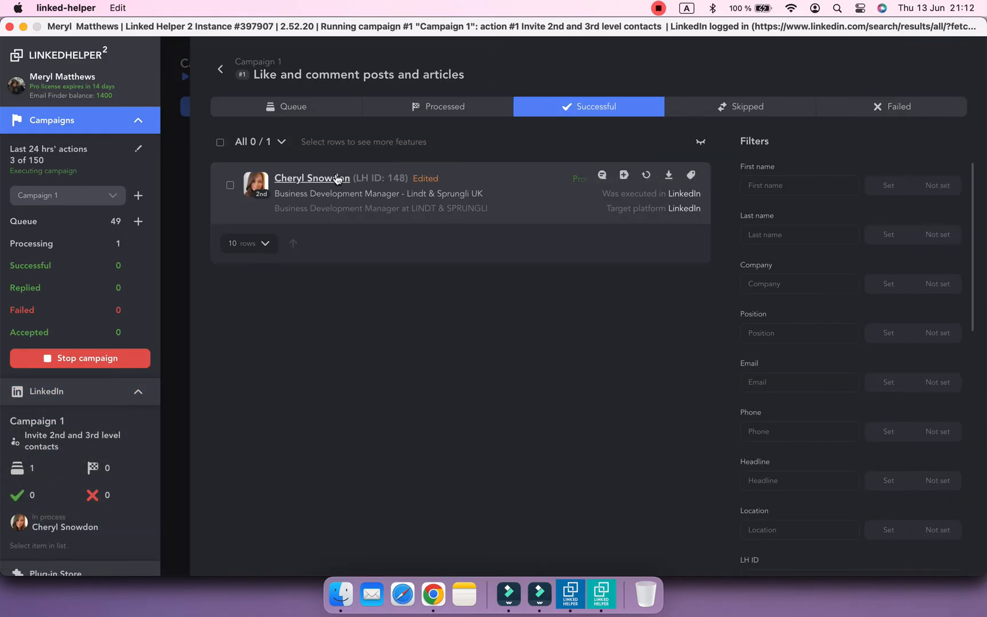
{"action": "left_click", "coordinate": [312, 178]}
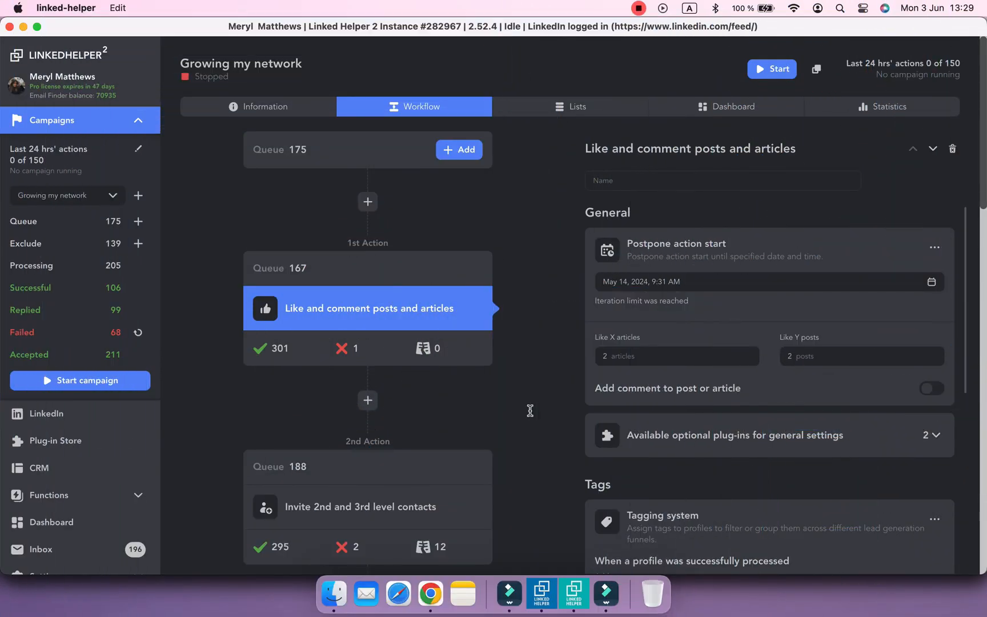
{"action": "mouse_move", "coordinate": [535, 408]}
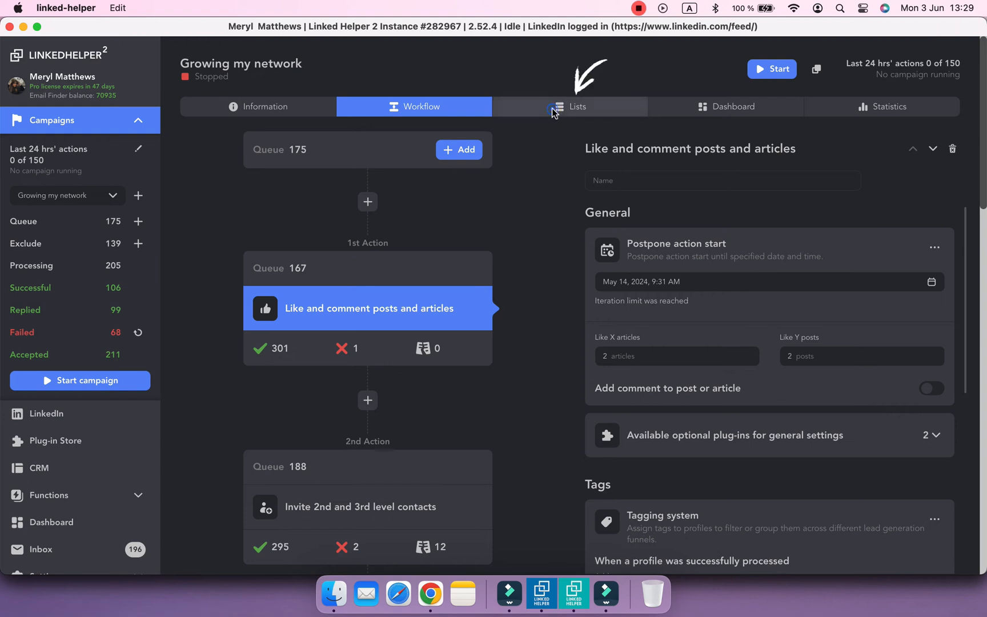
- Review the campaign's Queue, Exclude list, Processing, Processed and Successful lists
{"action": "left_click", "coordinate": [569, 106]}
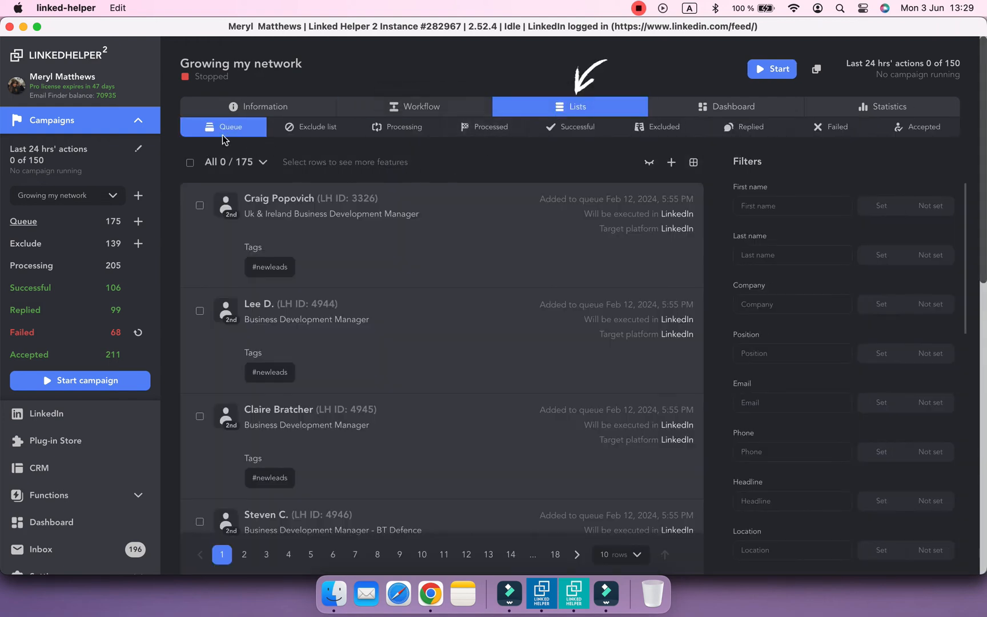
{"action": "mouse_move", "coordinate": [231, 127]}
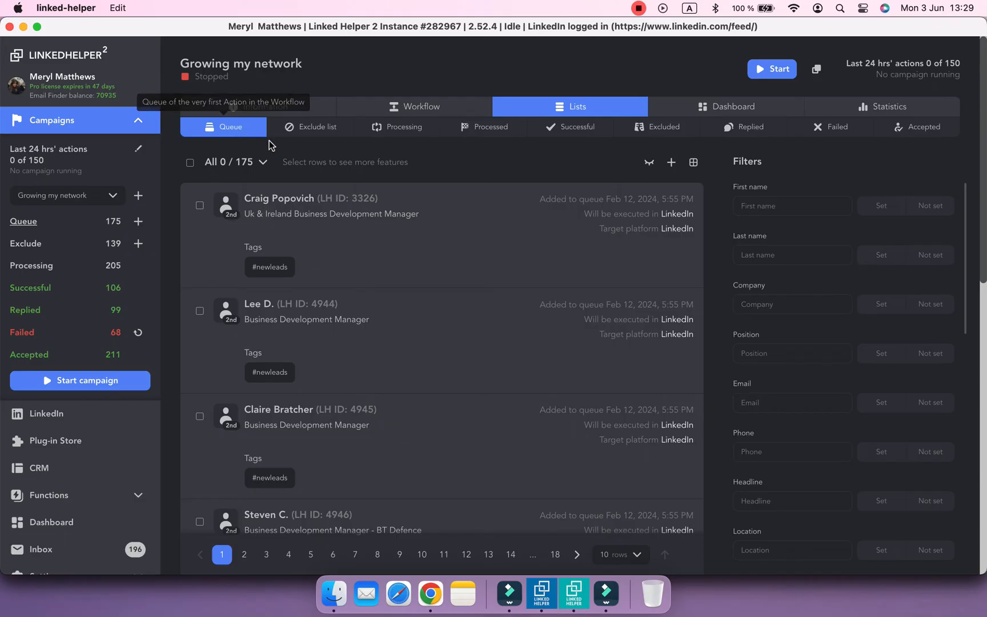
{"action": "left_click", "coordinate": [311, 127]}
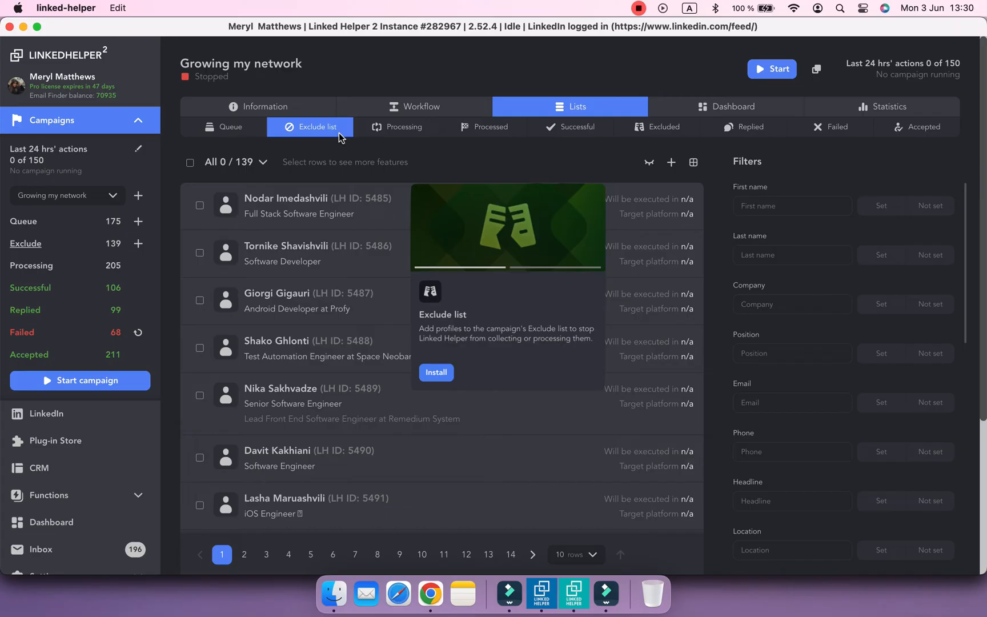
{"action": "left_click", "coordinate": [396, 127]}
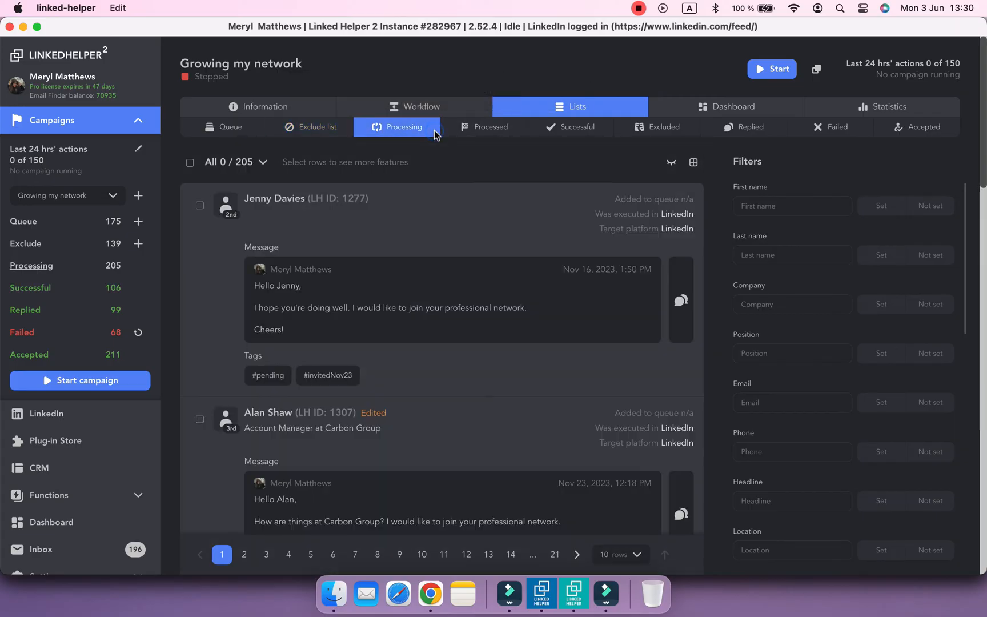
{"action": "left_click", "coordinate": [491, 127]}
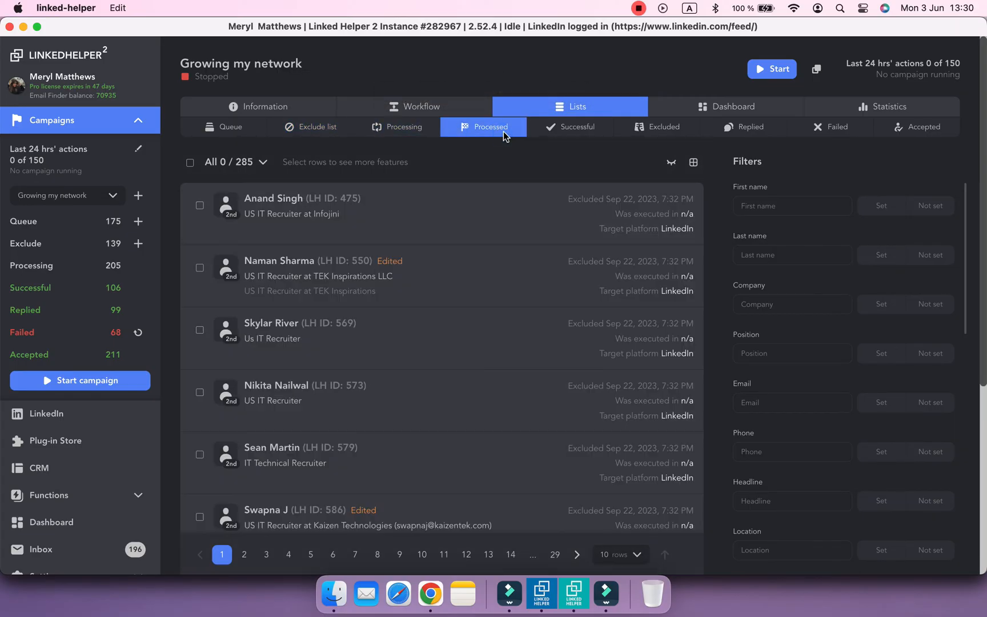
{"action": "mouse_move", "coordinate": [572, 127]}
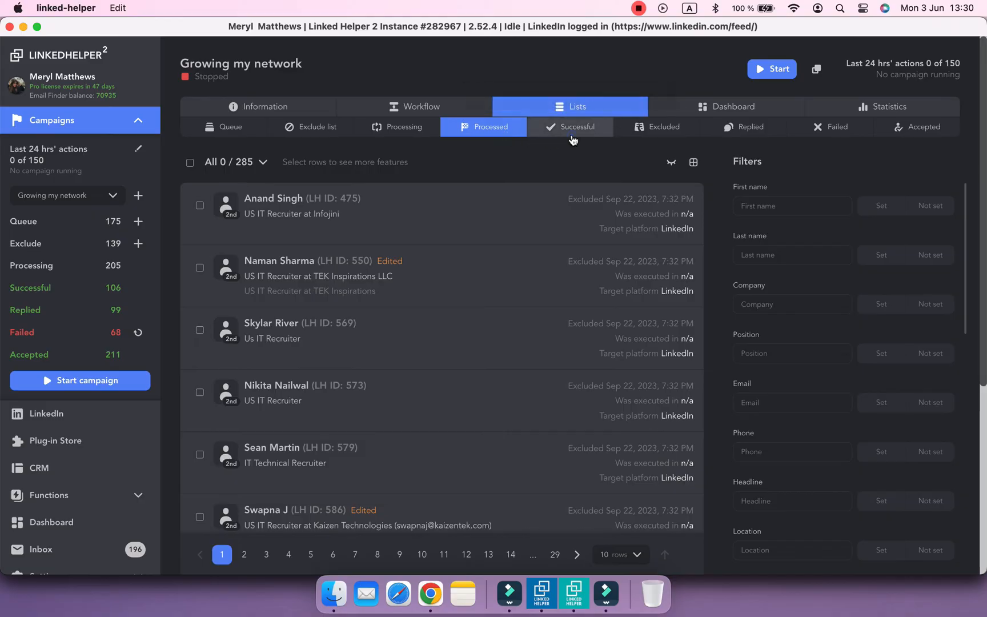
{"action": "left_click", "coordinate": [575, 126]}
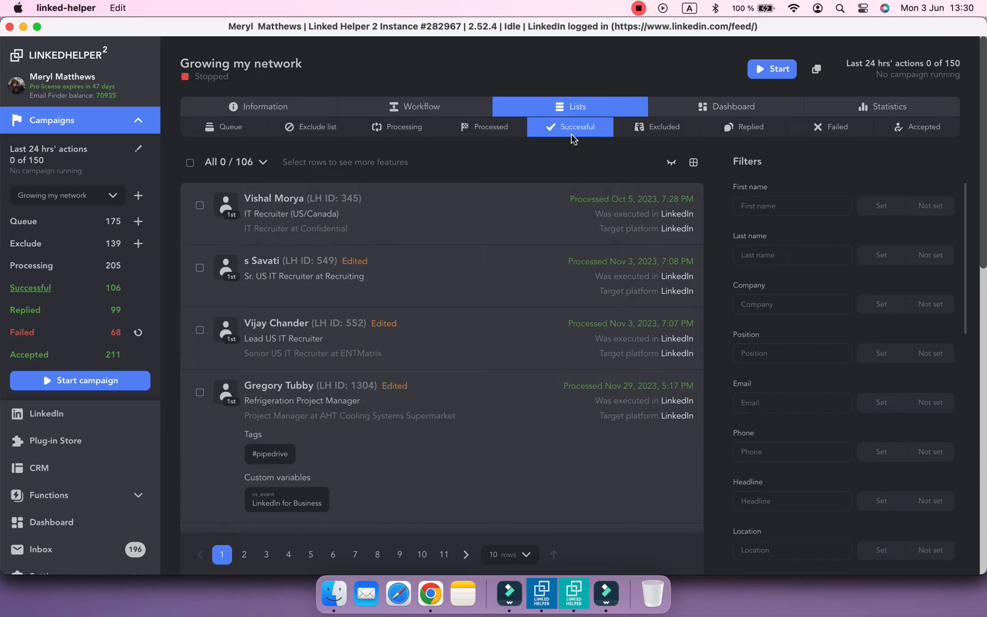
{"action": "mouse_move", "coordinate": [840, 131]}
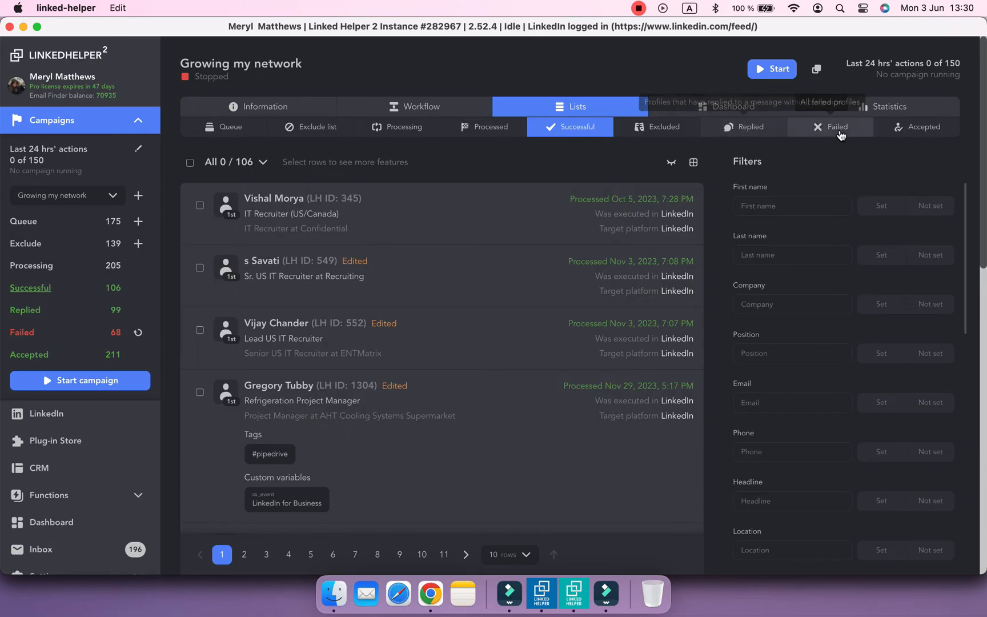
- Review the Failed list of 68 profiles with their failure reasons
{"action": "left_click", "coordinate": [829, 127]}
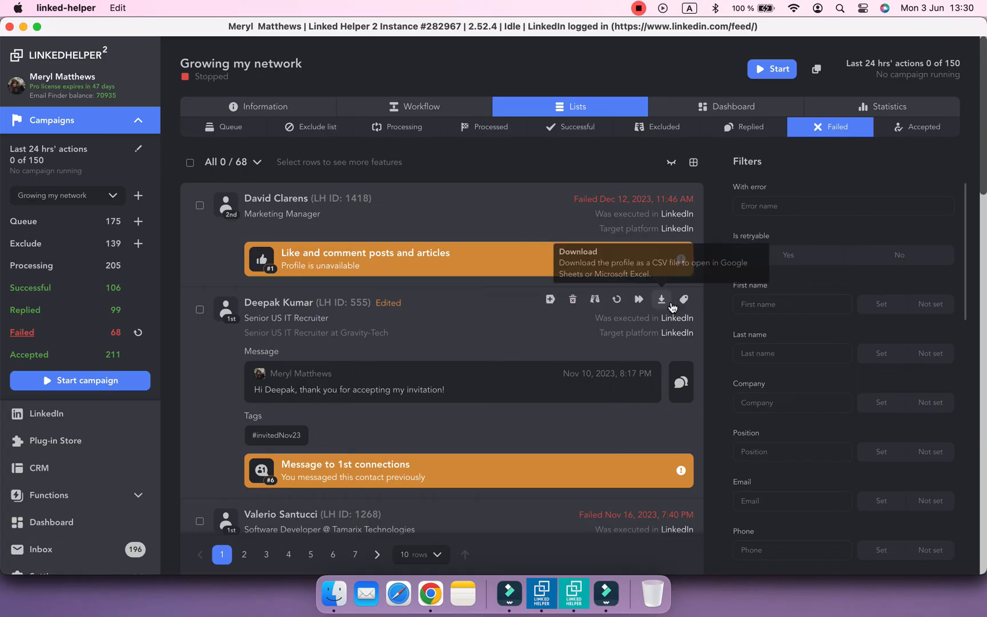
{"action": "scroll", "scroll_direction": "down", "scroll_amount": 3}
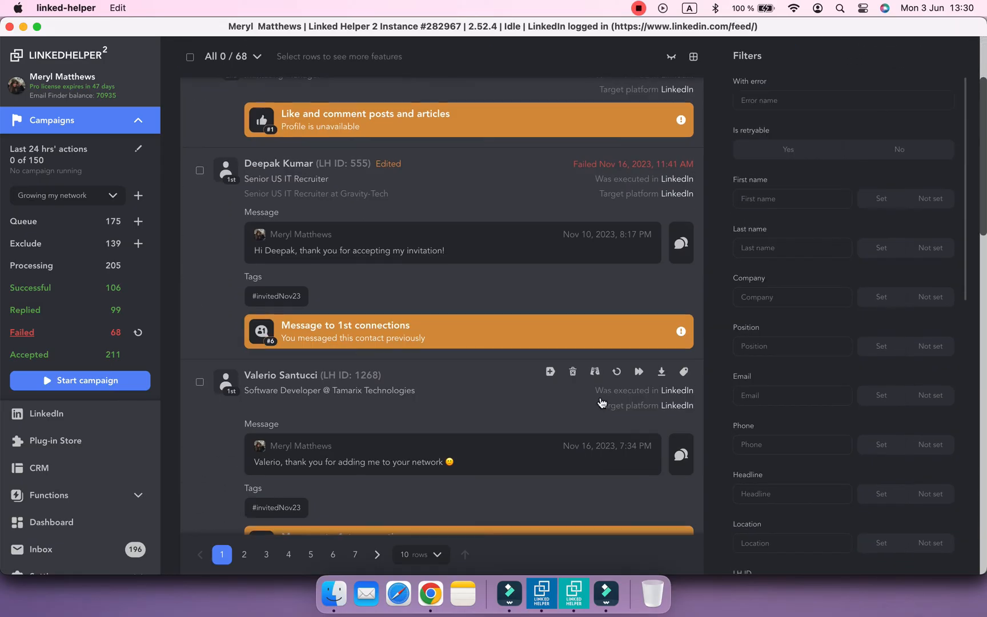
{"action": "scroll", "scroll_direction": "down", "scroll_amount": 3}
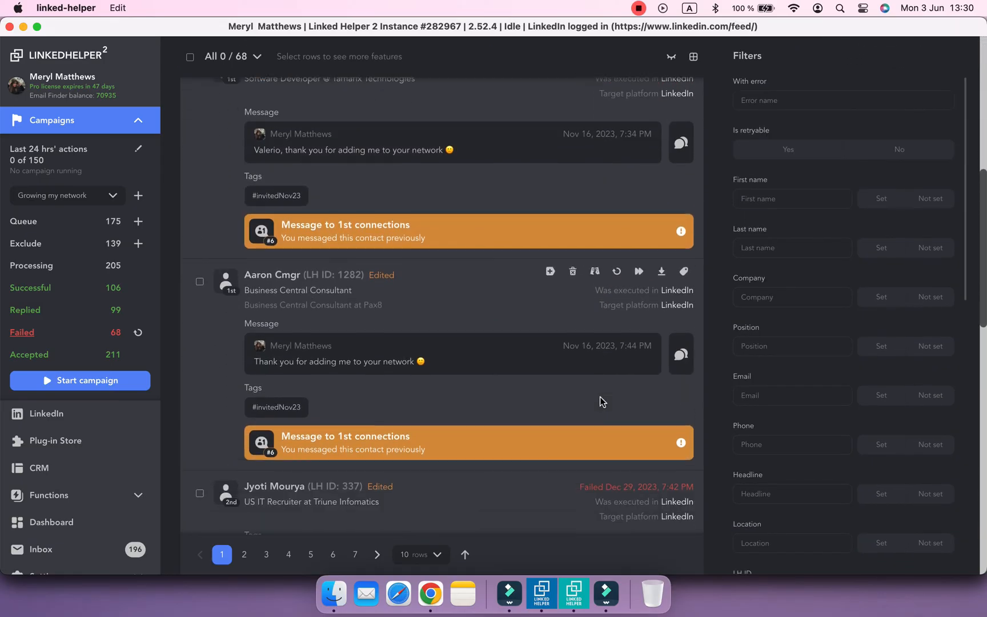
{"action": "scroll", "scroll_direction": "down", "scroll_amount": 3}
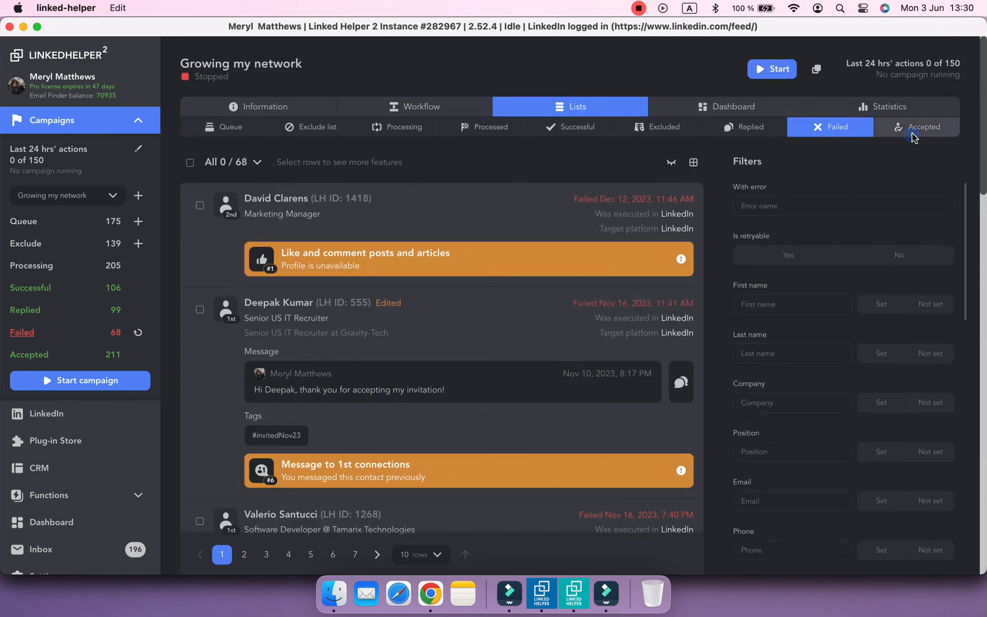
- Export all 211 accepted profiles as new connections.csv to the Desktop
{"action": "left_click", "coordinate": [917, 127]}
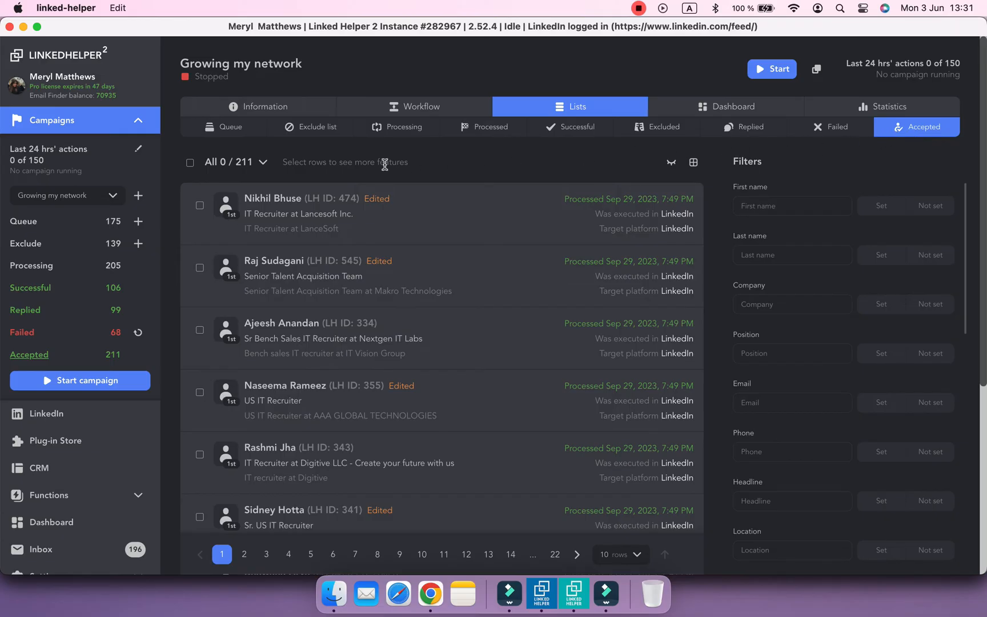
{"action": "left_click", "coordinate": [189, 162]}
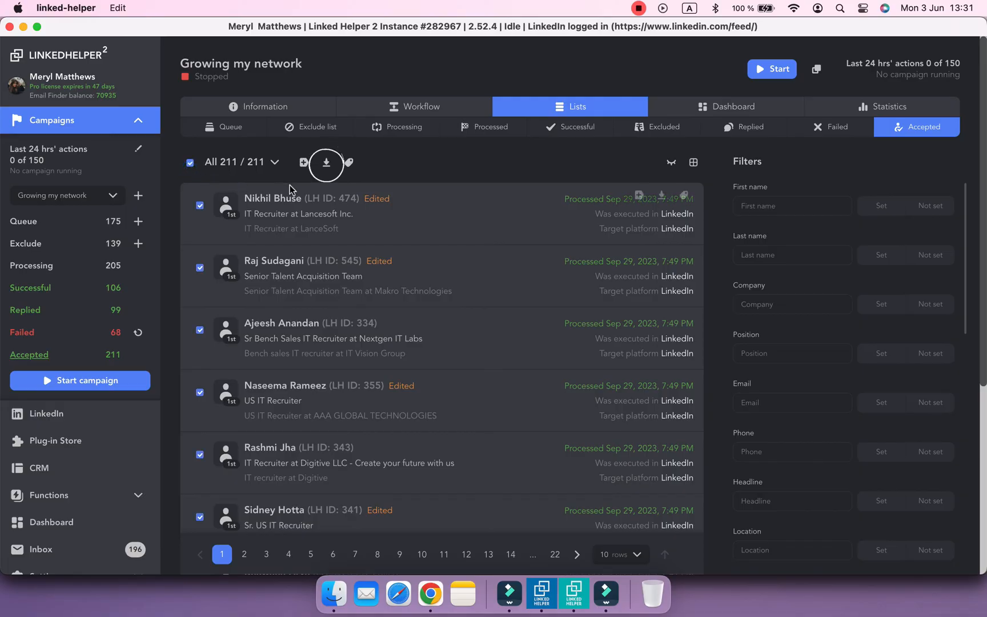
{"action": "left_click", "coordinate": [326, 162]}
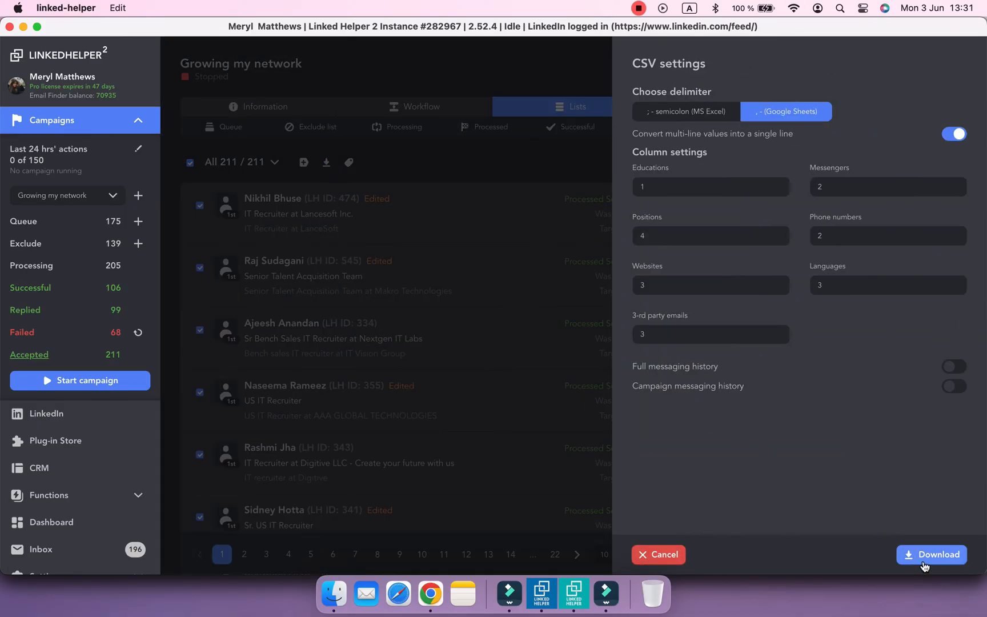
{"action": "left_click", "coordinate": [932, 555]}
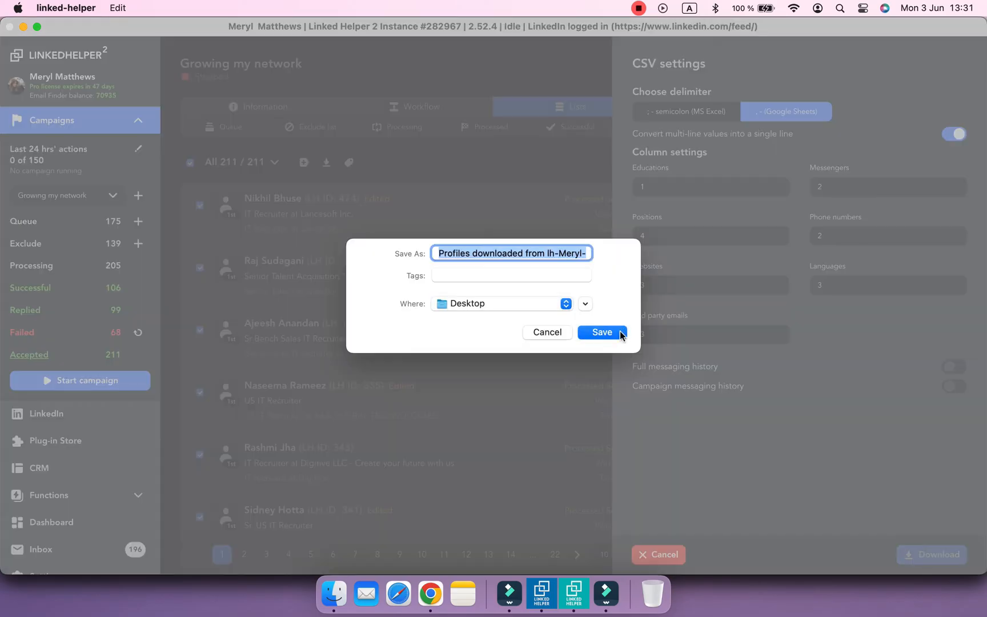
{"action": "type", "text": "new conne.csv"}
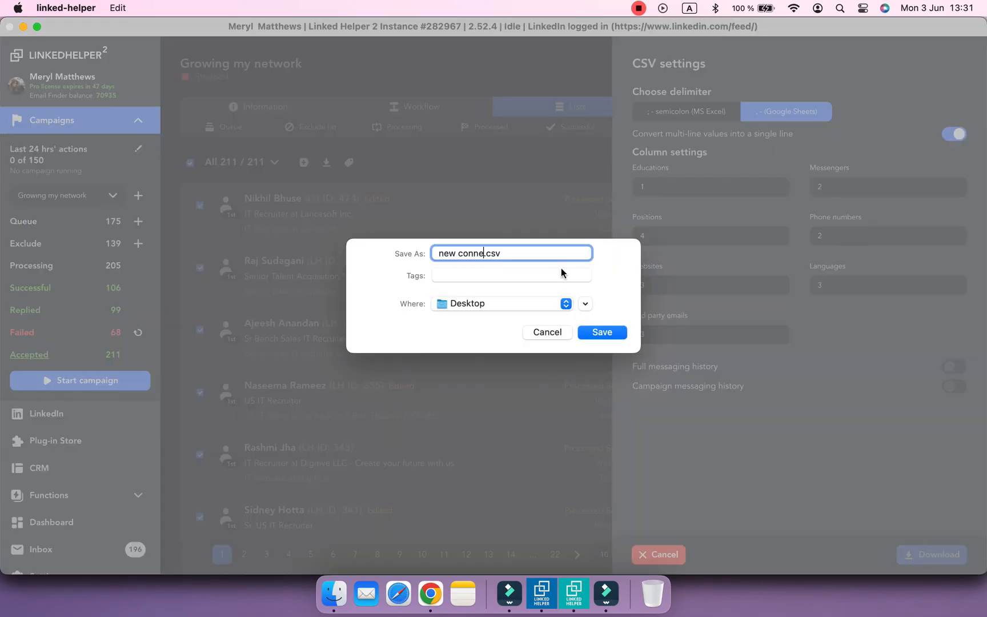
{"action": "left_click", "coordinate": [601, 331]}
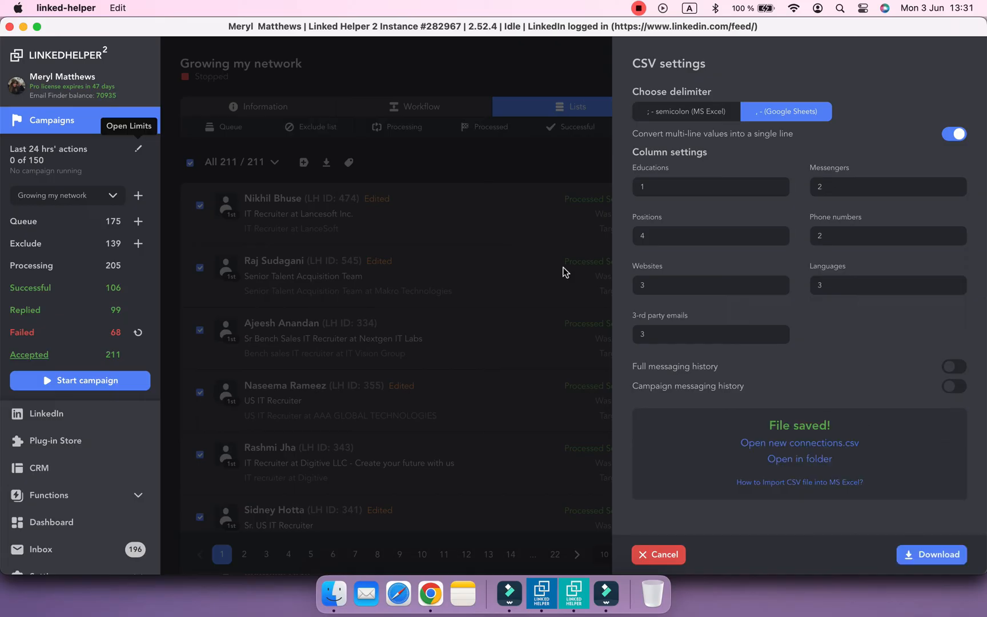
{"action": "left_click", "coordinate": [657, 554]}
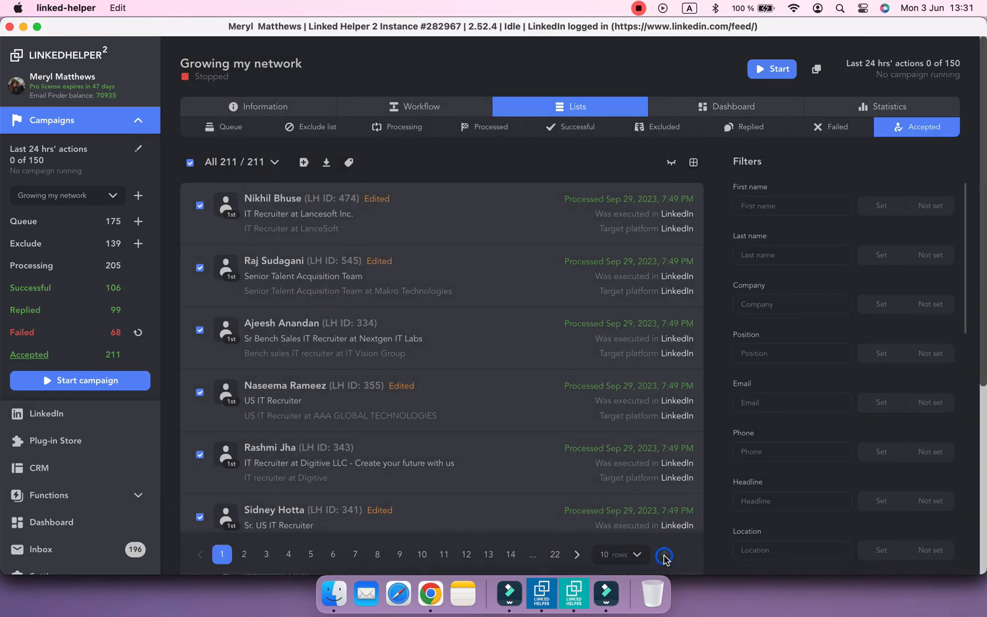
{"action": "mouse_move", "coordinate": [749, 127]}
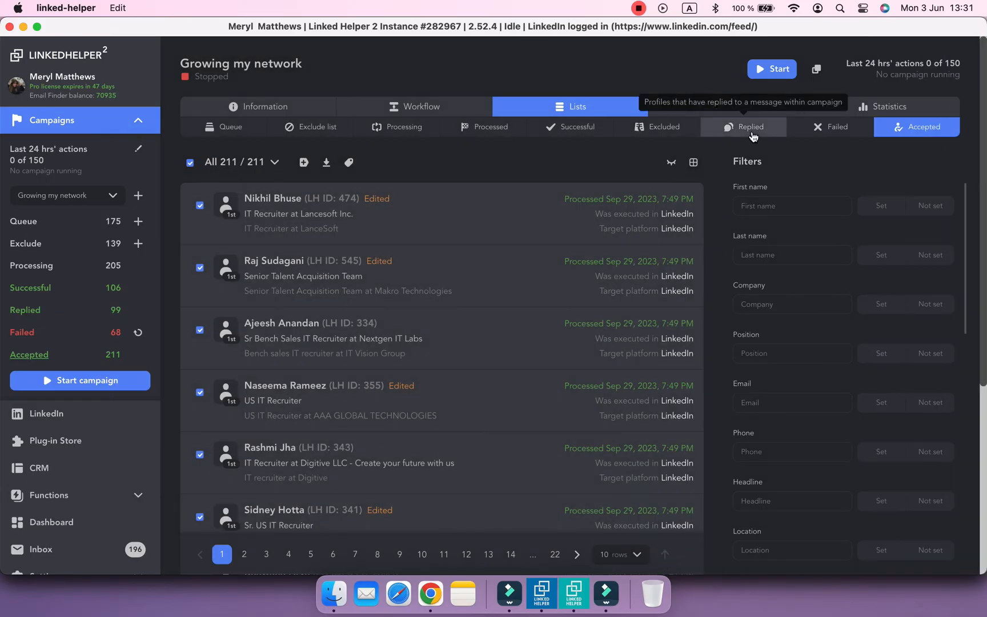
{"action": "left_click", "coordinate": [748, 126]}
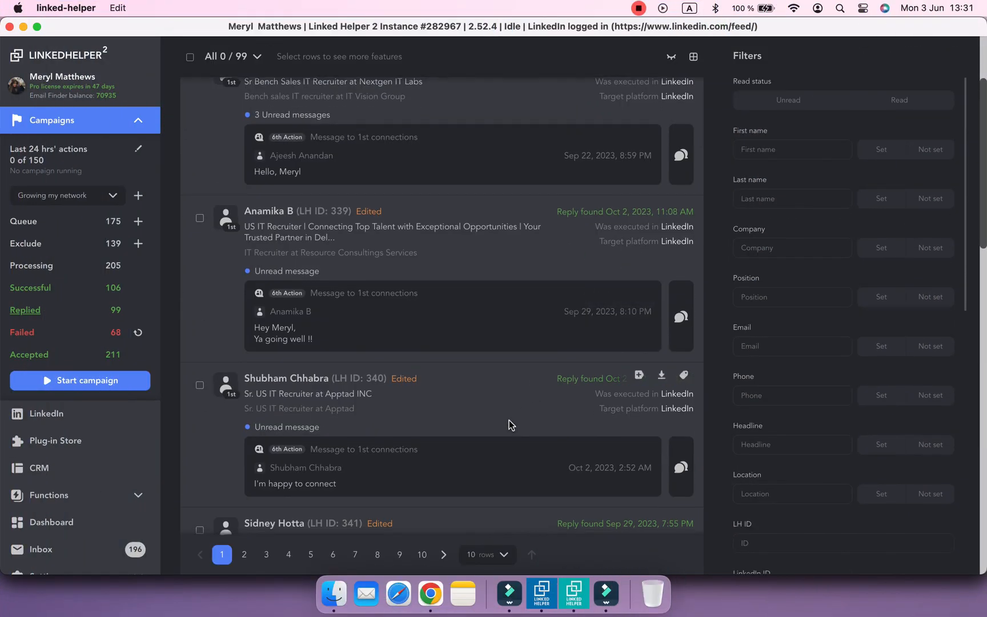
{"action": "left_click", "coordinate": [422, 555]}
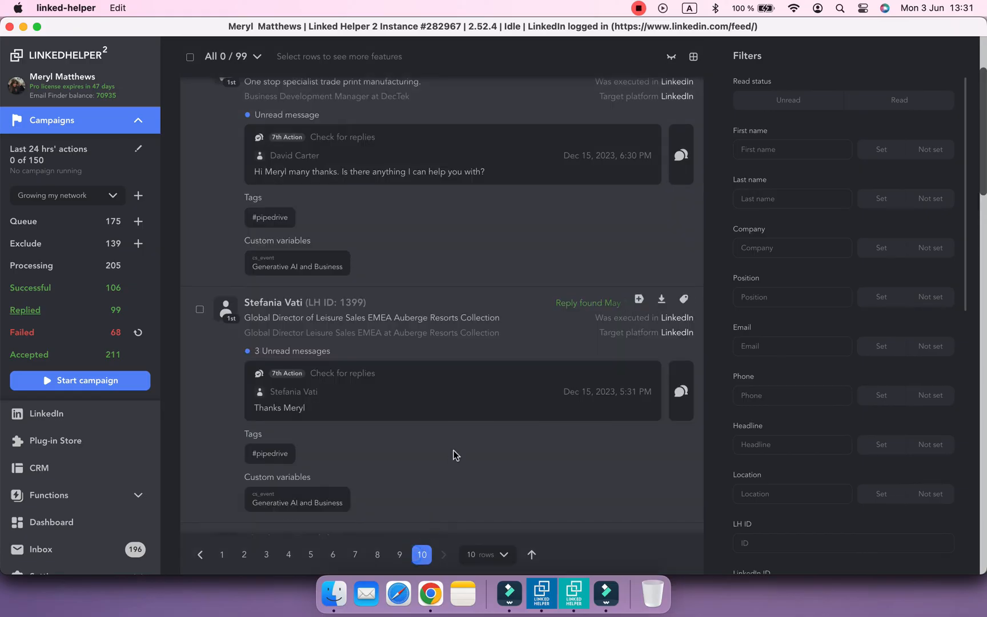
{"action": "scroll", "scroll_direction": "down", "scroll_amount": 3}
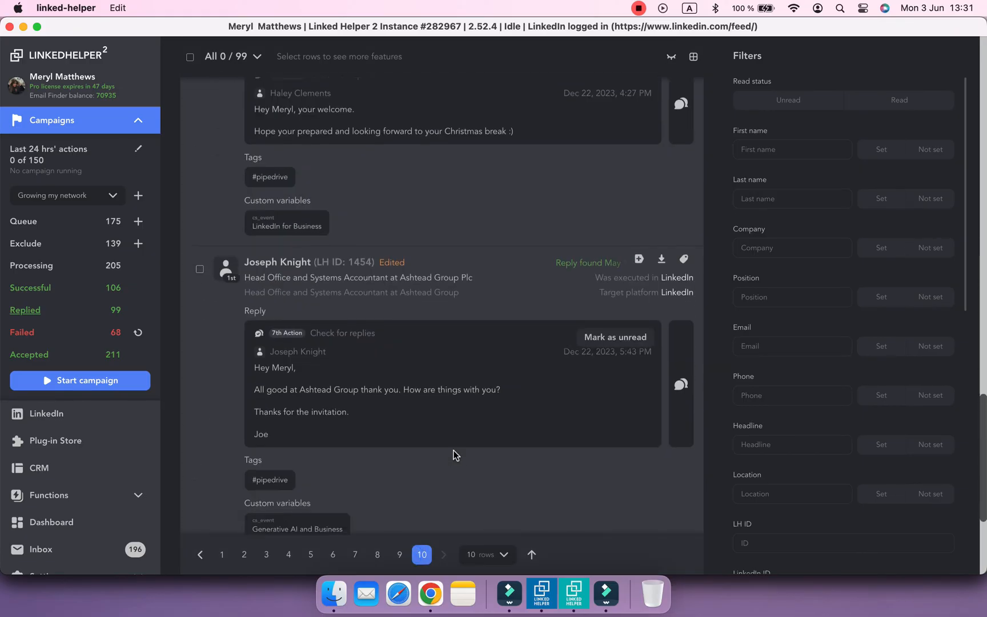
{"action": "scroll", "scroll_direction": "down", "scroll_amount": 3}
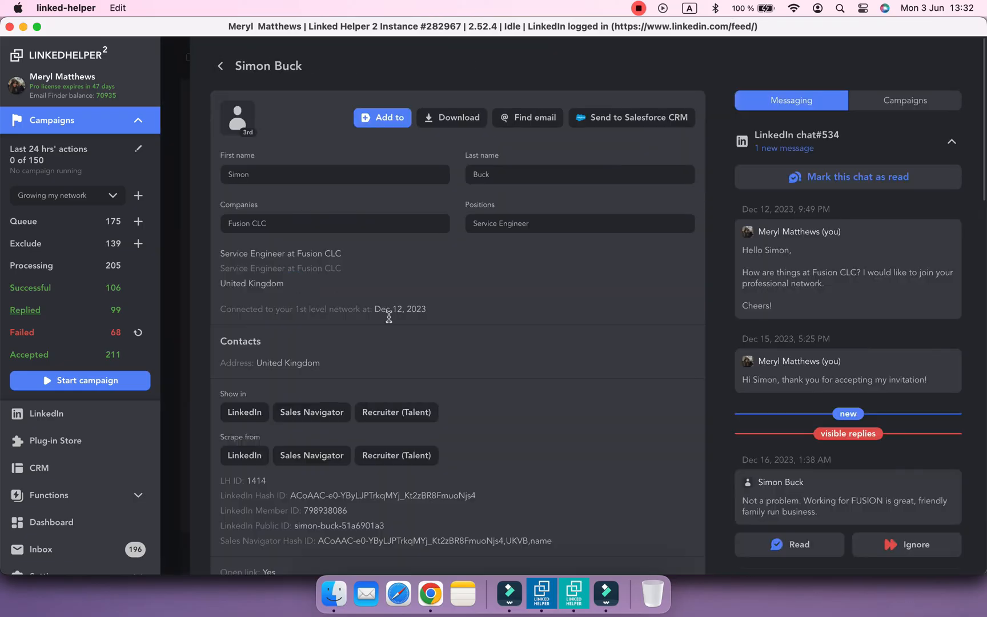
{"action": "scroll", "scroll_direction": "down", "scroll_amount": 3}
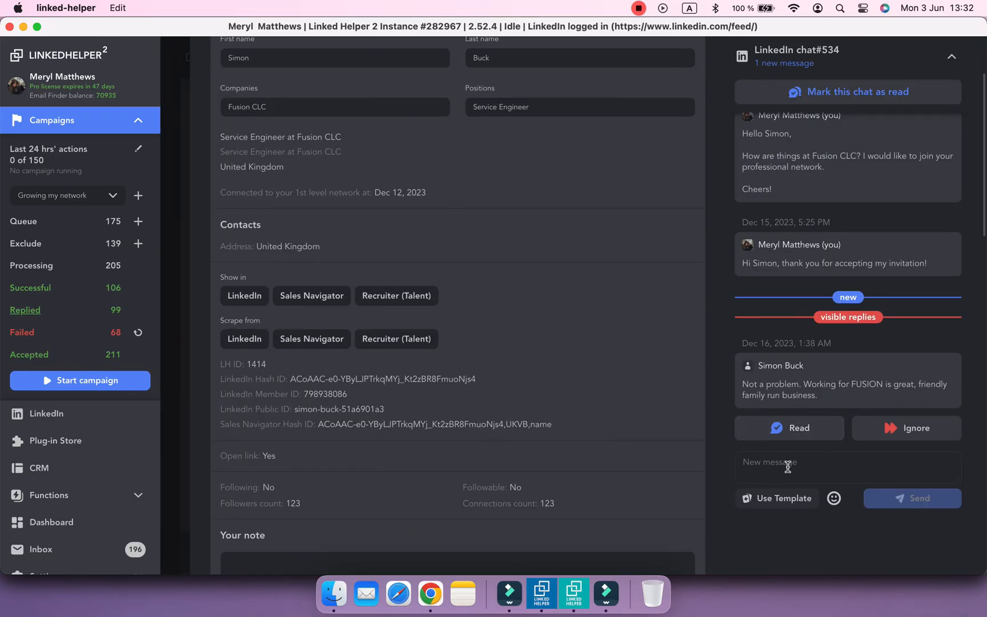
{"action": "type", "text": "Happy to hear that!"}
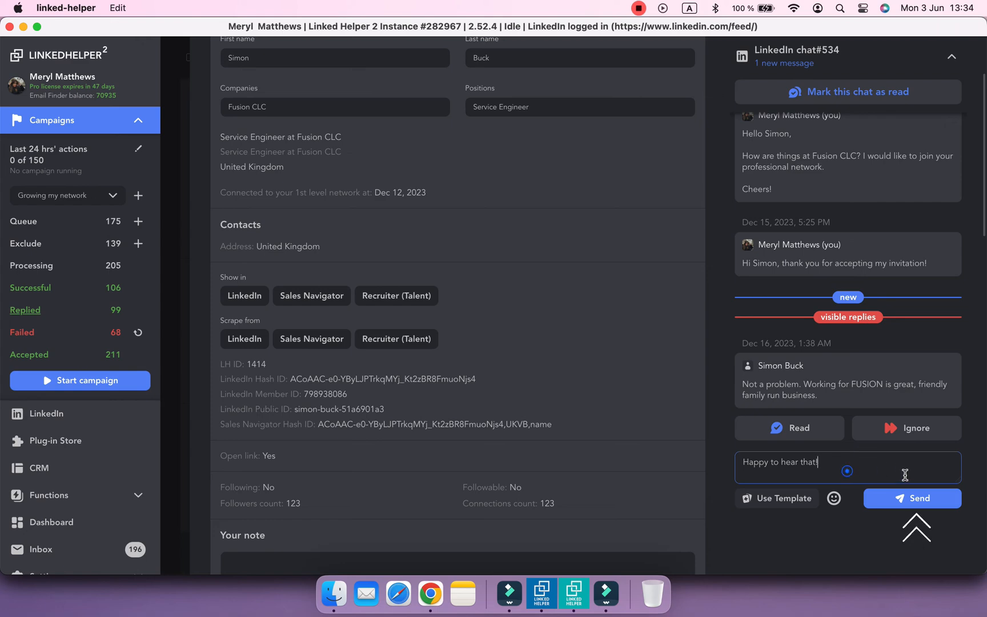
{"action": "left_click", "coordinate": [912, 498]}
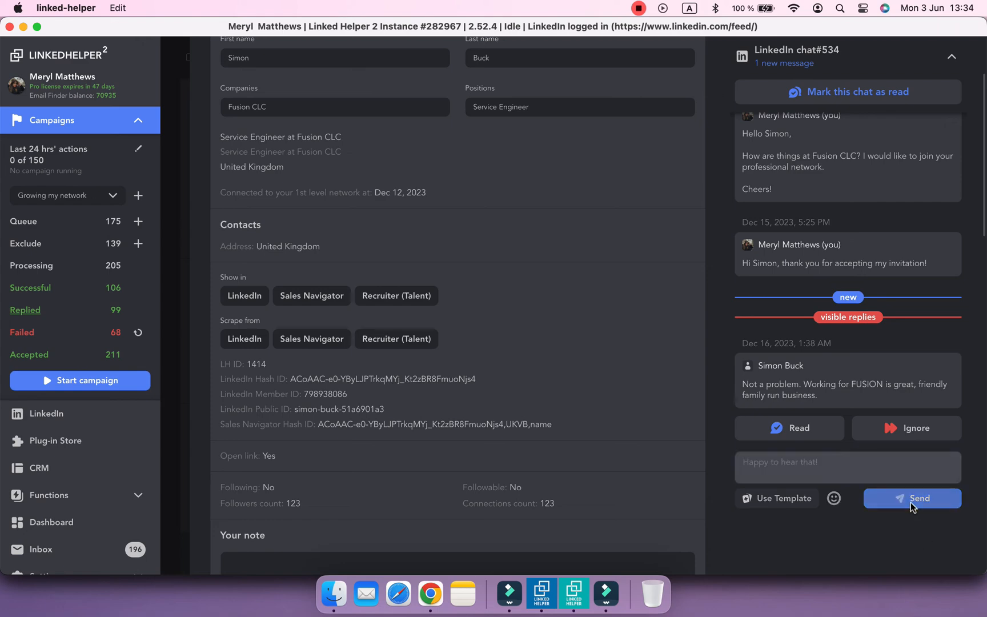
{"action": "left_click", "coordinate": [911, 498]}
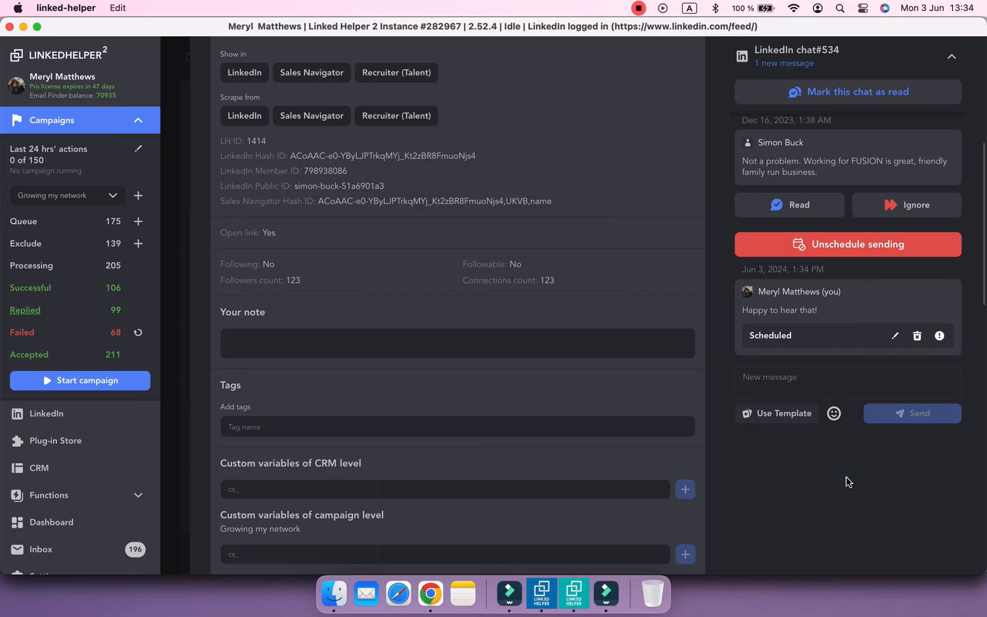
{"action": "scroll", "scroll_direction": "down", "scroll_amount": 3}
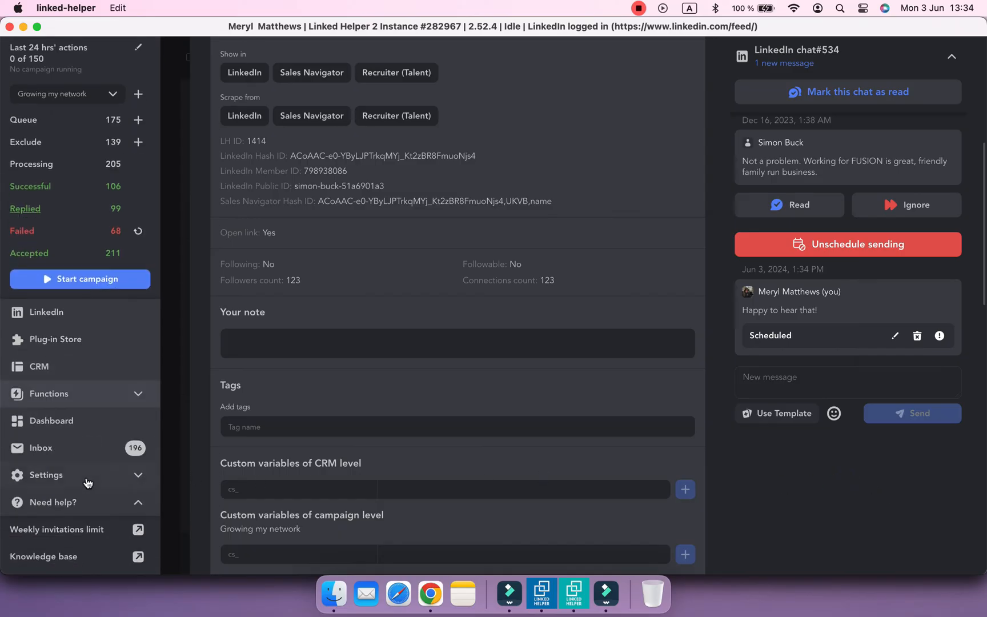
- Visit the Inbox and the plug-in store's CRM plug-ins, then return to the Inbox
{"action": "left_click", "coordinate": [41, 448]}
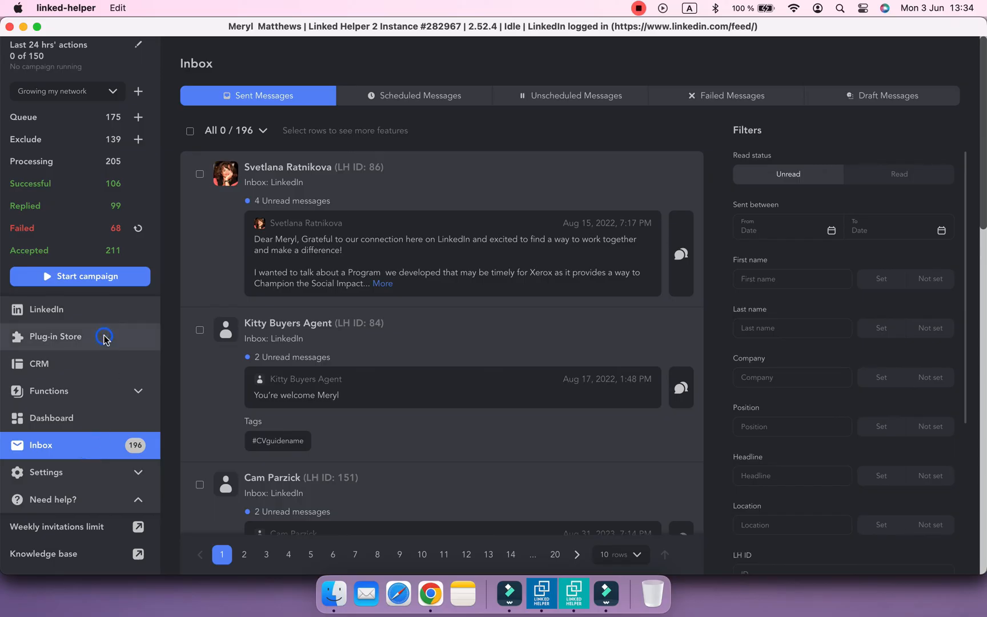
{"action": "left_click", "coordinate": [55, 336]}
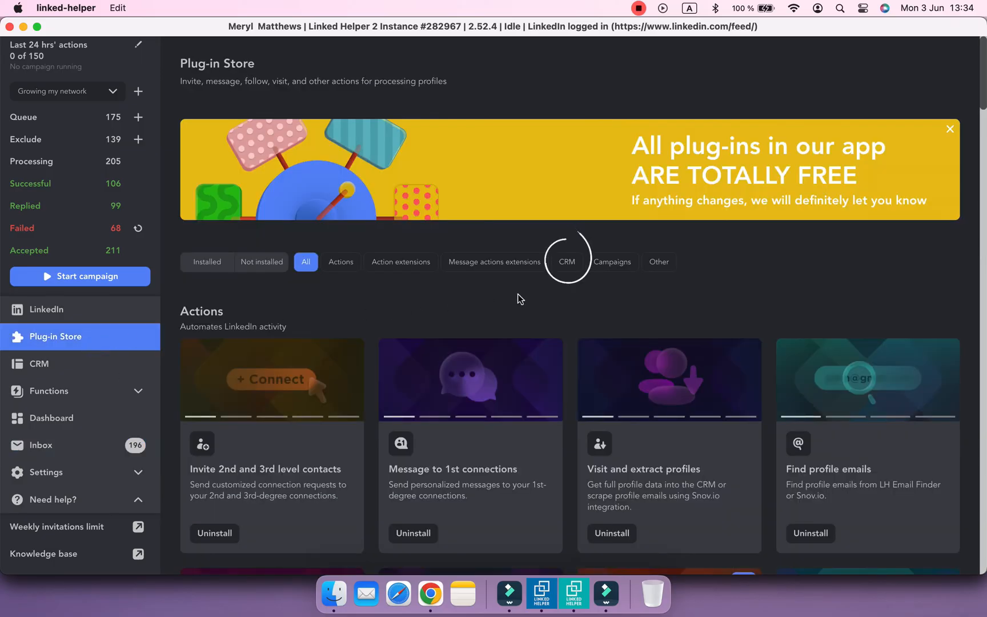
{"action": "left_click", "coordinate": [566, 262]}
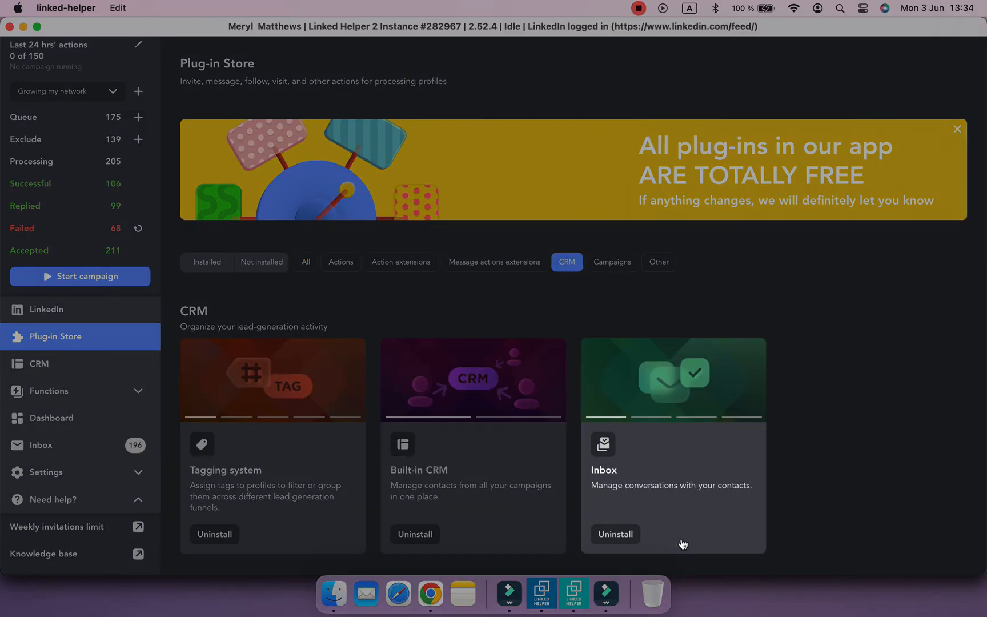
{"action": "left_click", "coordinate": [40, 446]}
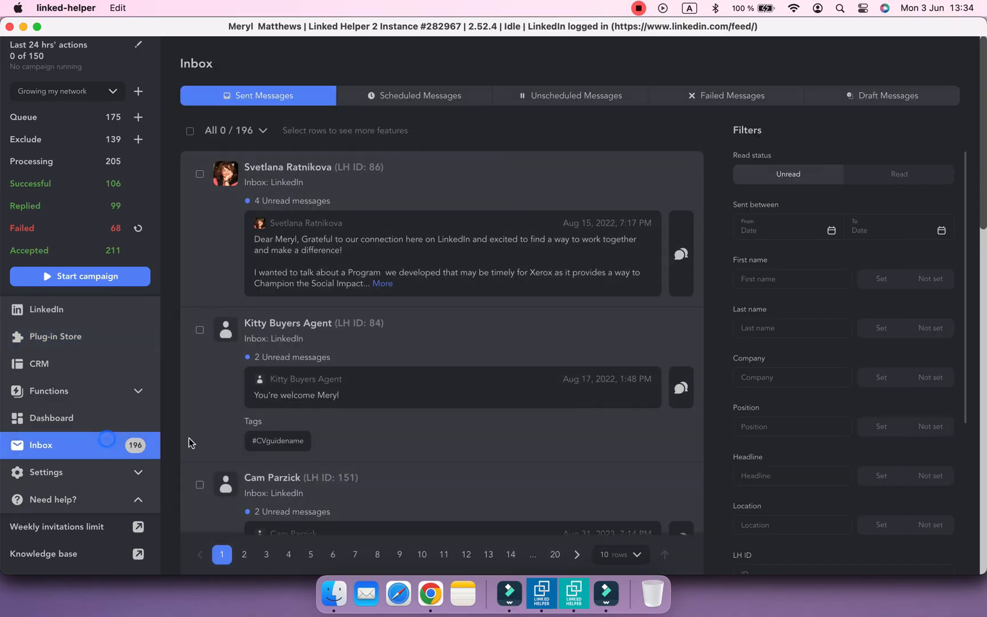
{"action": "left_click", "coordinate": [555, 554]}
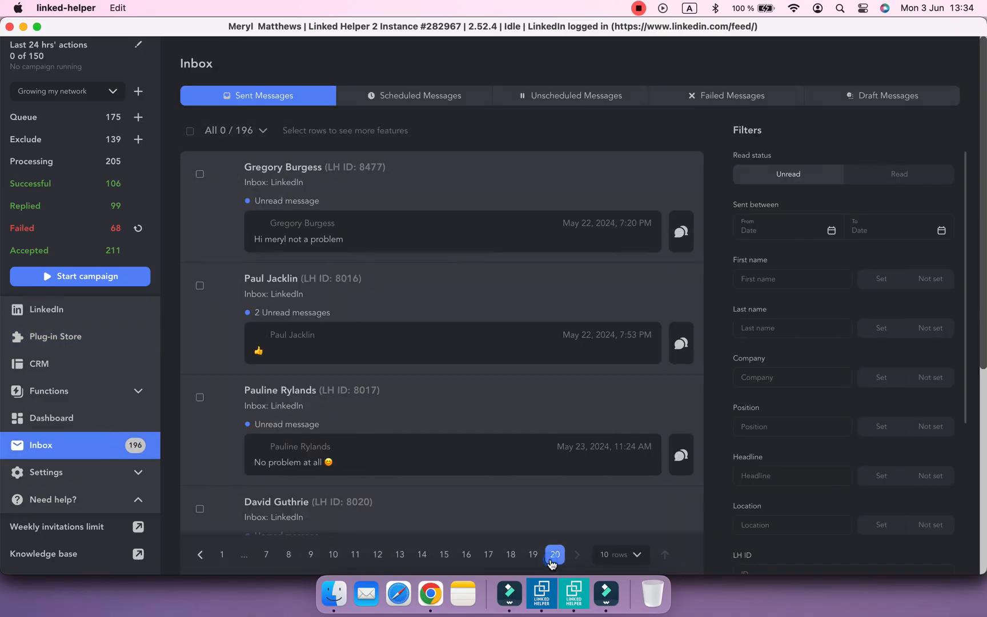
{"action": "scroll", "scroll_direction": "down", "scroll_amount": 3}
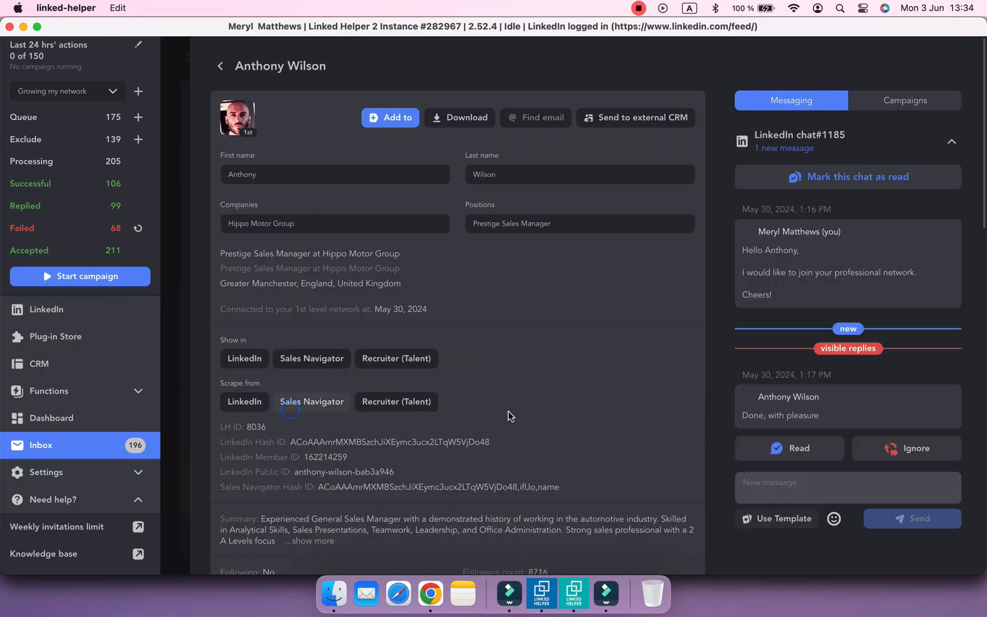
{"action": "scroll", "scroll_direction": "down", "scroll_amount": 3}
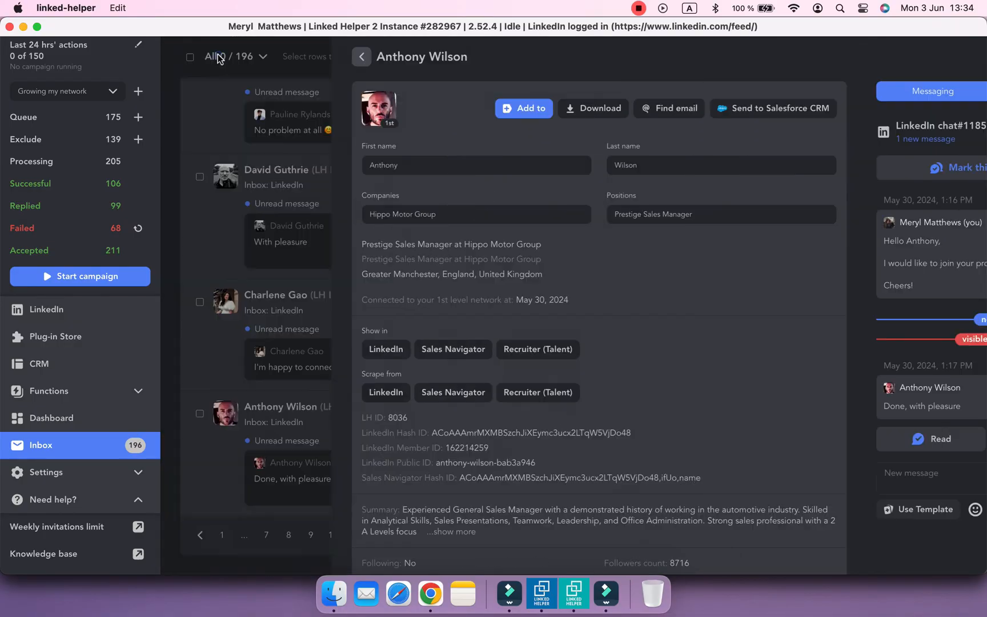
{"action": "left_click", "coordinate": [361, 56]}
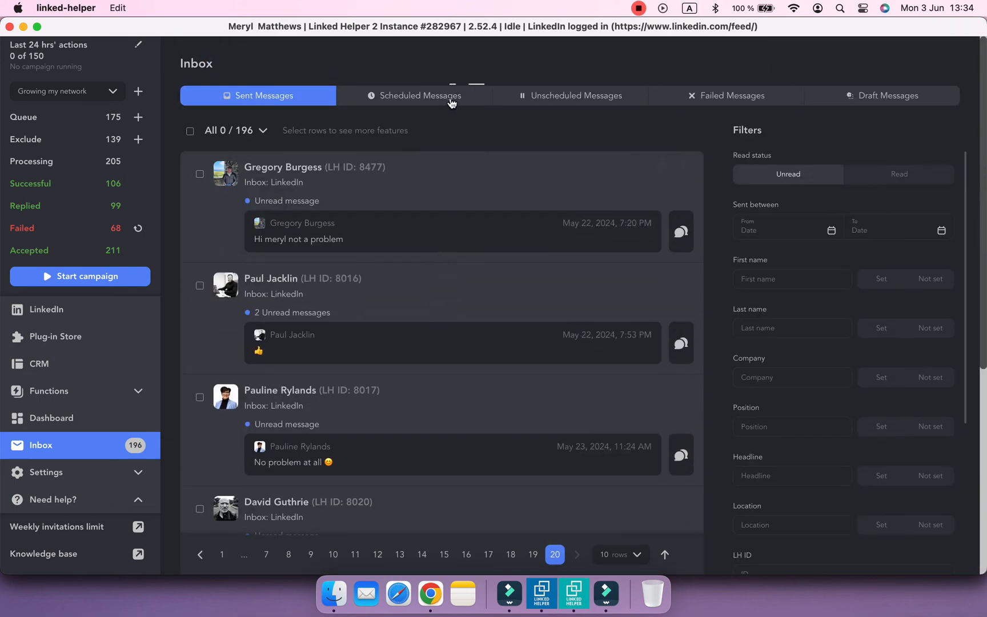
{"action": "left_click", "coordinate": [416, 95]}
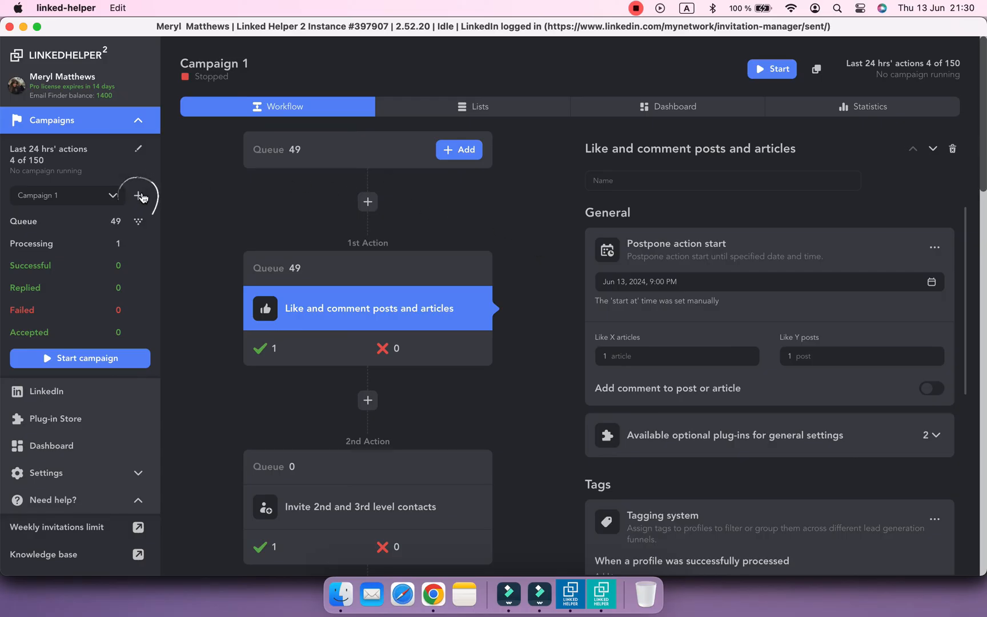
{"action": "mouse_move", "coordinate": [138, 196]}
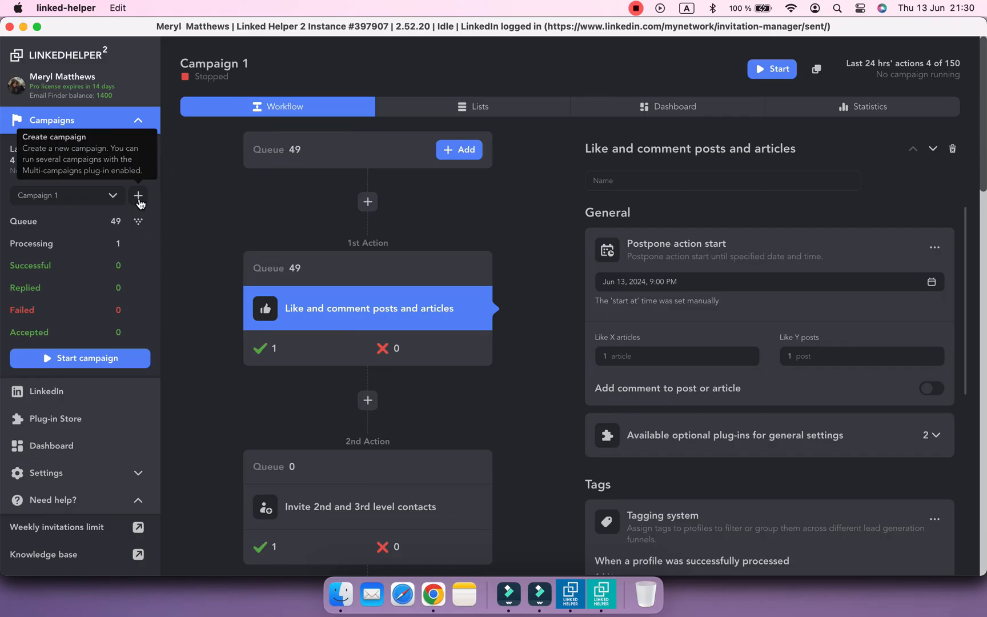
- Create a new empty campaign named 'Campaign 2' from the campaigns list
{"action": "left_click", "coordinate": [67, 196]}
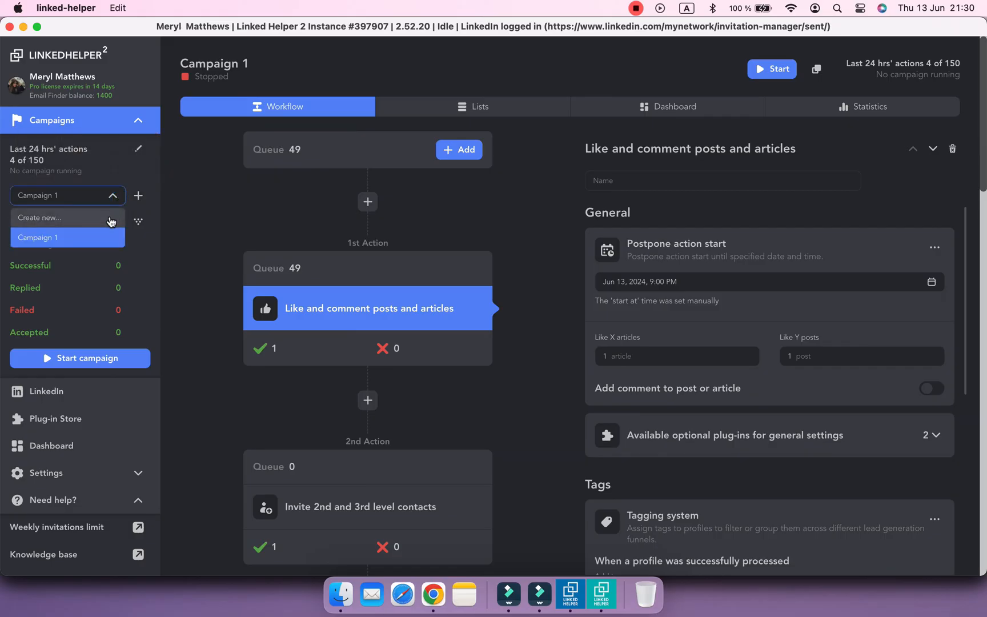
{"action": "left_click", "coordinate": [41, 218]}
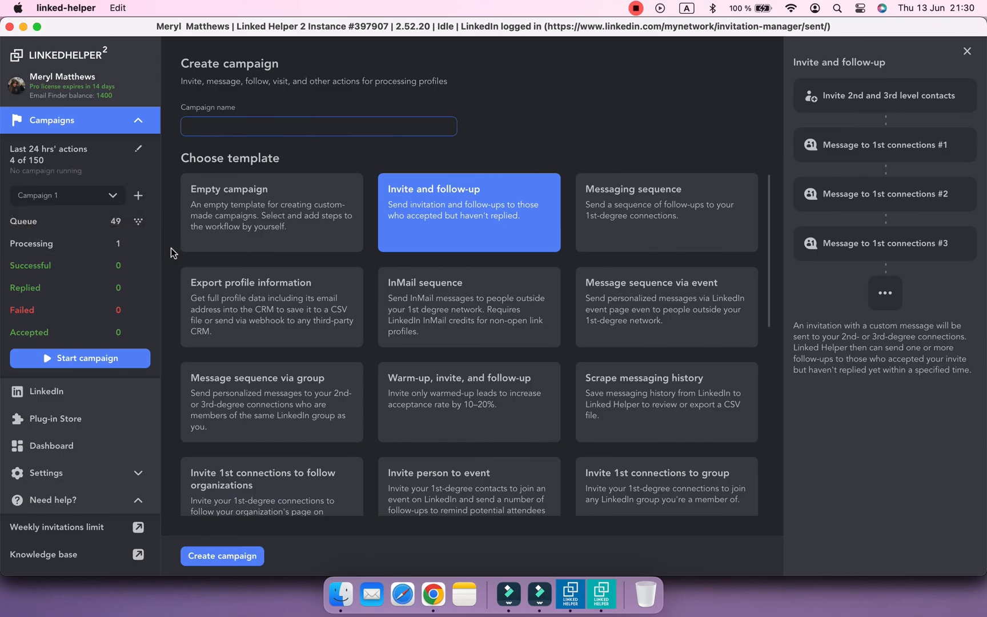
{"action": "left_click", "coordinate": [271, 212]}
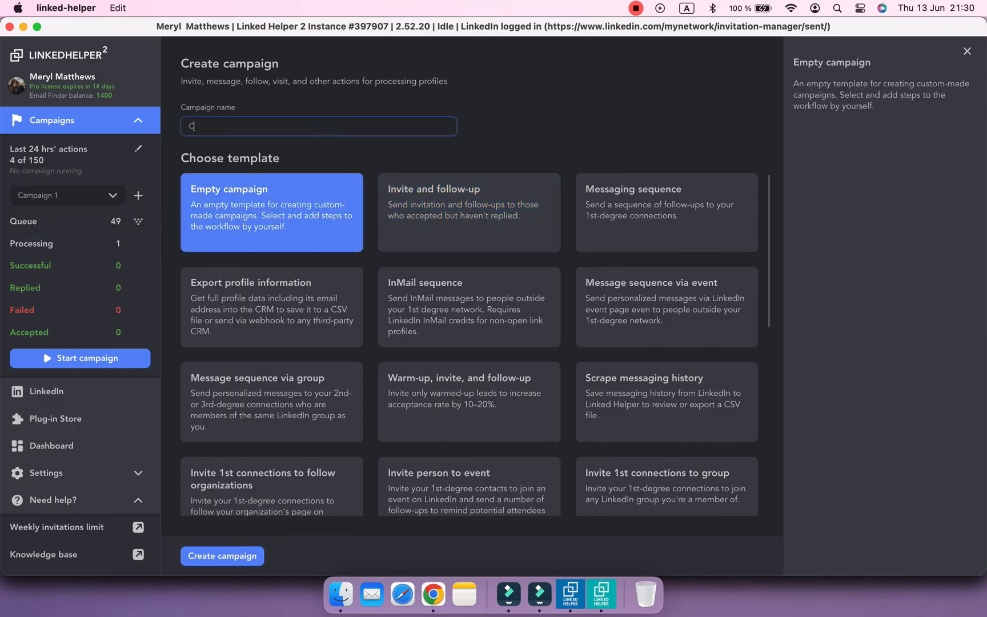
{"action": "type", "text": "Campaign 2"}
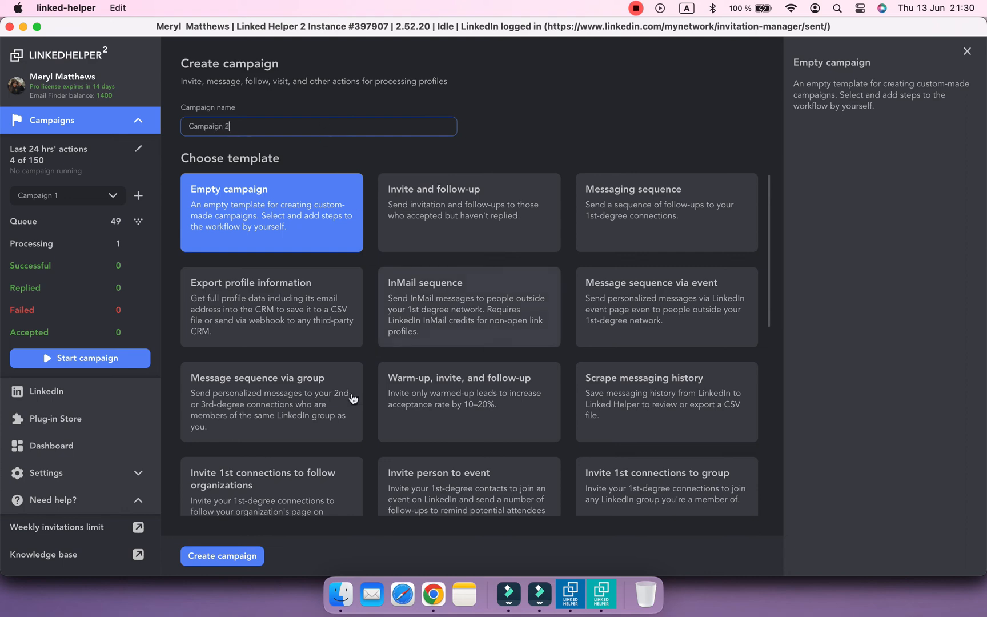
{"action": "left_click", "coordinate": [222, 557]}
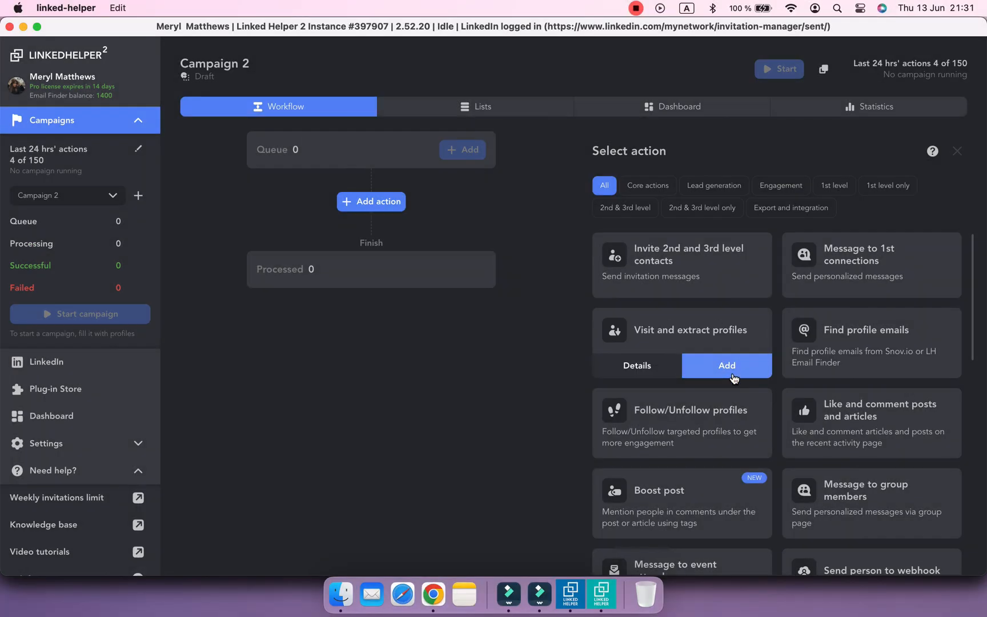
- Add a Visit and extract profiles action with Extract current organizations enabled
{"action": "left_click", "coordinate": [726, 366]}
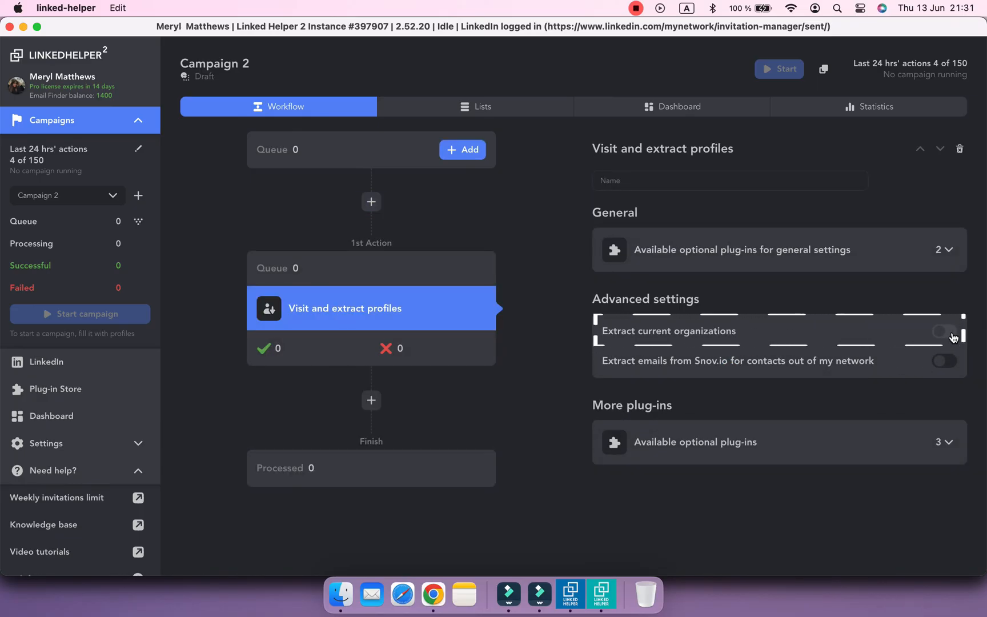
{"action": "left_click", "coordinate": [944, 331]}
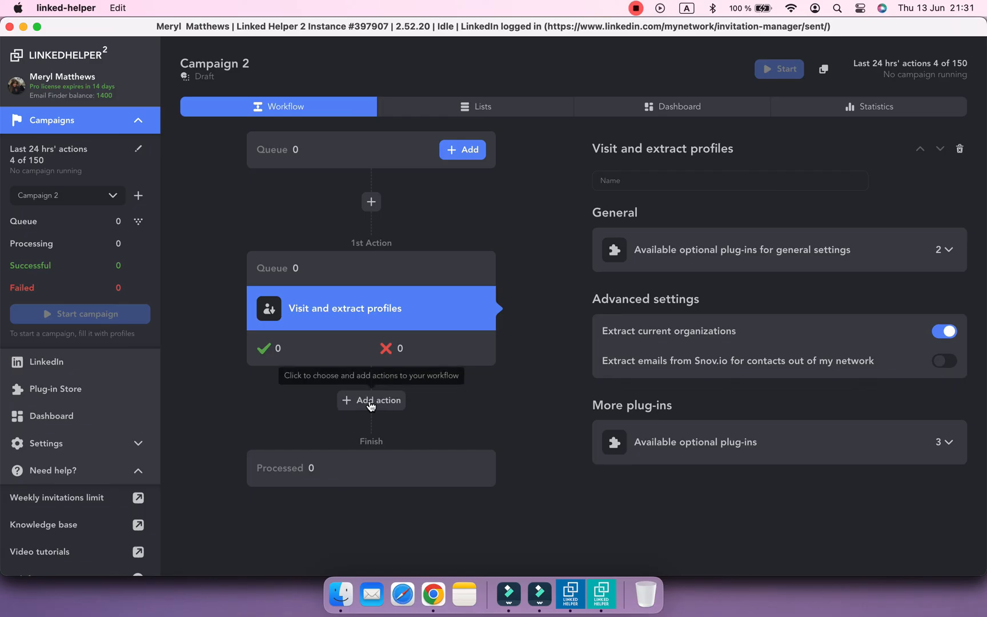
{"action": "left_click", "coordinate": [372, 399]}
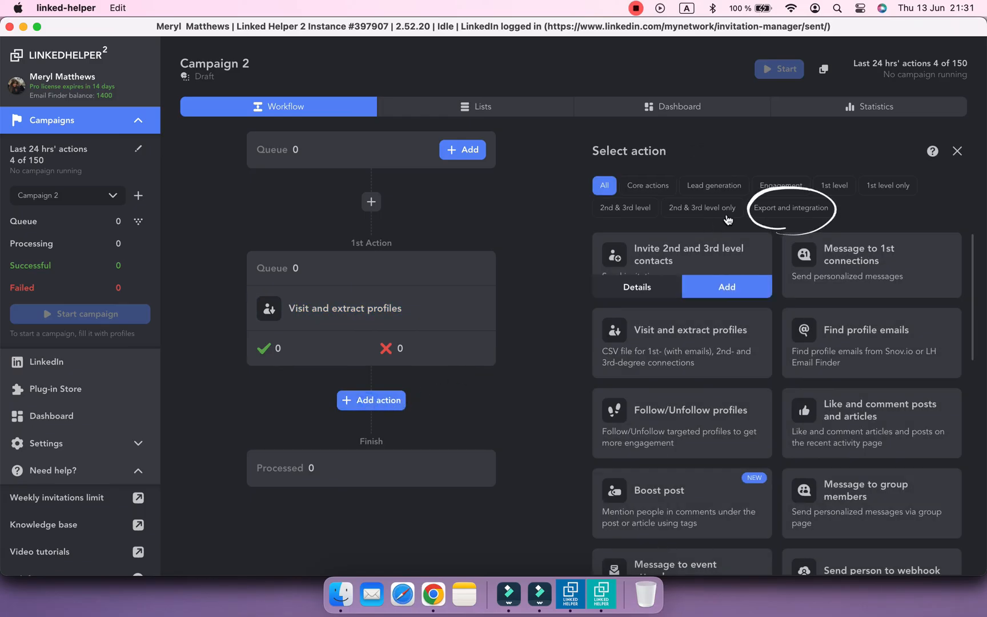
- Filter to Export and integration actions and preview the Send person to external CRM picker without adding
{"action": "left_click", "coordinate": [791, 208]}
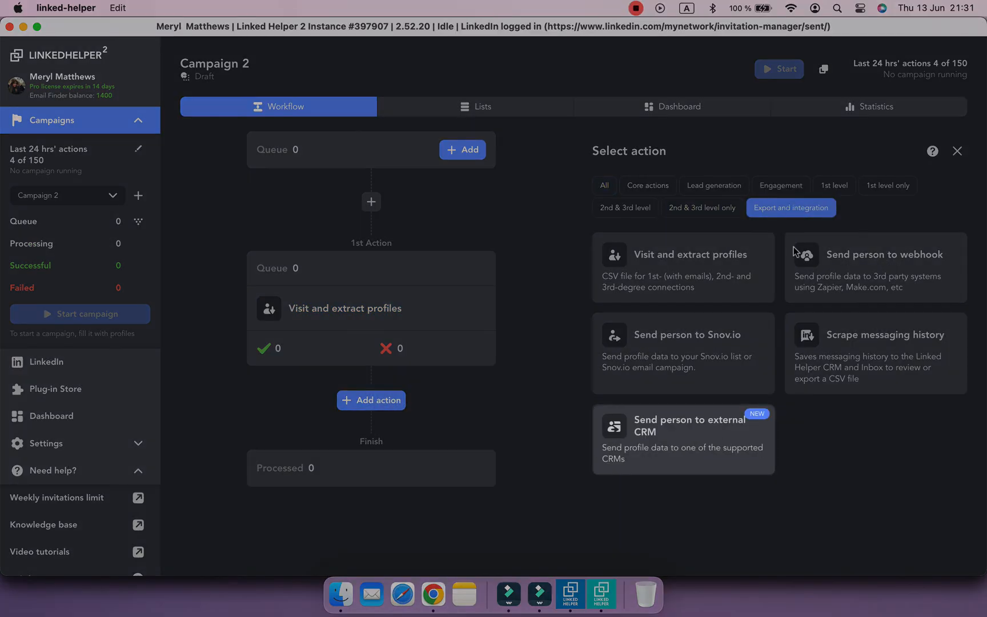
{"action": "mouse_move", "coordinate": [683, 434]}
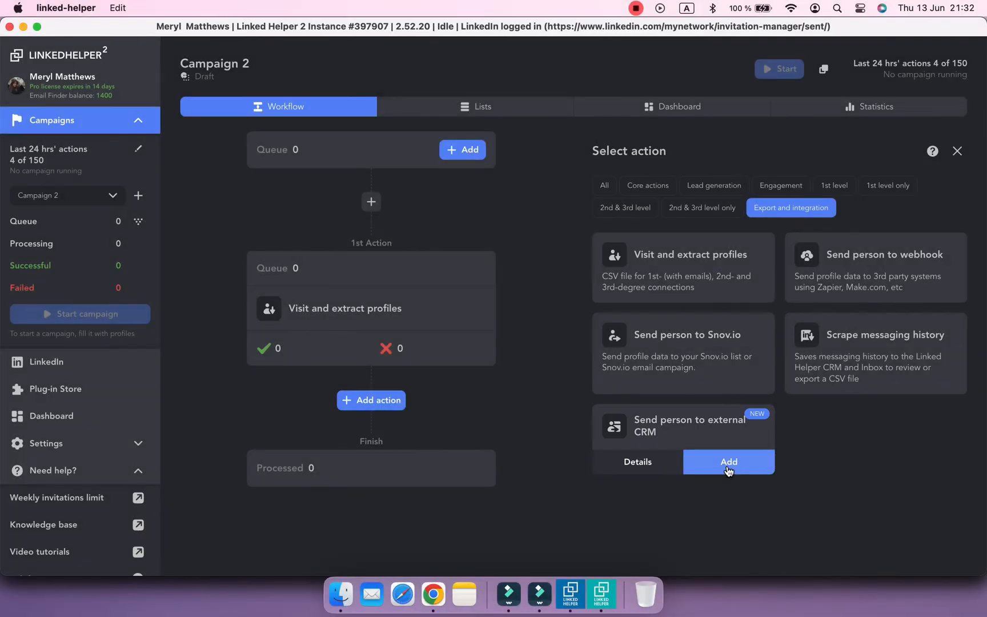
{"action": "left_click", "coordinate": [728, 461]}
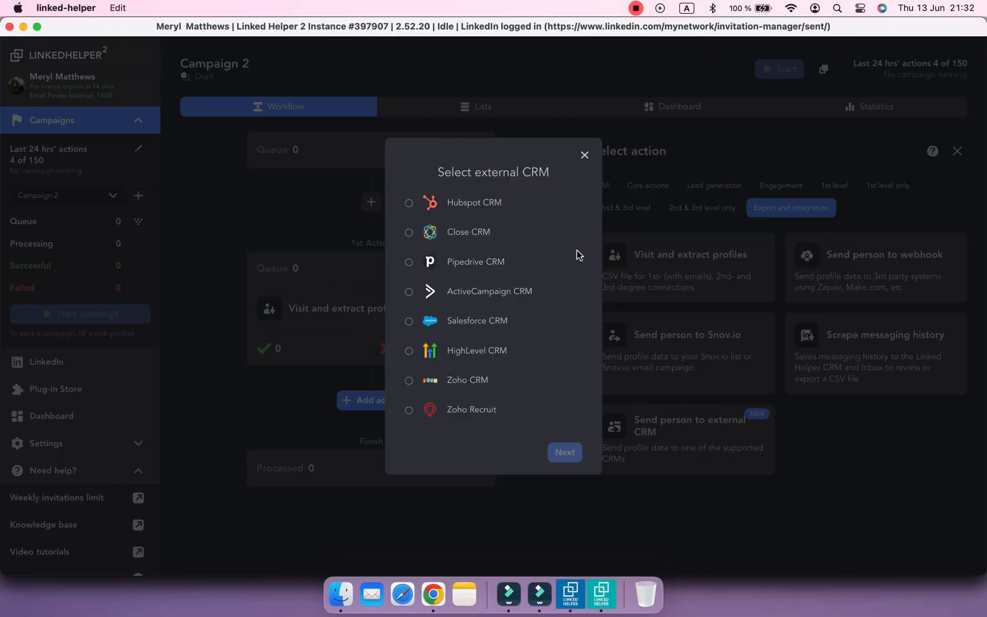
{"action": "mouse_move", "coordinate": [576, 429]}
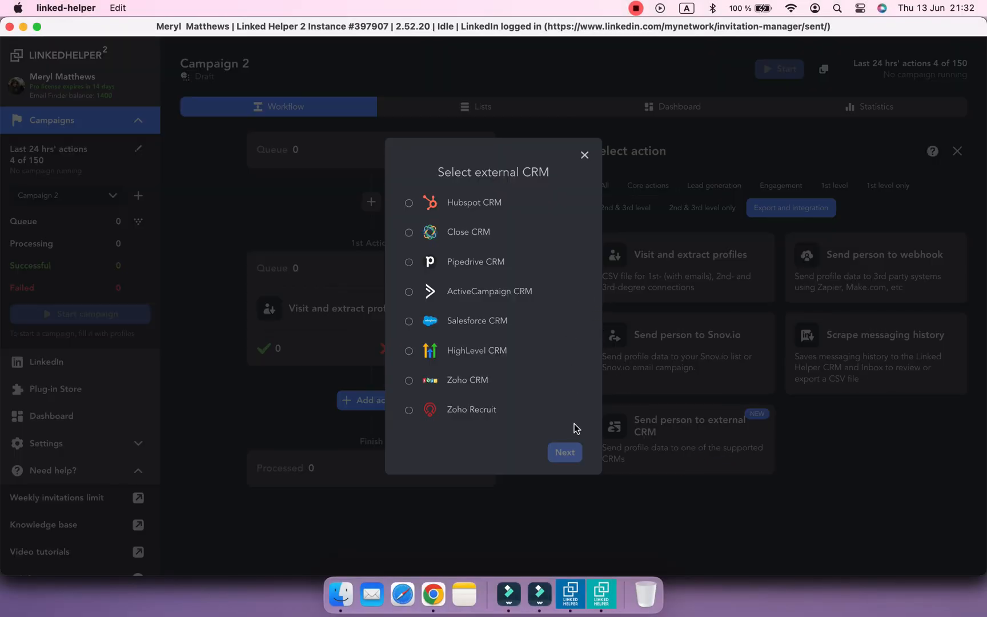
{"action": "left_click", "coordinate": [584, 155]}
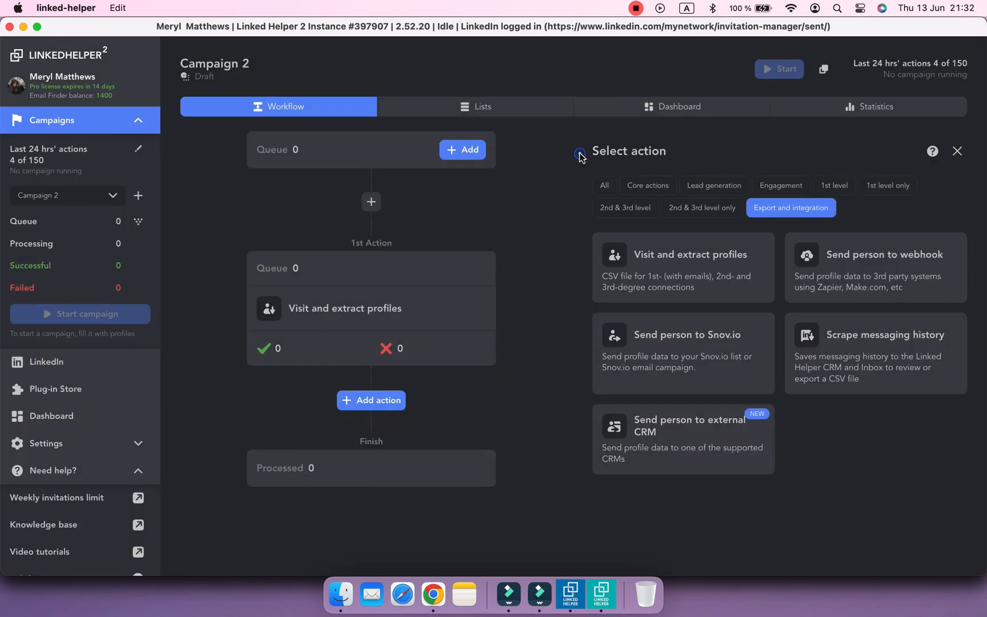
{"action": "mouse_move", "coordinate": [532, 353]}
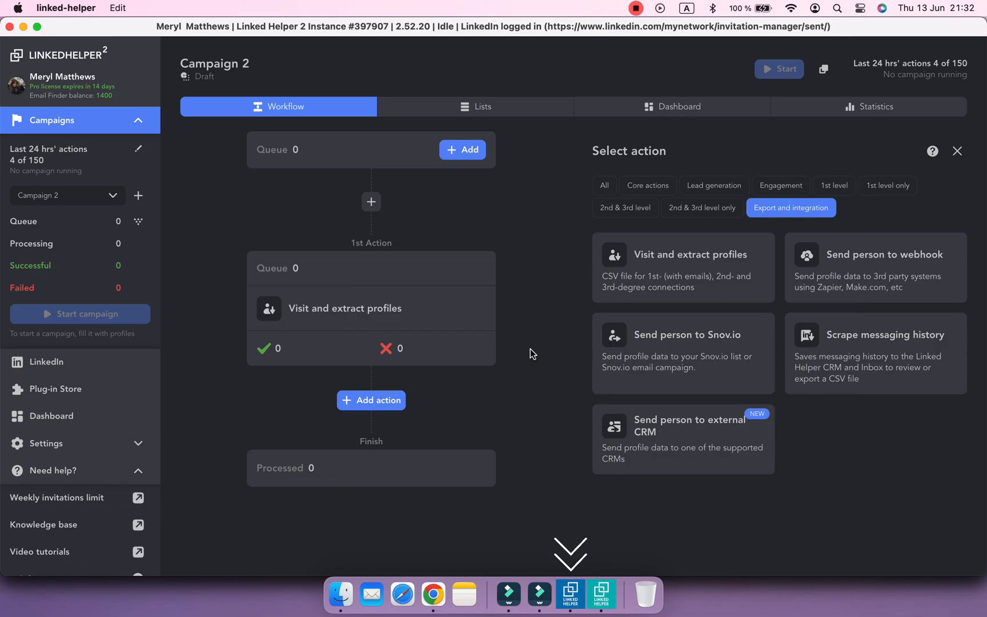
{"action": "mouse_move", "coordinate": [558, 406]}
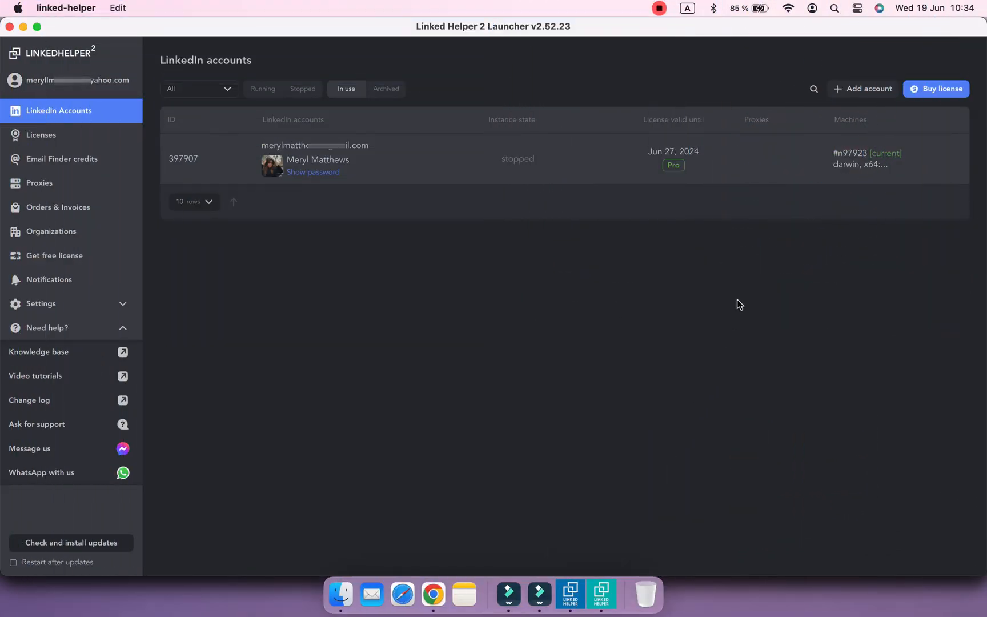
{"action": "mouse_move", "coordinate": [869, 89]}
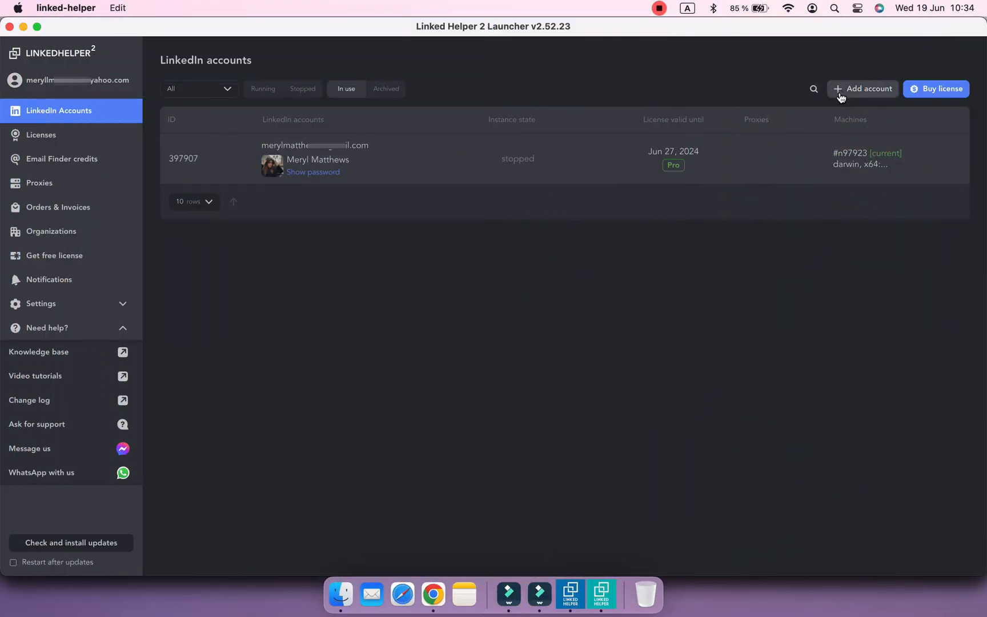
- Add a second LinkedIn account with its email and password in the Launcher
{"action": "left_click", "coordinate": [862, 88]}
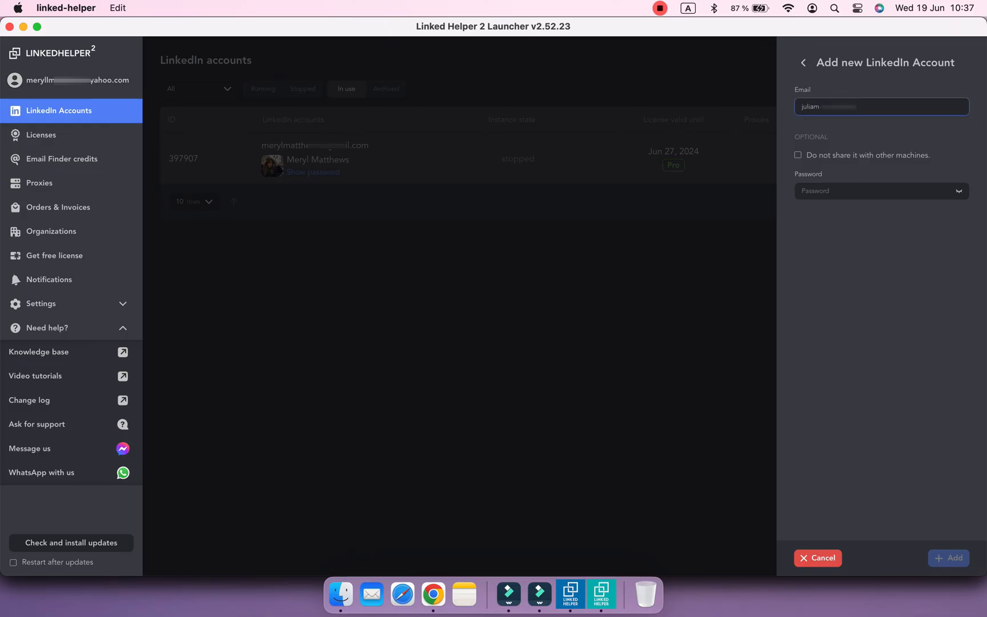
{"action": "type", "text": "password"}
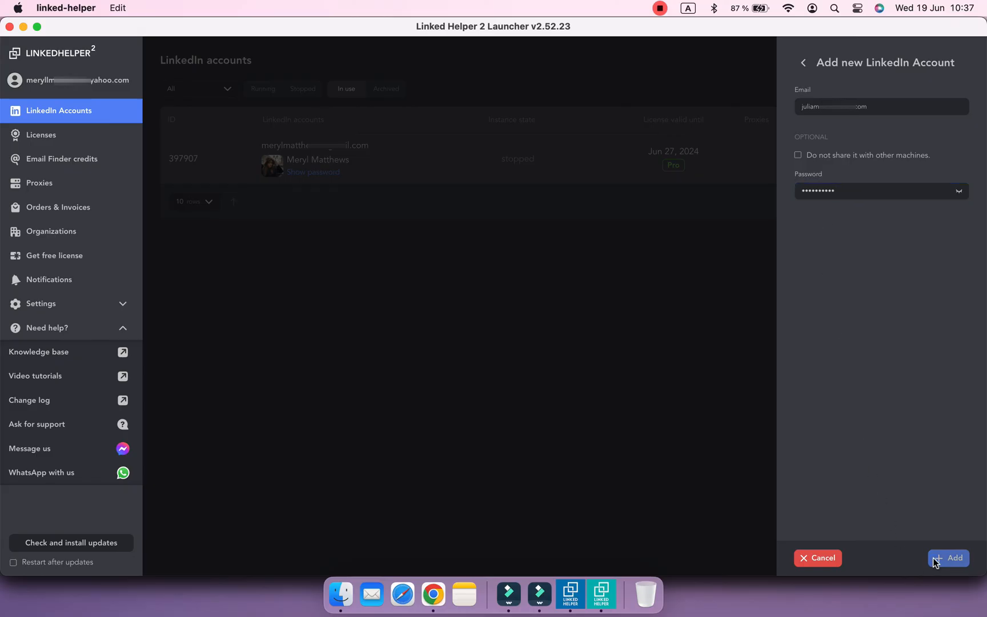
{"action": "left_click", "coordinate": [953, 557]}
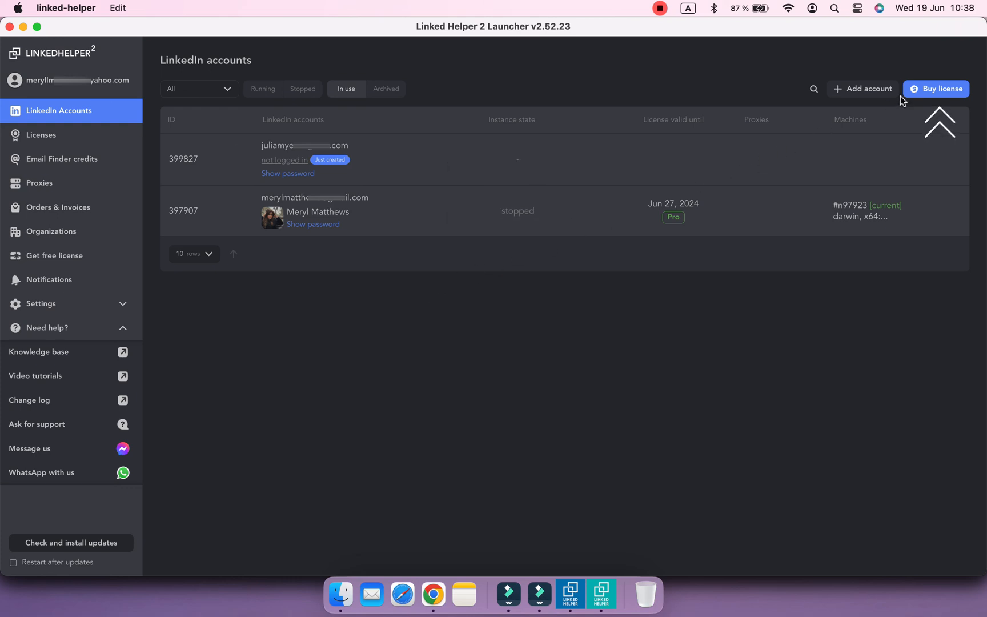
{"action": "left_click", "coordinate": [936, 88]}
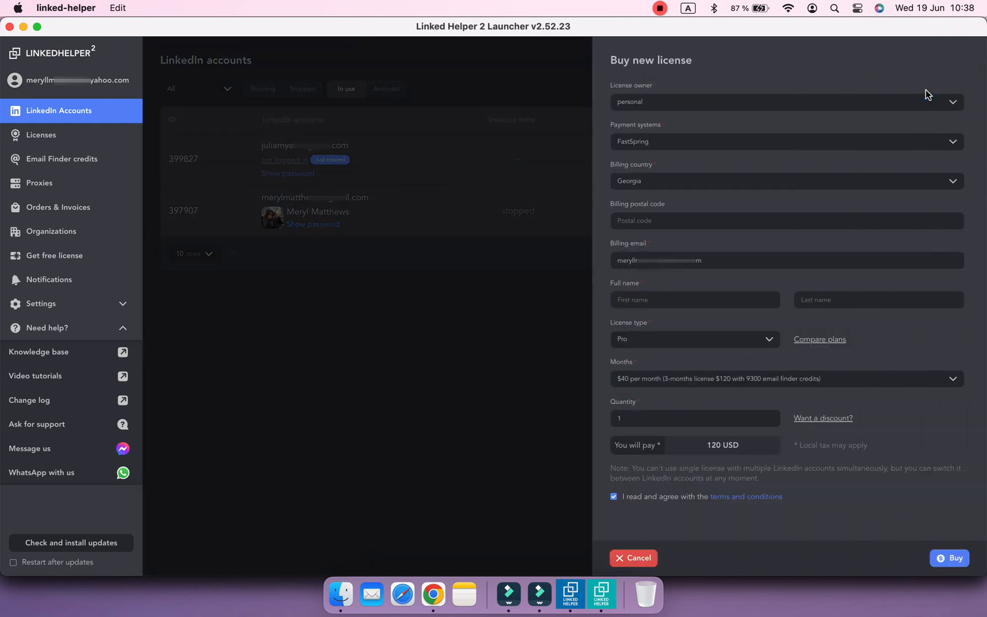
{"action": "mouse_move", "coordinate": [897, 498]}
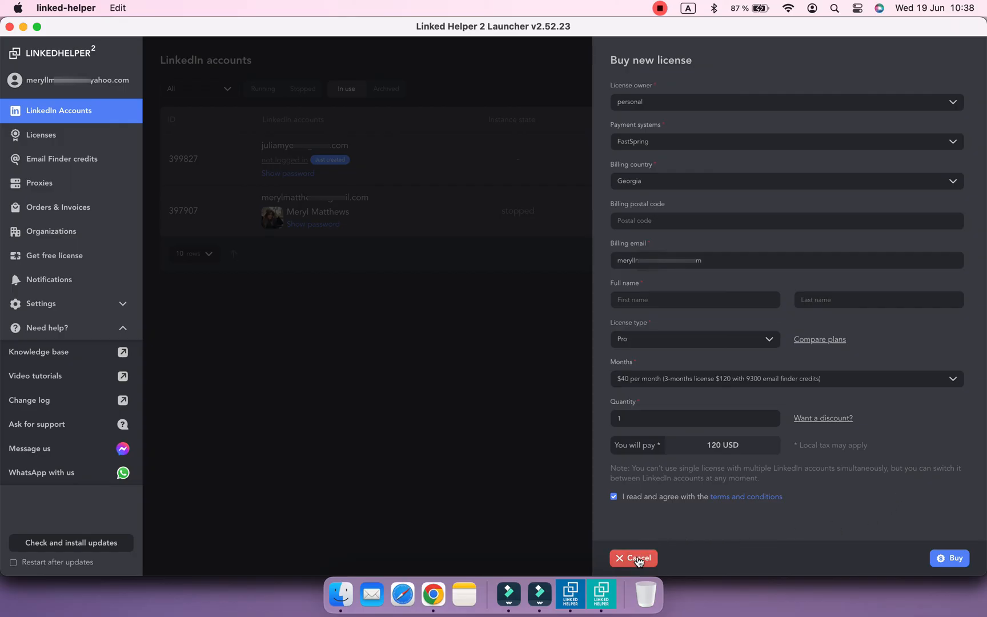
{"action": "left_click", "coordinate": [632, 558]}
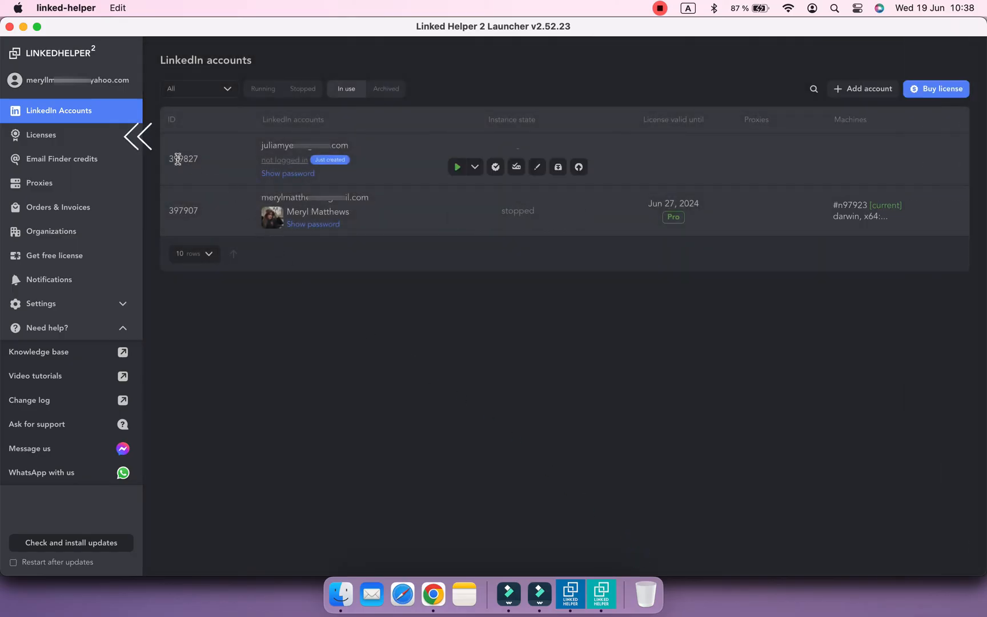
- Review the Pro license list and Buy new license months option, then leave without buying
{"action": "left_click", "coordinate": [41, 135]}
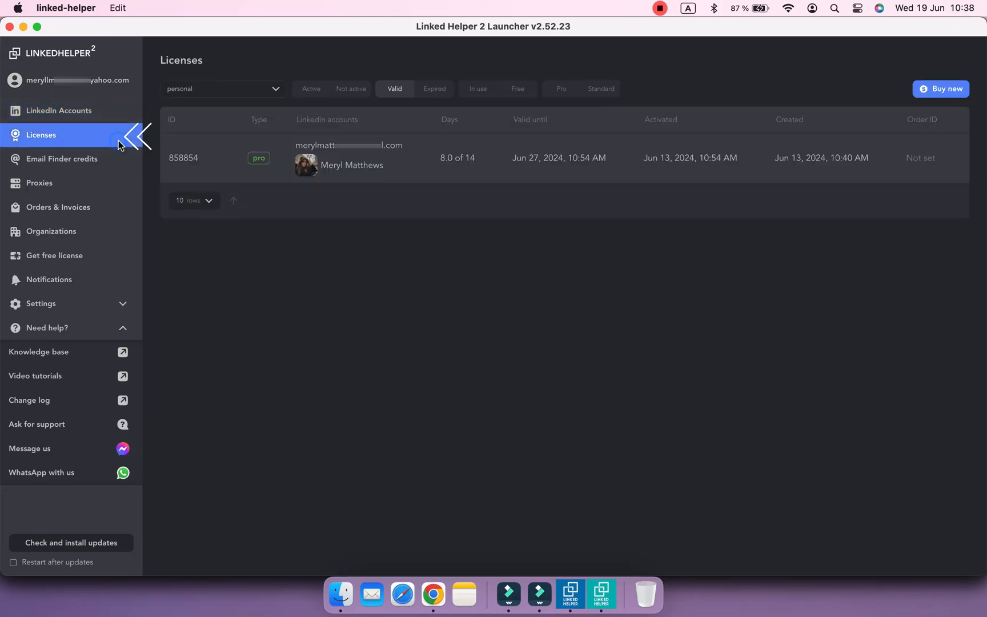
{"action": "mouse_move", "coordinate": [862, 253]}
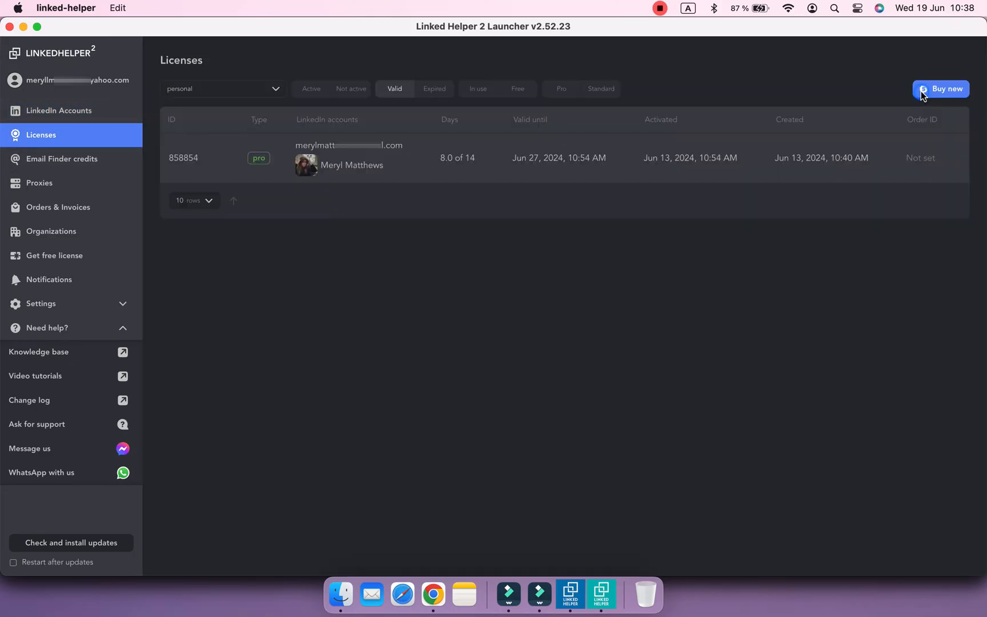
{"action": "left_click", "coordinate": [942, 88]}
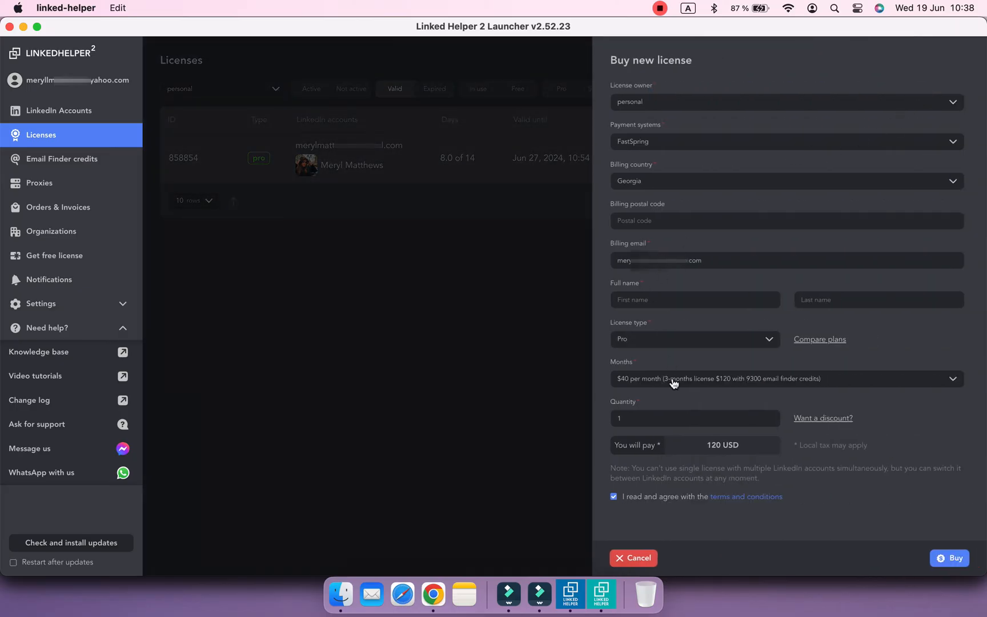
{"action": "mouse_move", "coordinate": [507, 406]}
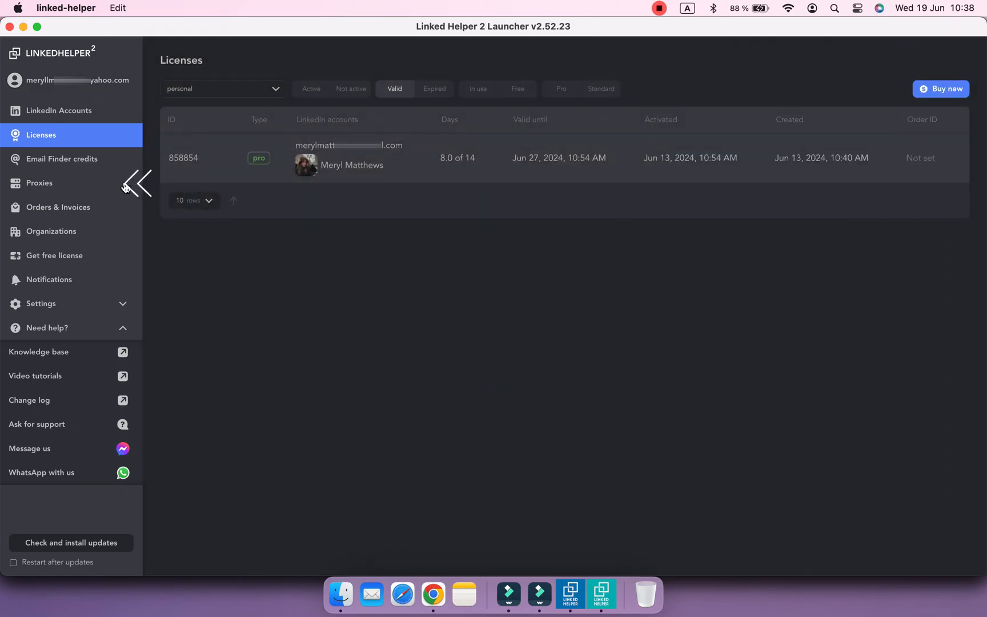
{"action": "left_click", "coordinate": [39, 183]}
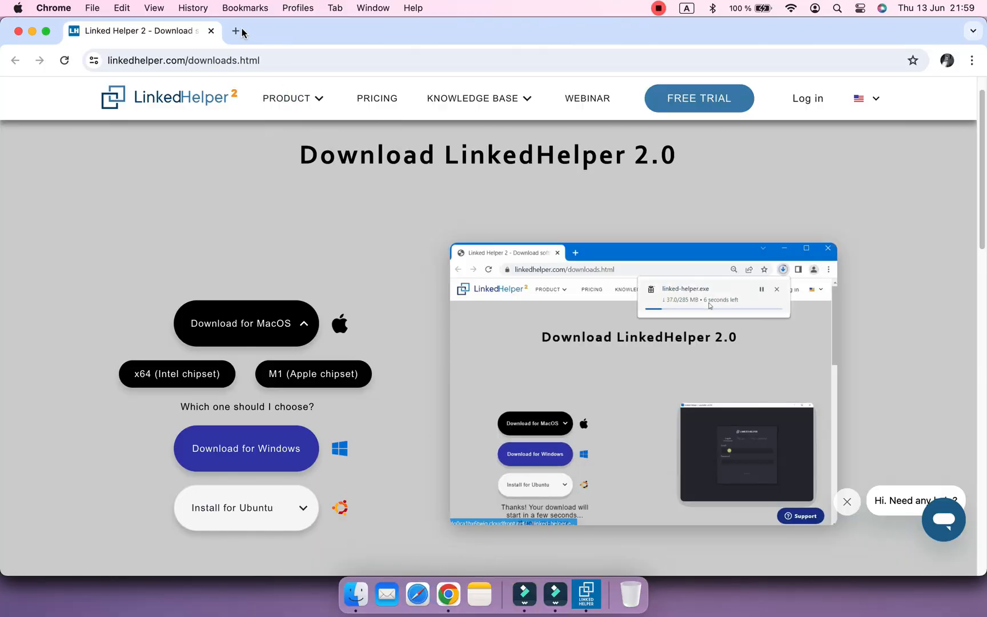
- Visit iproyal.com and view the Datacenter Proxies pricing plans for 30, 60 and 90 days
{"action": "left_click", "coordinate": [235, 31]}
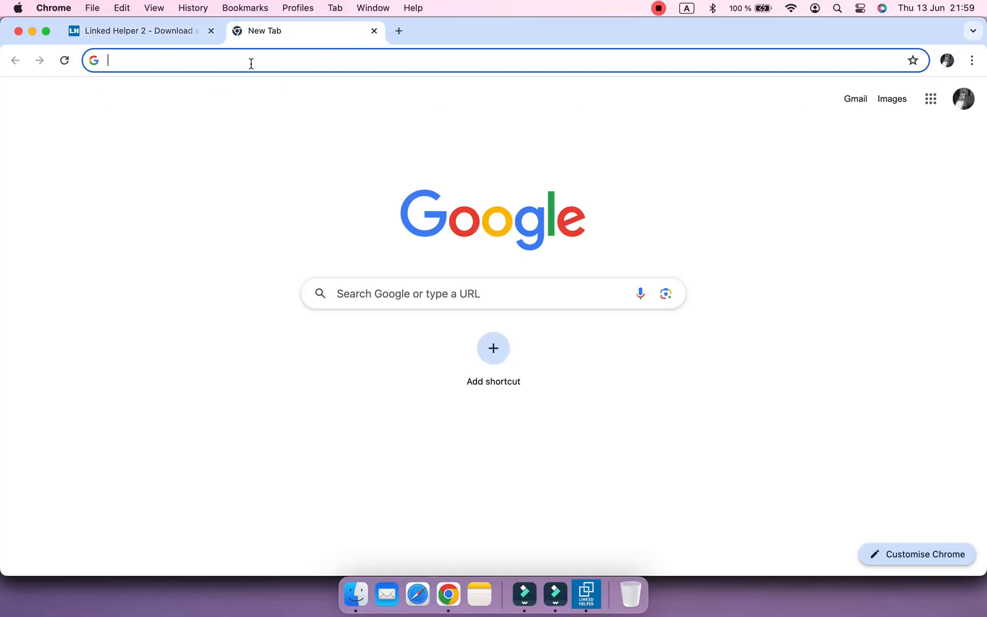
{"action": "type", "text": "IPR"}
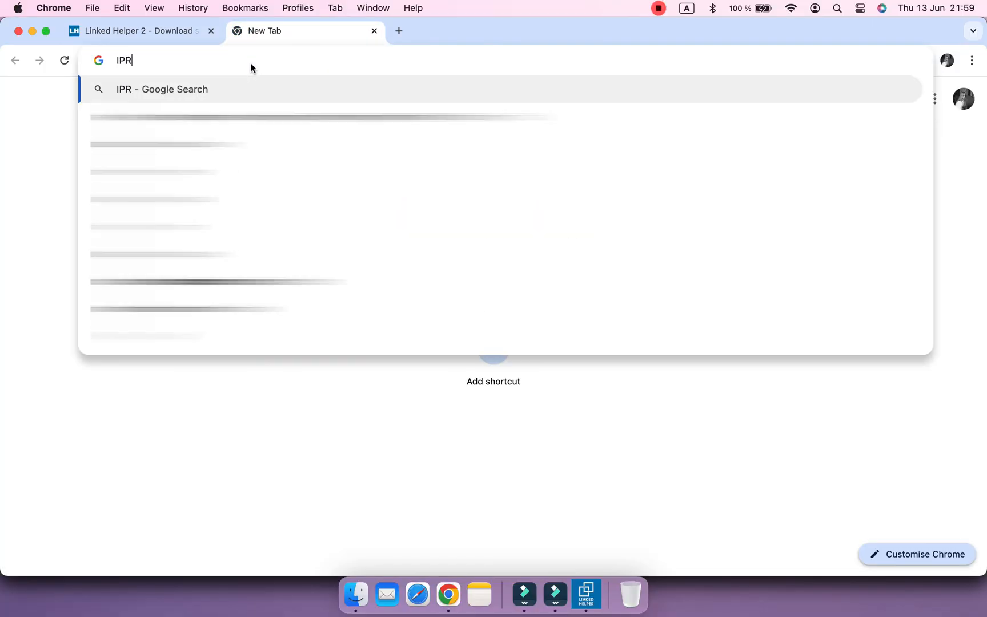
{"action": "type", "text": "oayl"}
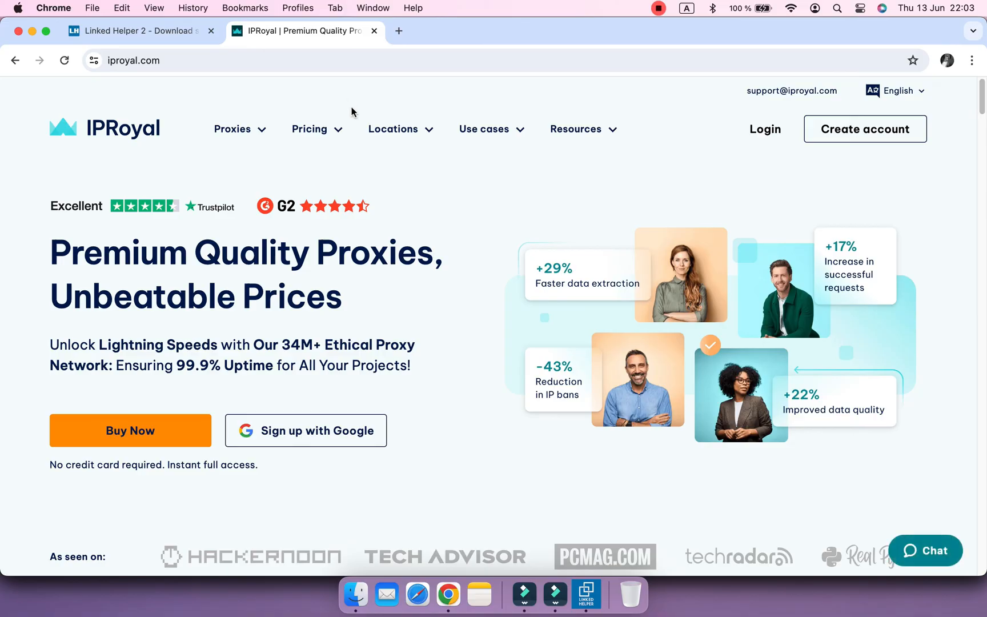
{"action": "left_click", "coordinate": [309, 129]}
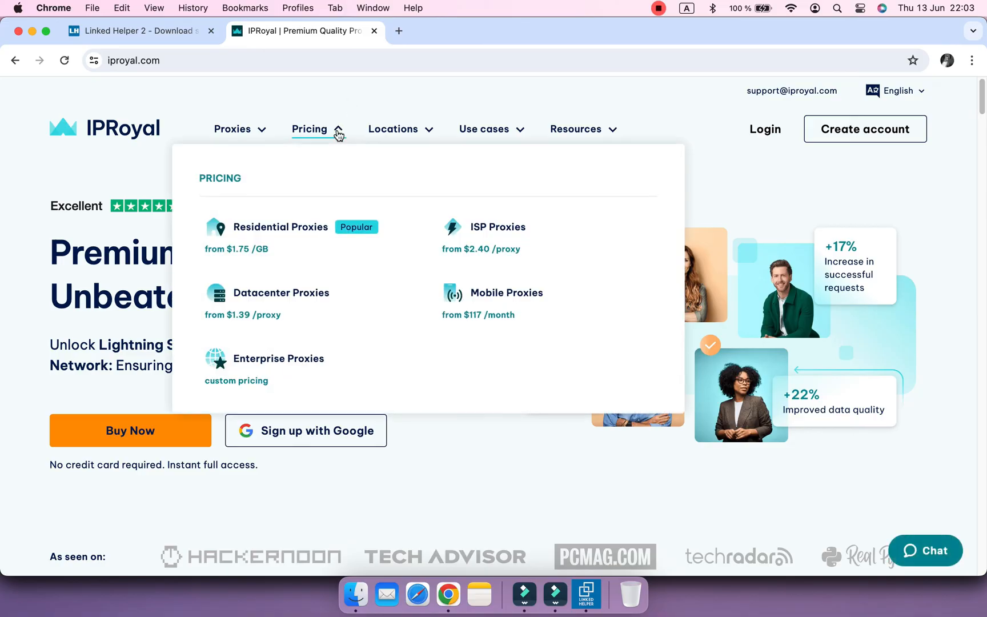
{"action": "mouse_move", "coordinate": [391, 178]}
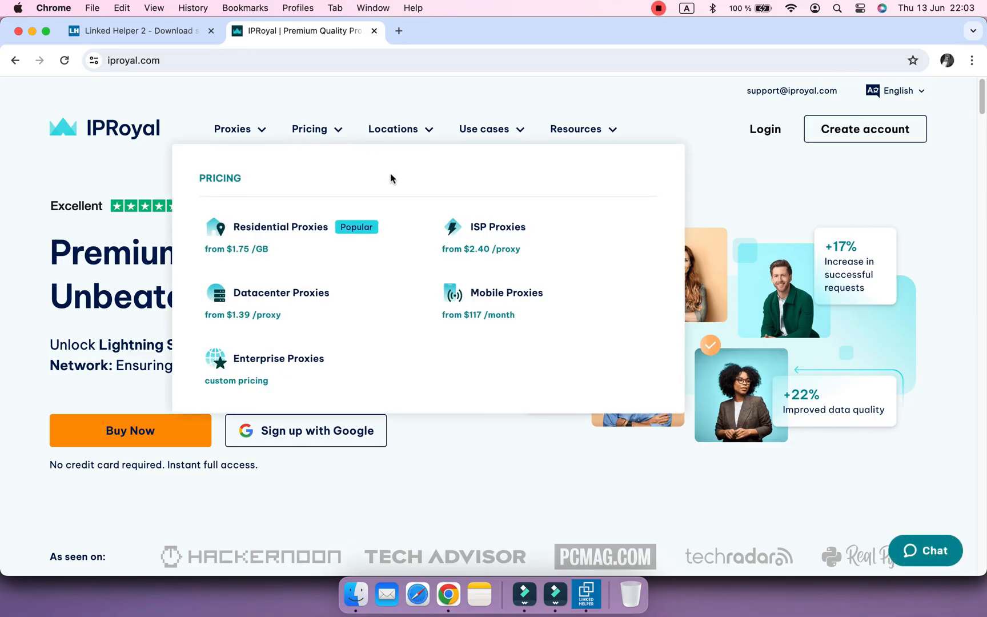
{"action": "left_click", "coordinate": [281, 292]}
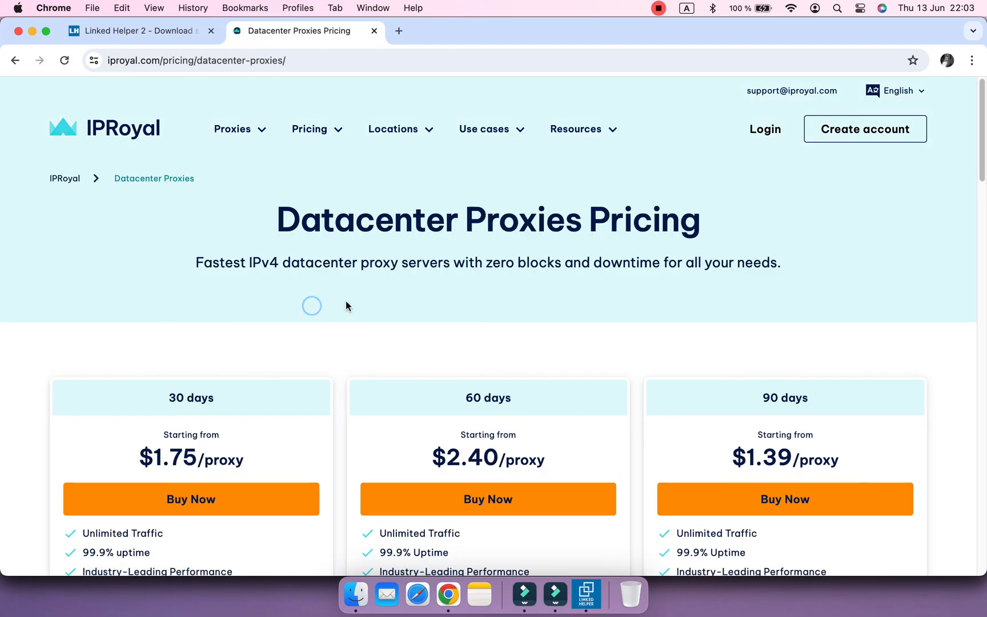
{"action": "scroll", "scroll_direction": "down", "scroll_amount": 3}
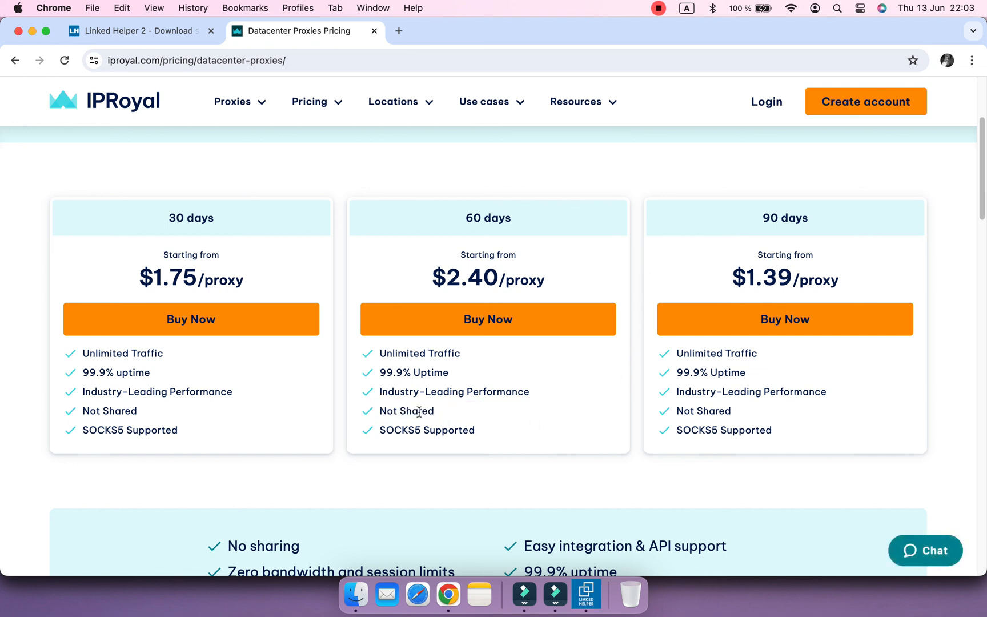
- Search proxy6, view its IPv4/IPv6 individual-use offers, then return to Linked Helper
{"action": "type", "text": "proxy6"}
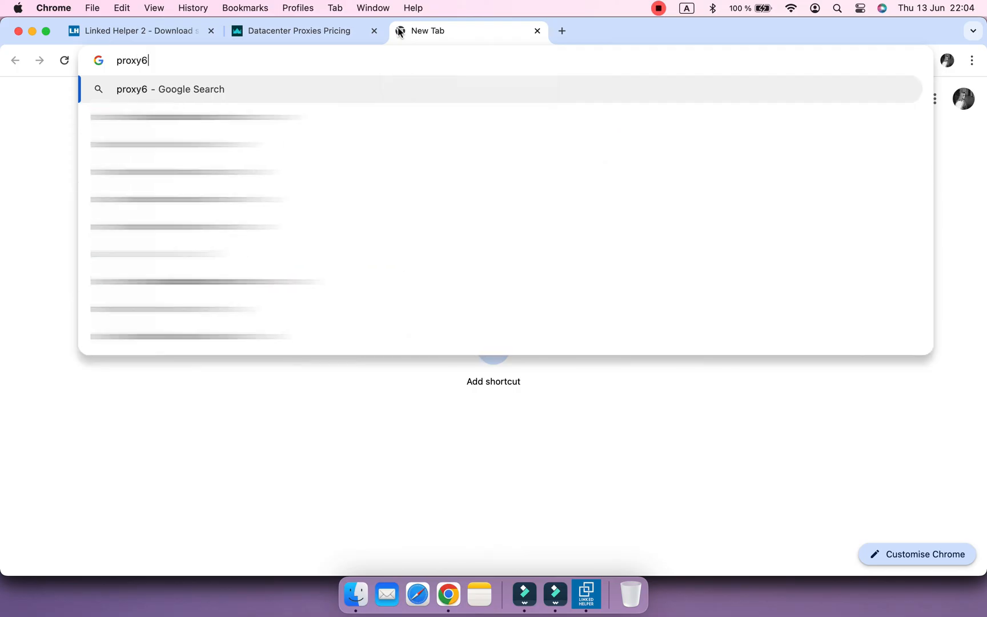
{"action": "key", "text": "Enter"}
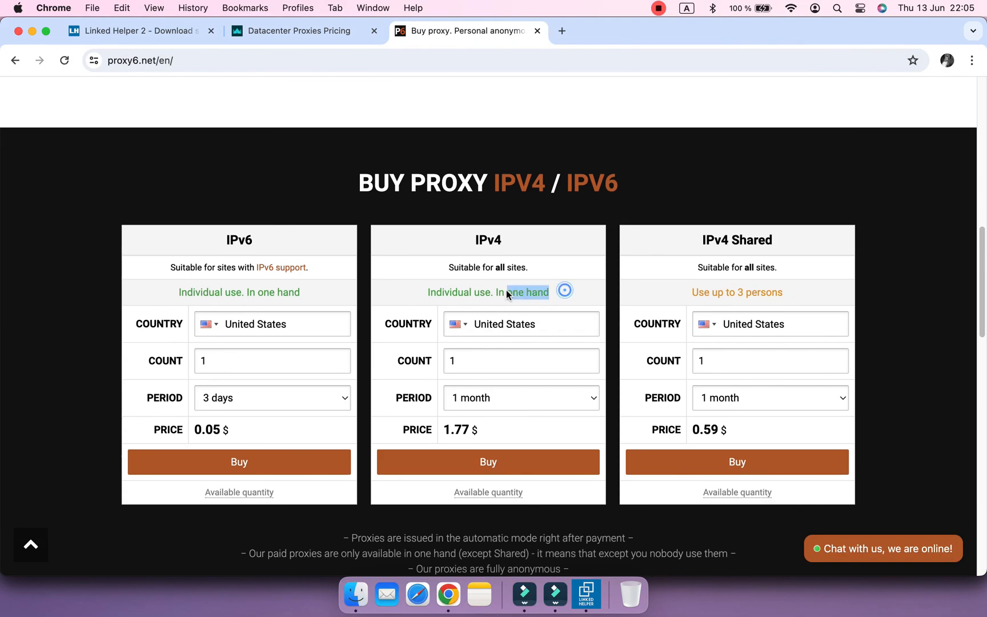
{"action": "triple_click", "coordinate": [488, 292]}
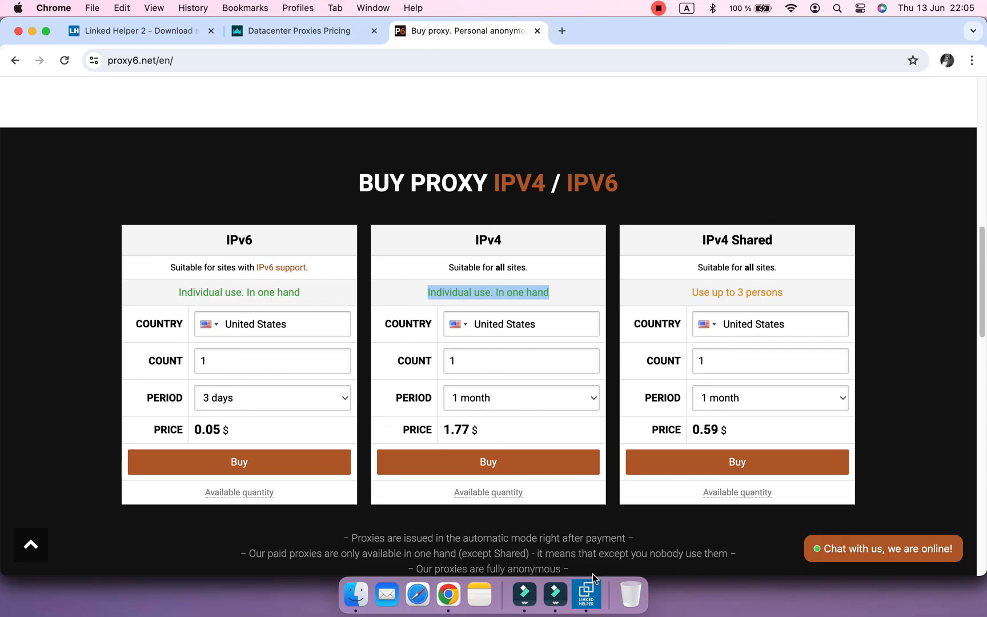
{"action": "left_click", "coordinate": [585, 593]}
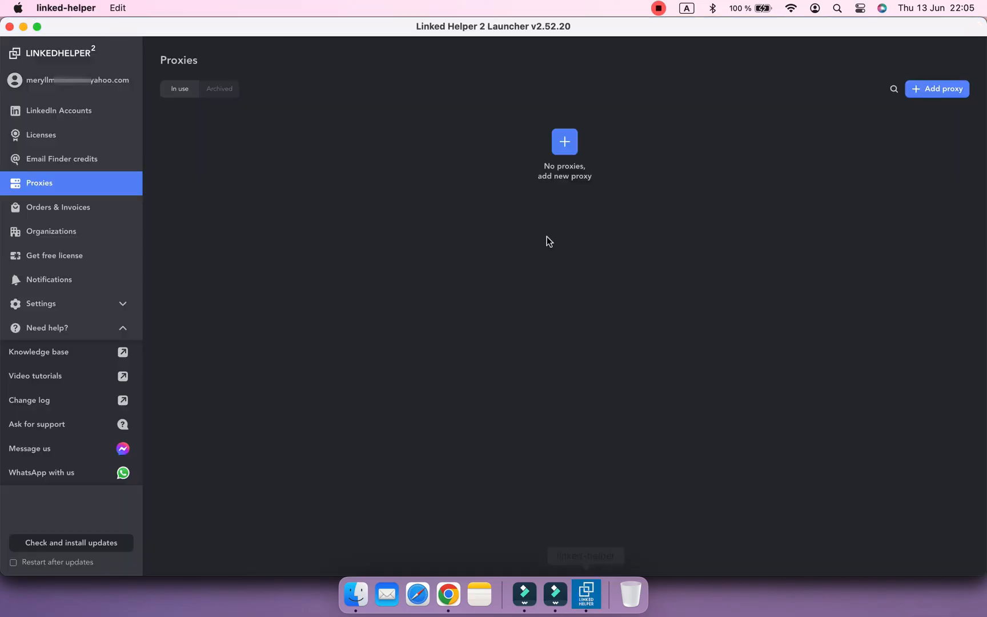
- Add a new US HTTP proxy, test its connection and confirm it was added
{"action": "left_click", "coordinate": [937, 88]}
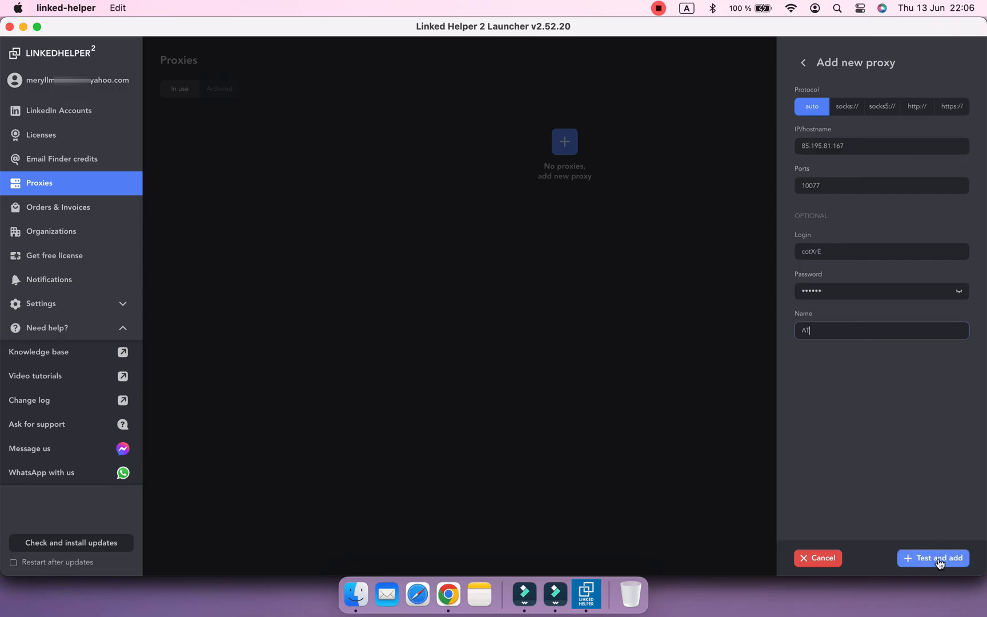
{"action": "left_click", "coordinate": [934, 558]}
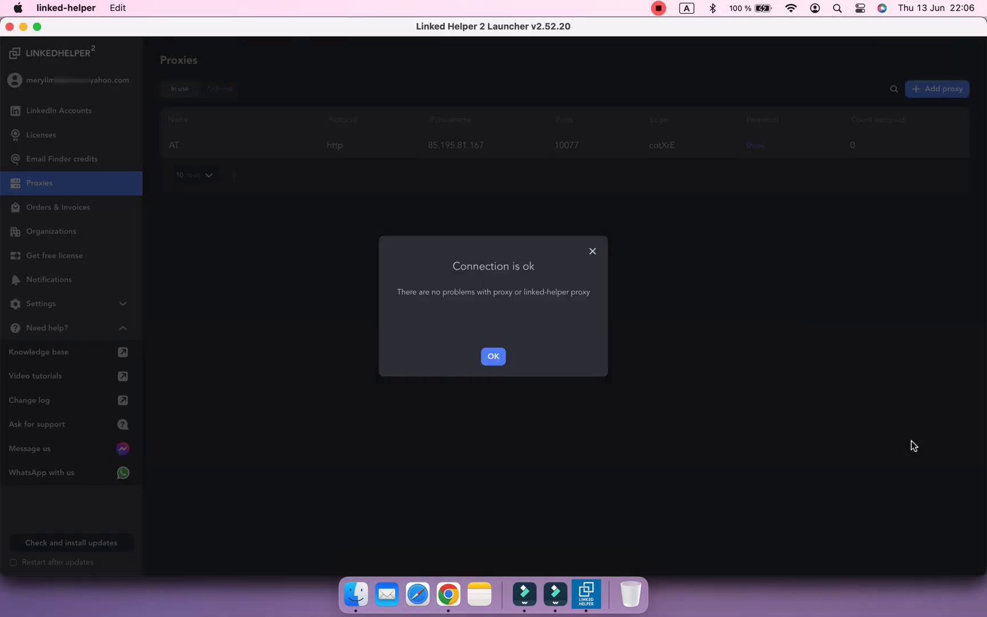
{"action": "left_click", "coordinate": [493, 357]}
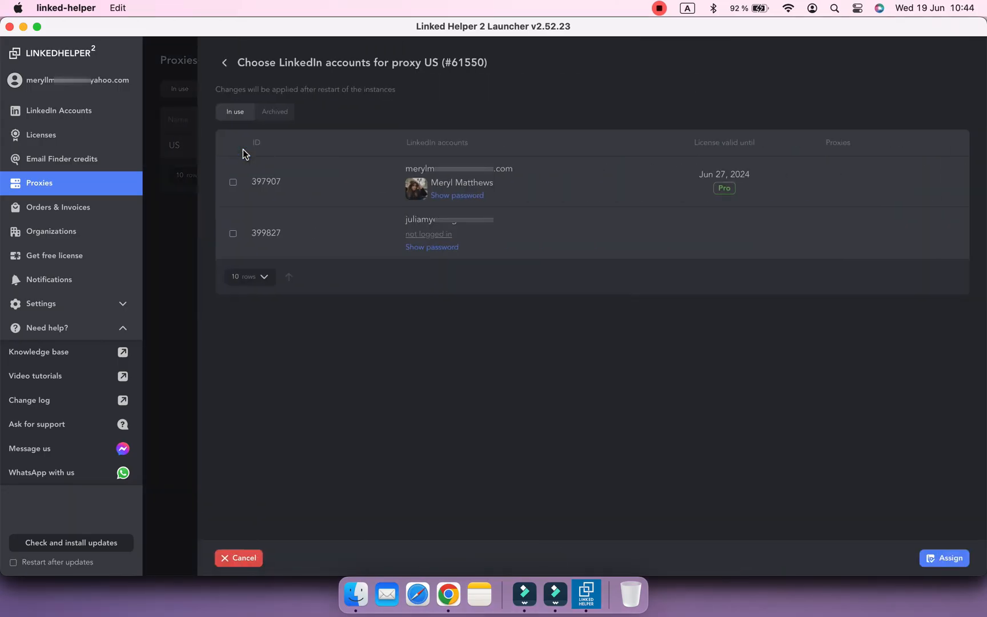
- Assign the US proxy to LinkedIn account 399827
{"action": "left_click", "coordinate": [233, 233]}
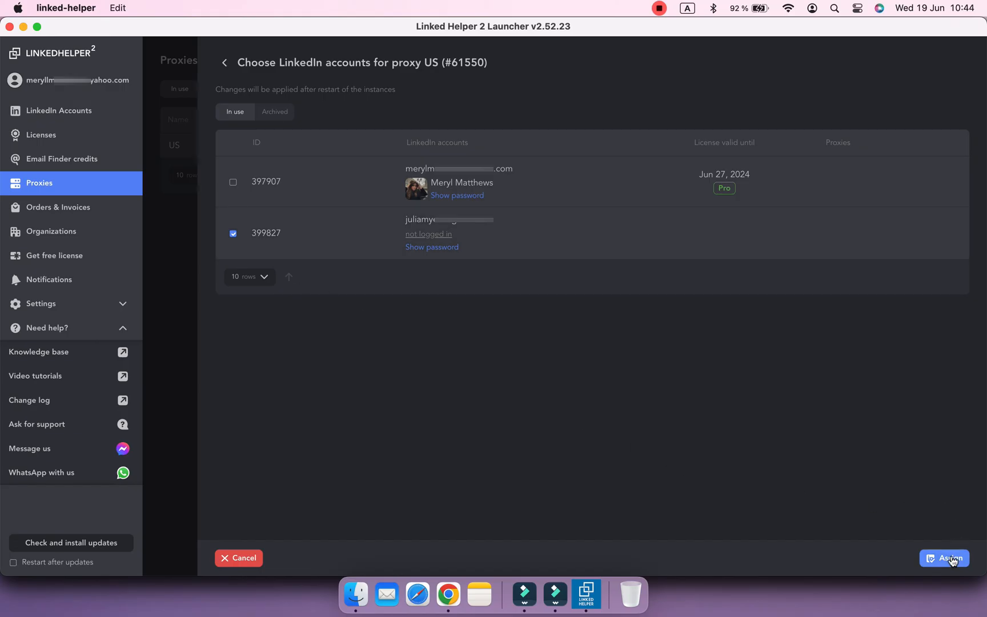
{"action": "left_click", "coordinate": [944, 557]}
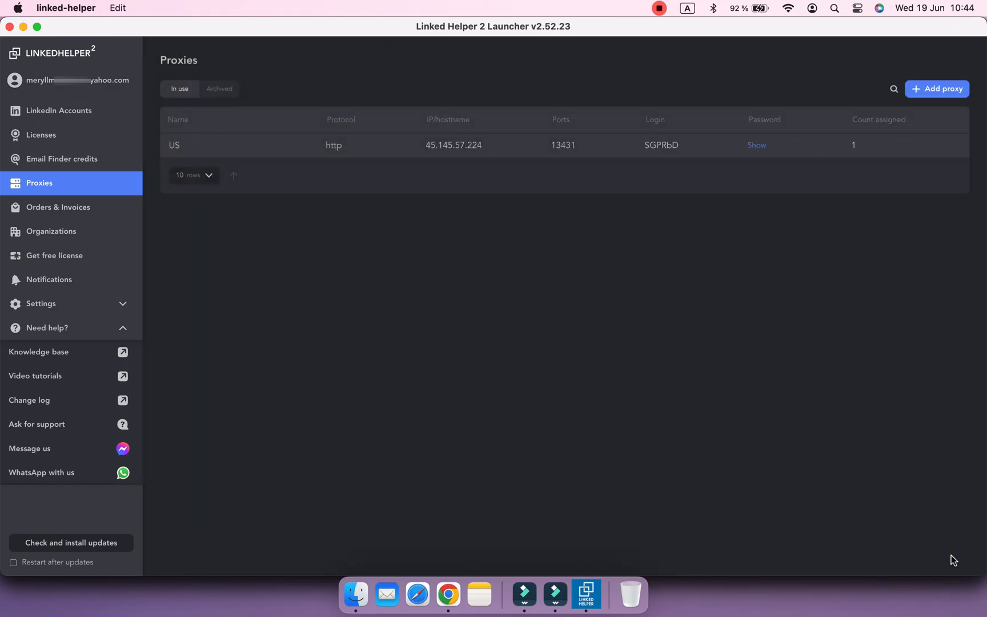
{"action": "mouse_move", "coordinate": [119, 111]}
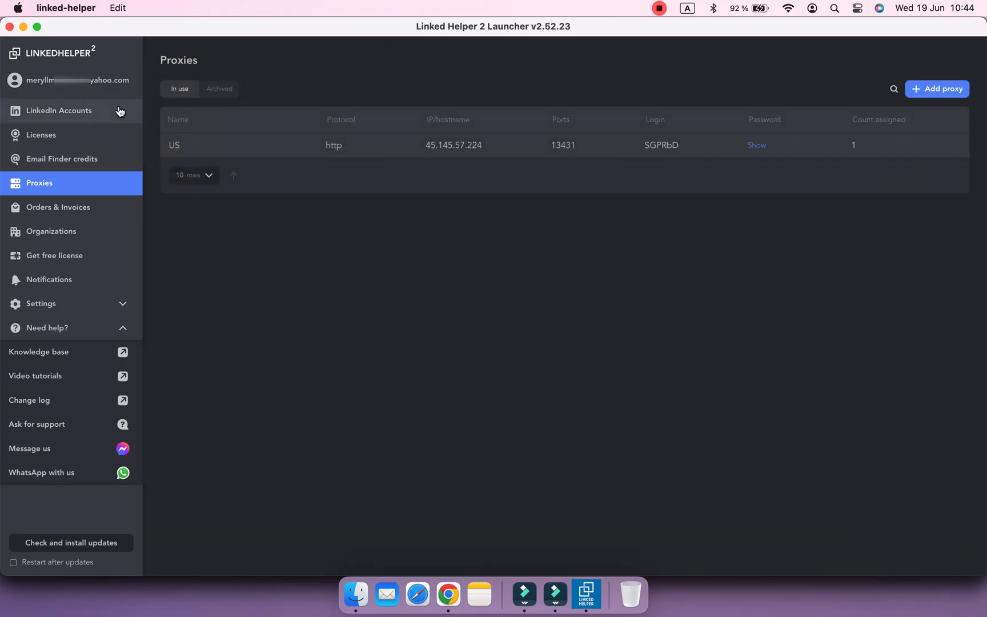
- Show the LinkedIn accounts list with proxy 45.145.57.224:13431 on the new account
{"action": "left_click", "coordinate": [59, 110]}
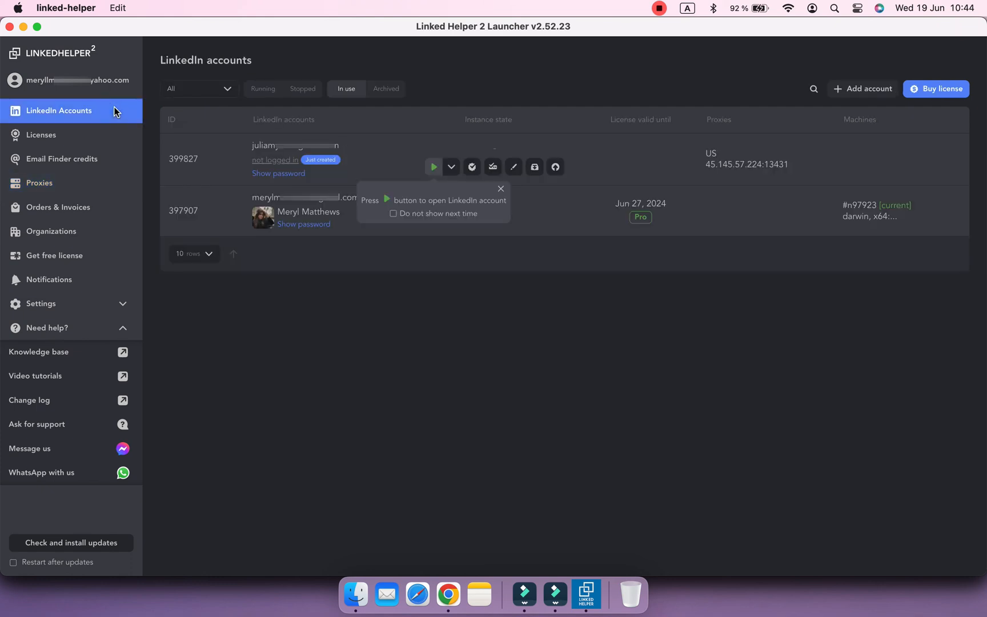
{"action": "left_click", "coordinate": [500, 189]}
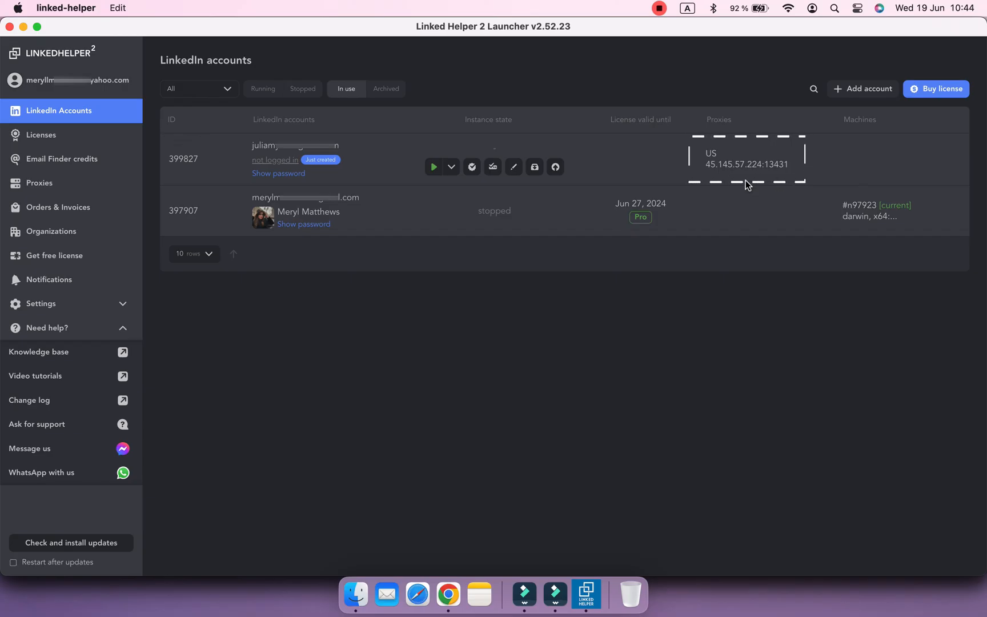
{"action": "mouse_move", "coordinate": [536, 378]}
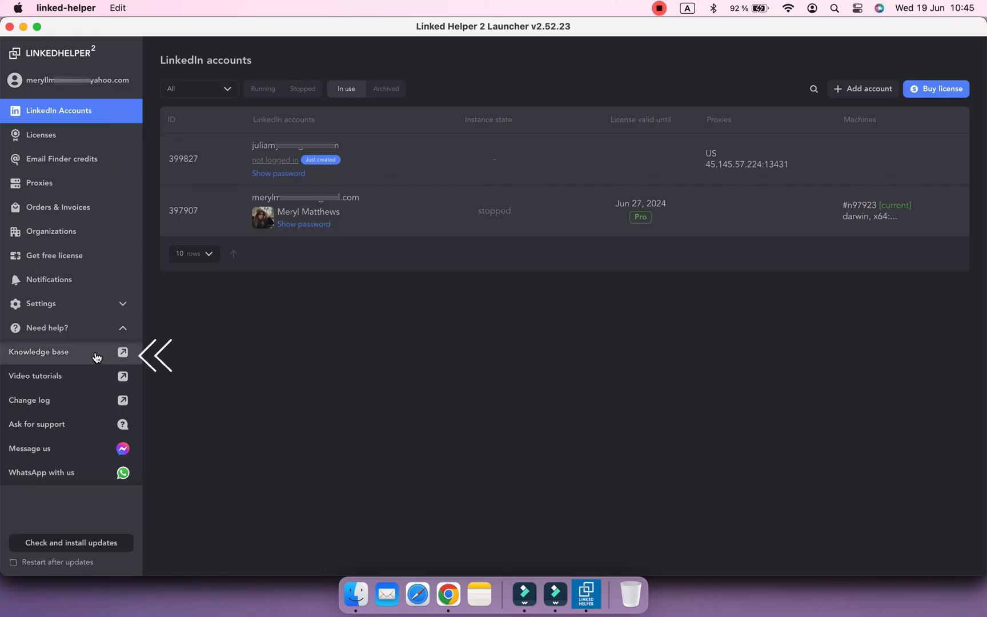
- Search the knowledge base for 'proxy', read 'What is Proxy for?', then return to Linked Helper
{"action": "left_click", "coordinate": [39, 352]}
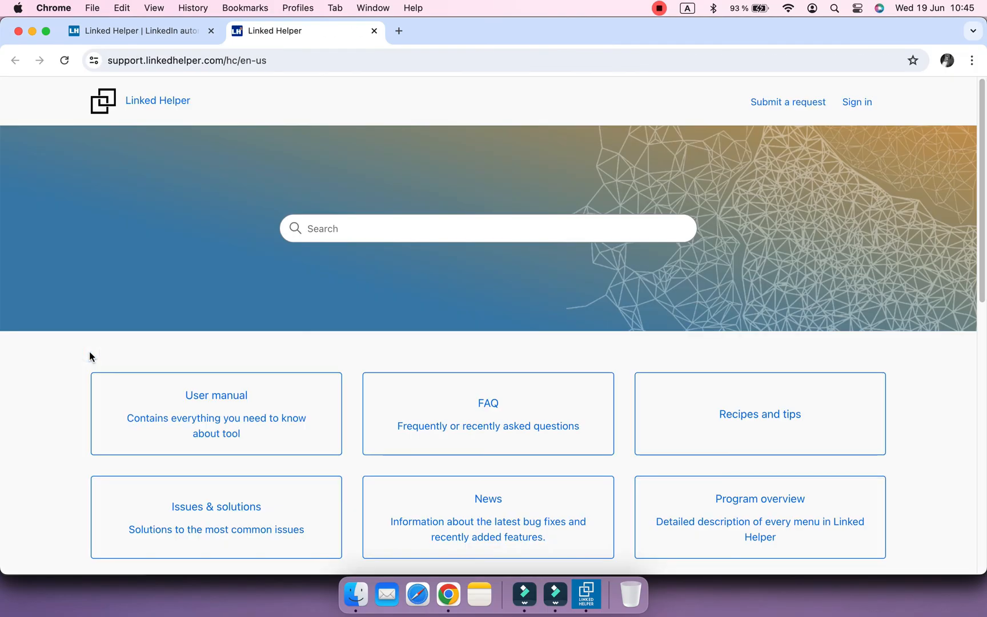
{"action": "type", "text": "proxy"}
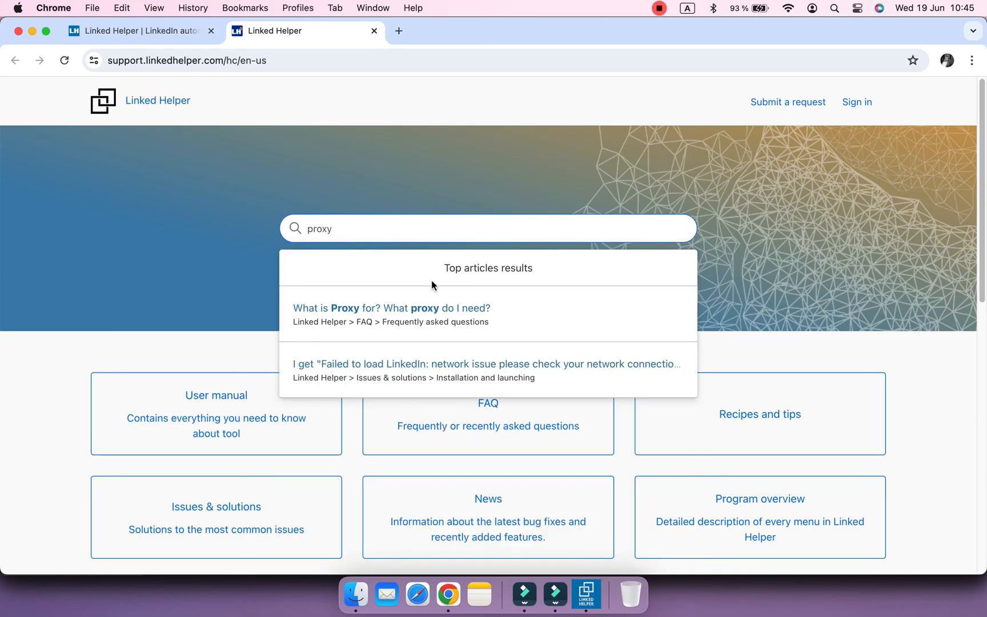
{"action": "left_click", "coordinate": [391, 307]}
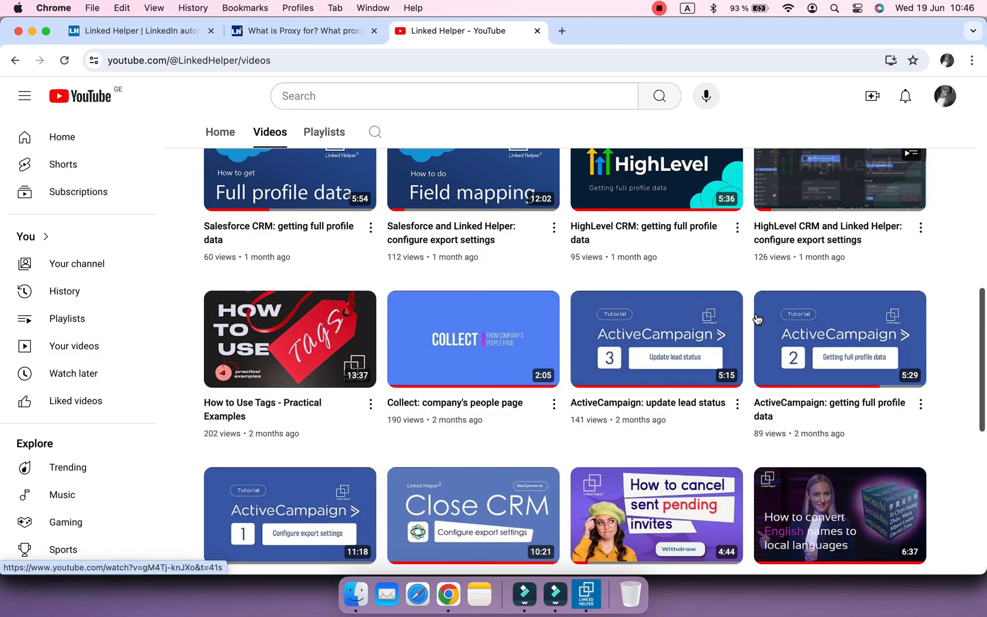
{"action": "left_click", "coordinate": [585, 594]}
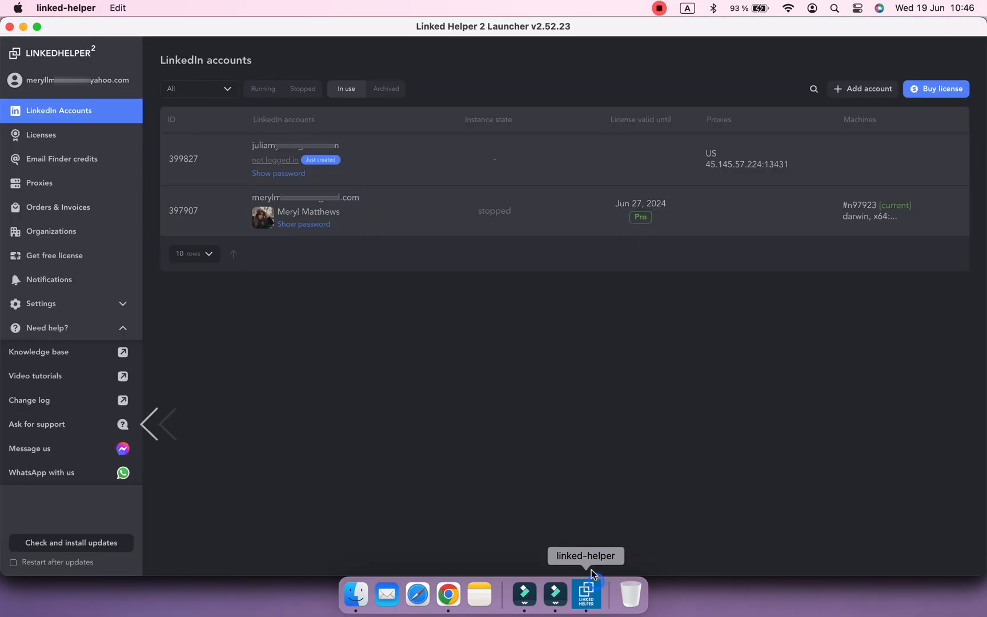
- Start a live chat with Linked Helper Support via Ask for support
{"action": "left_click", "coordinate": [37, 424]}
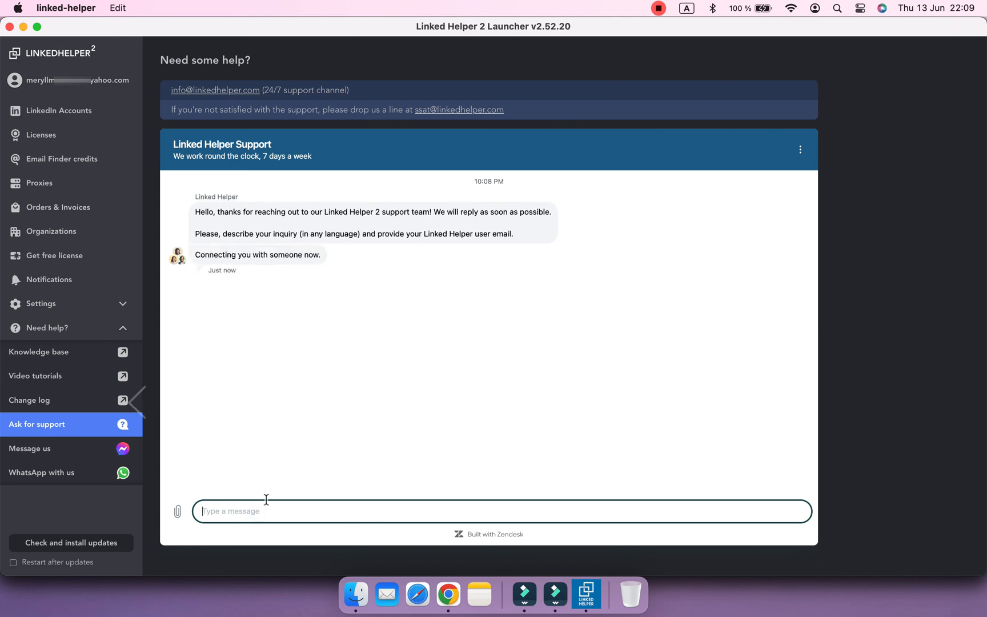
{"action": "mouse_move", "coordinate": [90, 405]}
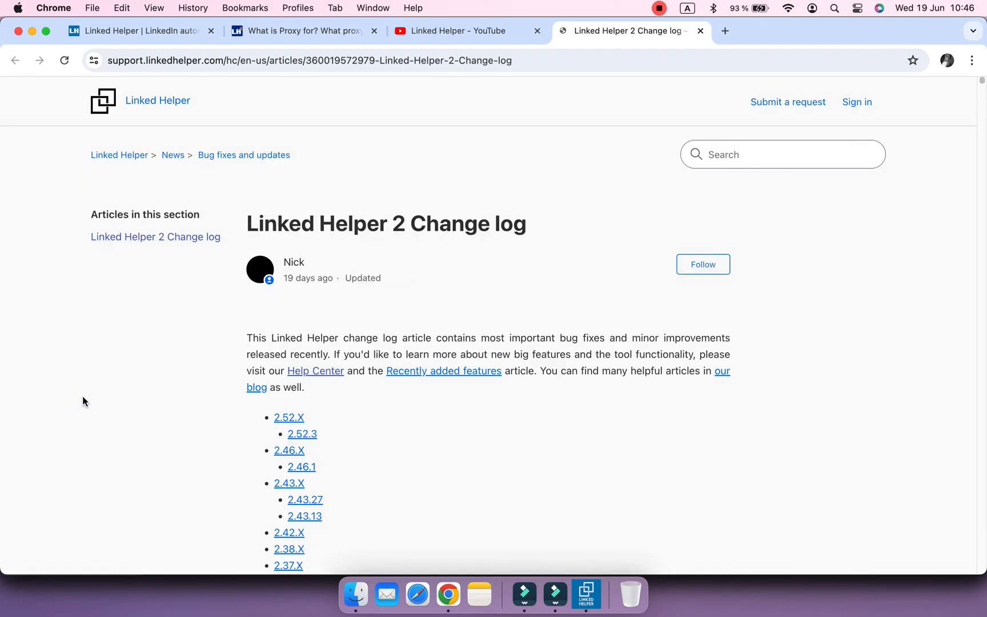
- Scroll the Linked Helper 2 Change log to recent feature notes
{"action": "scroll", "scroll_direction": "down", "scroll_amount": 3}
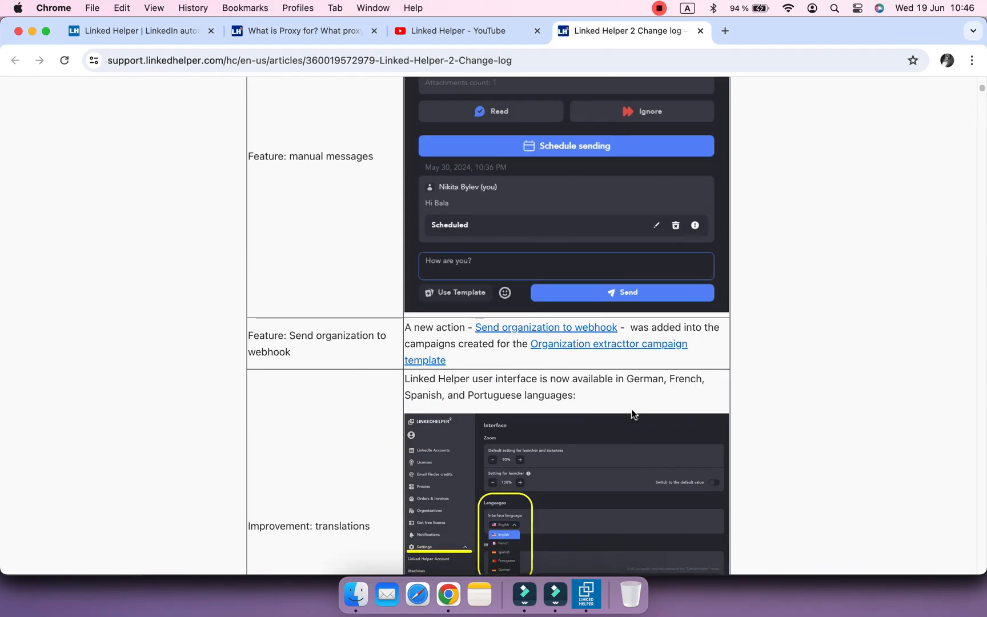